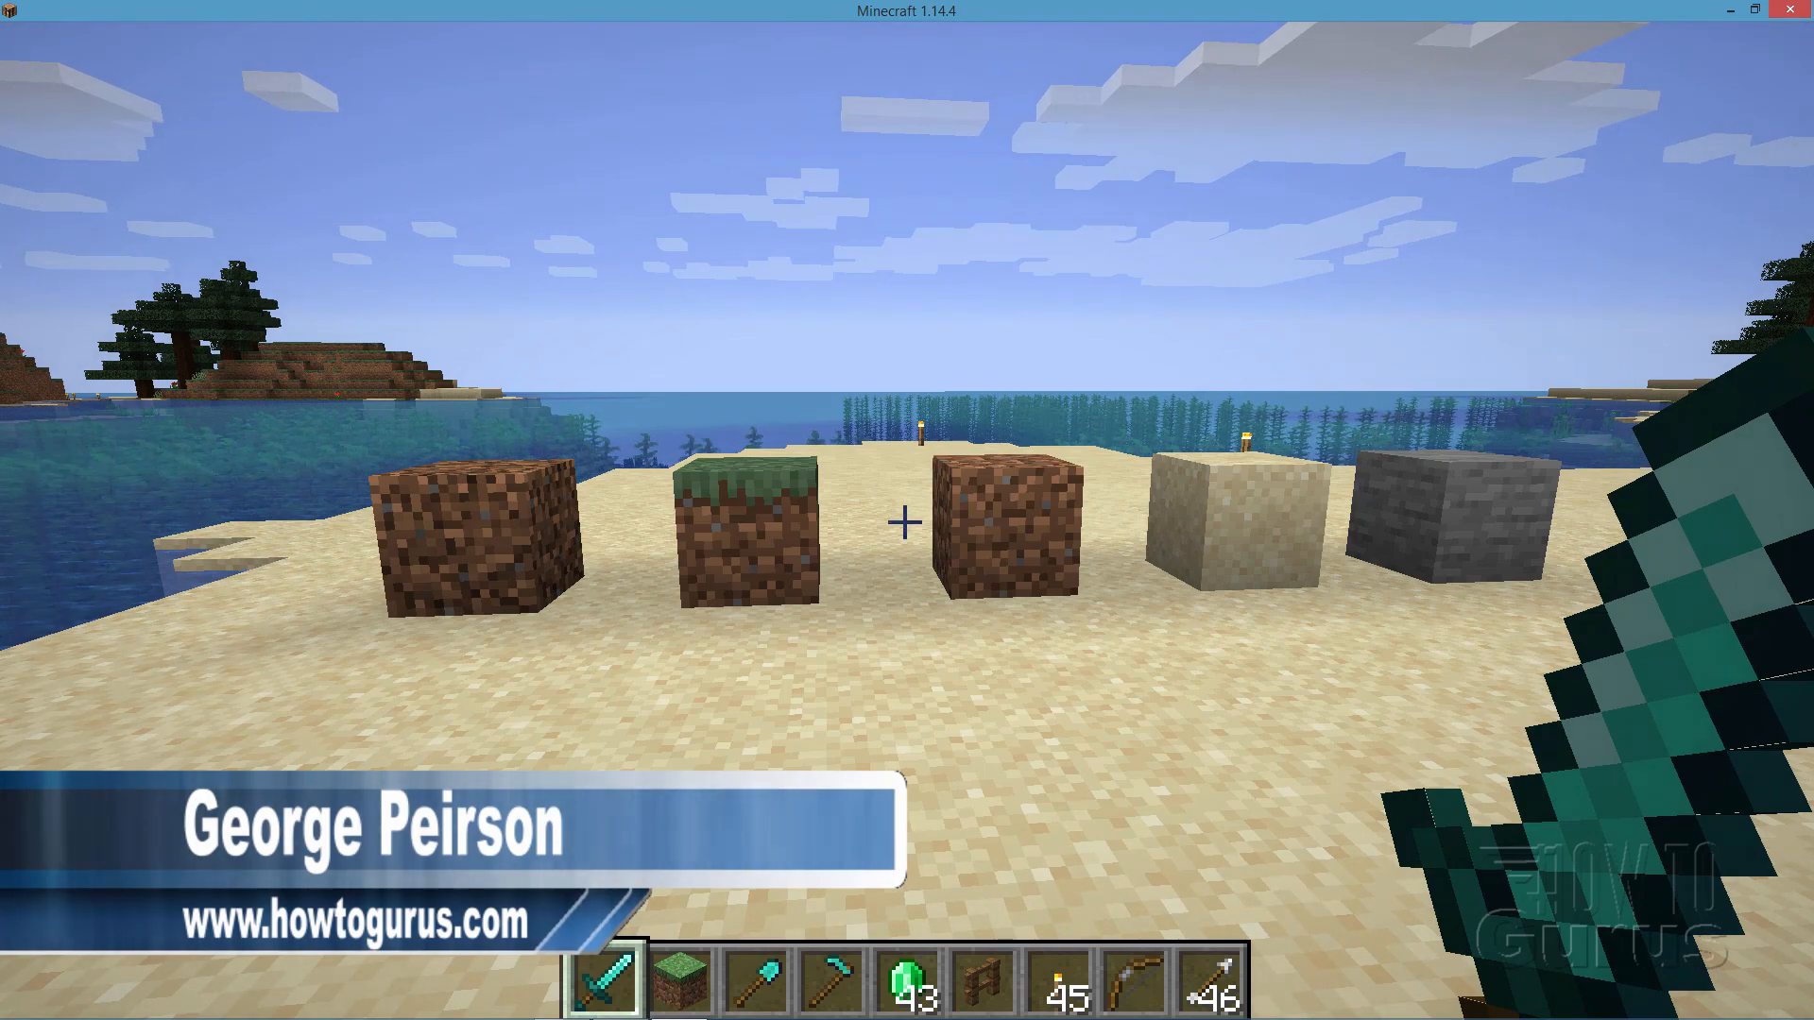
{"action": "mouse_move", "coordinate": [907, 510]}
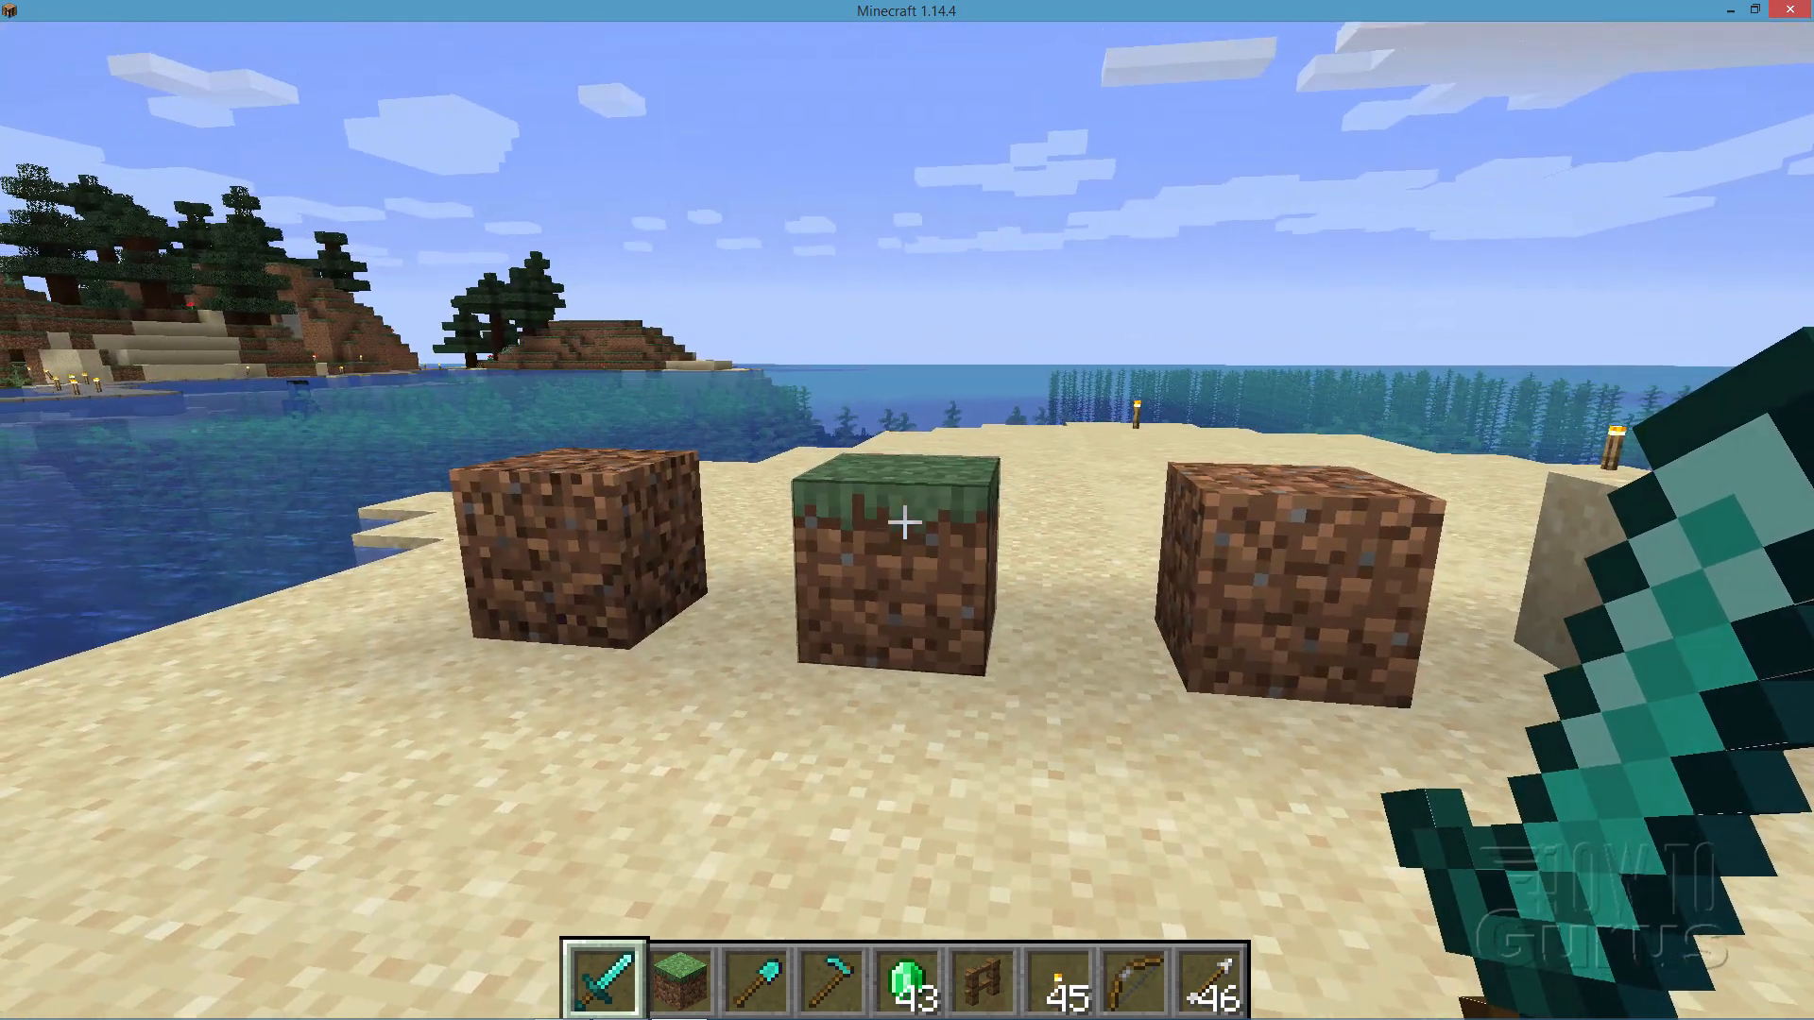
{"action": "mouse_move", "coordinate": [907, 521]}
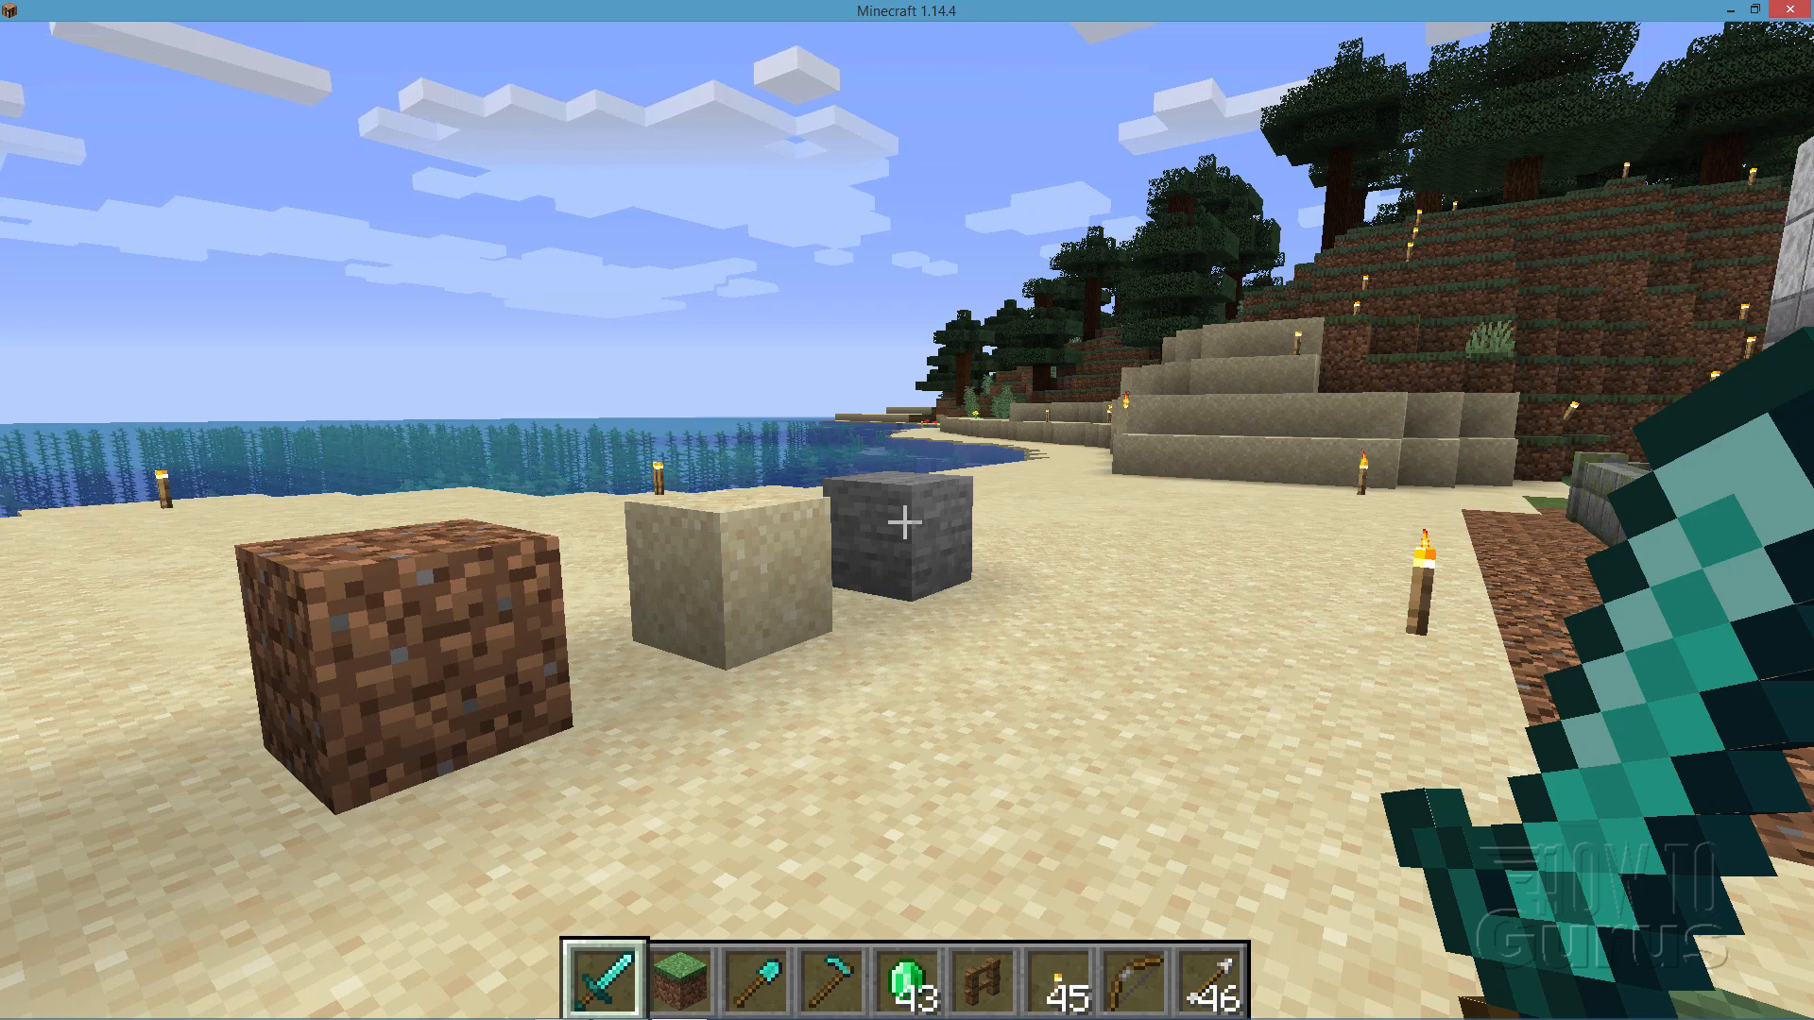
Pause Minecraft at the Game Menu after viewing the placed sample blocks
{"action": "key", "text": "Escape"}
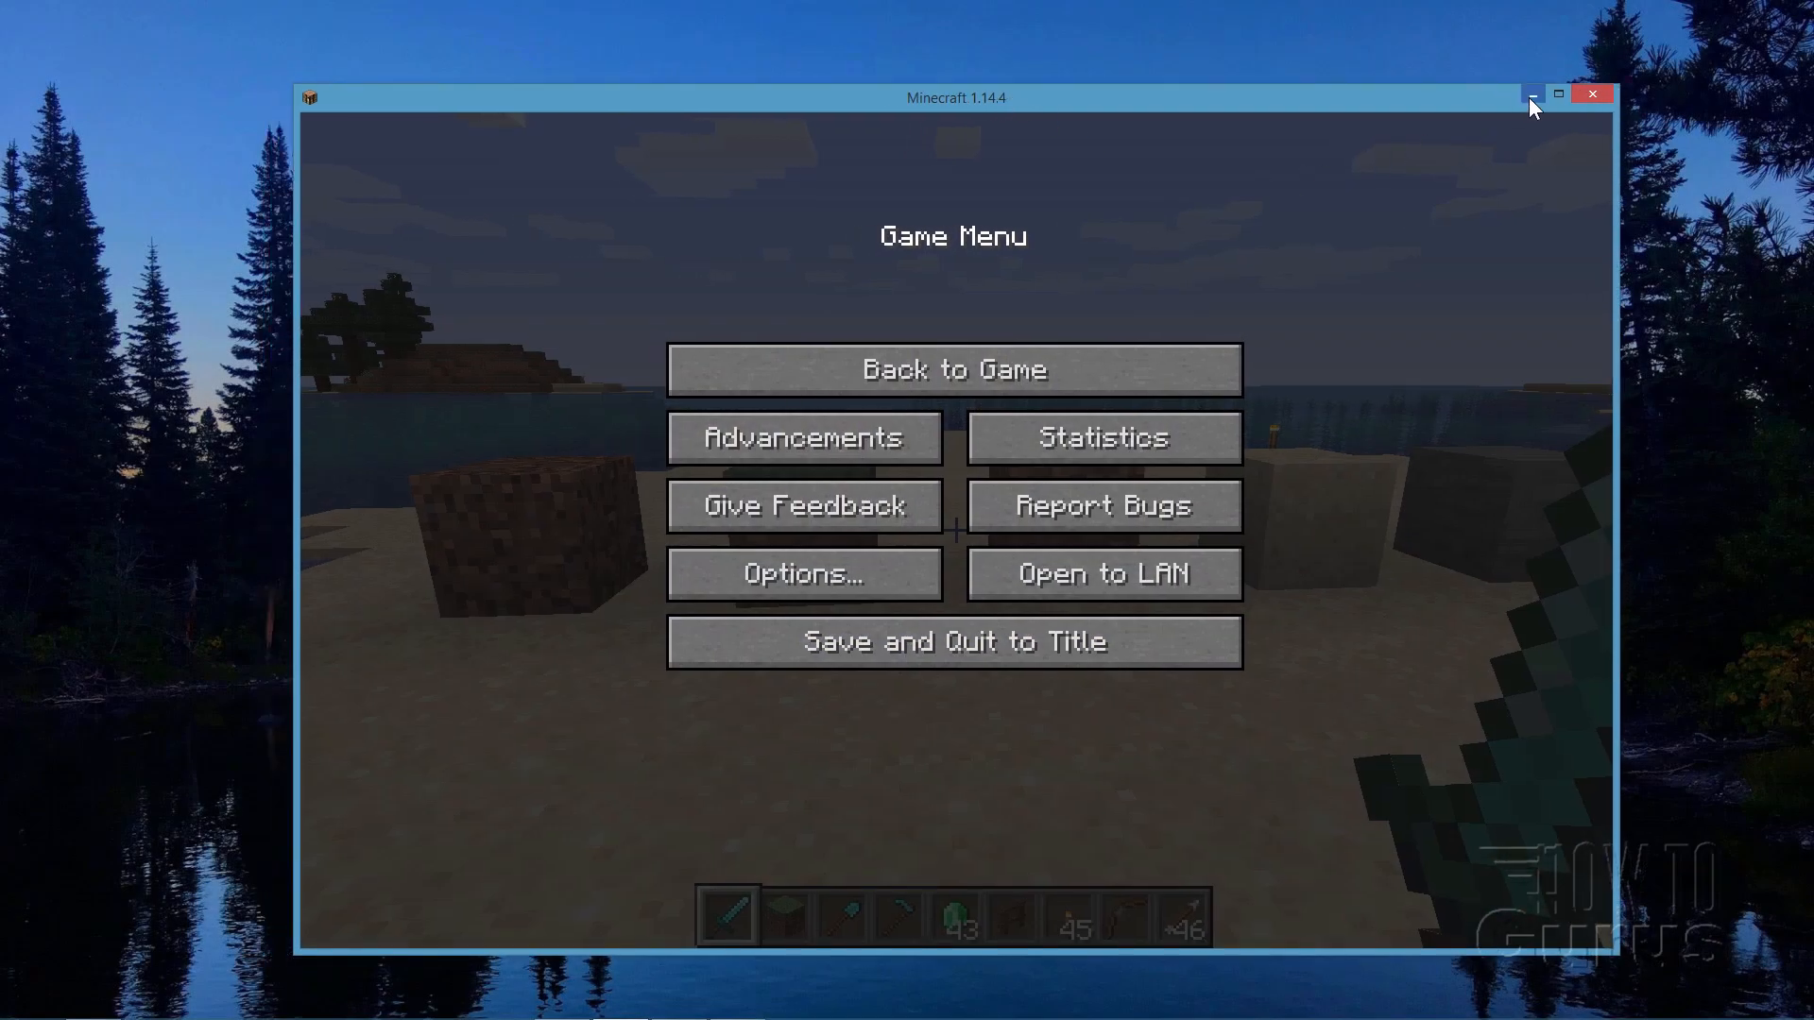
{"action": "mouse_move", "coordinate": [1530, 97]}
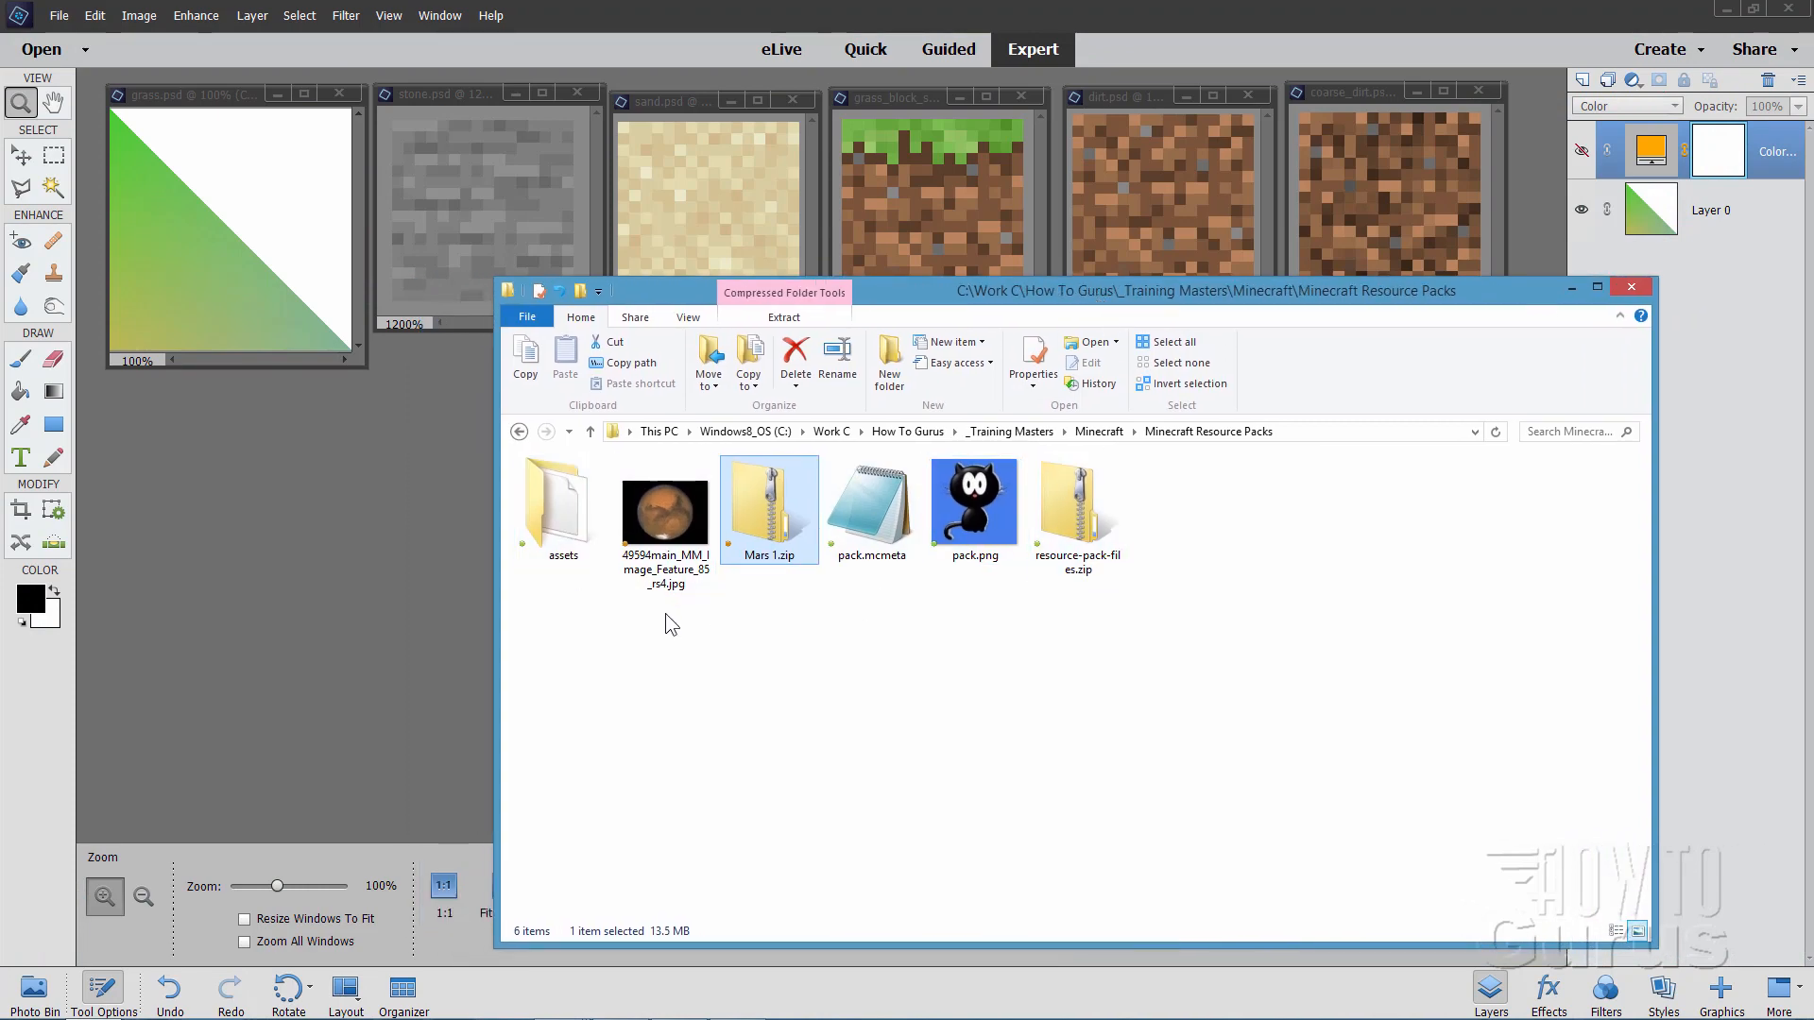
{"action": "mouse_move", "coordinate": [808, 669]}
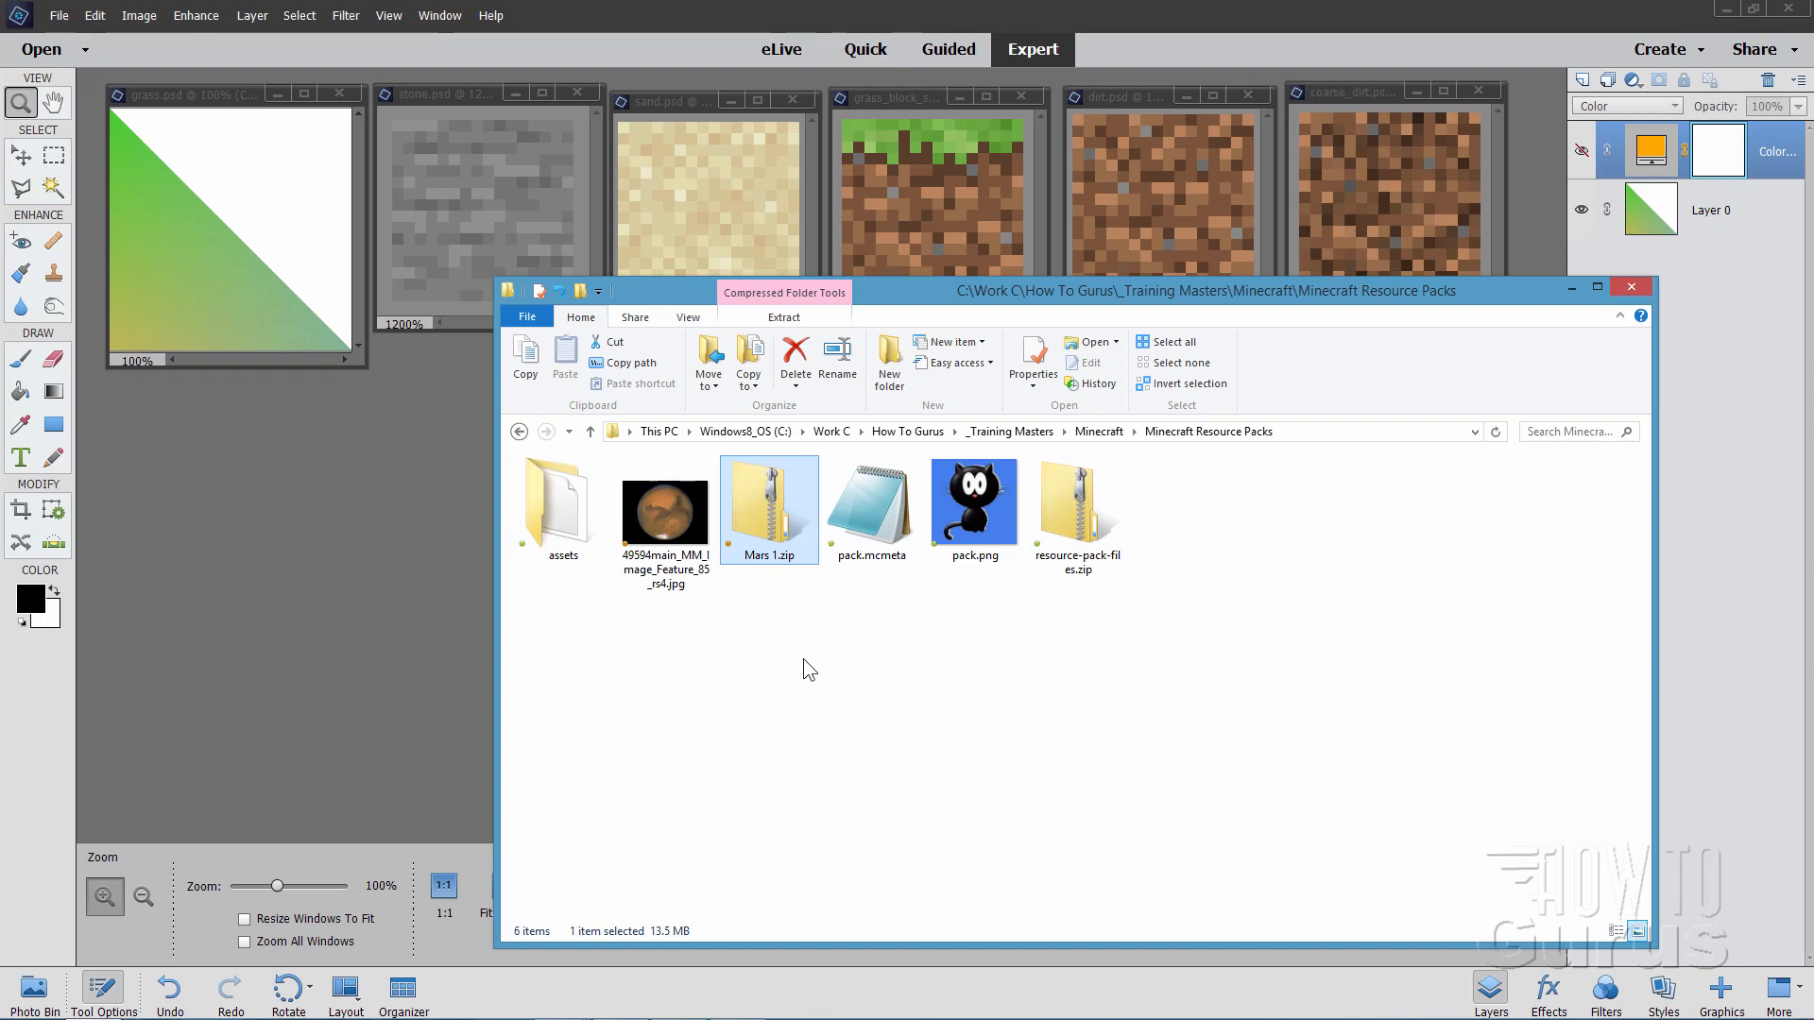
{"action": "left_click", "coordinate": [974, 511]}
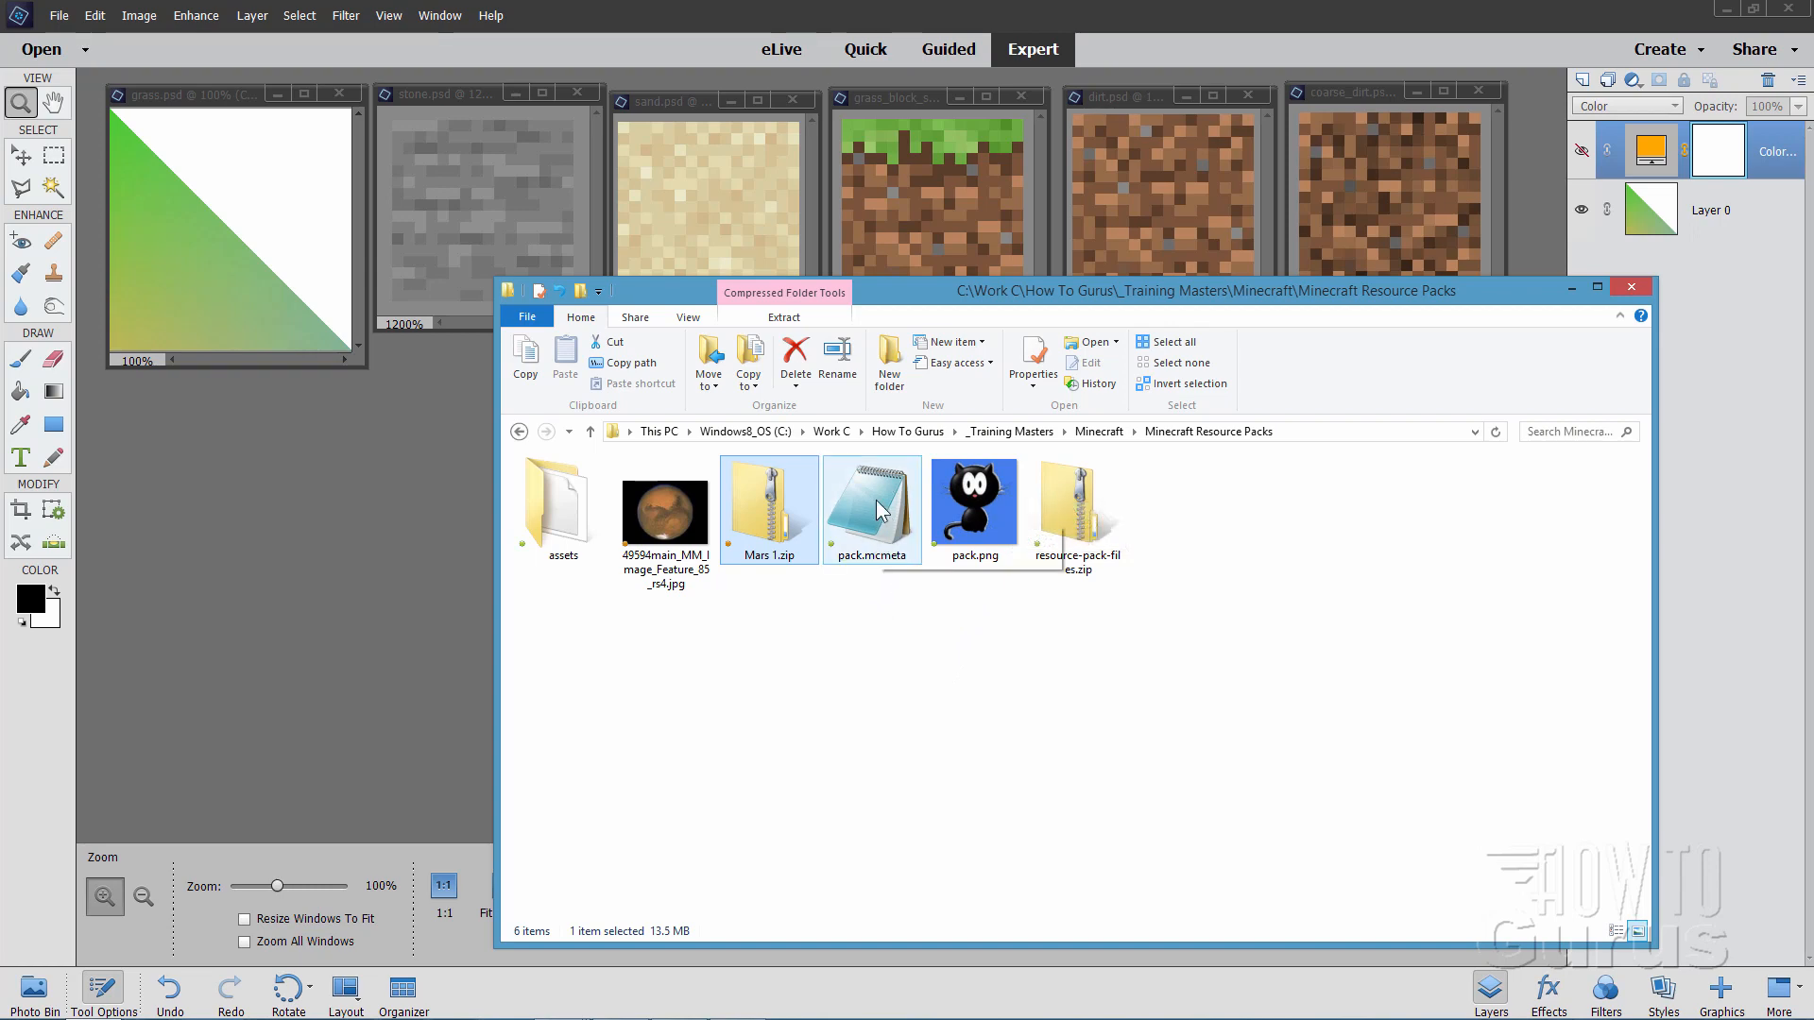
{"action": "left_click", "coordinate": [973, 509]}
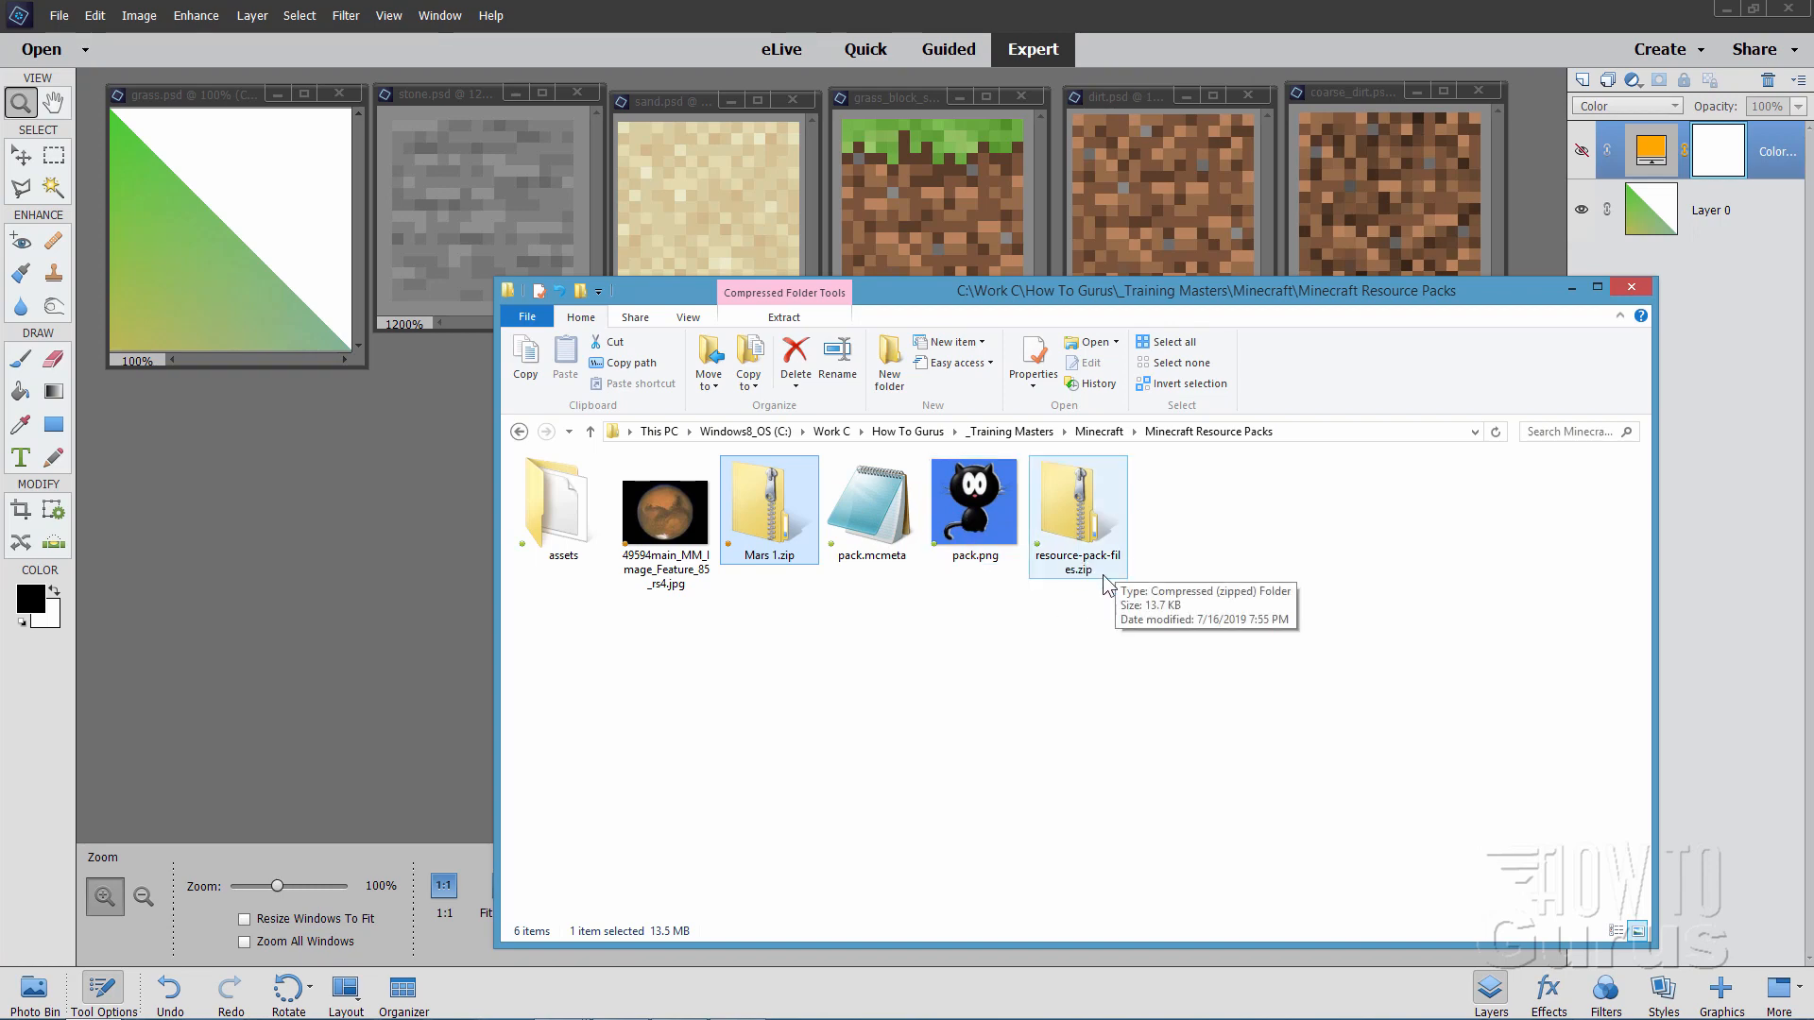
{"action": "mouse_move", "coordinate": [717, 635]}
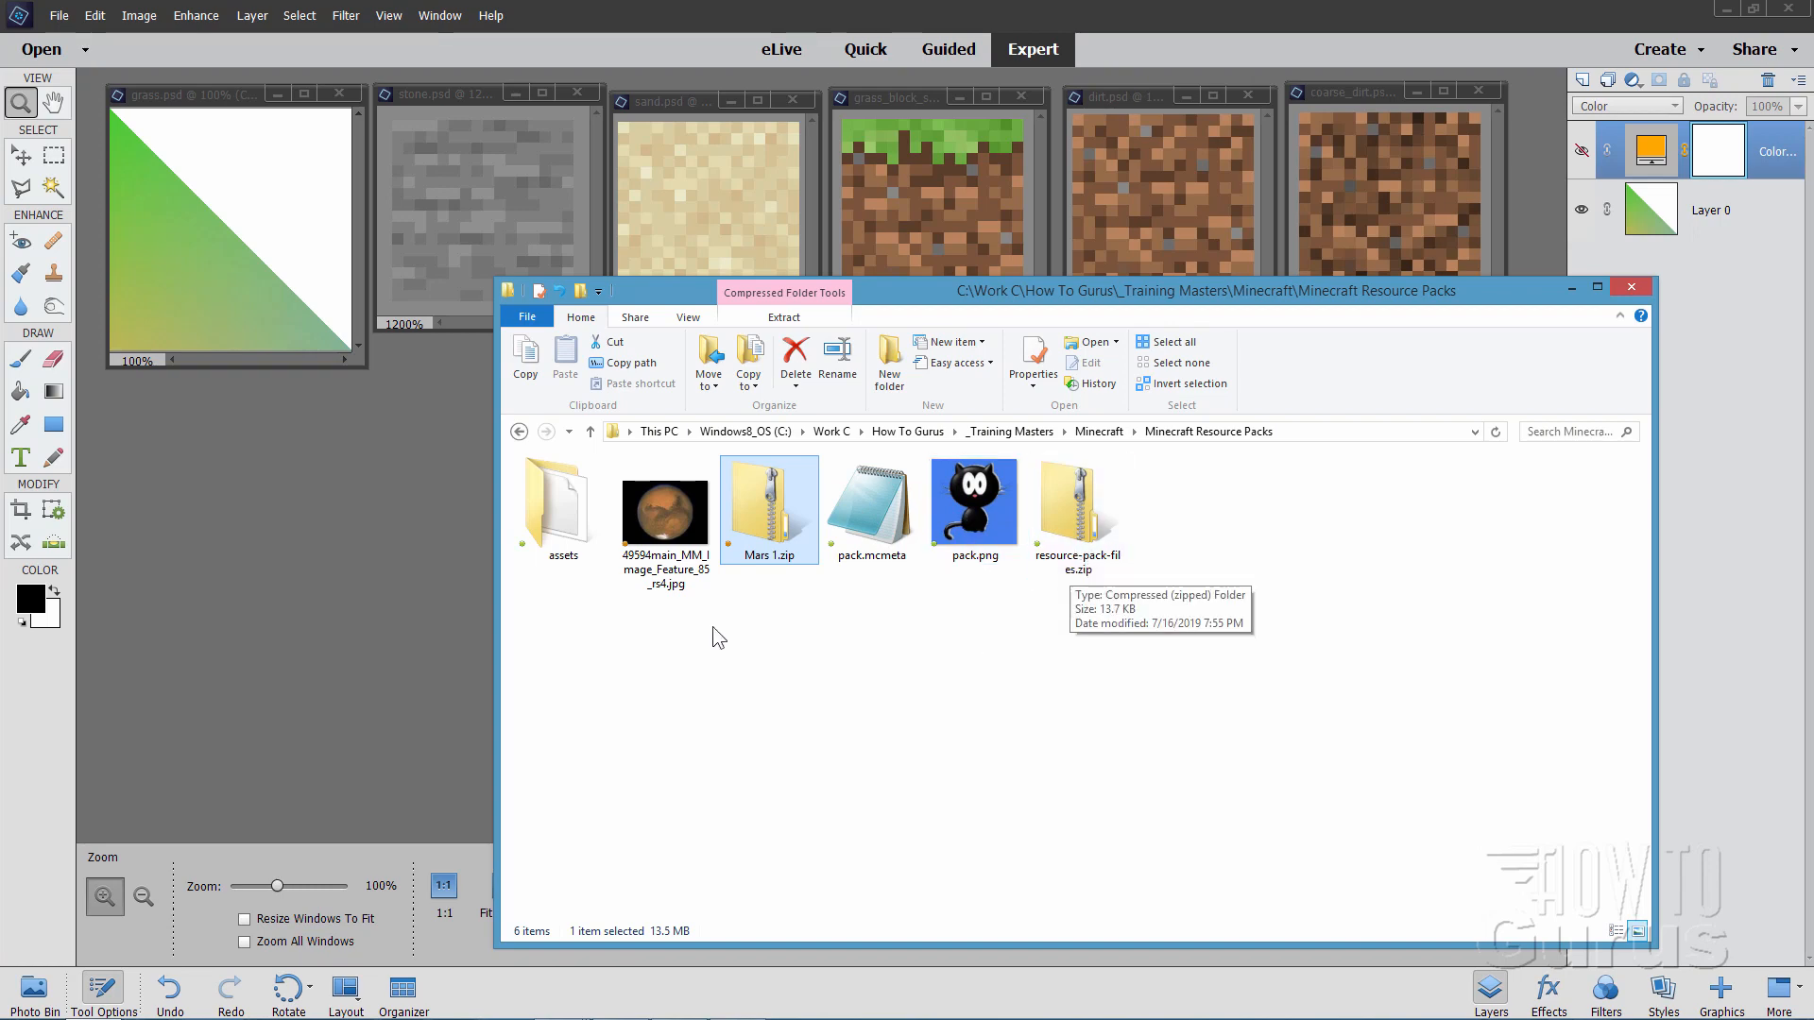
{"action": "mouse_move", "coordinate": [562, 498]}
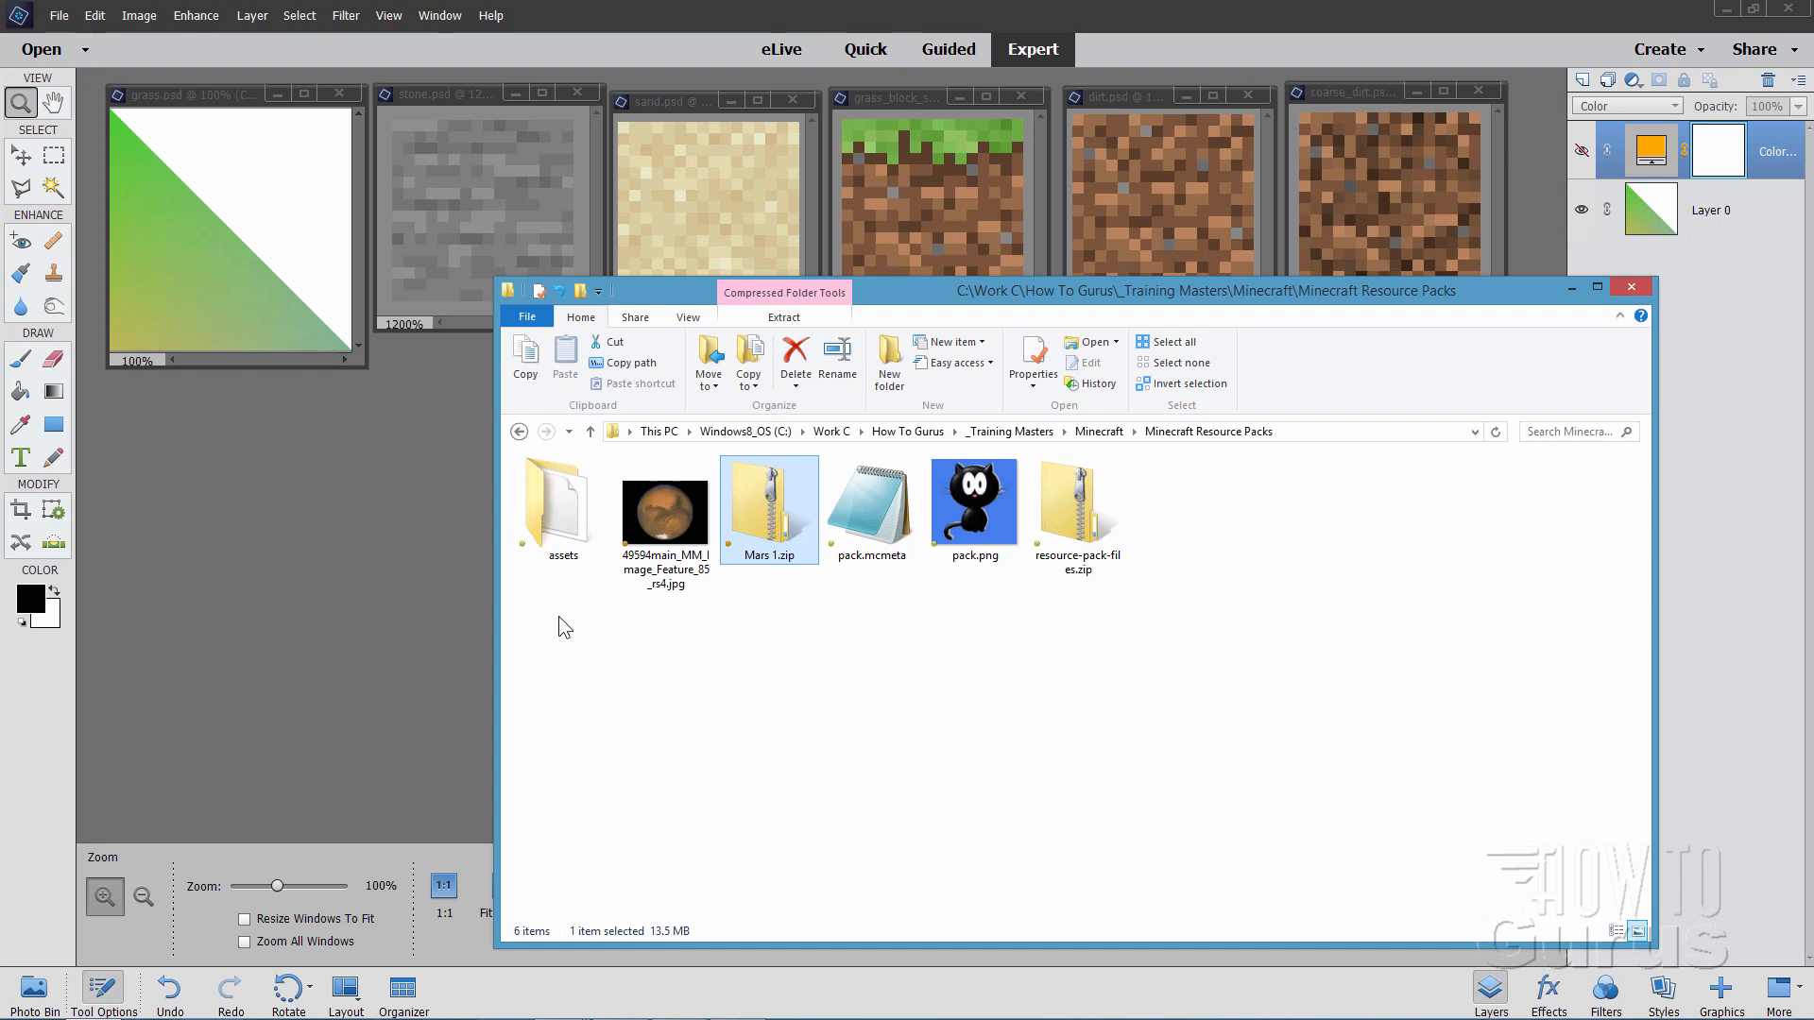
{"action": "mouse_move", "coordinate": [829, 661]}
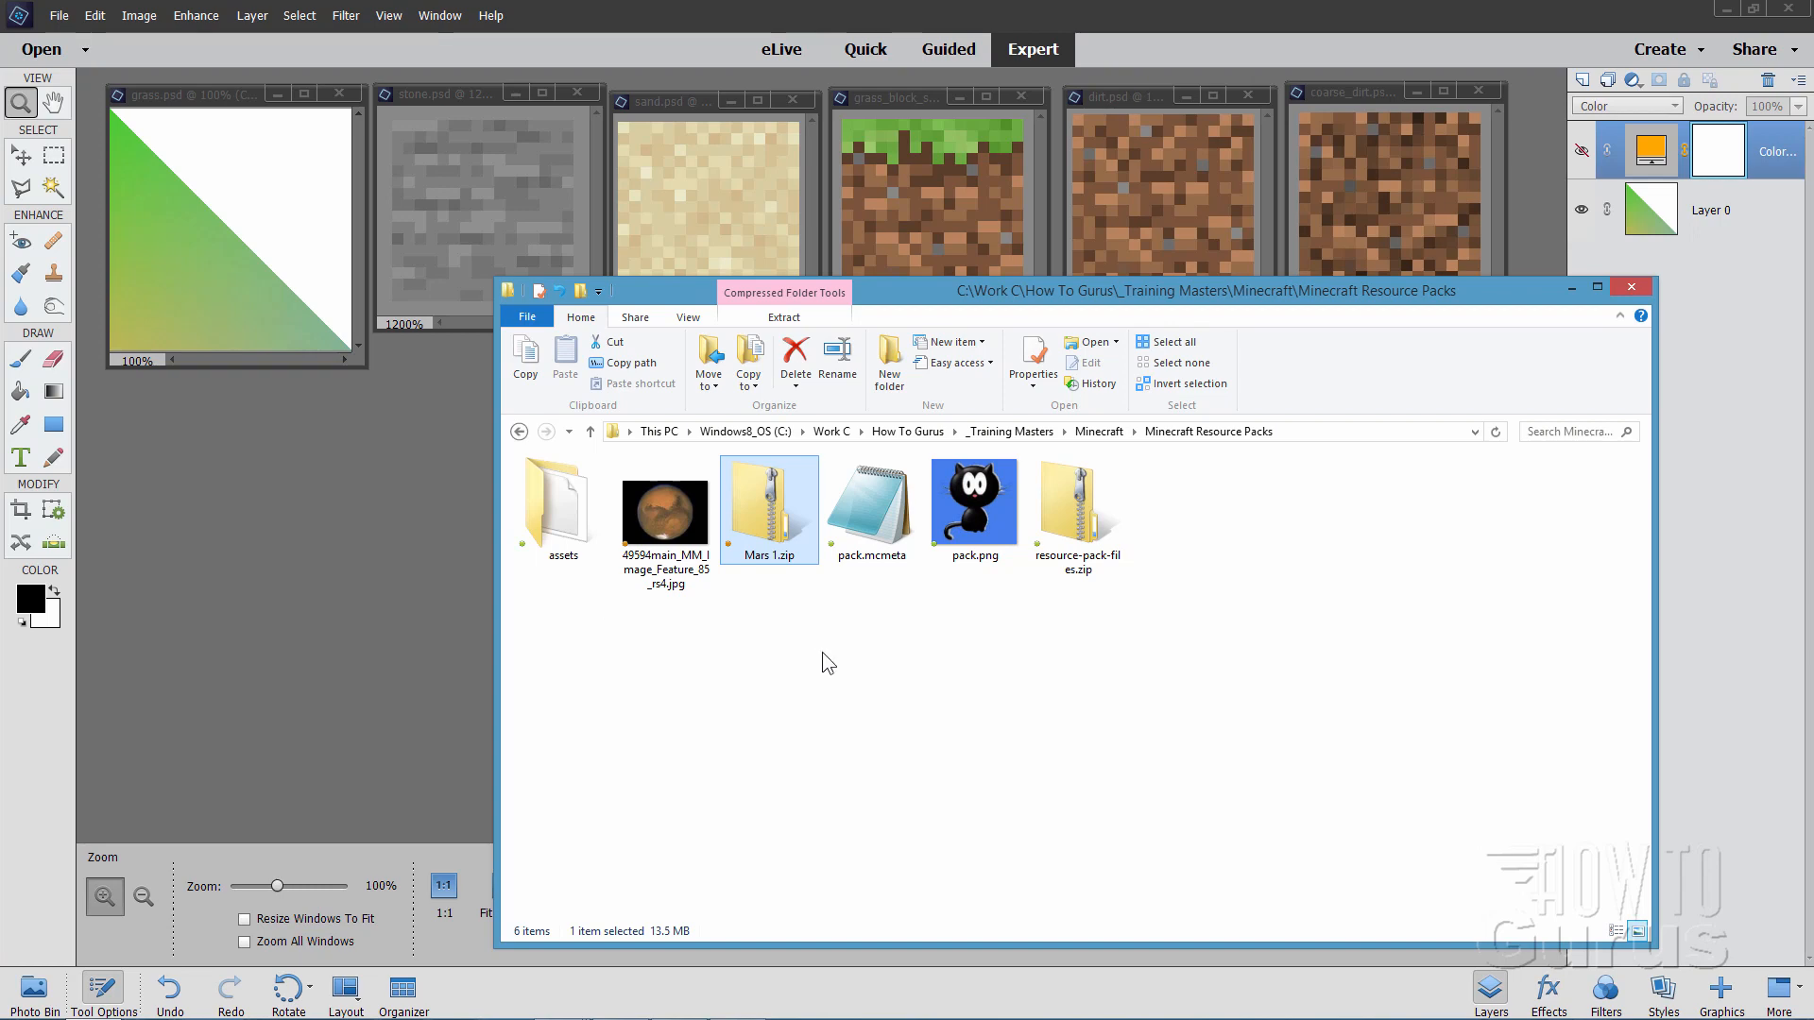
{"action": "mouse_move", "coordinate": [743, 680]}
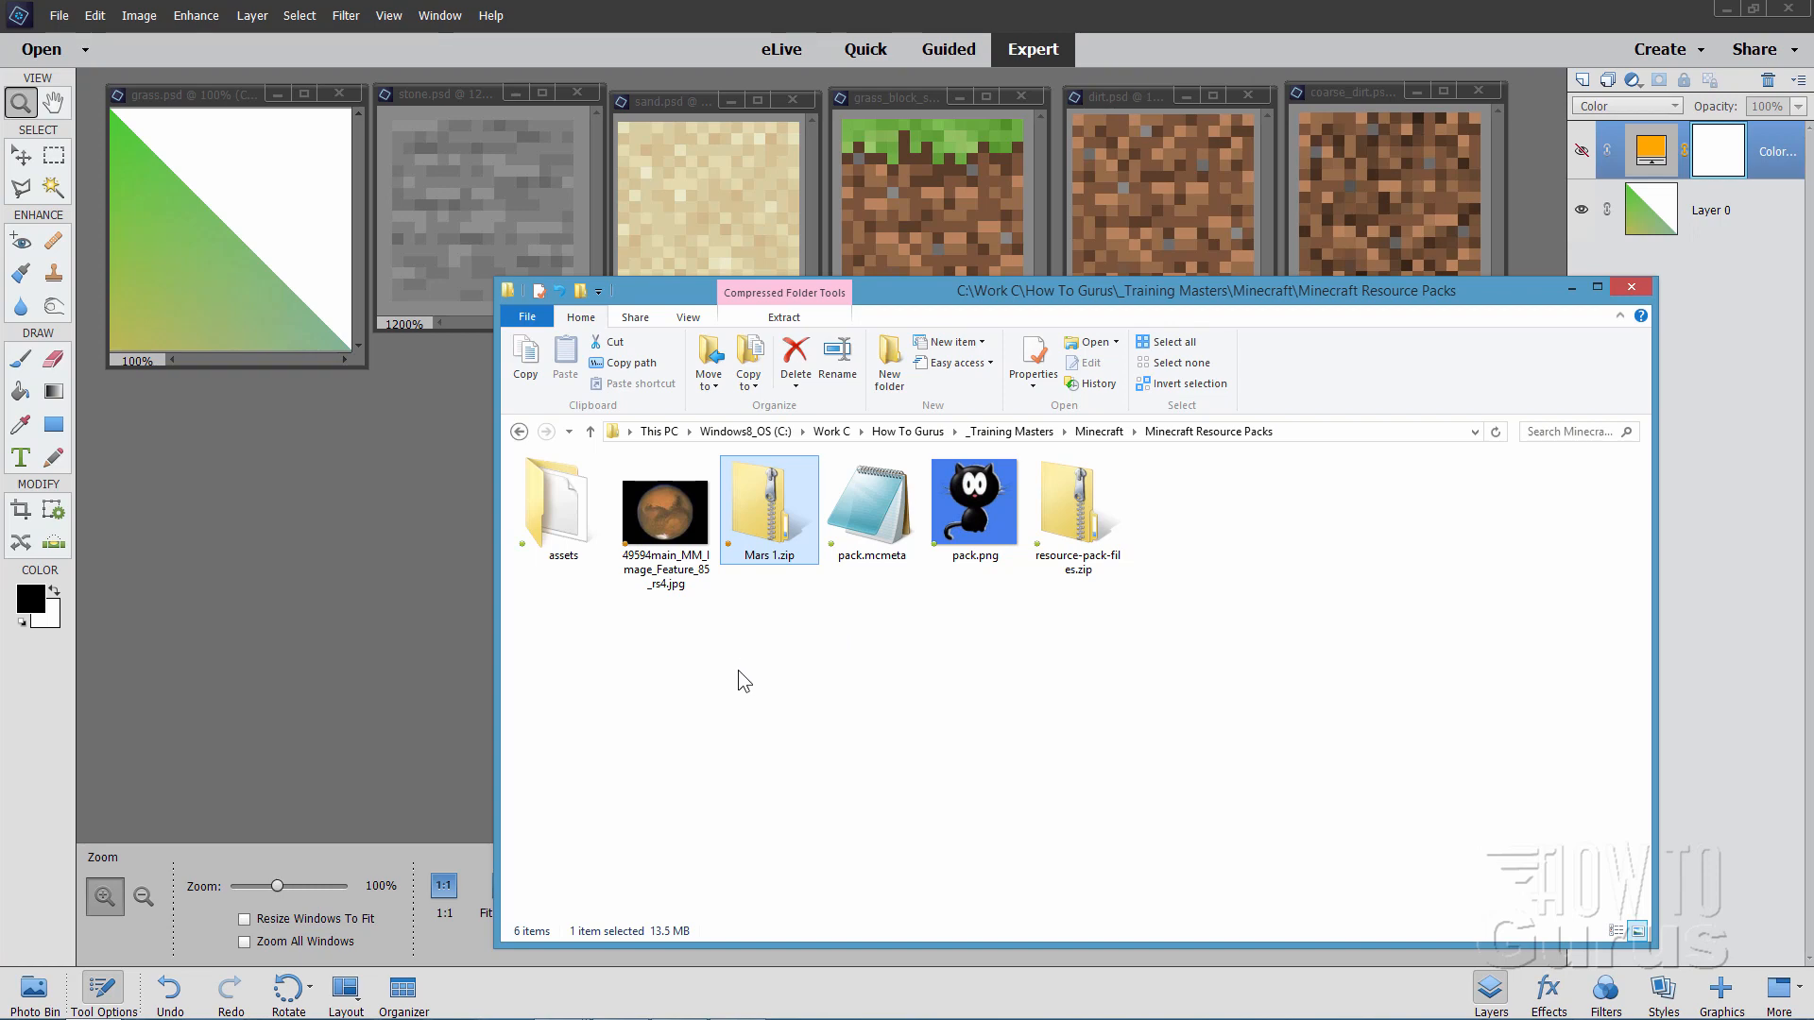
Browse into assets > minecraft > textures > colormap and select the orange grass.png
{"action": "left_click", "coordinate": [562, 509]}
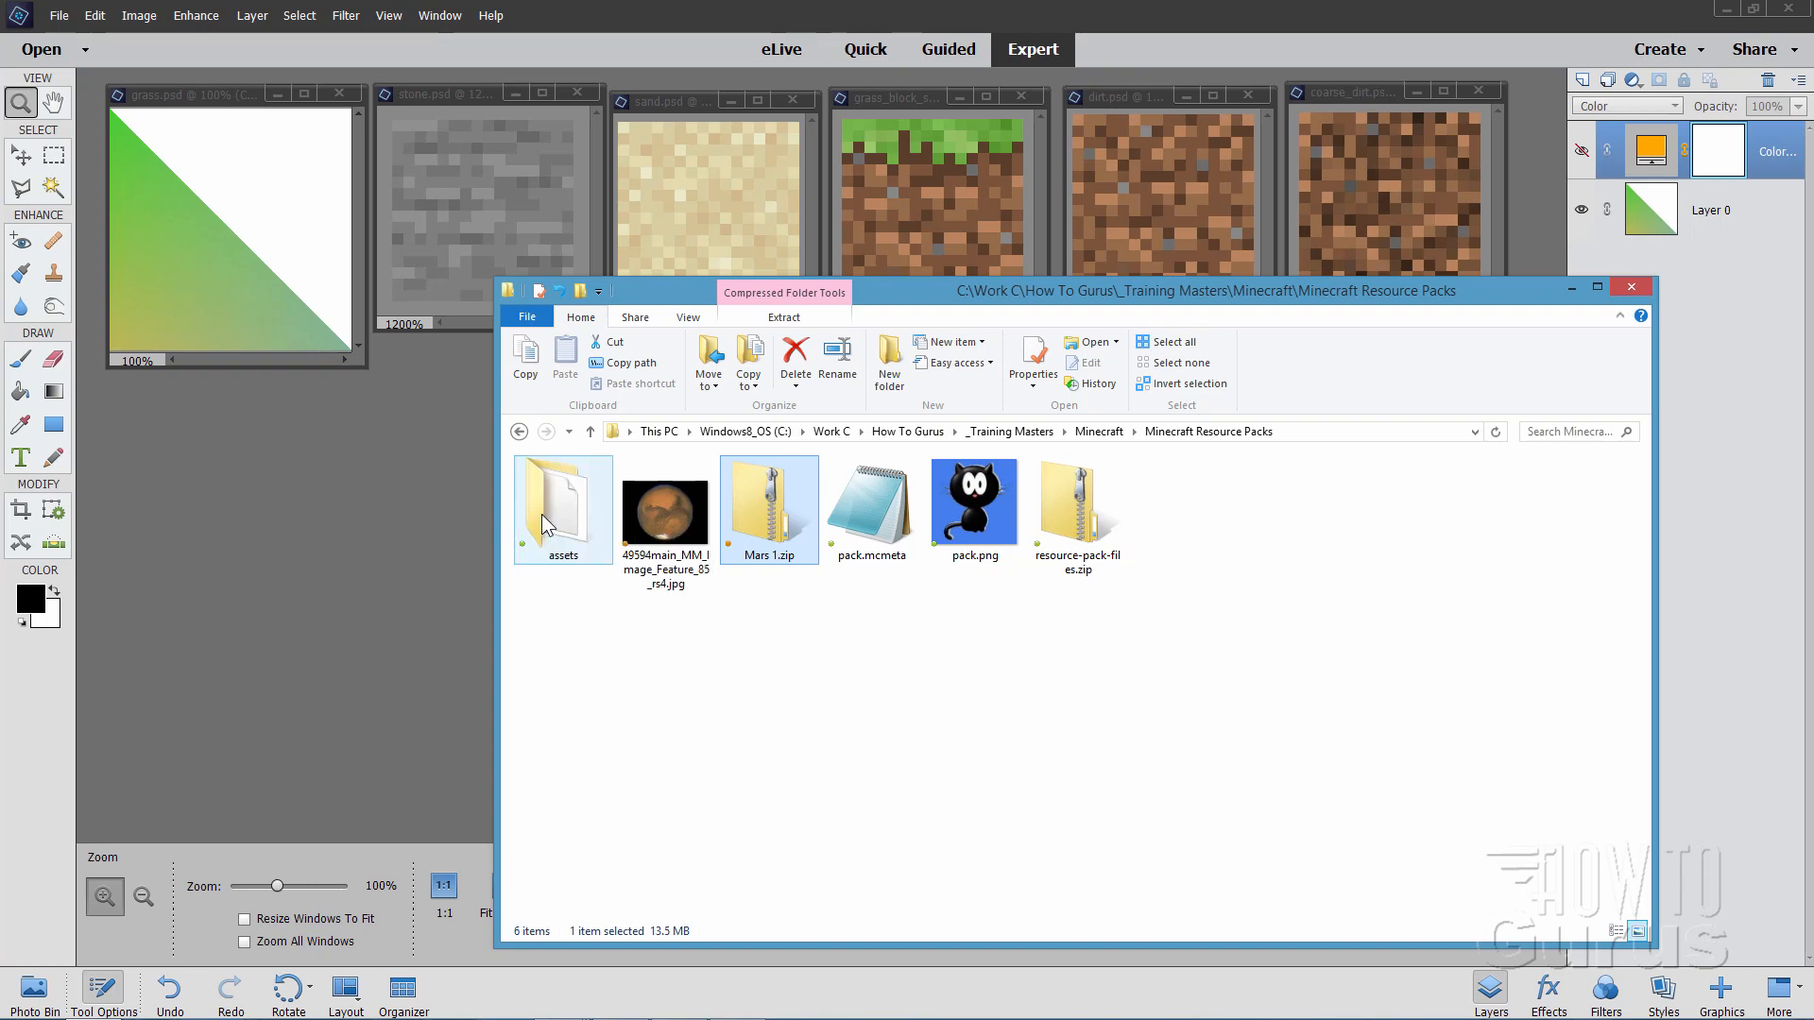
{"action": "double_click", "coordinate": [562, 505]}
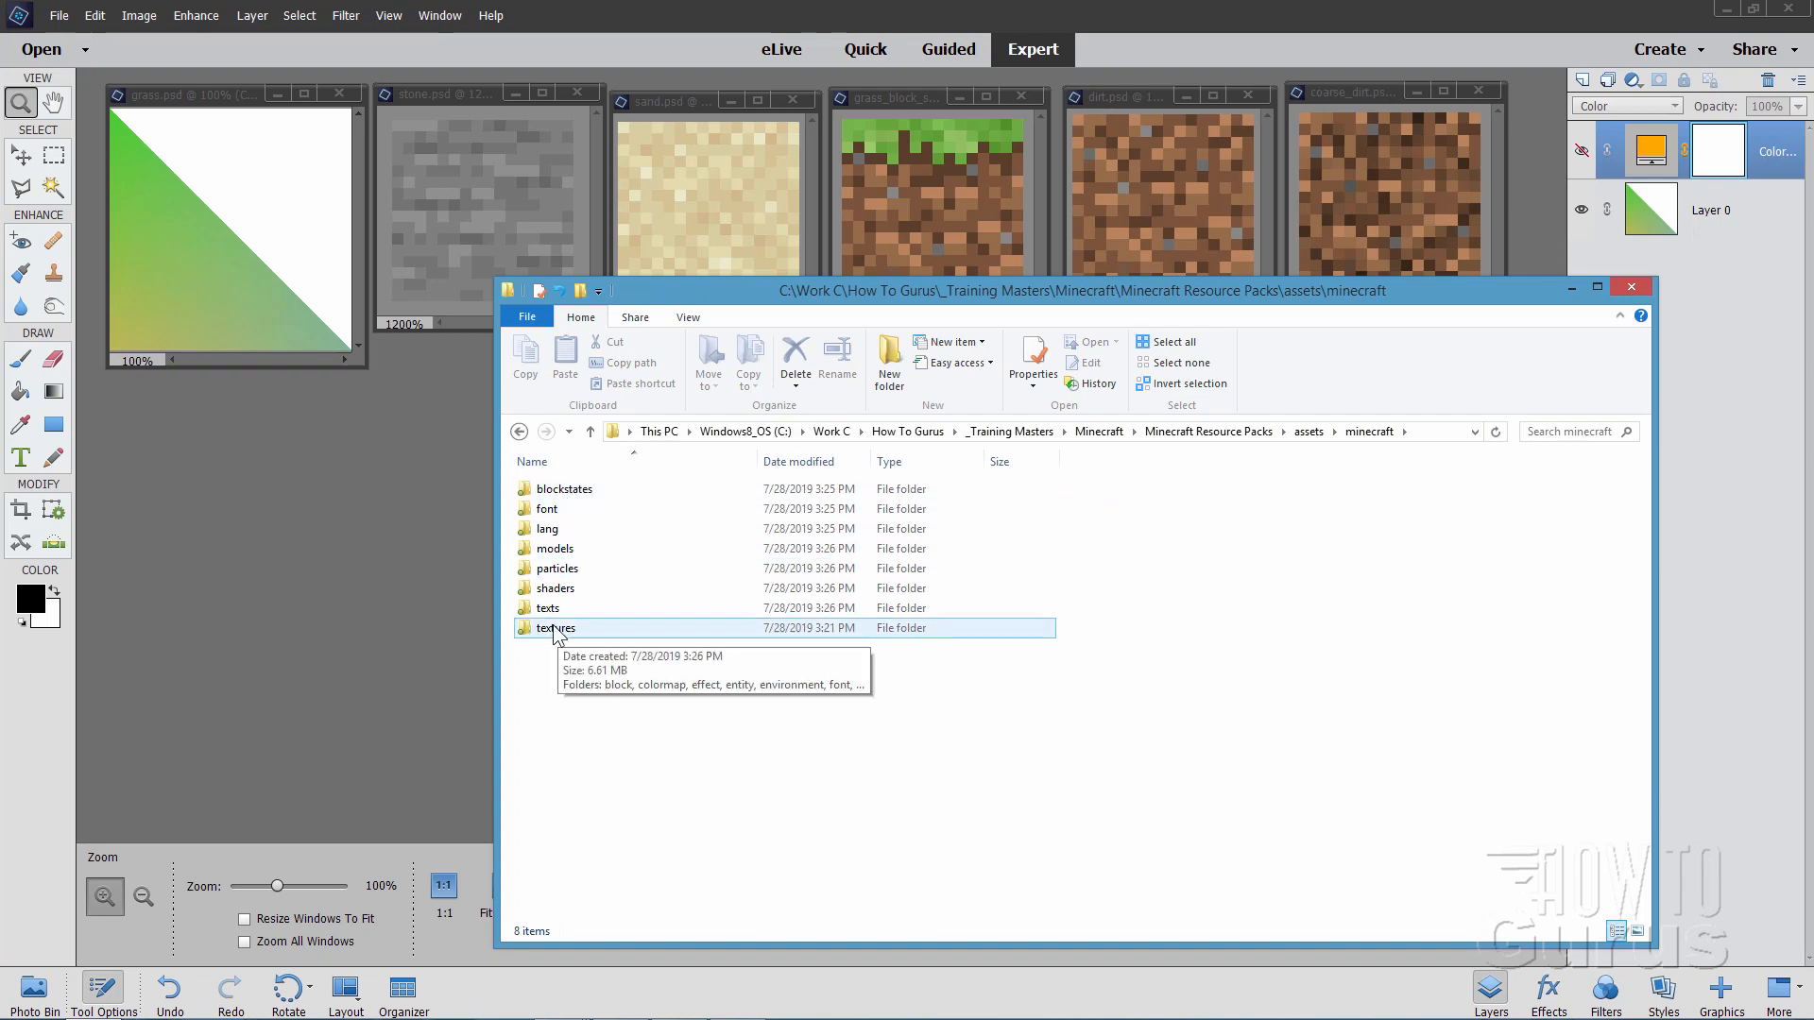
{"action": "double_click", "coordinate": [557, 627]}
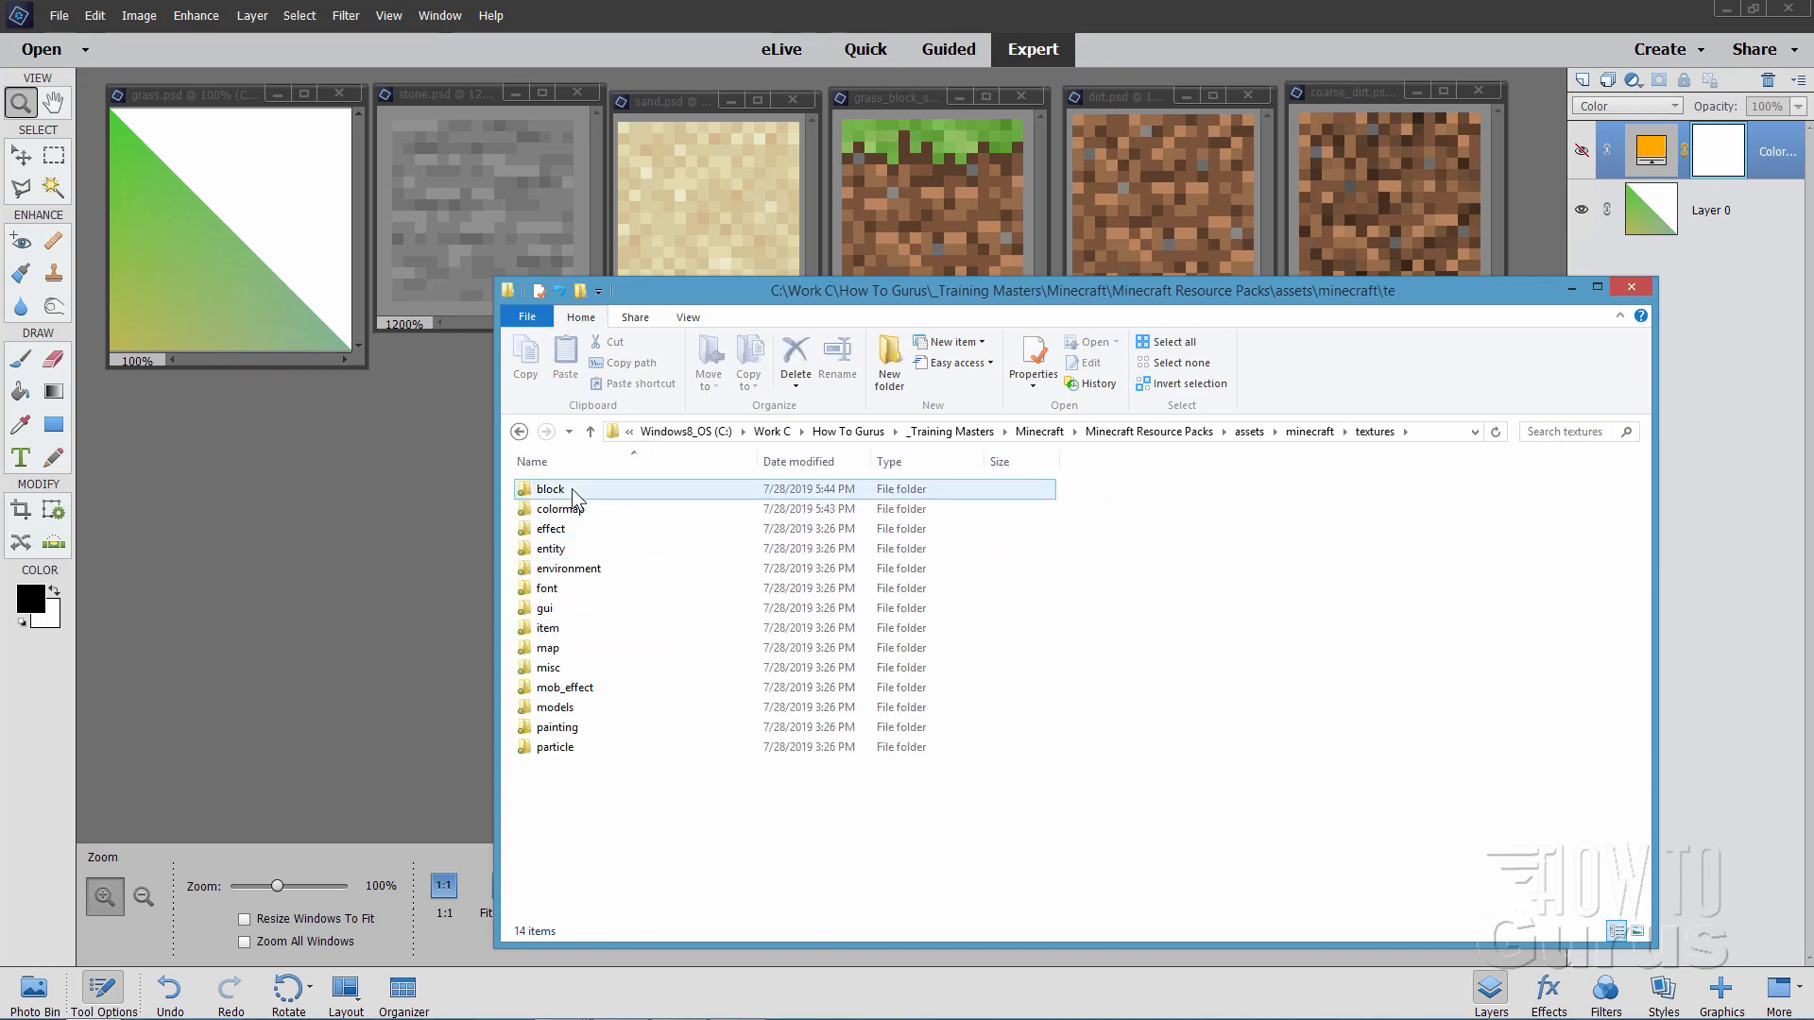
{"action": "mouse_move", "coordinate": [561, 509]}
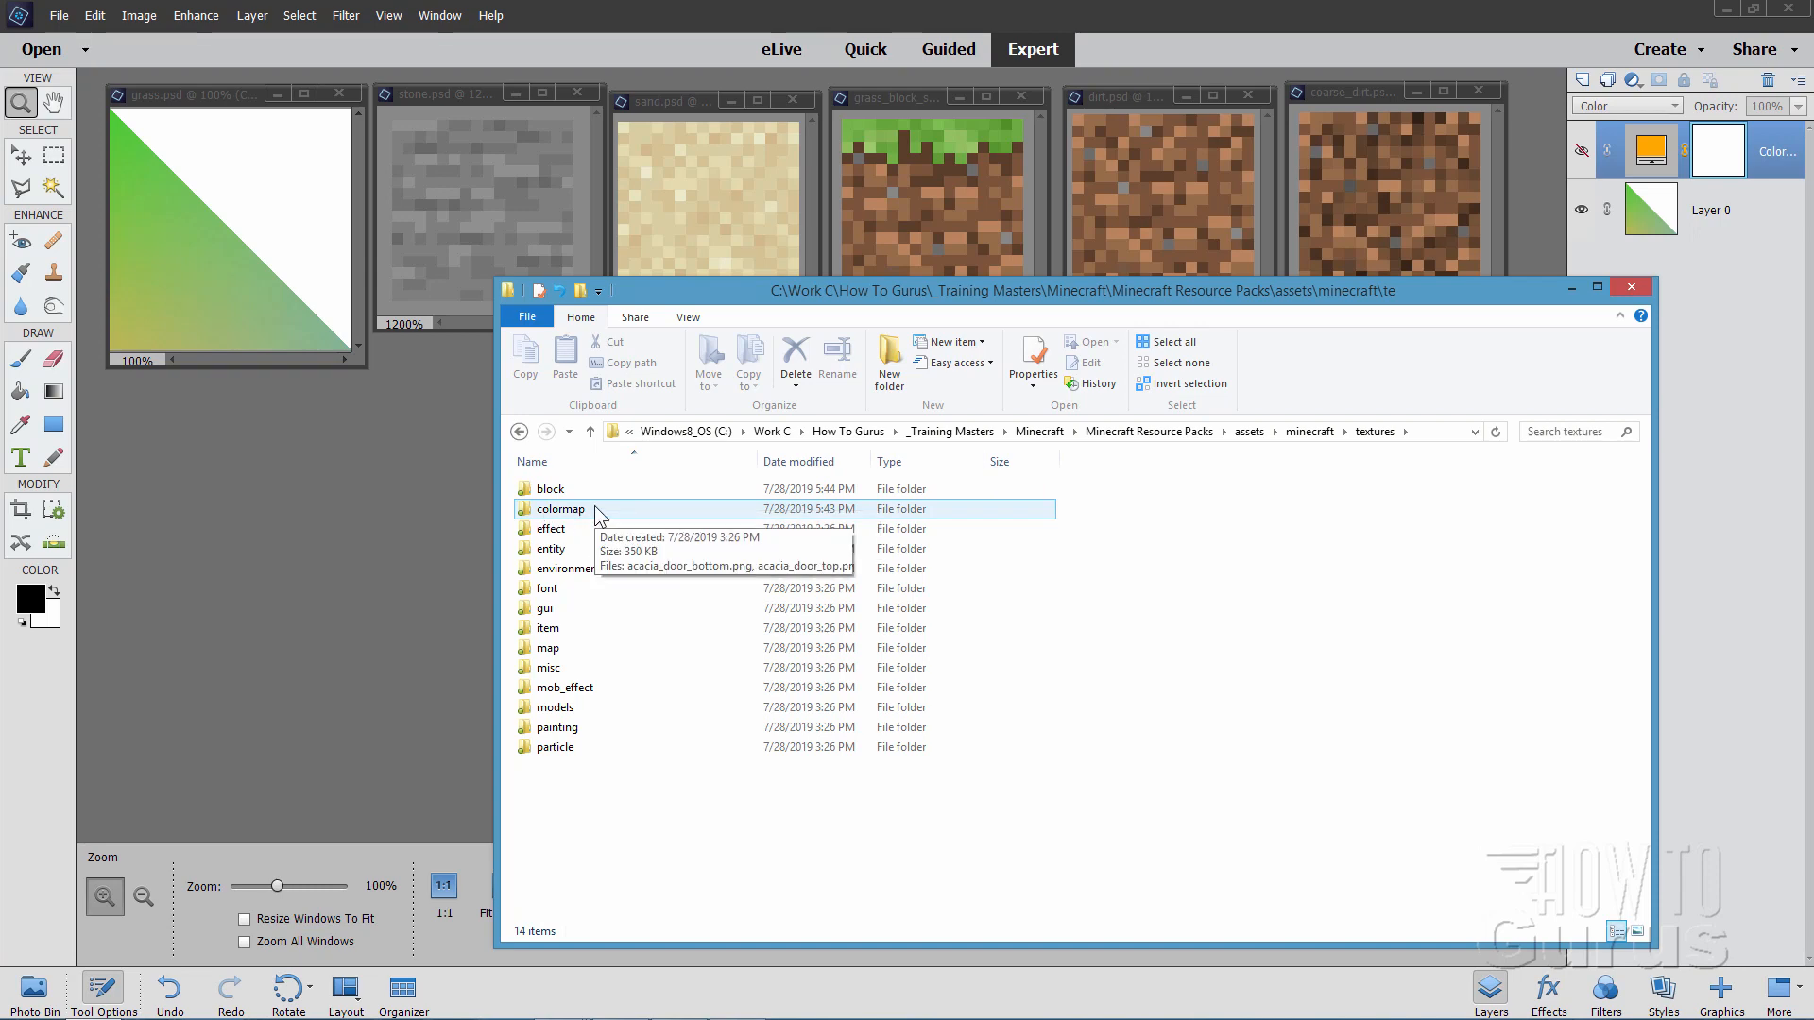
{"action": "double_click", "coordinate": [560, 509]}
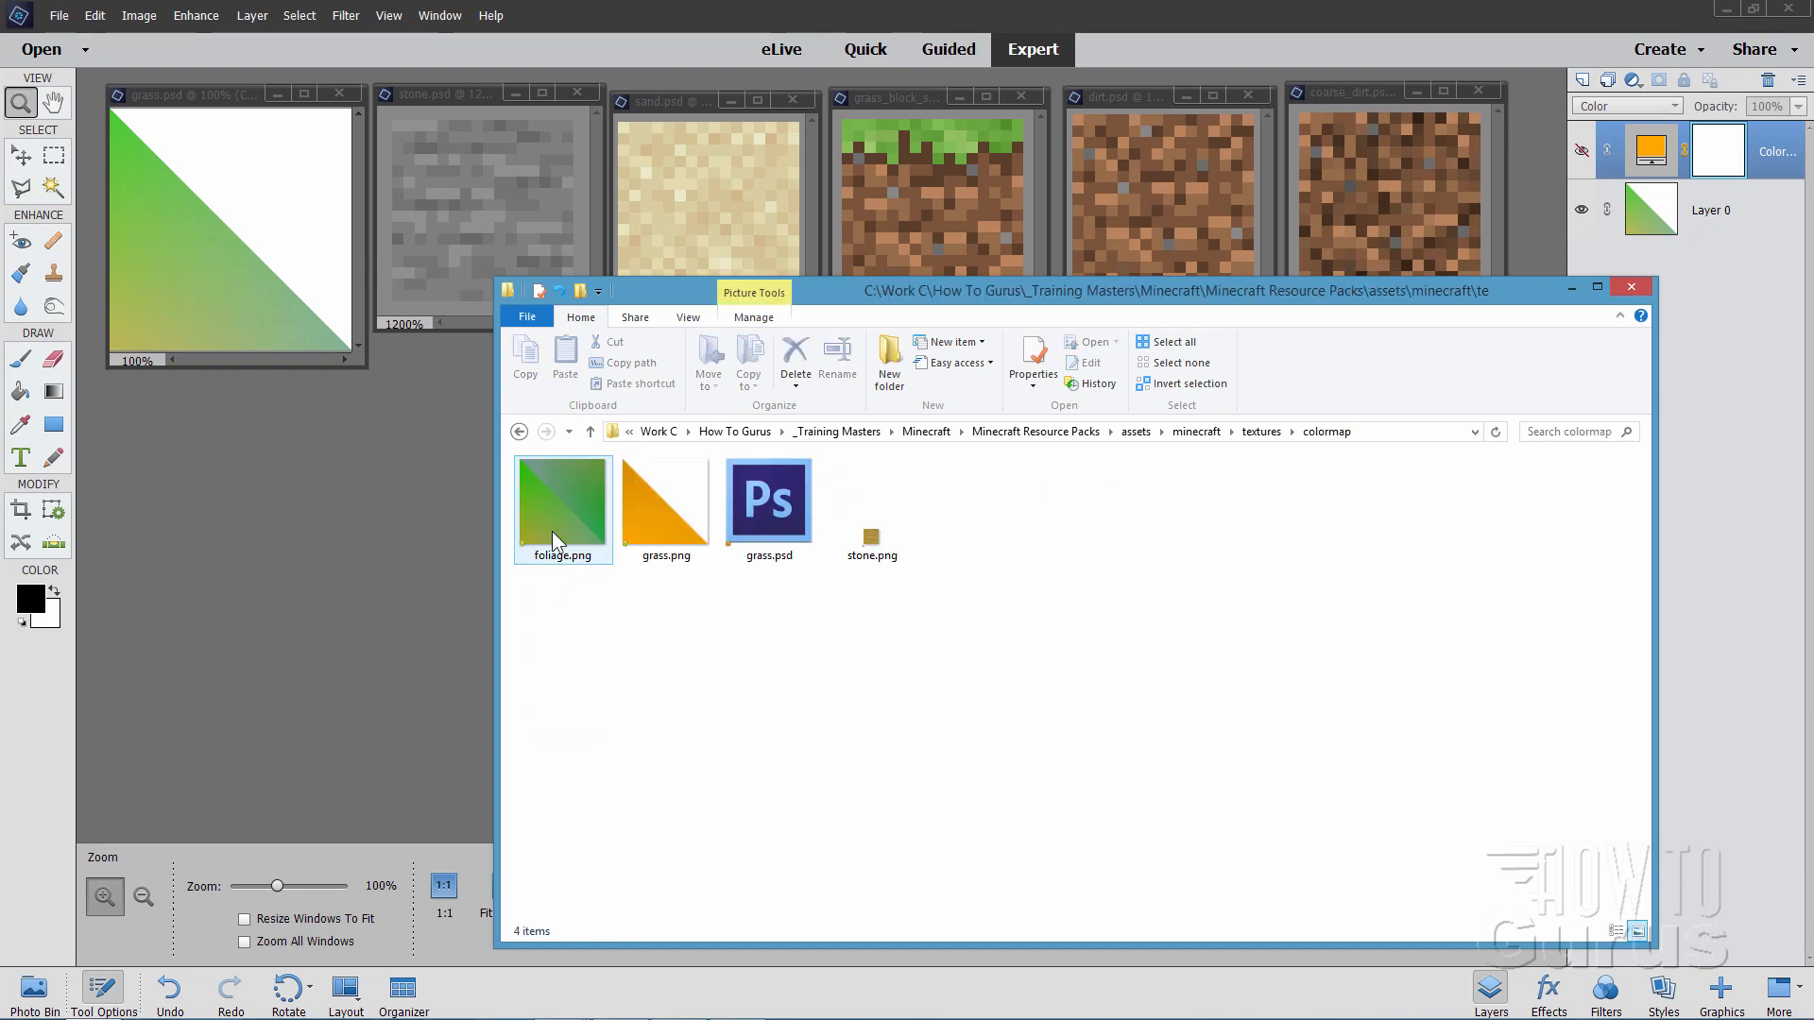
{"action": "left_click", "coordinate": [665, 504]}
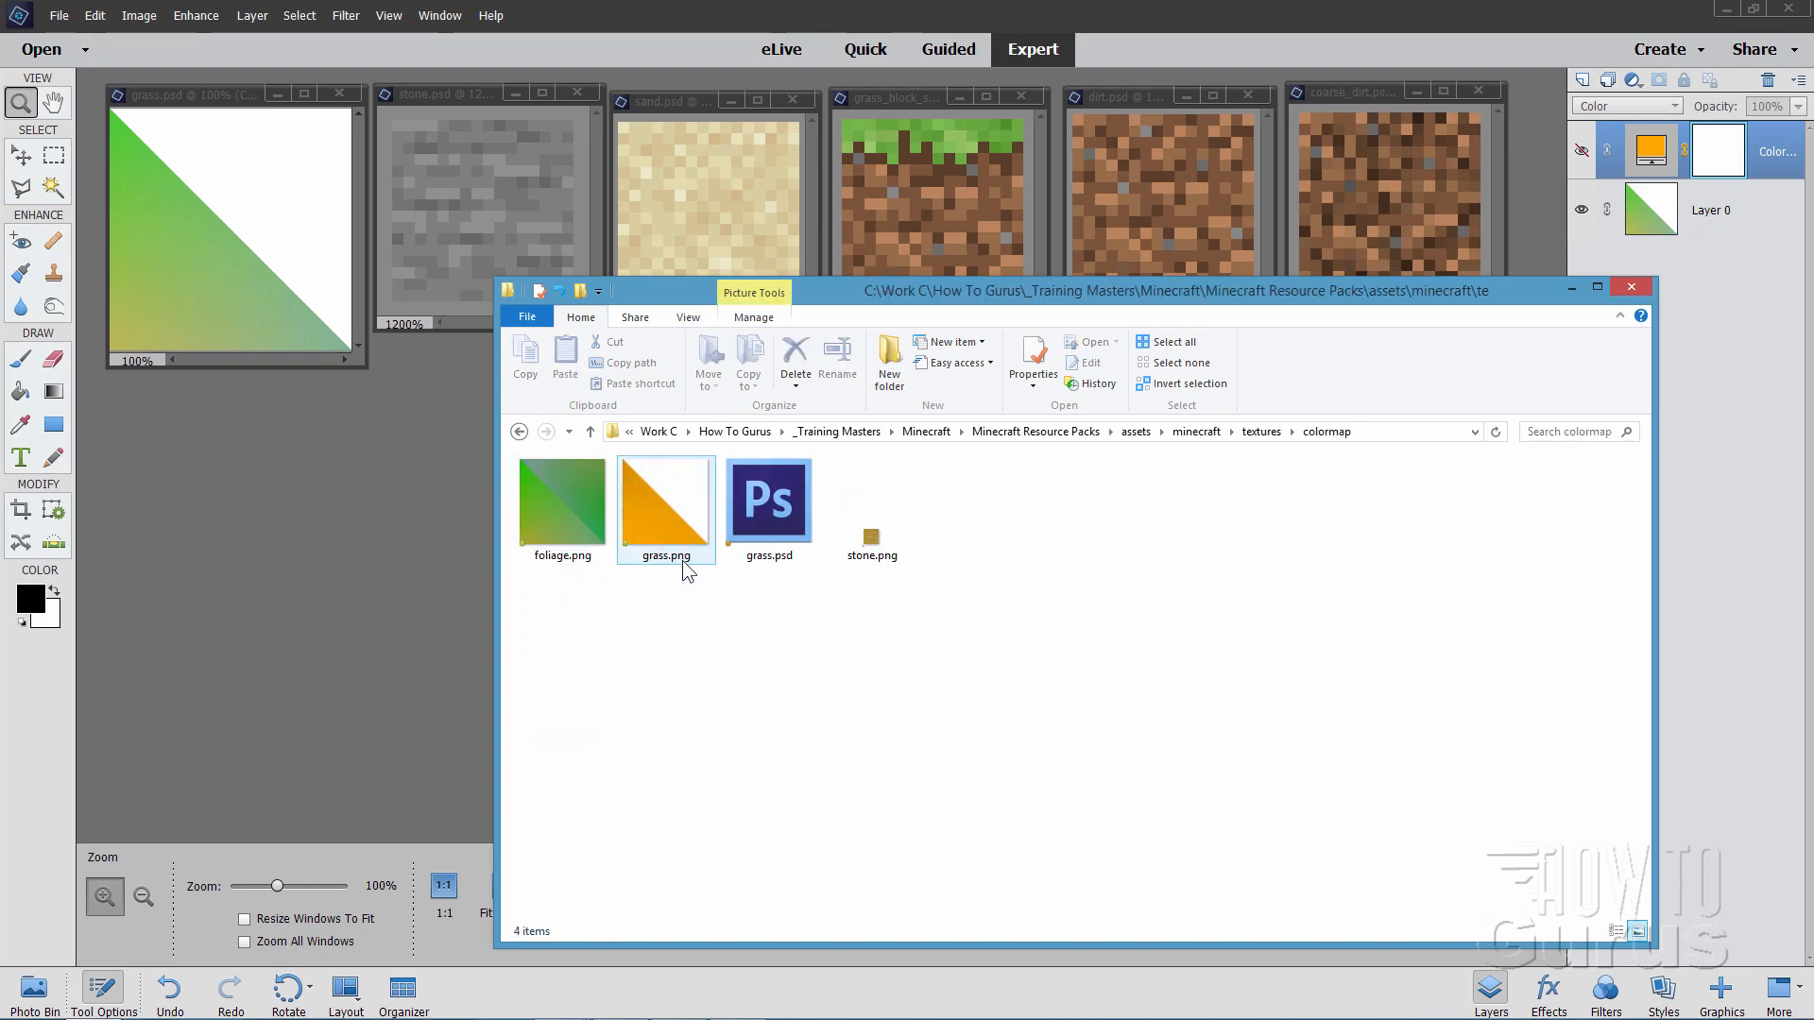
{"action": "mouse_move", "coordinate": [674, 533]}
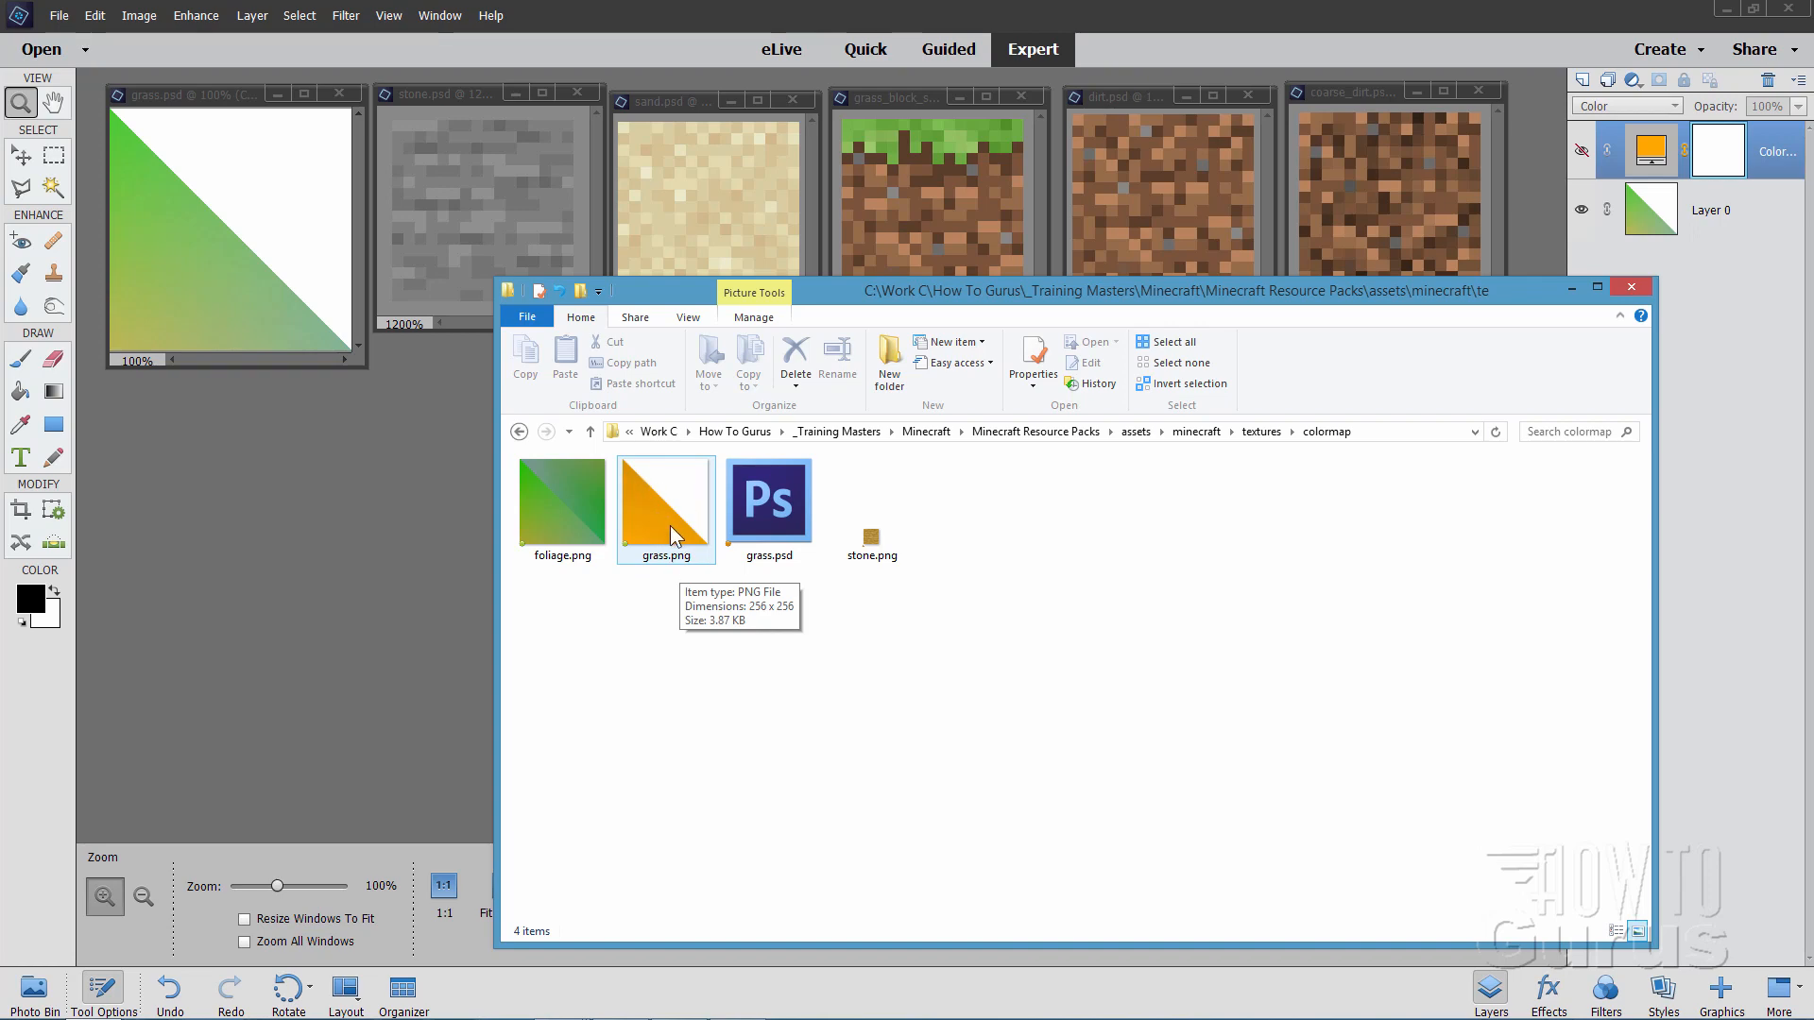
{"action": "mouse_move", "coordinate": [235, 308]}
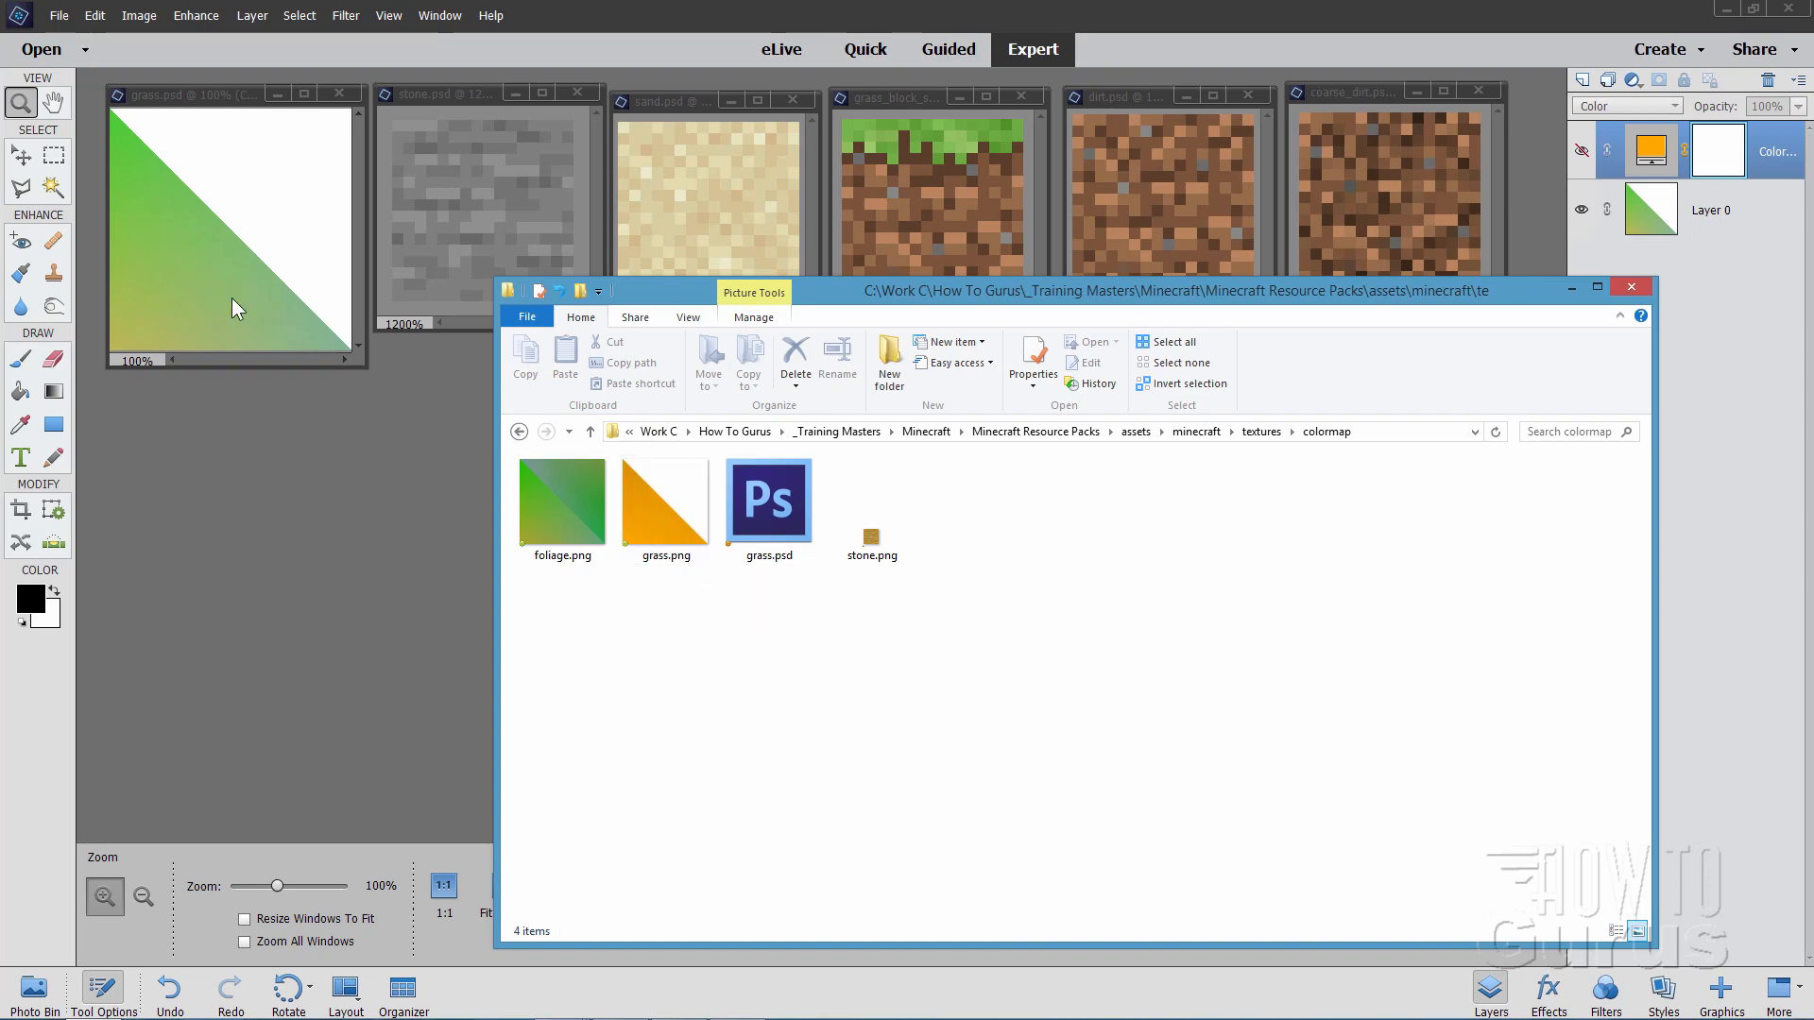
{"action": "mouse_move", "coordinate": [186, 302]}
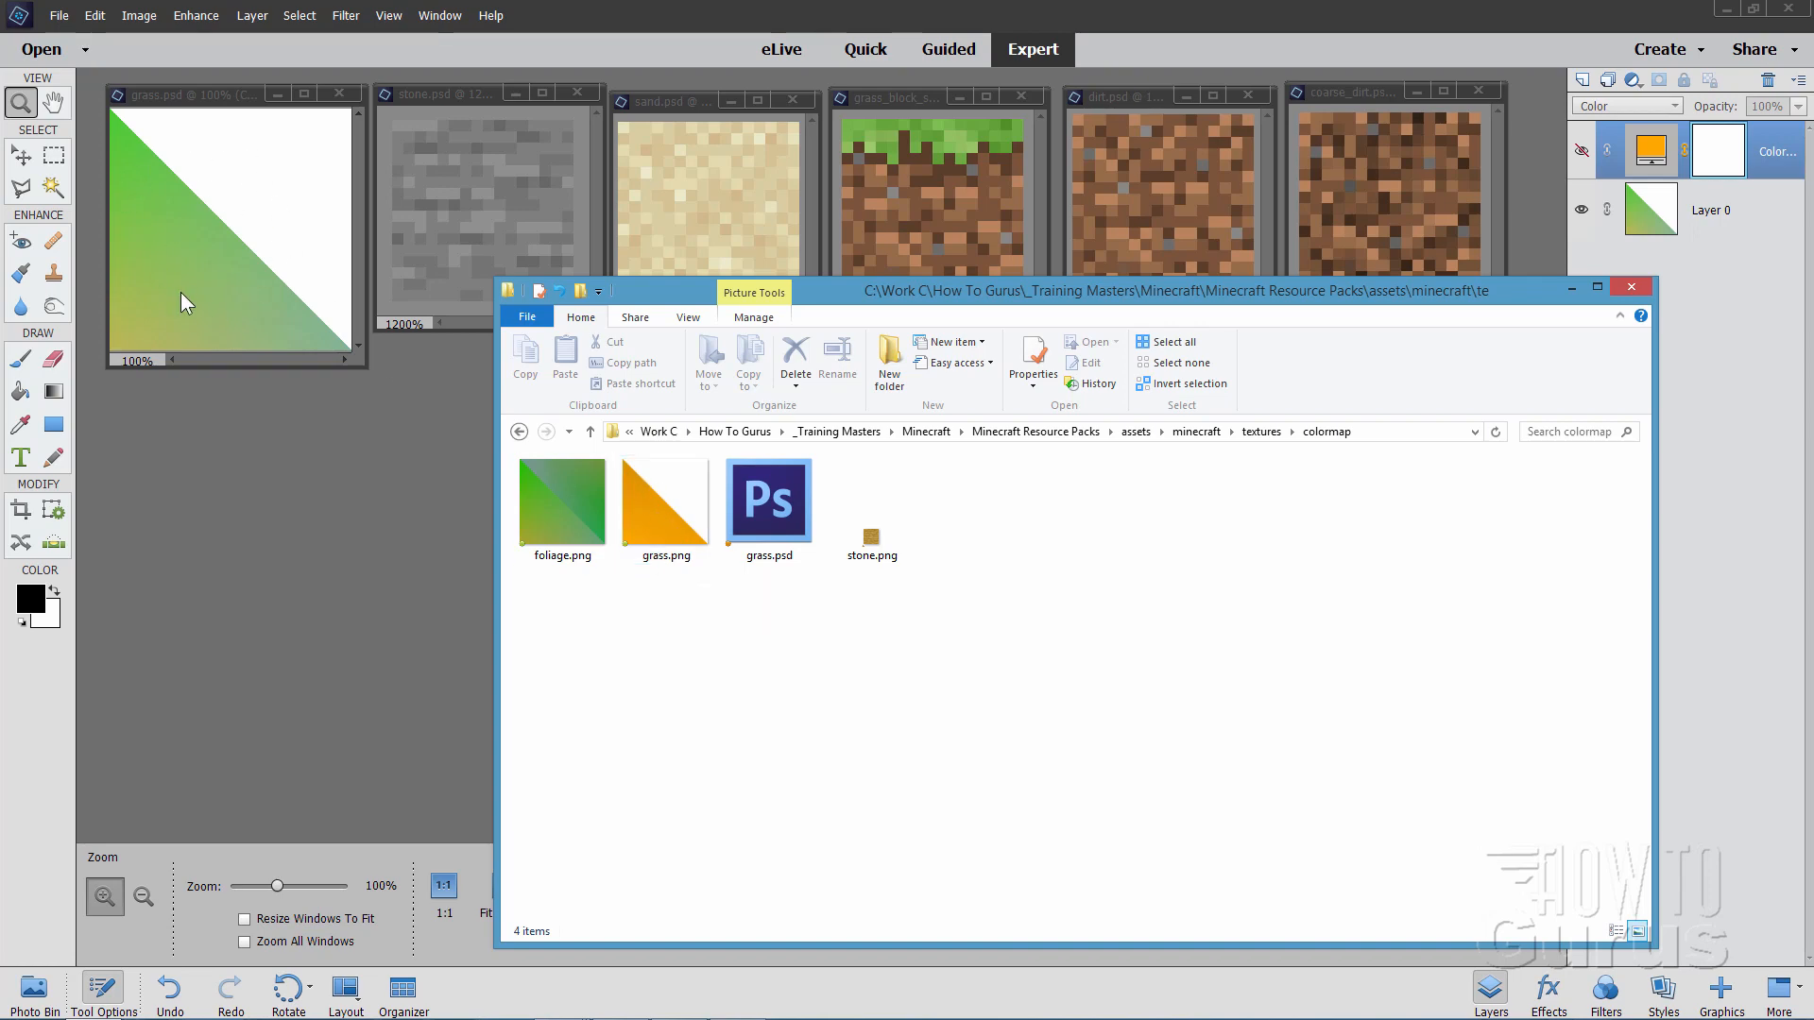
{"action": "mouse_move", "coordinate": [335, 185]}
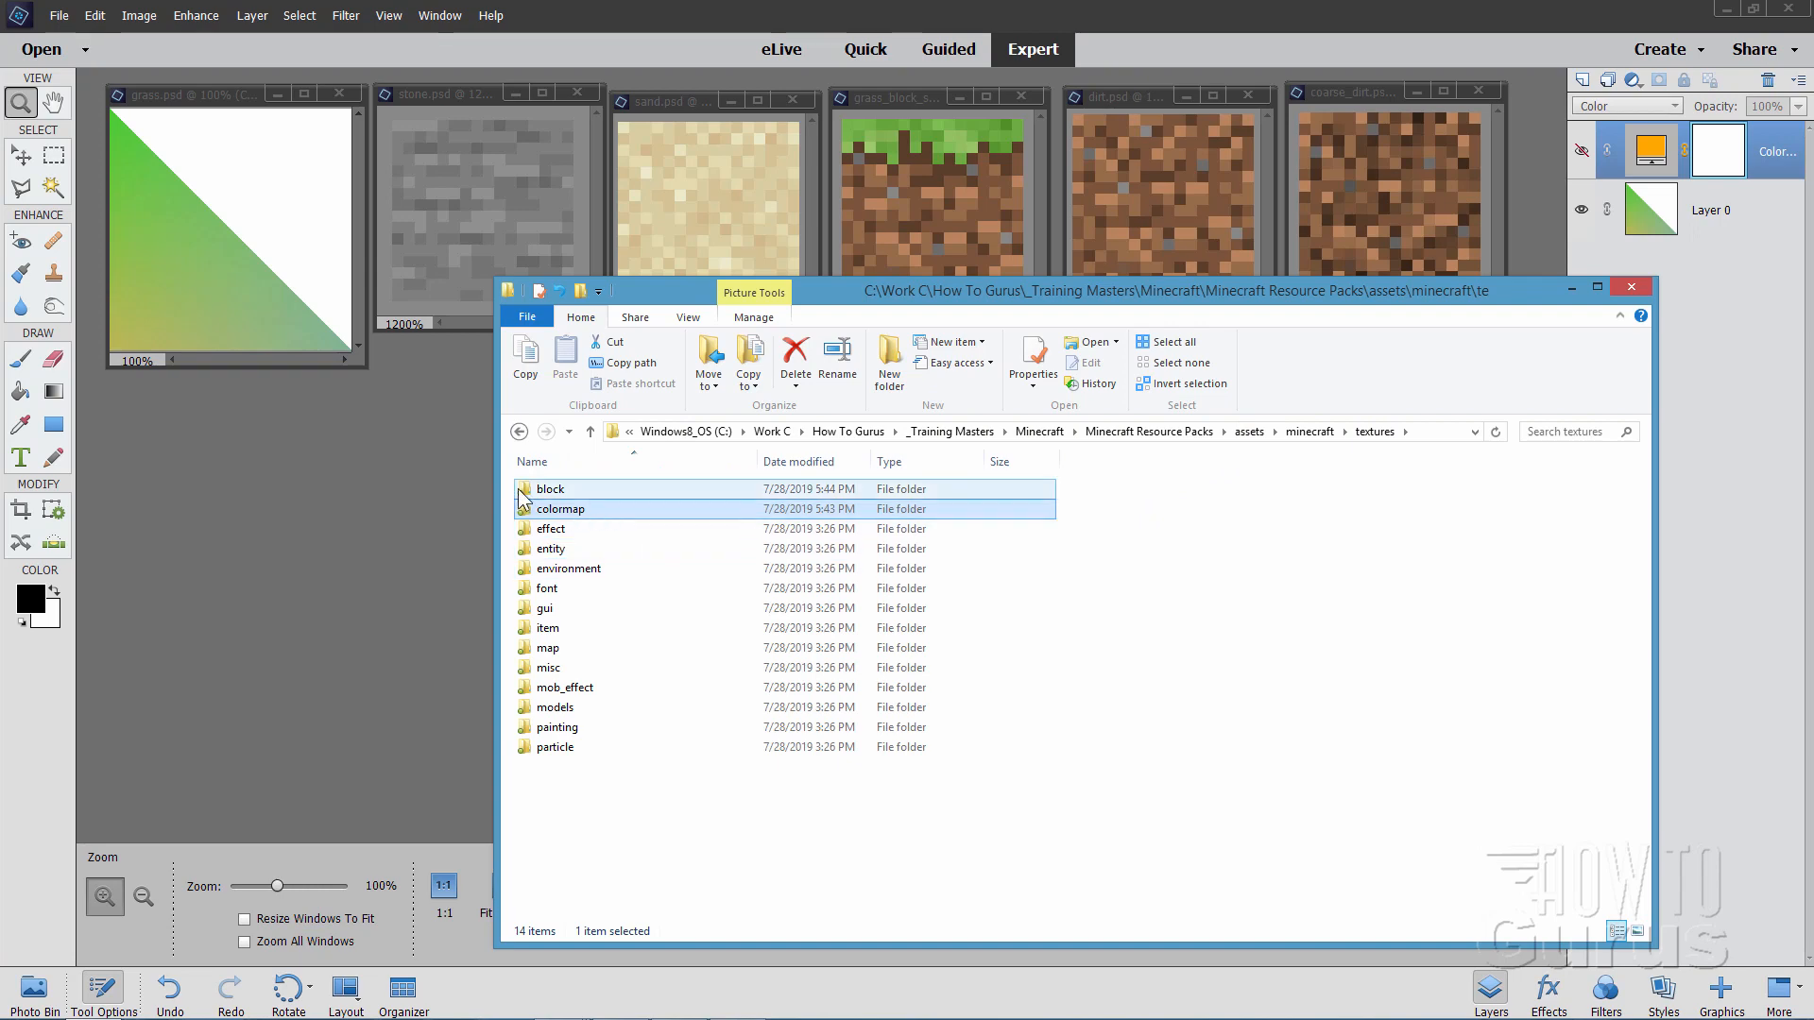
Open the block folder holding the pack's 646 block texture images
{"action": "double_click", "coordinate": [551, 489]}
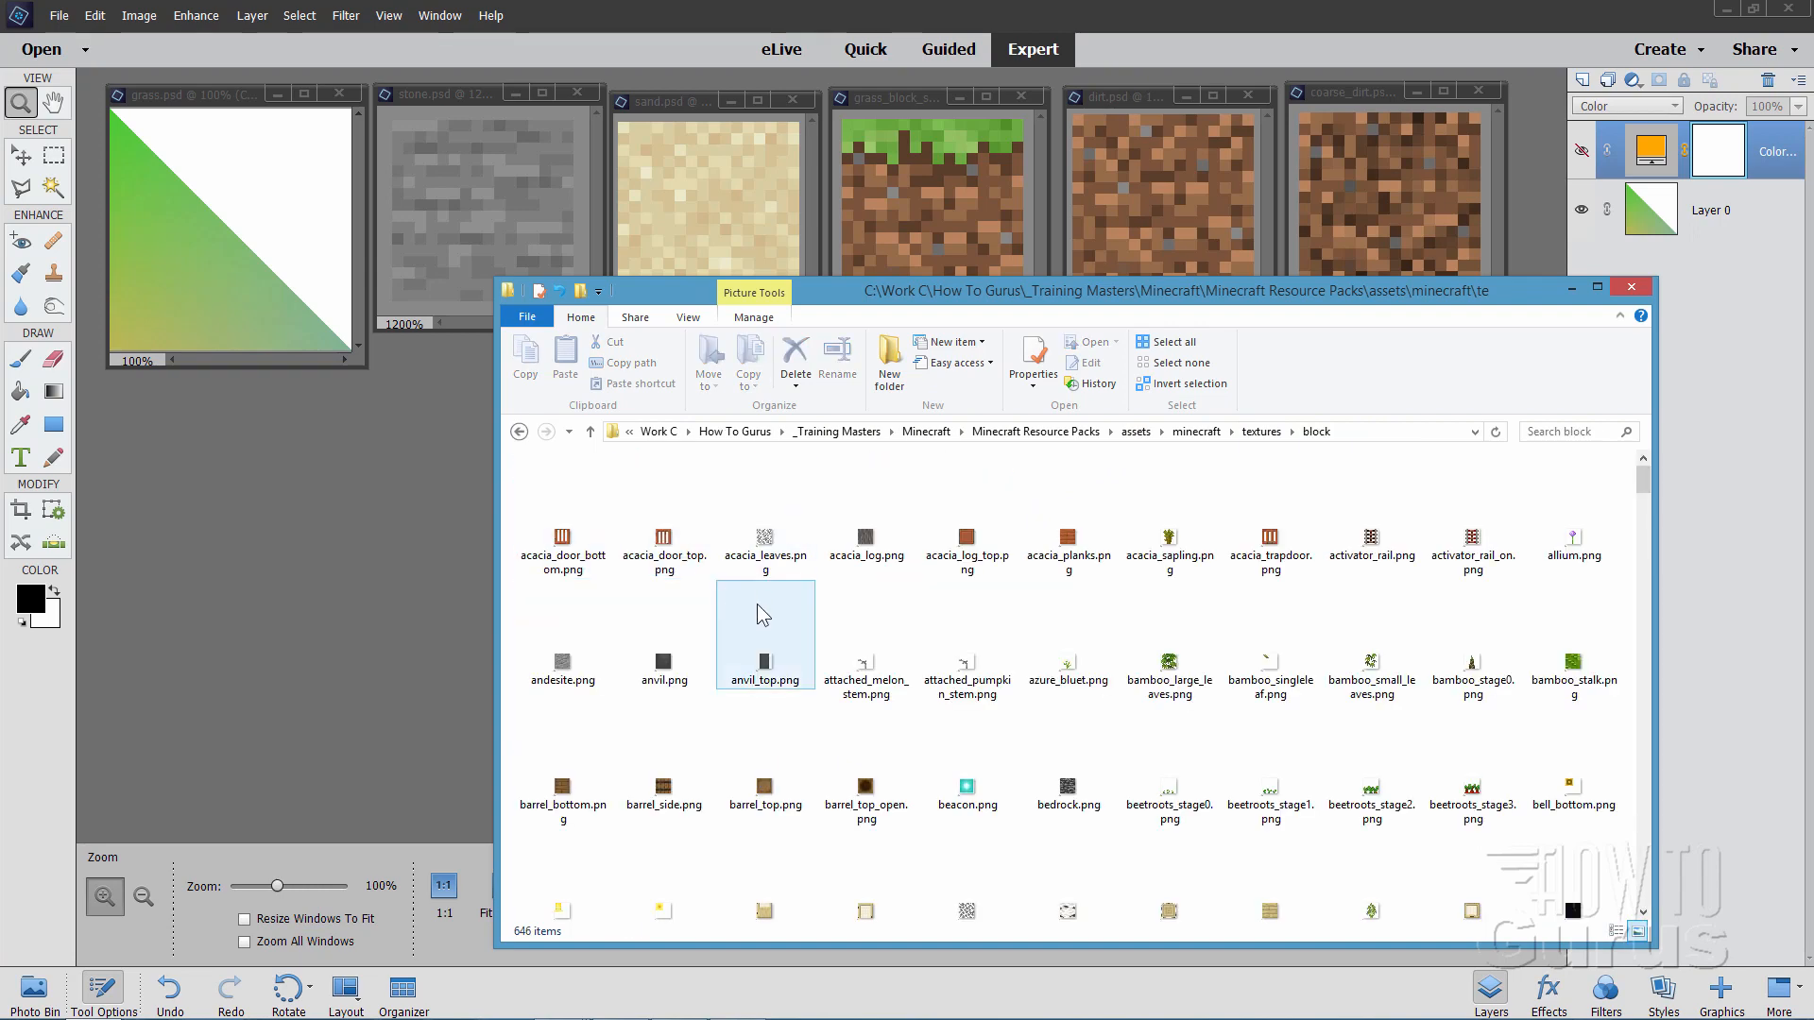
{"action": "left_click", "coordinate": [1168, 661]}
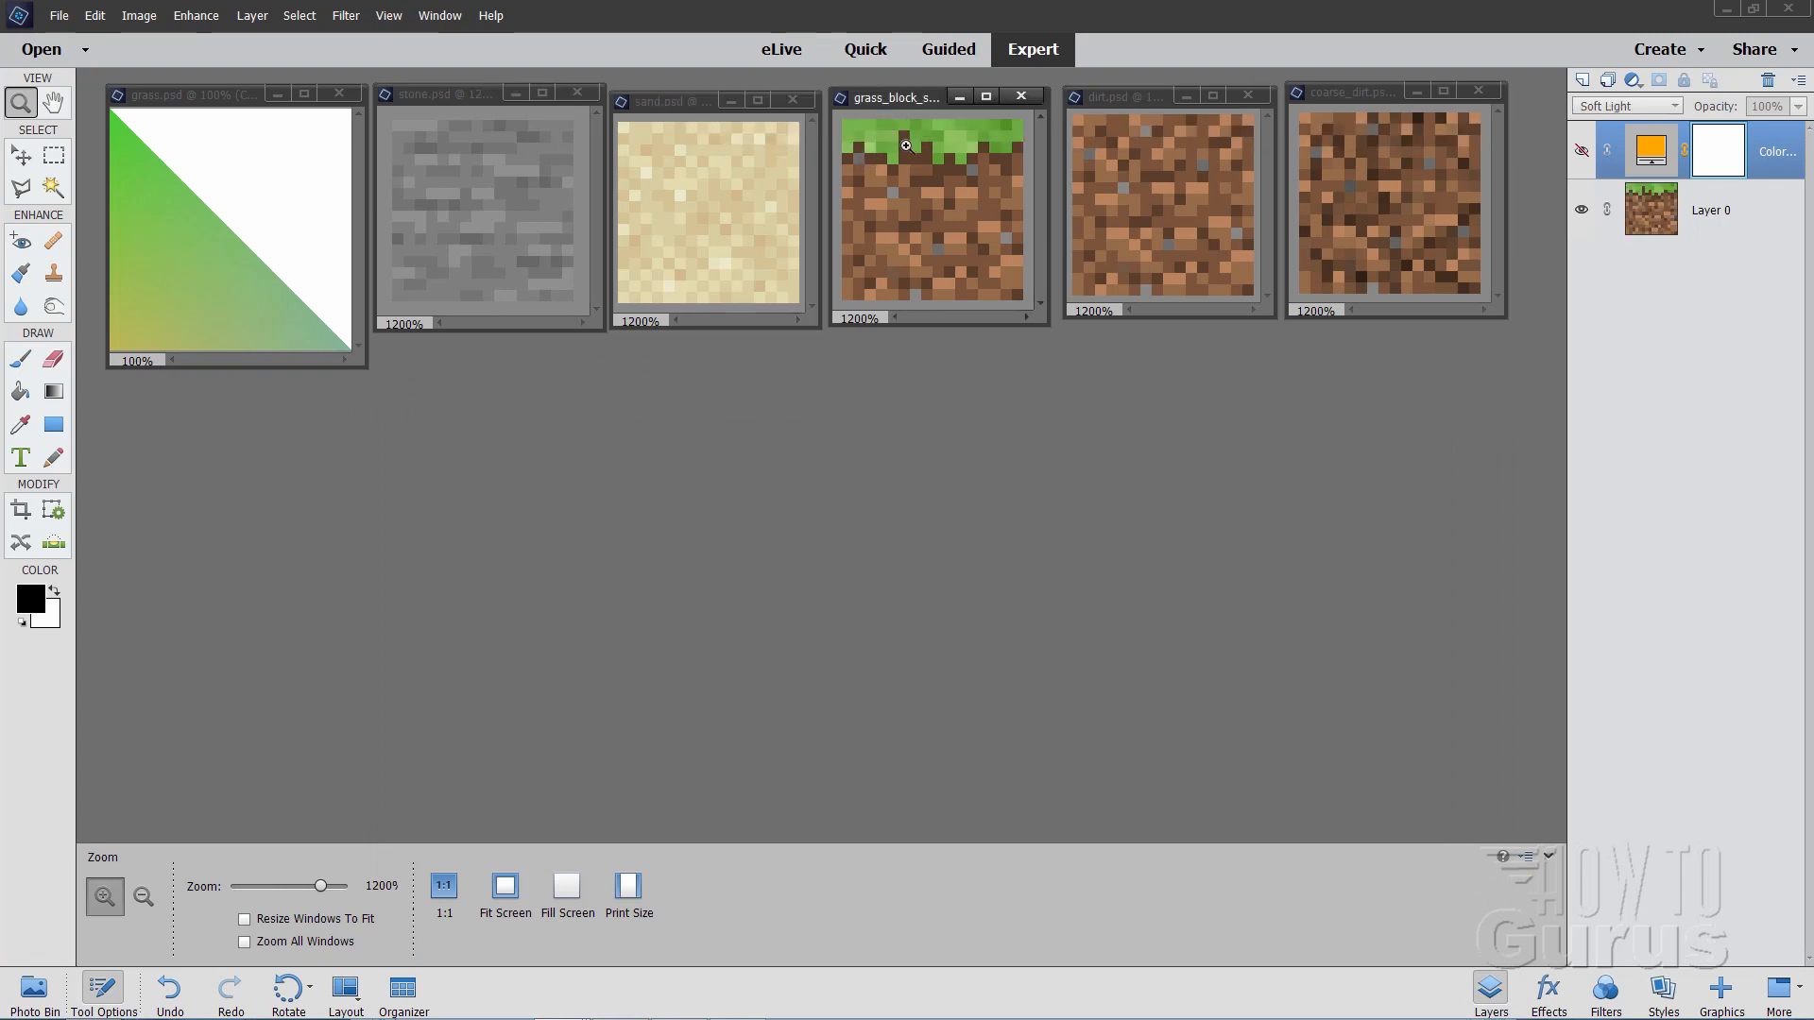
{"action": "mouse_move", "coordinate": [1146, 156]}
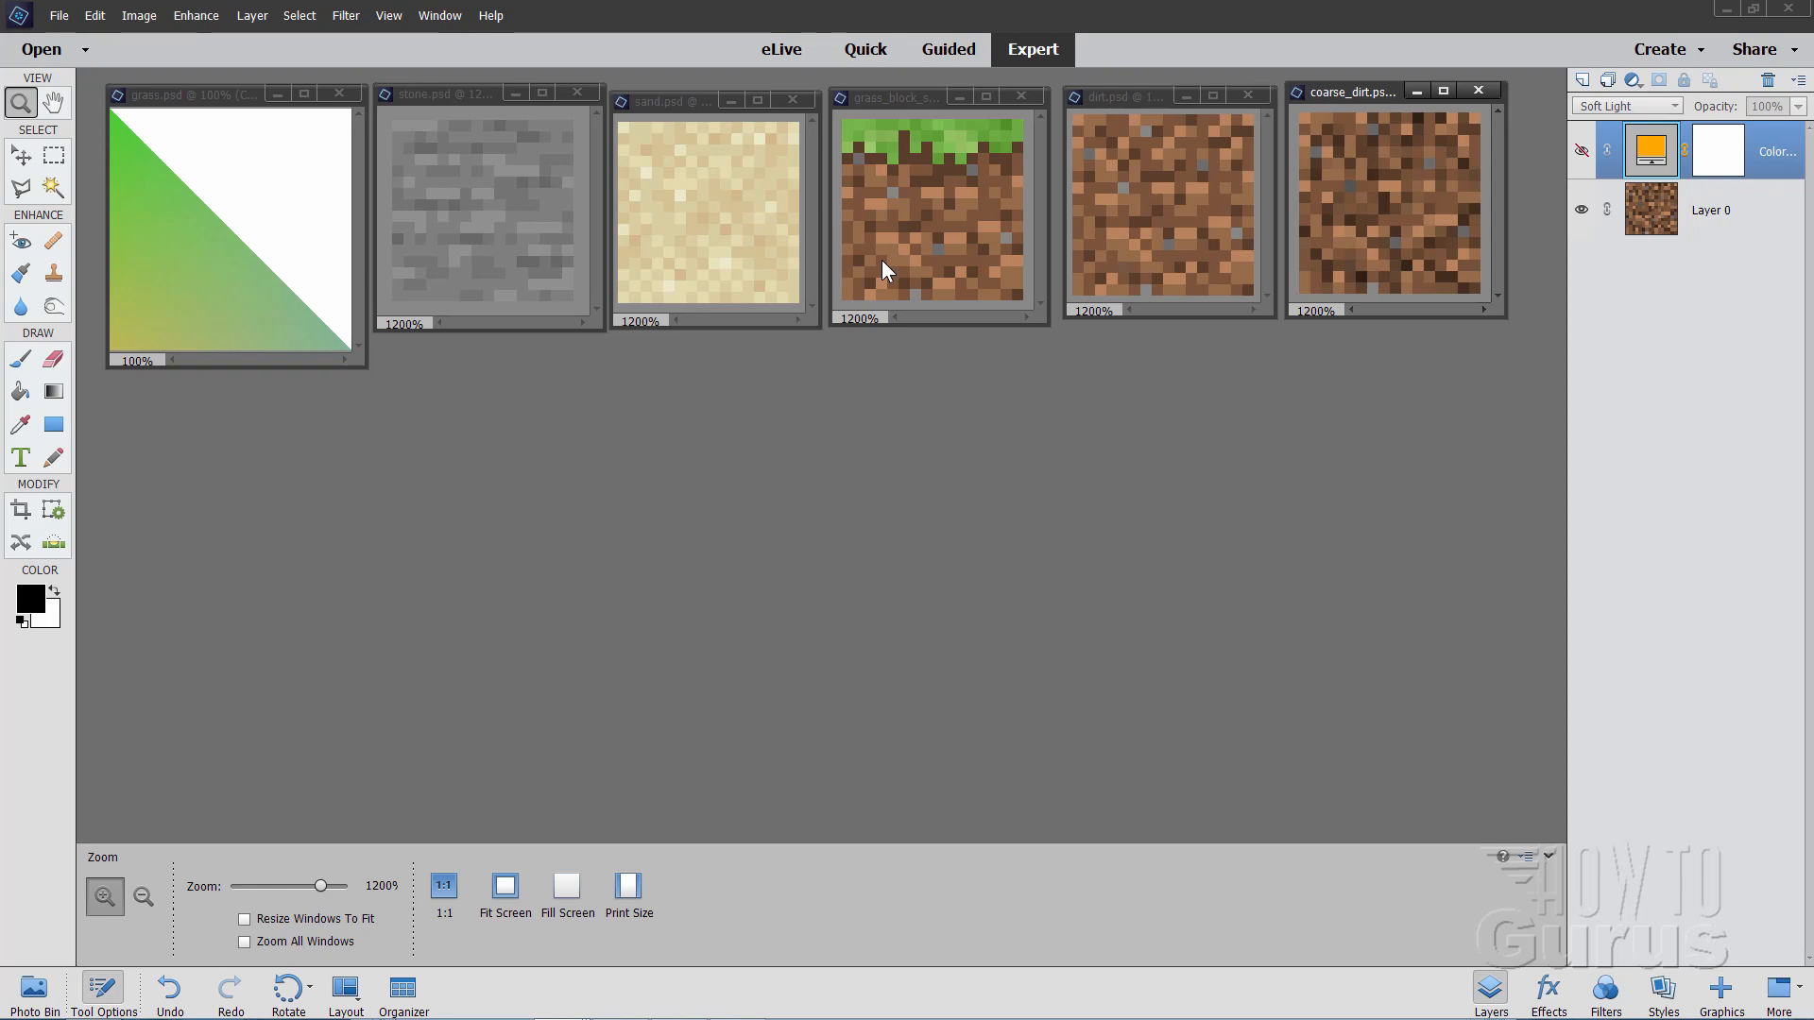
{"action": "mouse_move", "coordinate": [422, 273]}
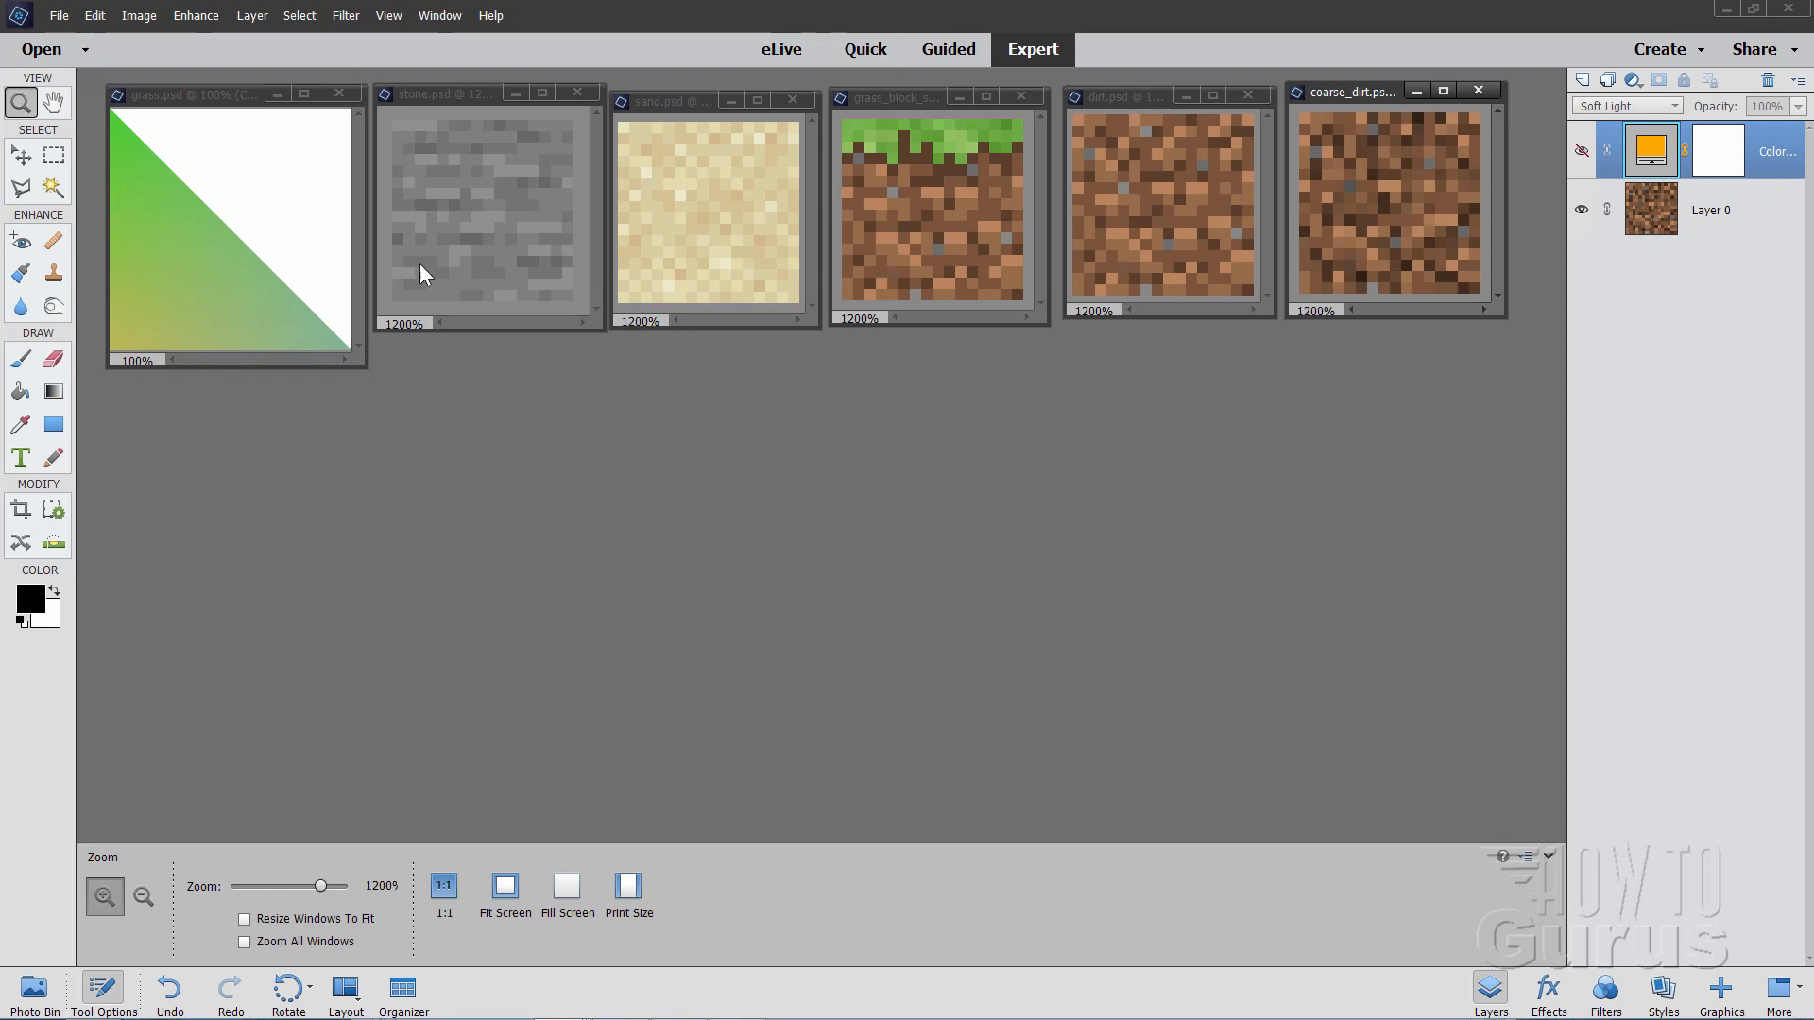
{"action": "mouse_move", "coordinate": [333, 312]}
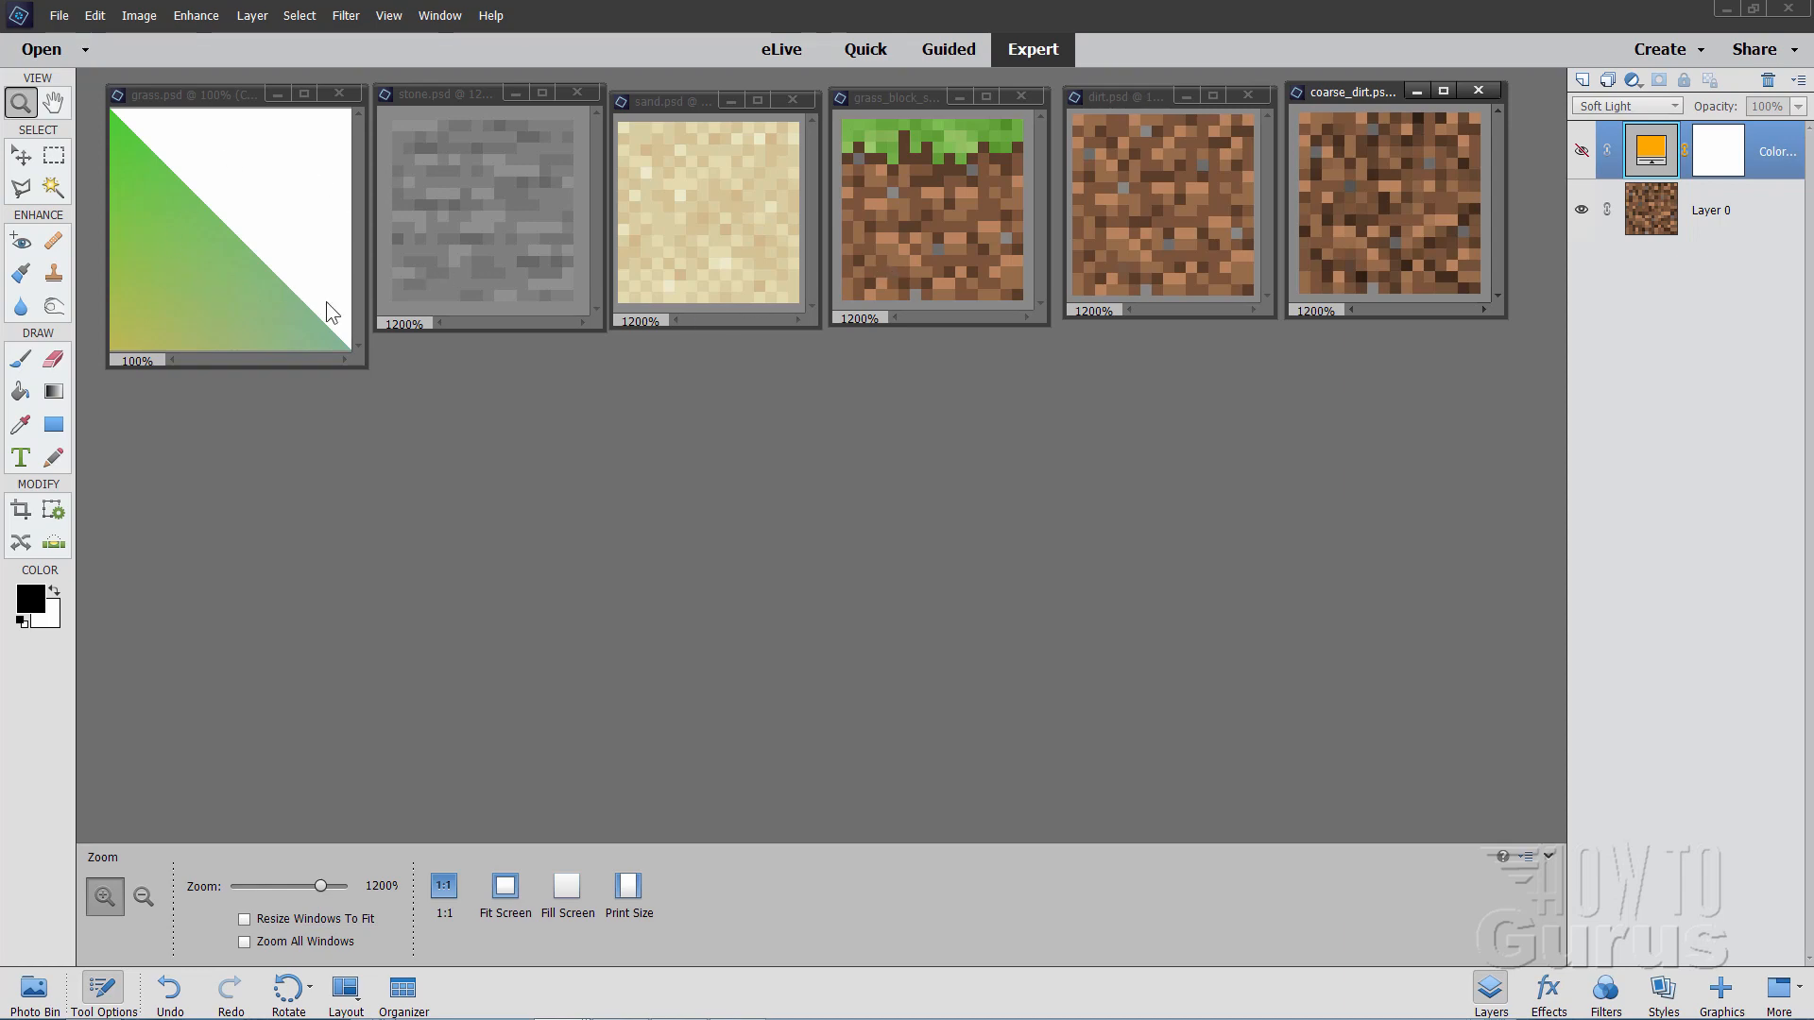
{"action": "mouse_move", "coordinate": [607, 218]}
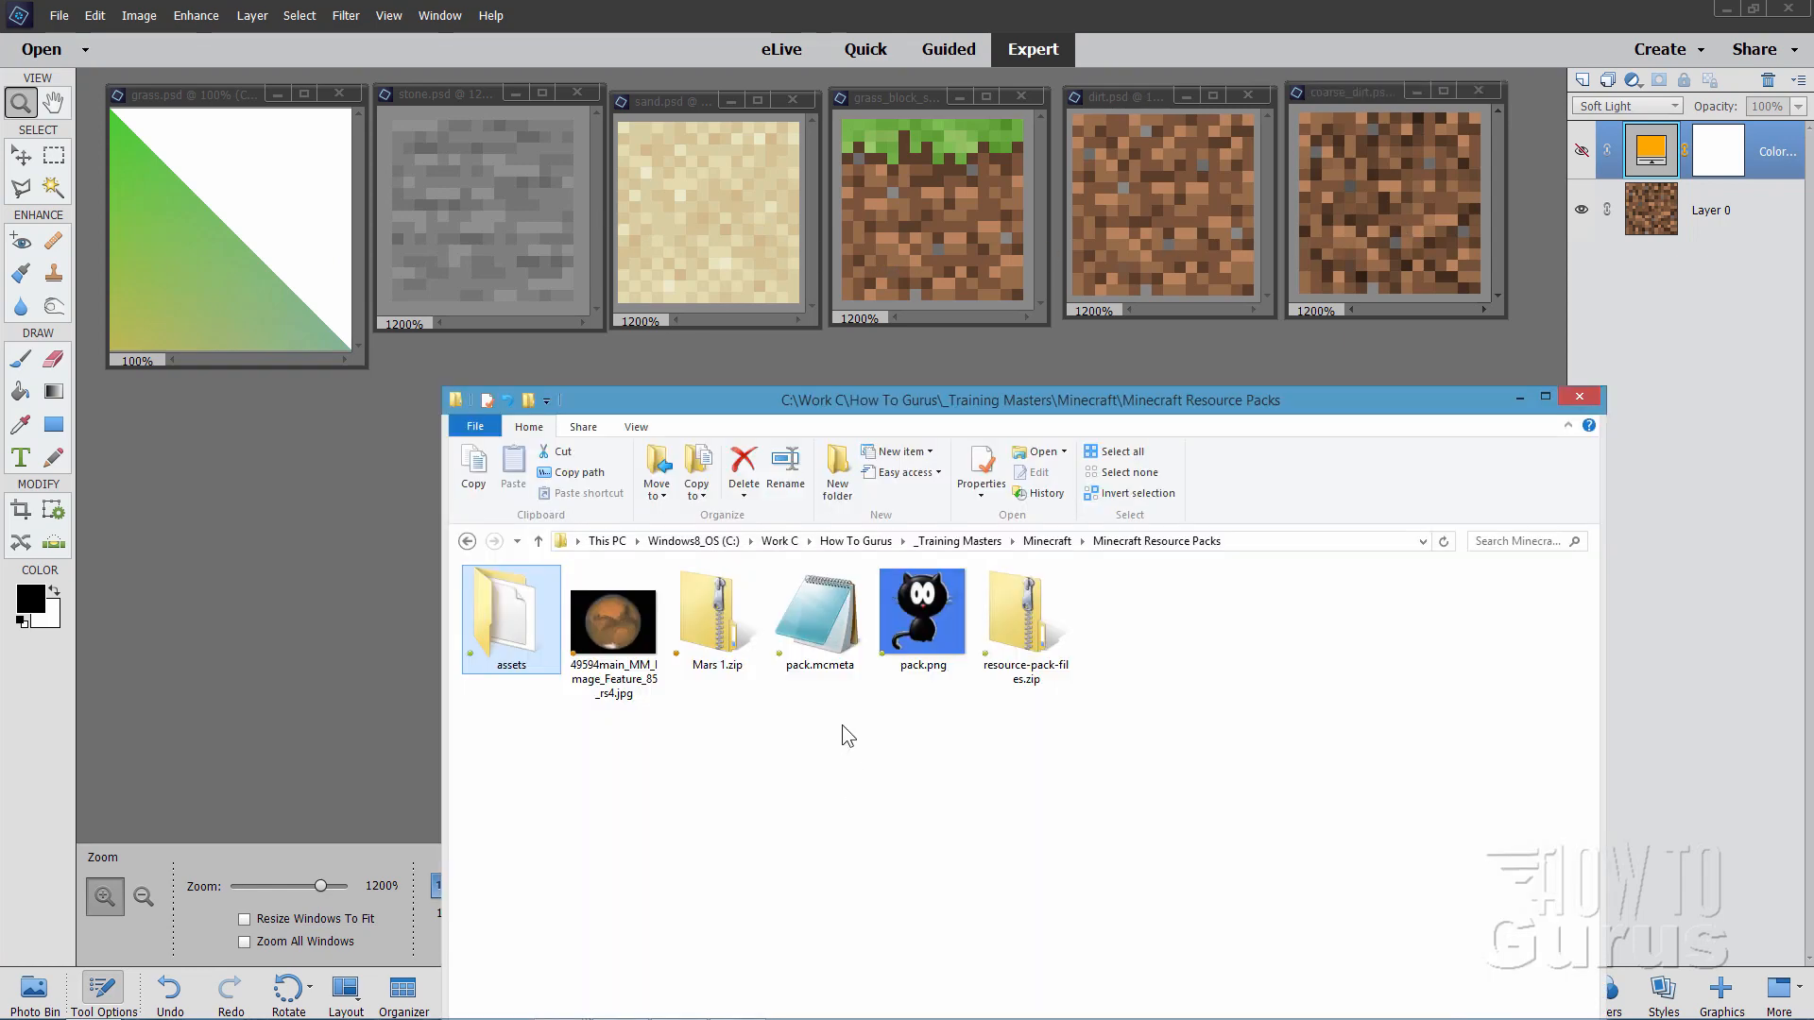
Select pack.png and the Mars photo and drag them into Photoshop Elements
{"action": "left_click", "coordinate": [922, 612]}
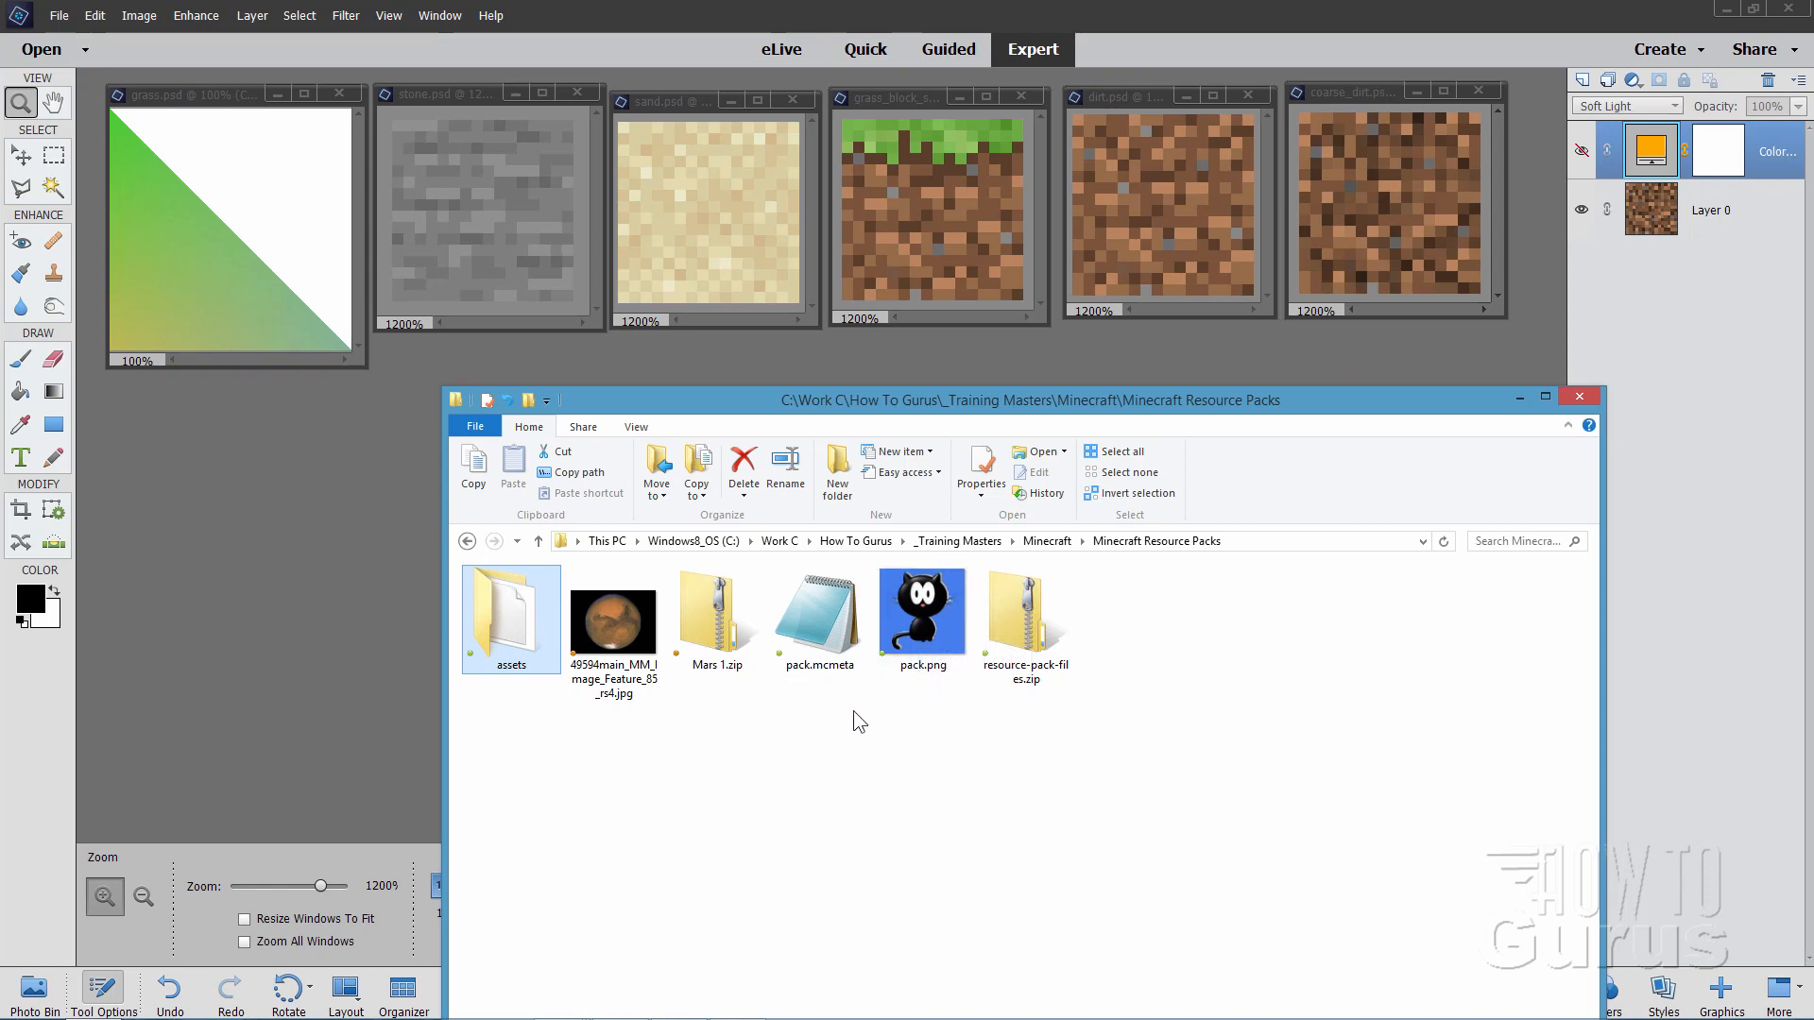
{"action": "left_click", "coordinate": [922, 609]}
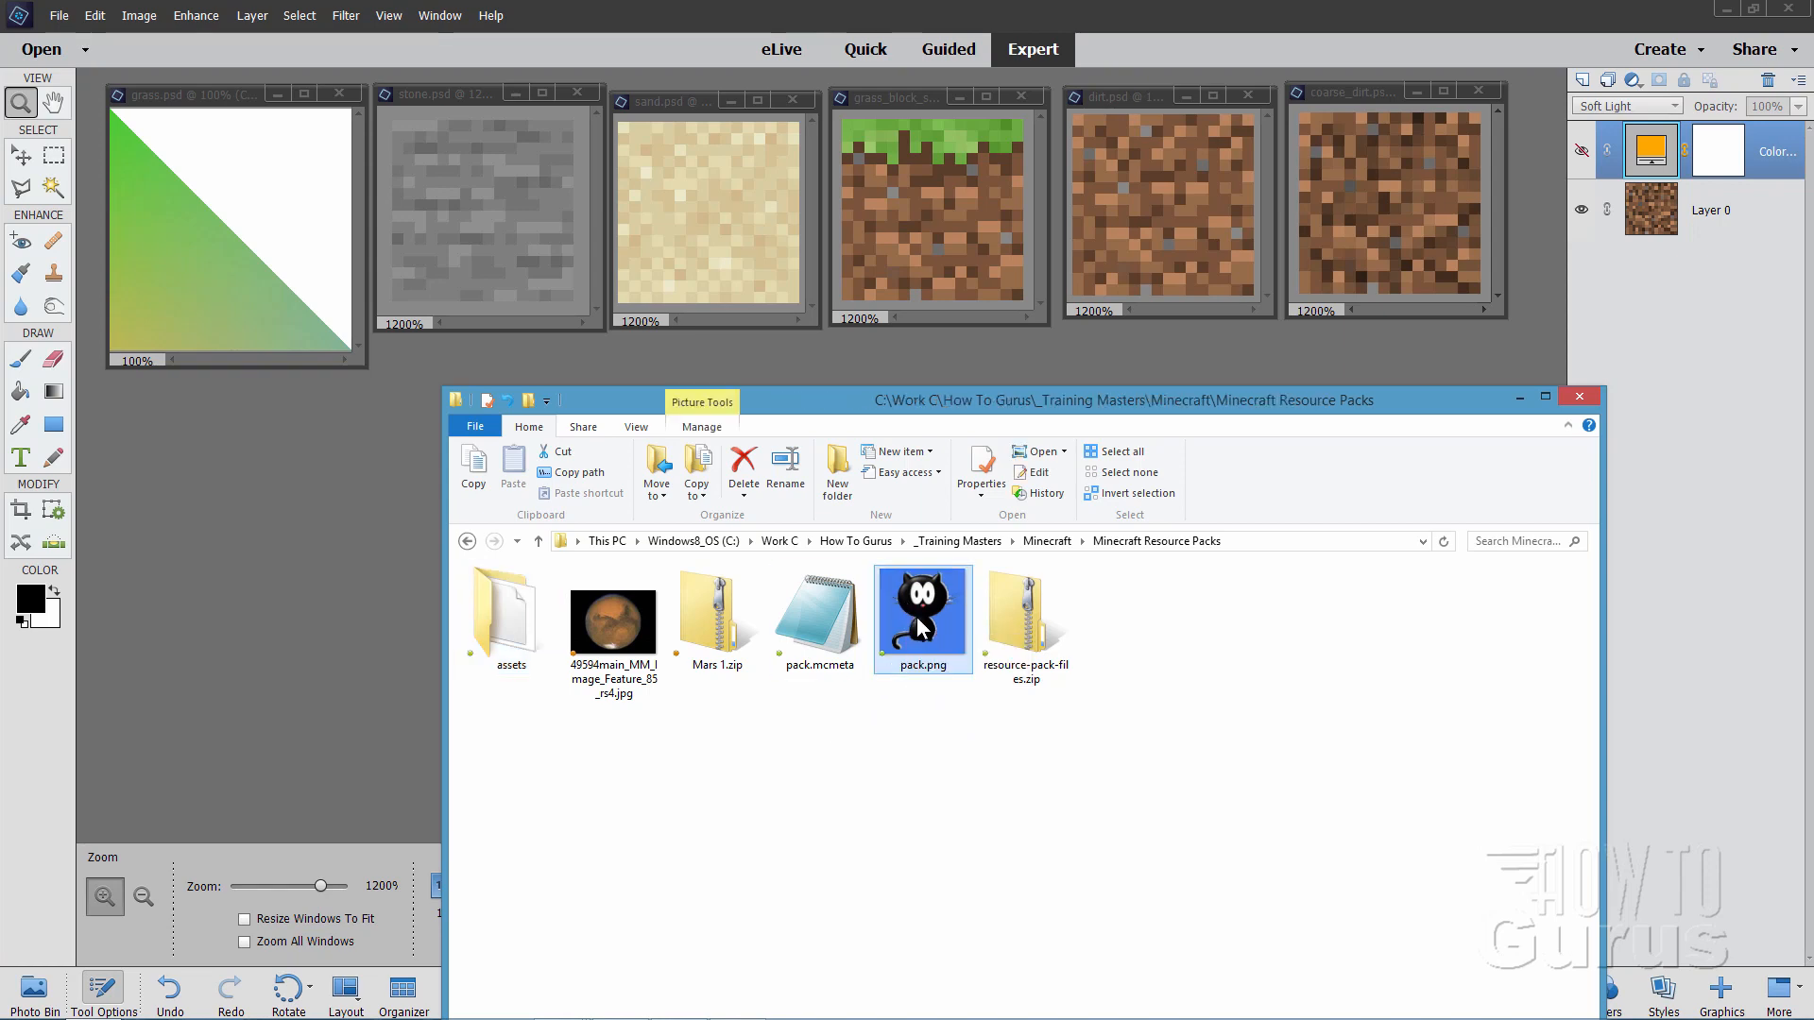
{"action": "mouse_move", "coordinate": [613, 617]}
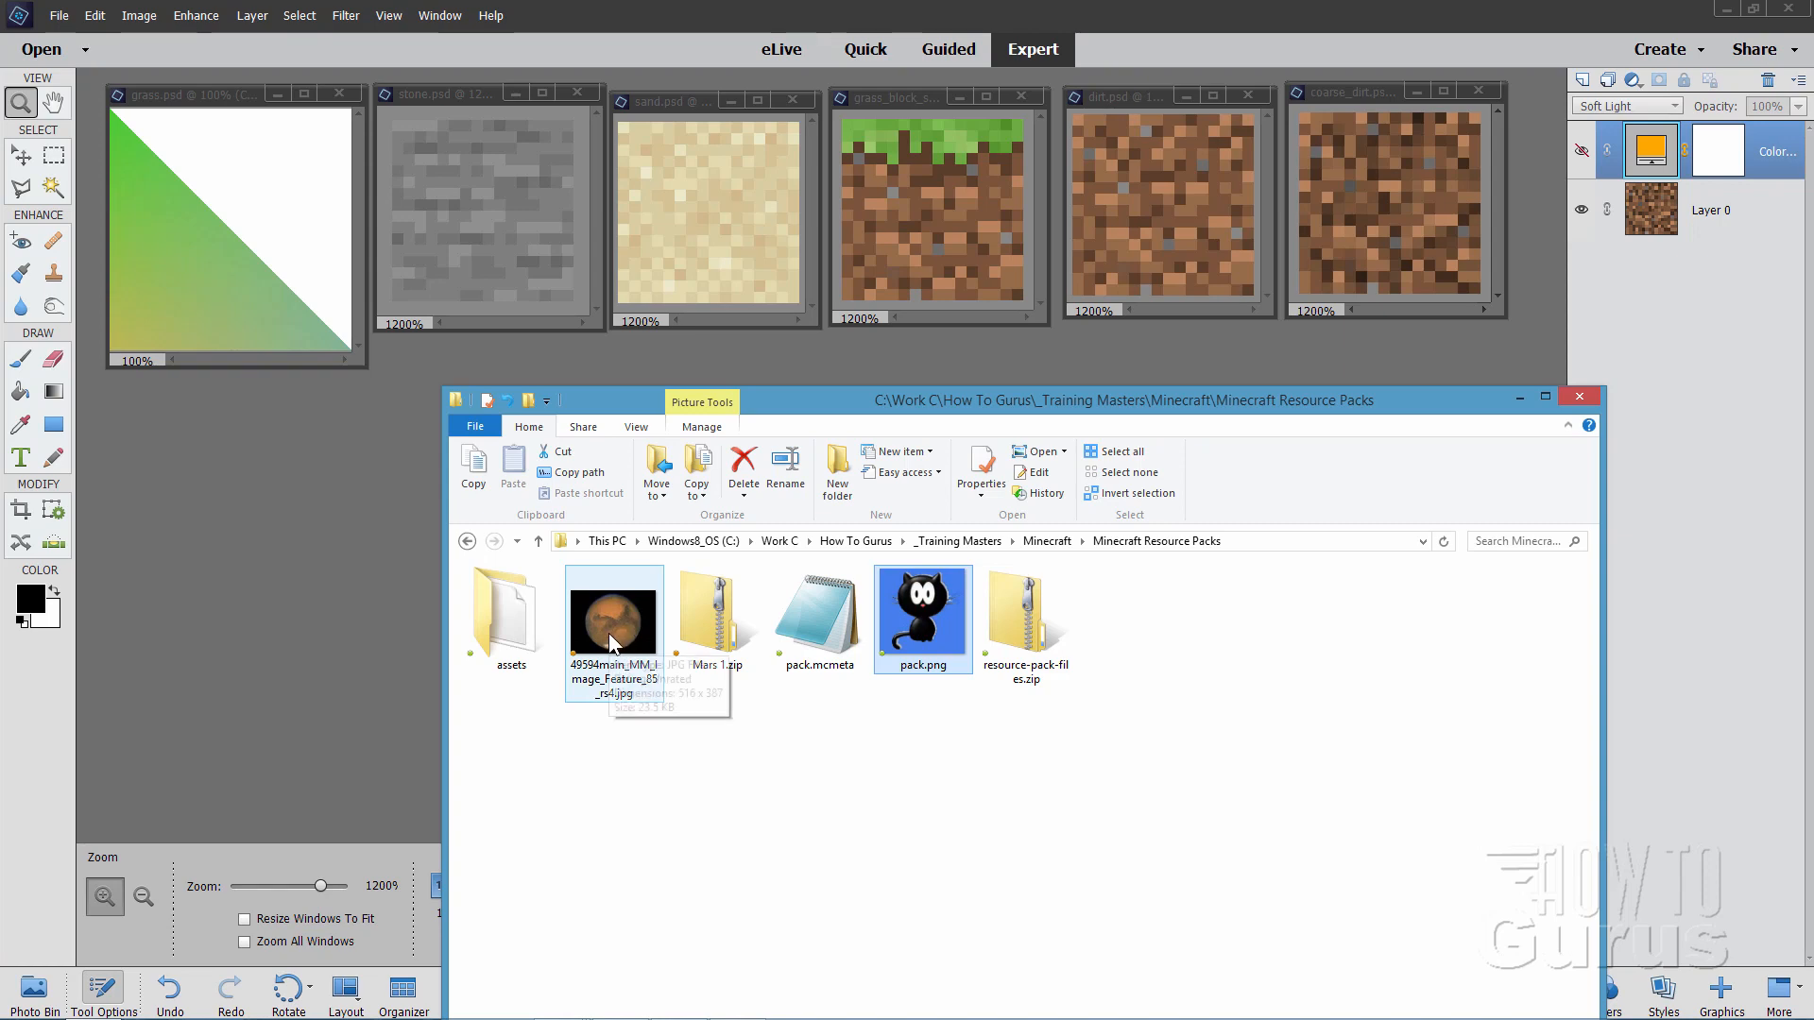
{"action": "left_click_drag", "start_coordinate": [613, 618], "coordinate": [329, 556]}
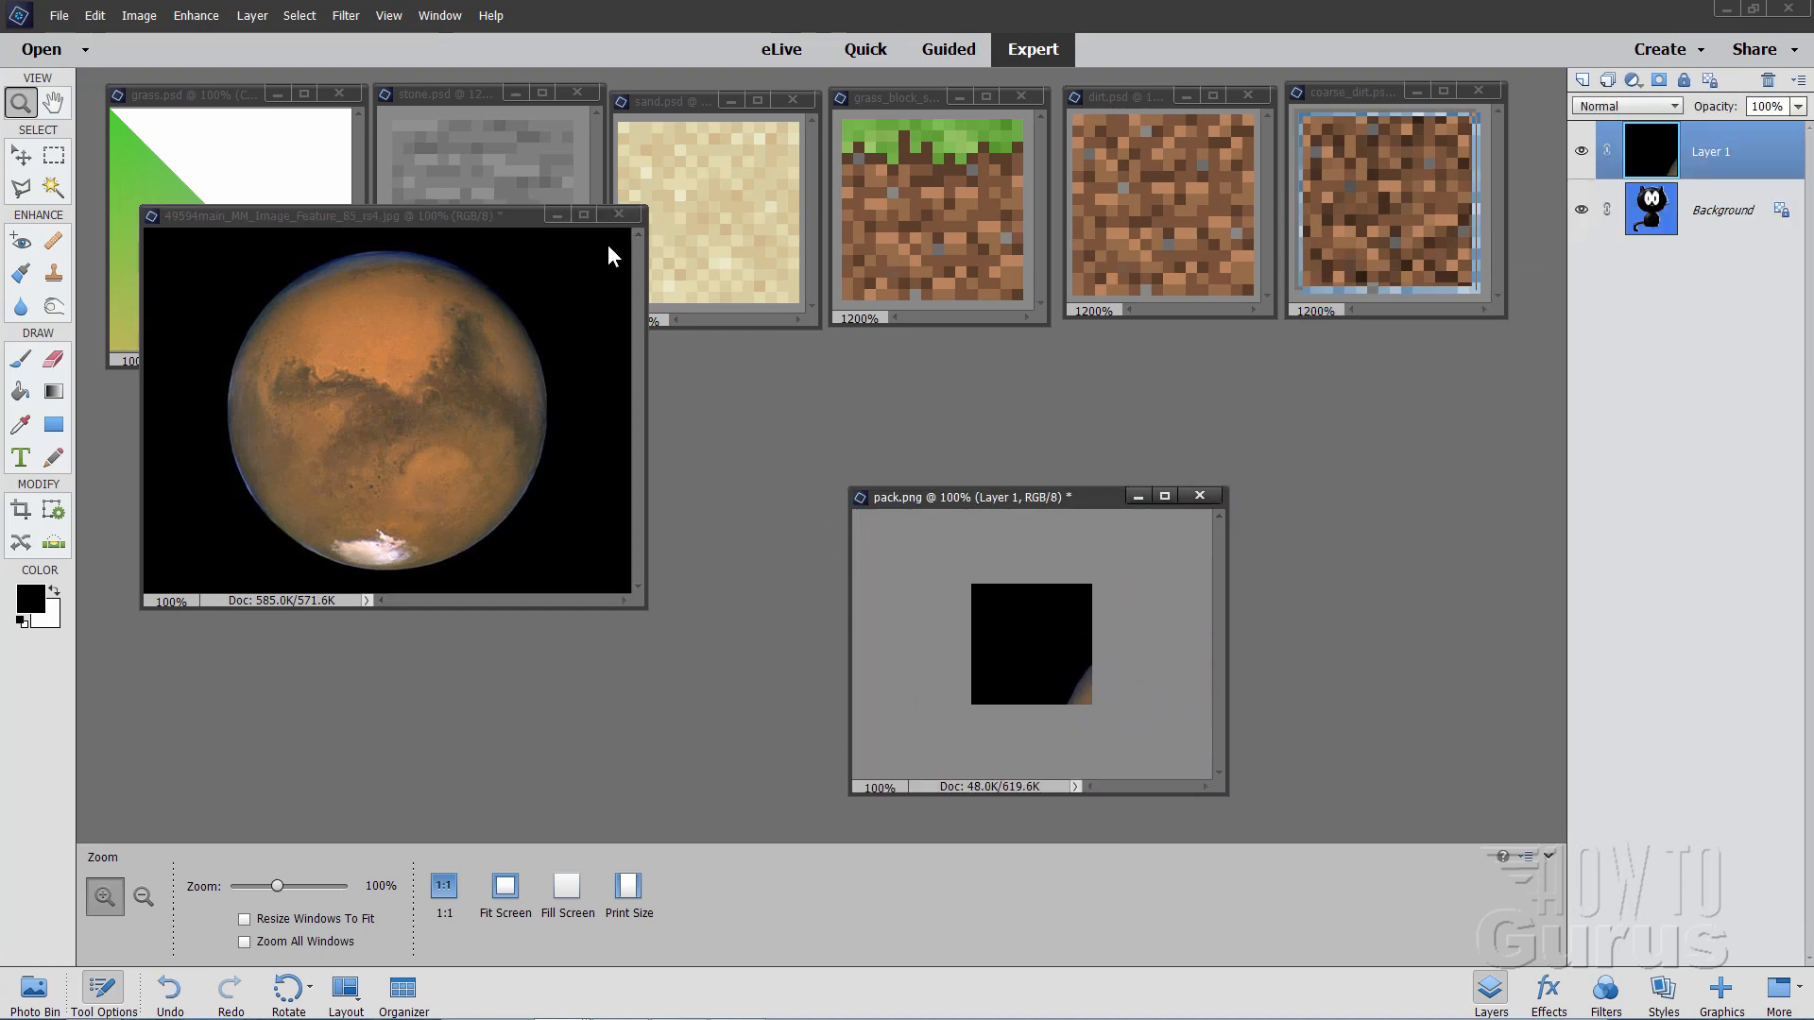
Close the original Mars photo document, leaving pack.png open with its Mars layer
{"action": "left_click", "coordinate": [619, 215]}
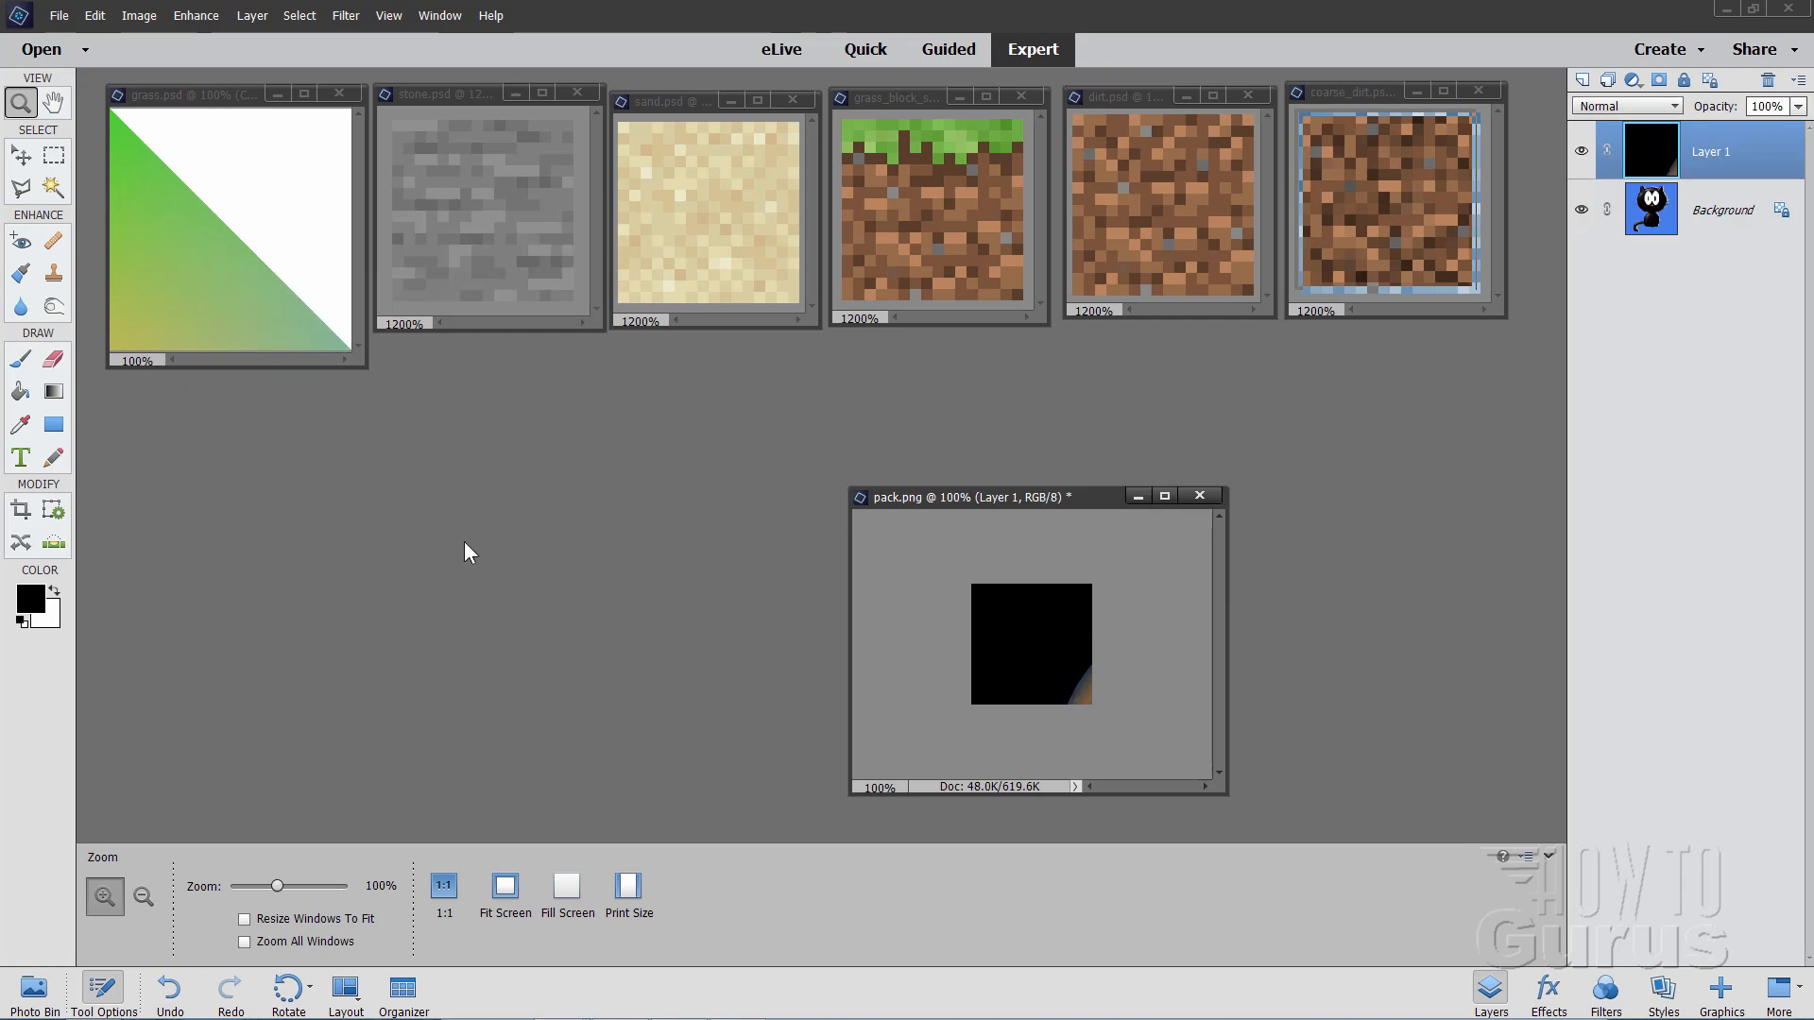
Move the Mars layer and scale it to about 43% so the planet fits
{"action": "key", "text": "ctrl+t"}
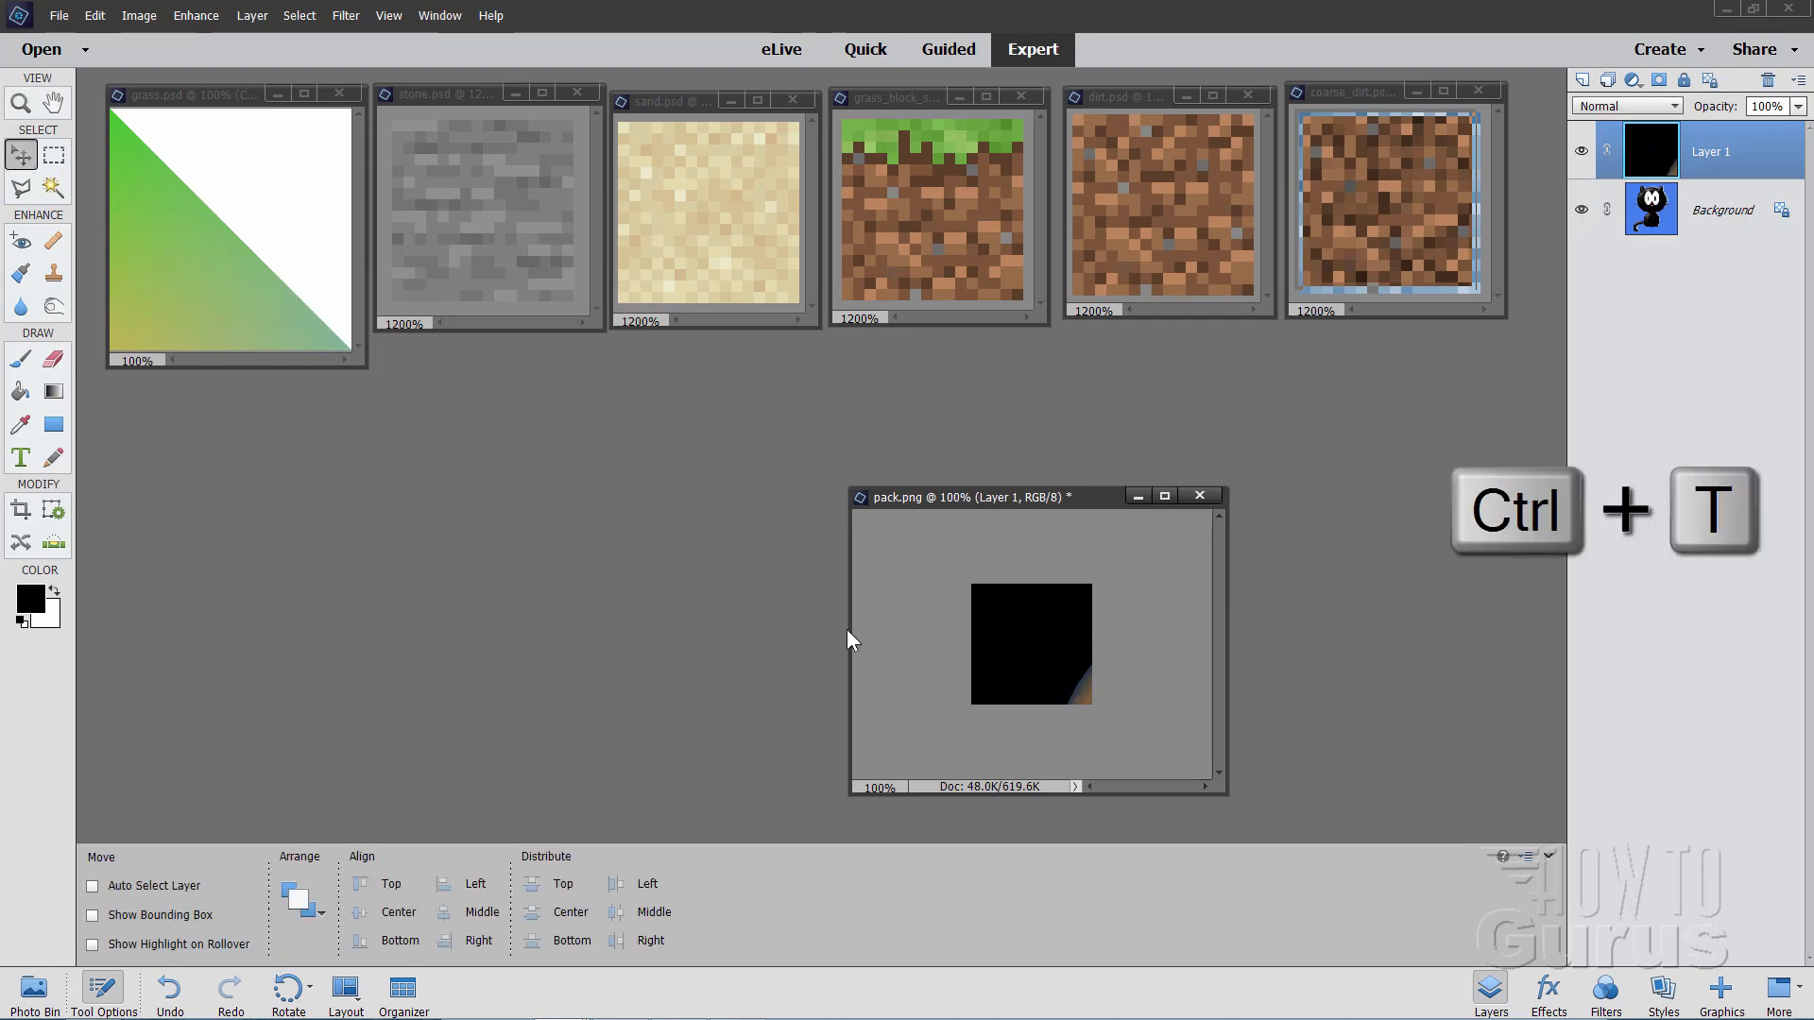
{"action": "key", "text": "ctrl+t"}
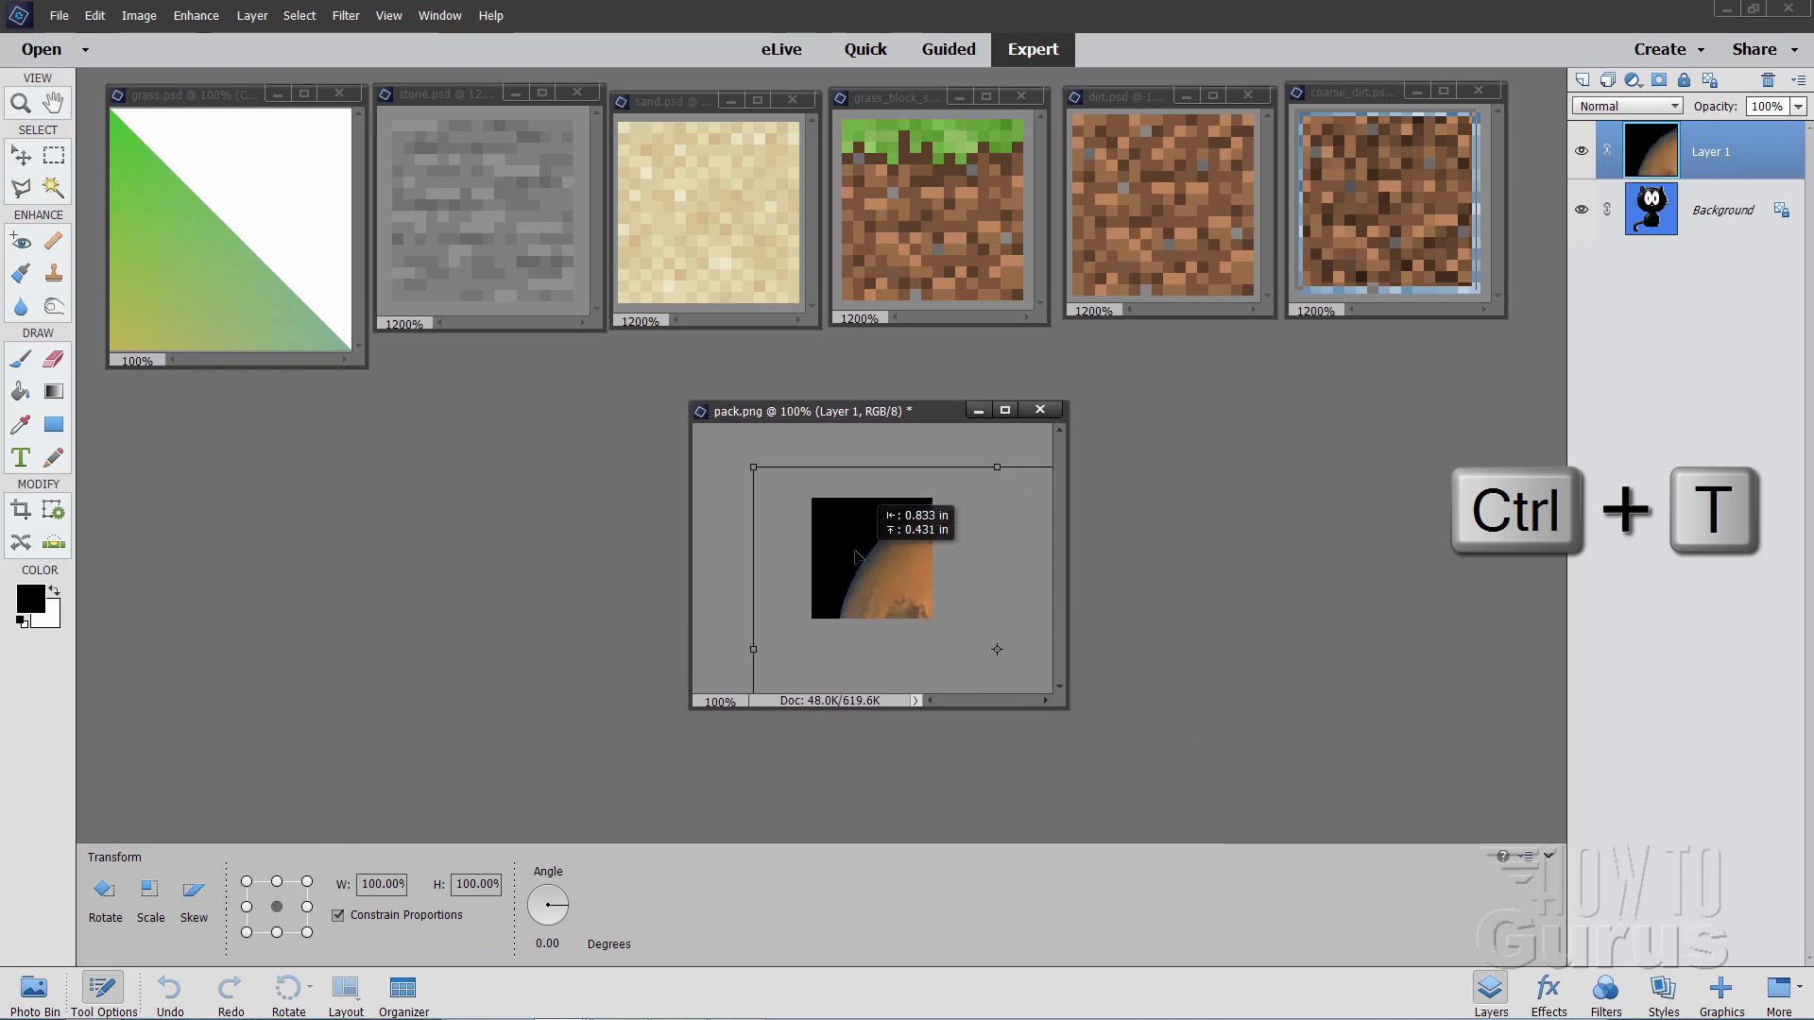
{"action": "left_click_drag", "start_coordinate": [752, 468], "coordinate": [792, 495]}
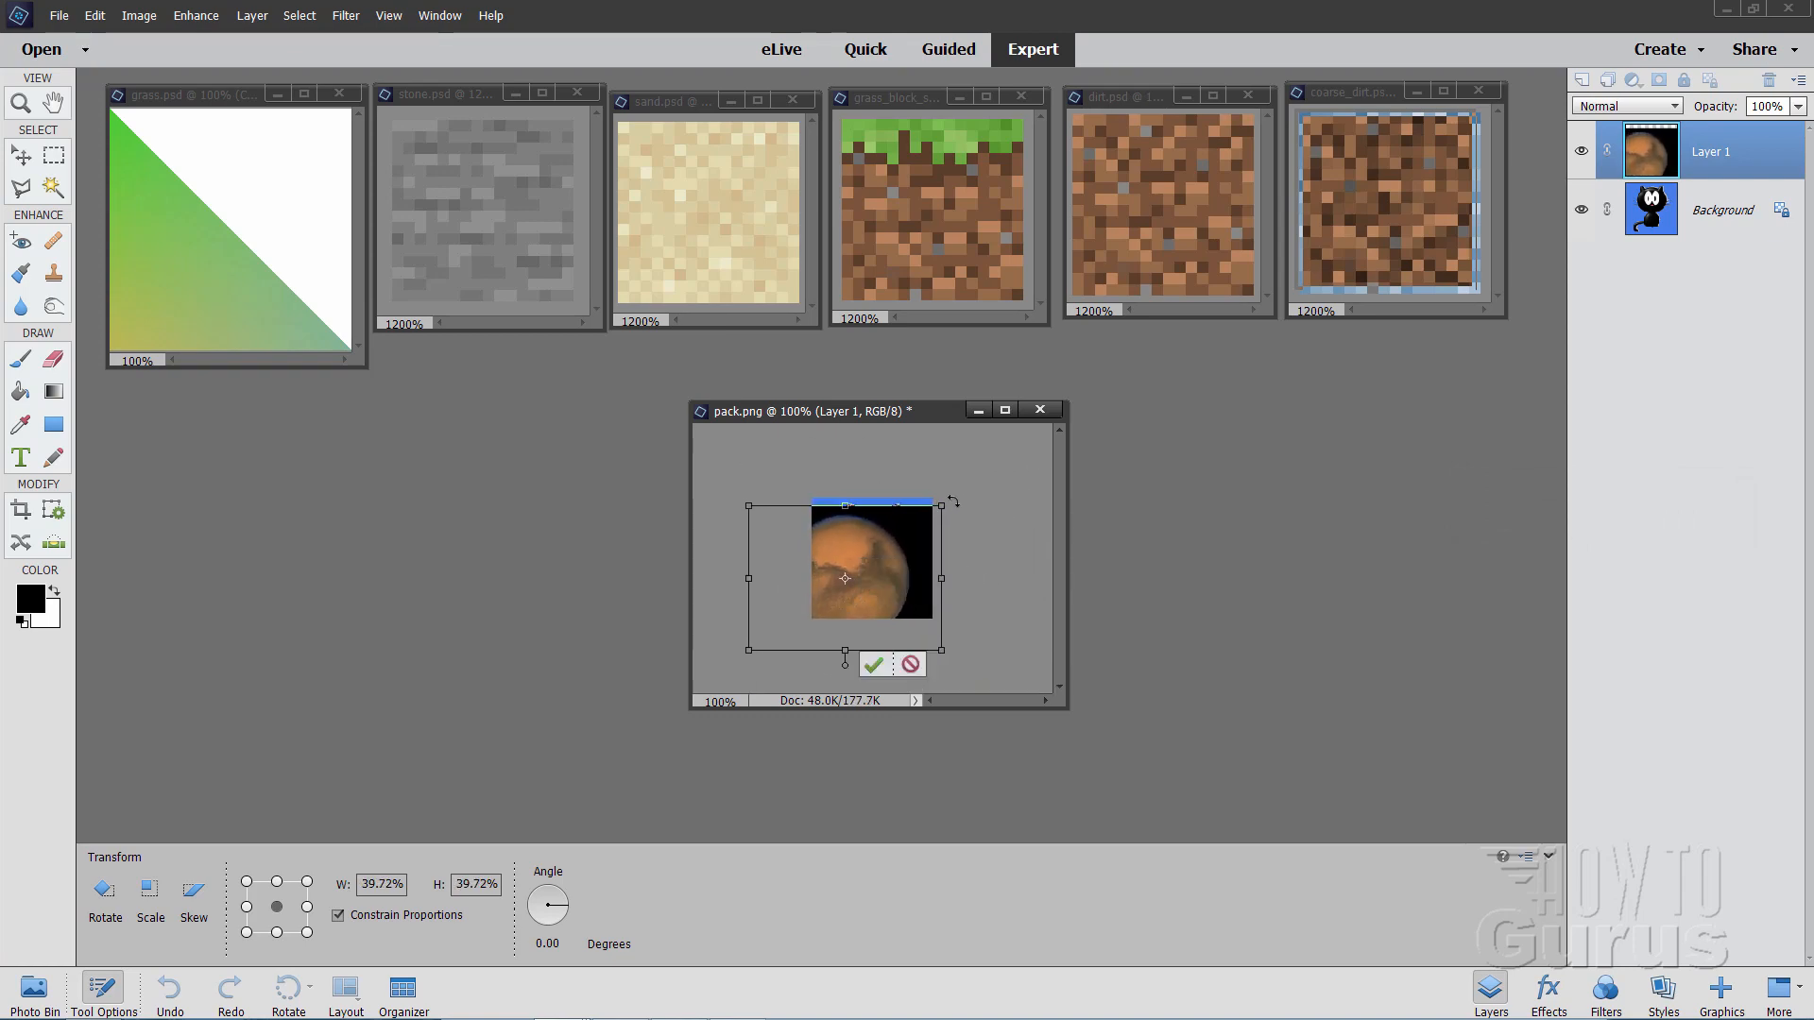
{"action": "left_click_drag", "start_coordinate": [945, 501], "coordinate": [954, 486]}
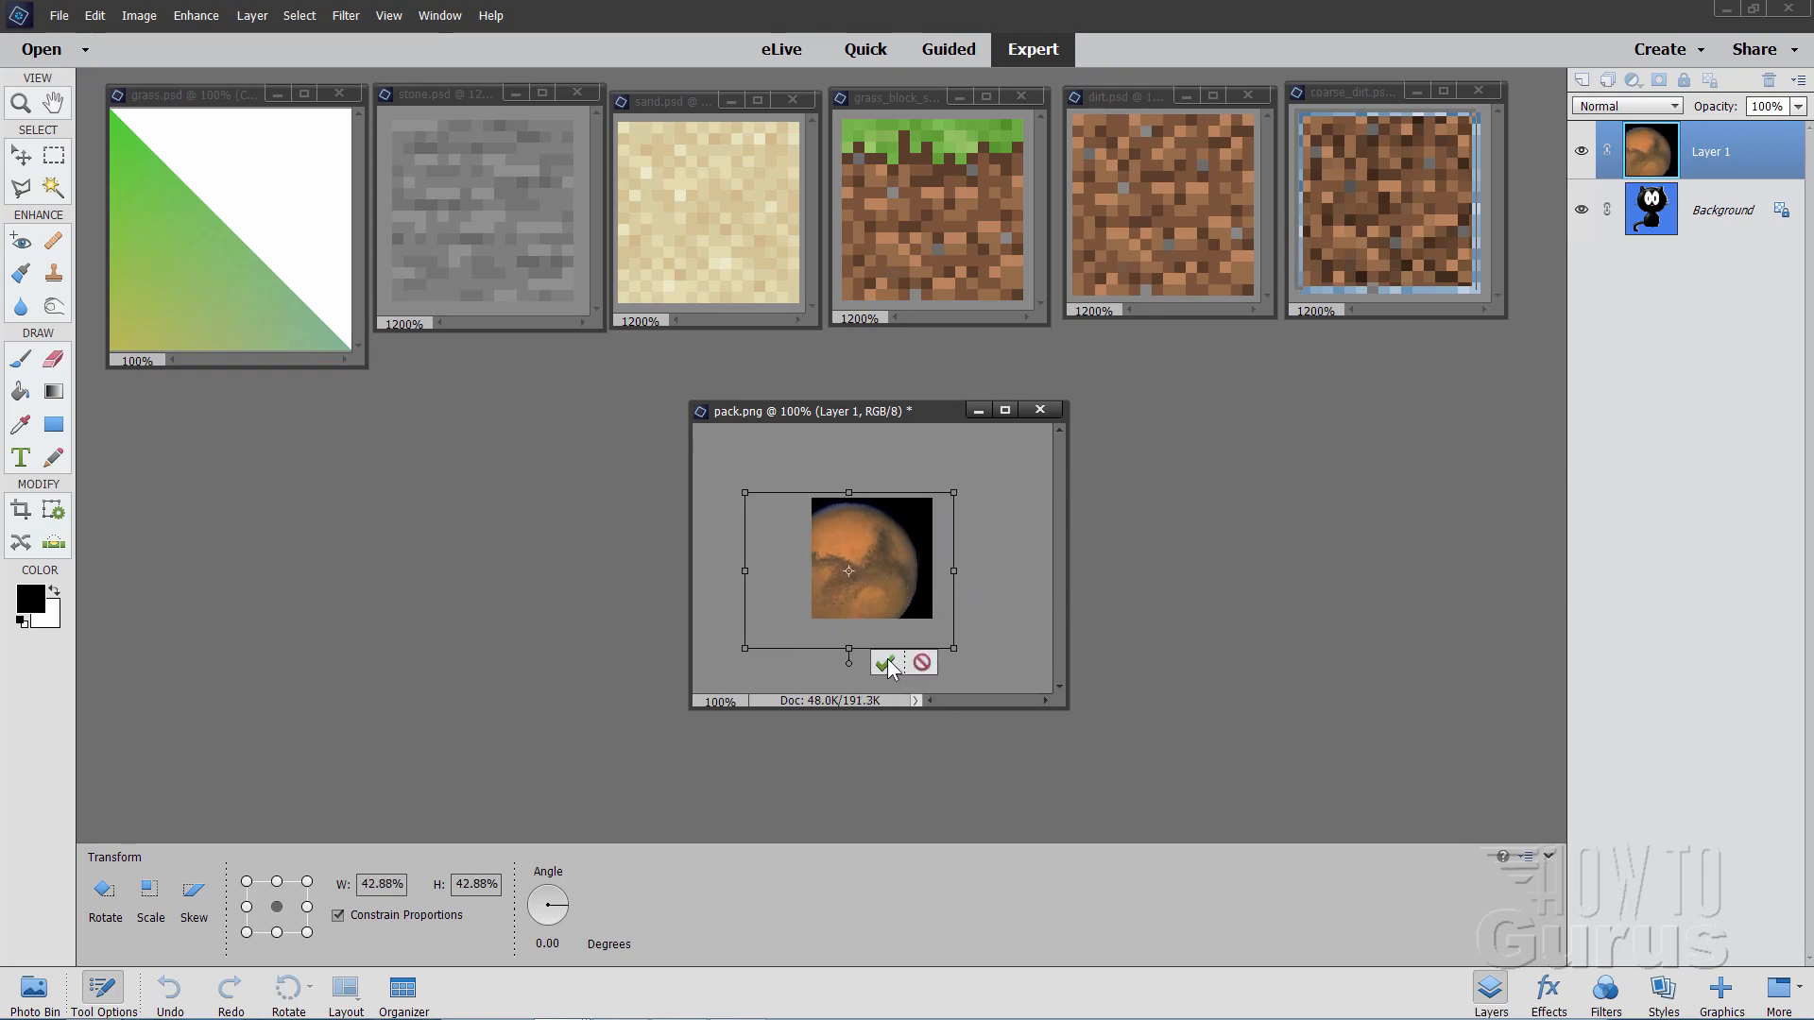
{"action": "left_click", "coordinate": [886, 661]}
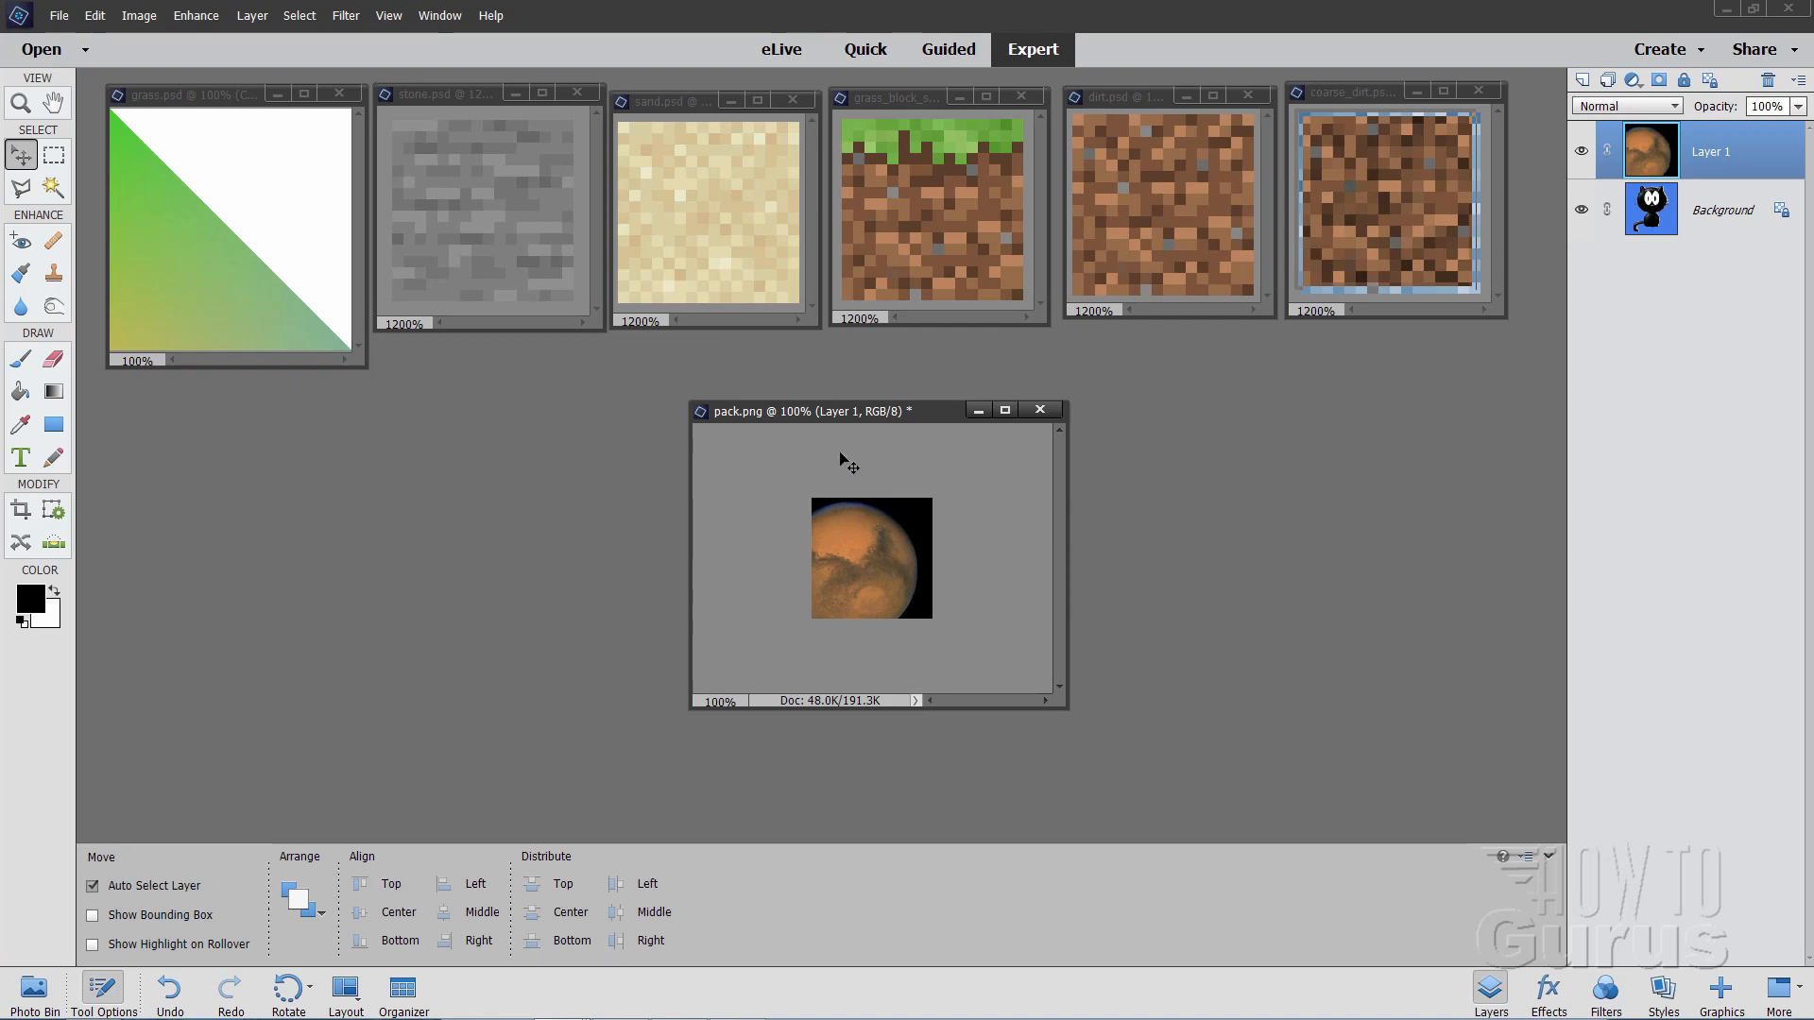
{"action": "mouse_move", "coordinate": [948, 484]}
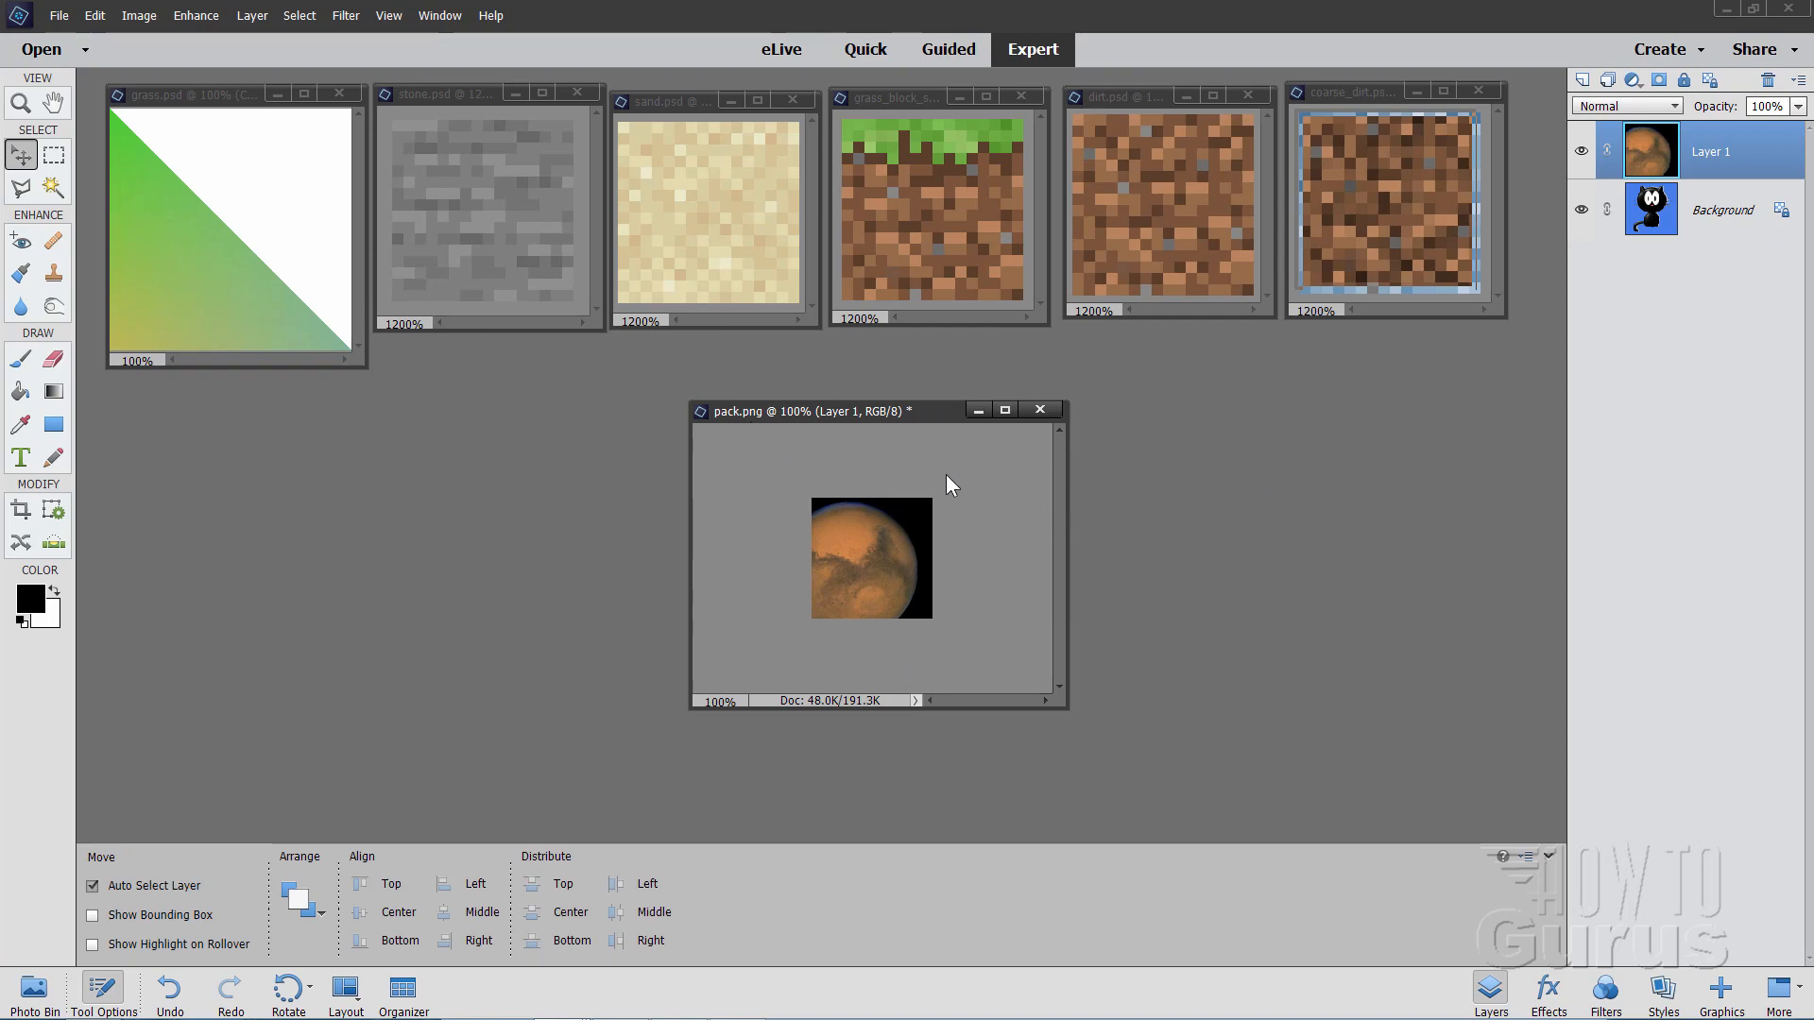
{"action": "mouse_move", "coordinate": [1118, 500]}
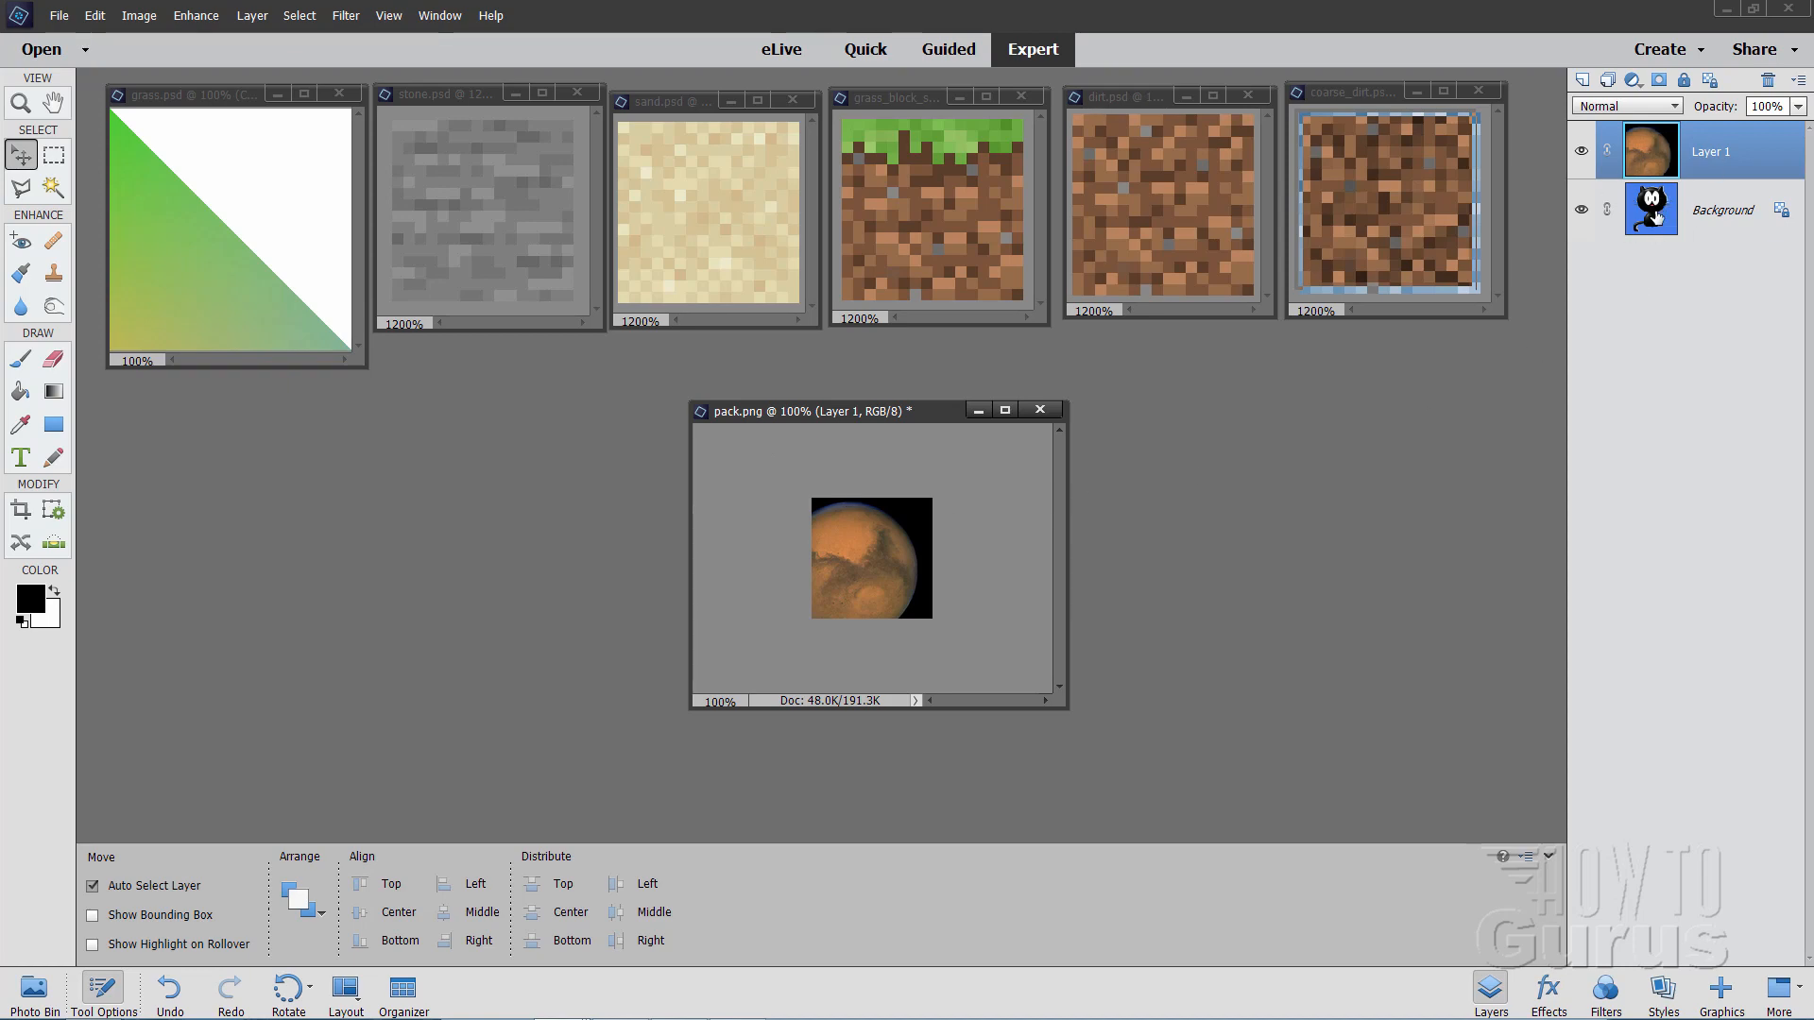
{"action": "mouse_move", "coordinate": [975, 399]}
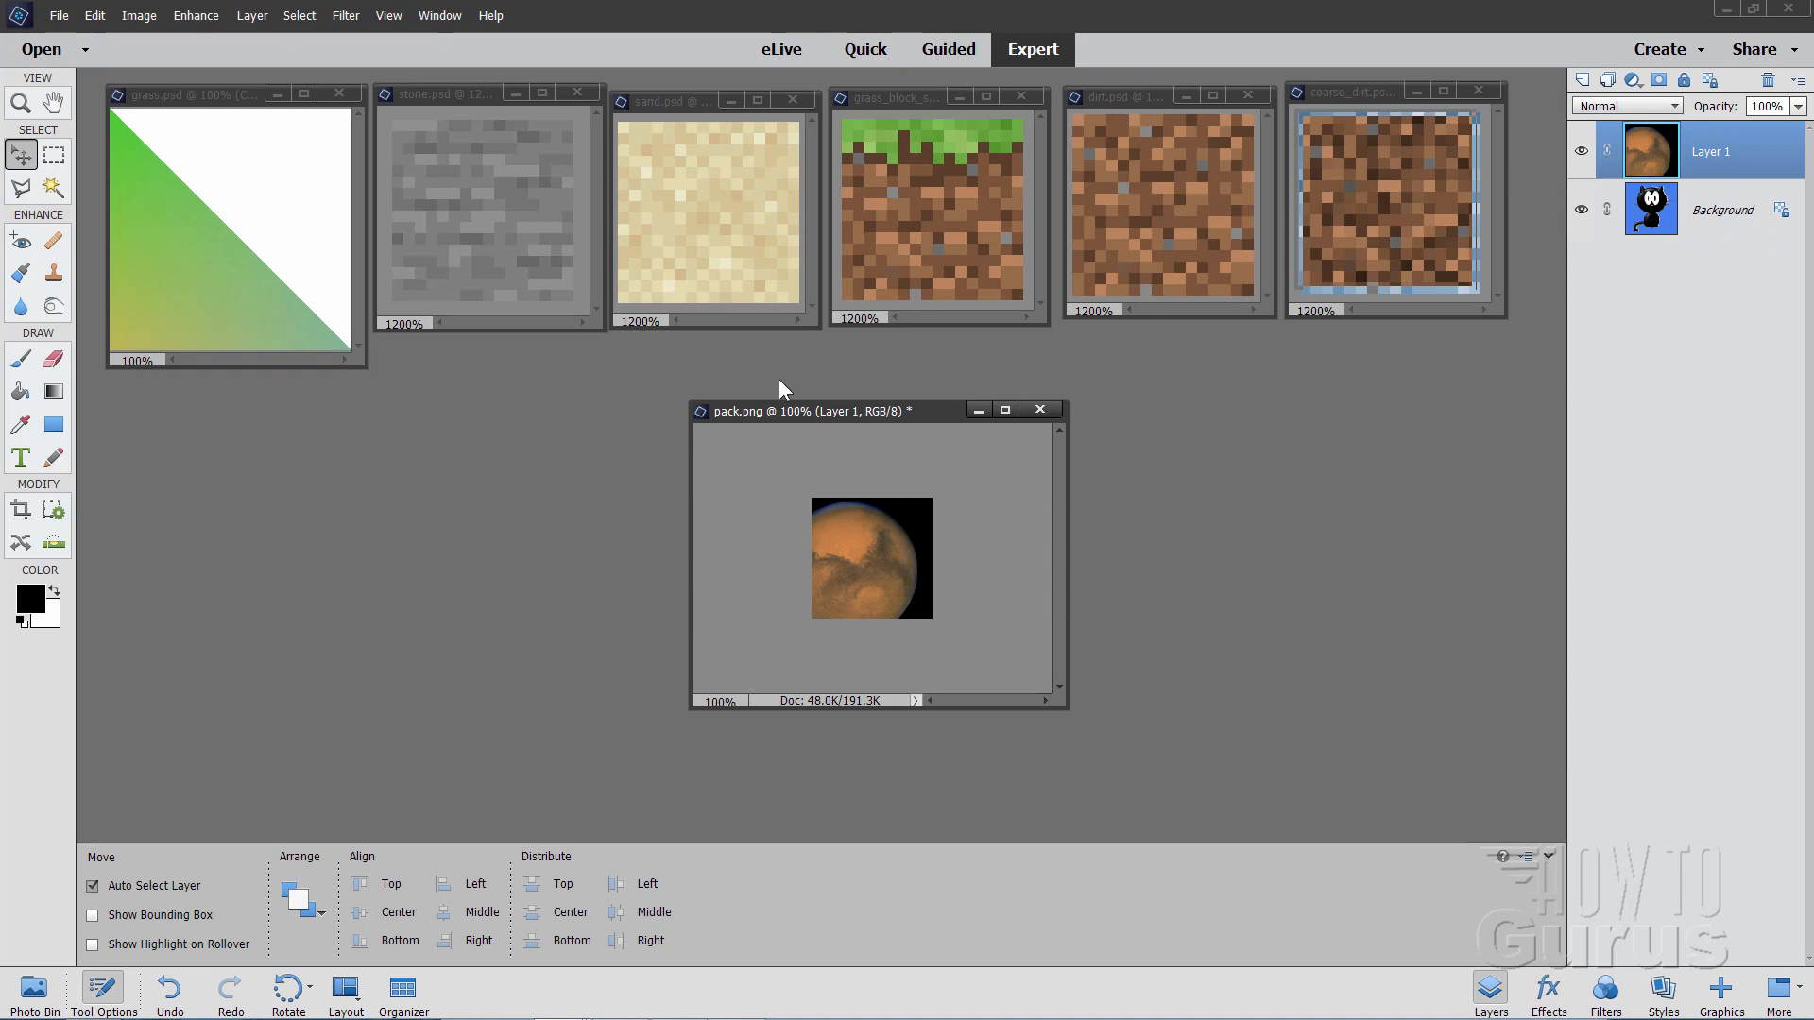
Save the icon as pack.psd, then start a Save for Web PNG-8 export
{"action": "left_click", "coordinate": [58, 15]}
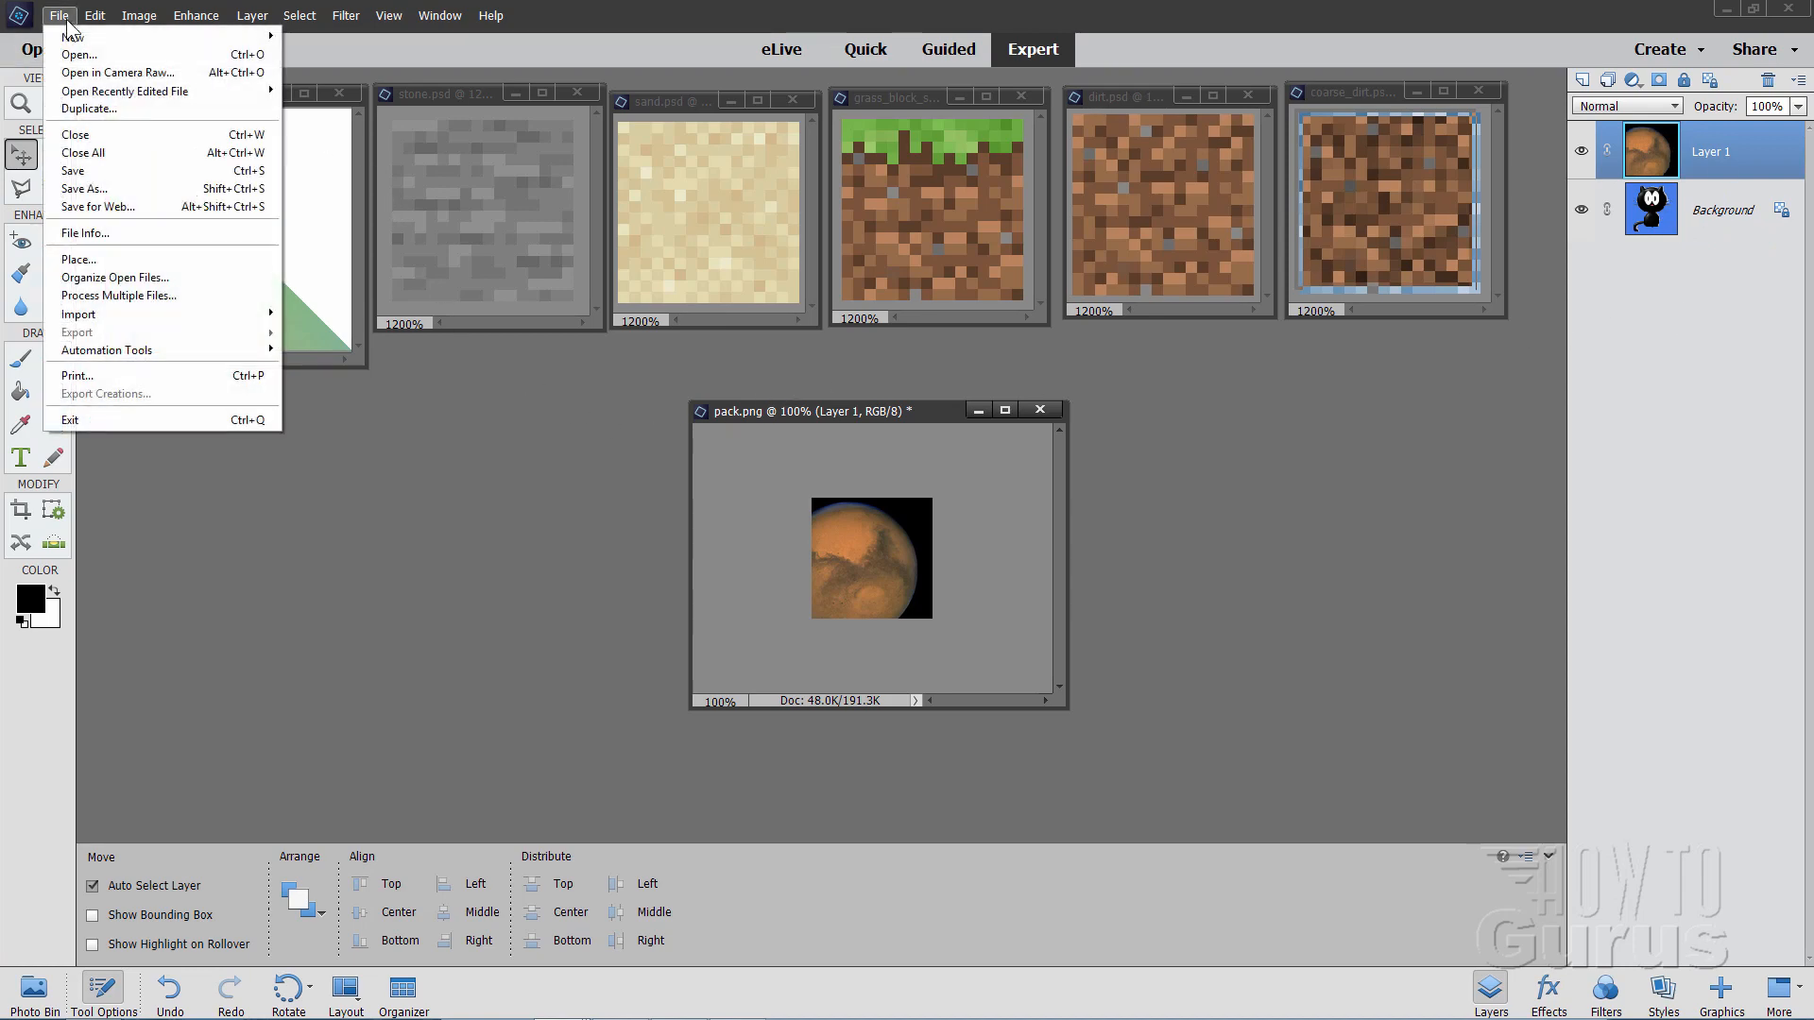
{"action": "left_click", "coordinate": [83, 189]}
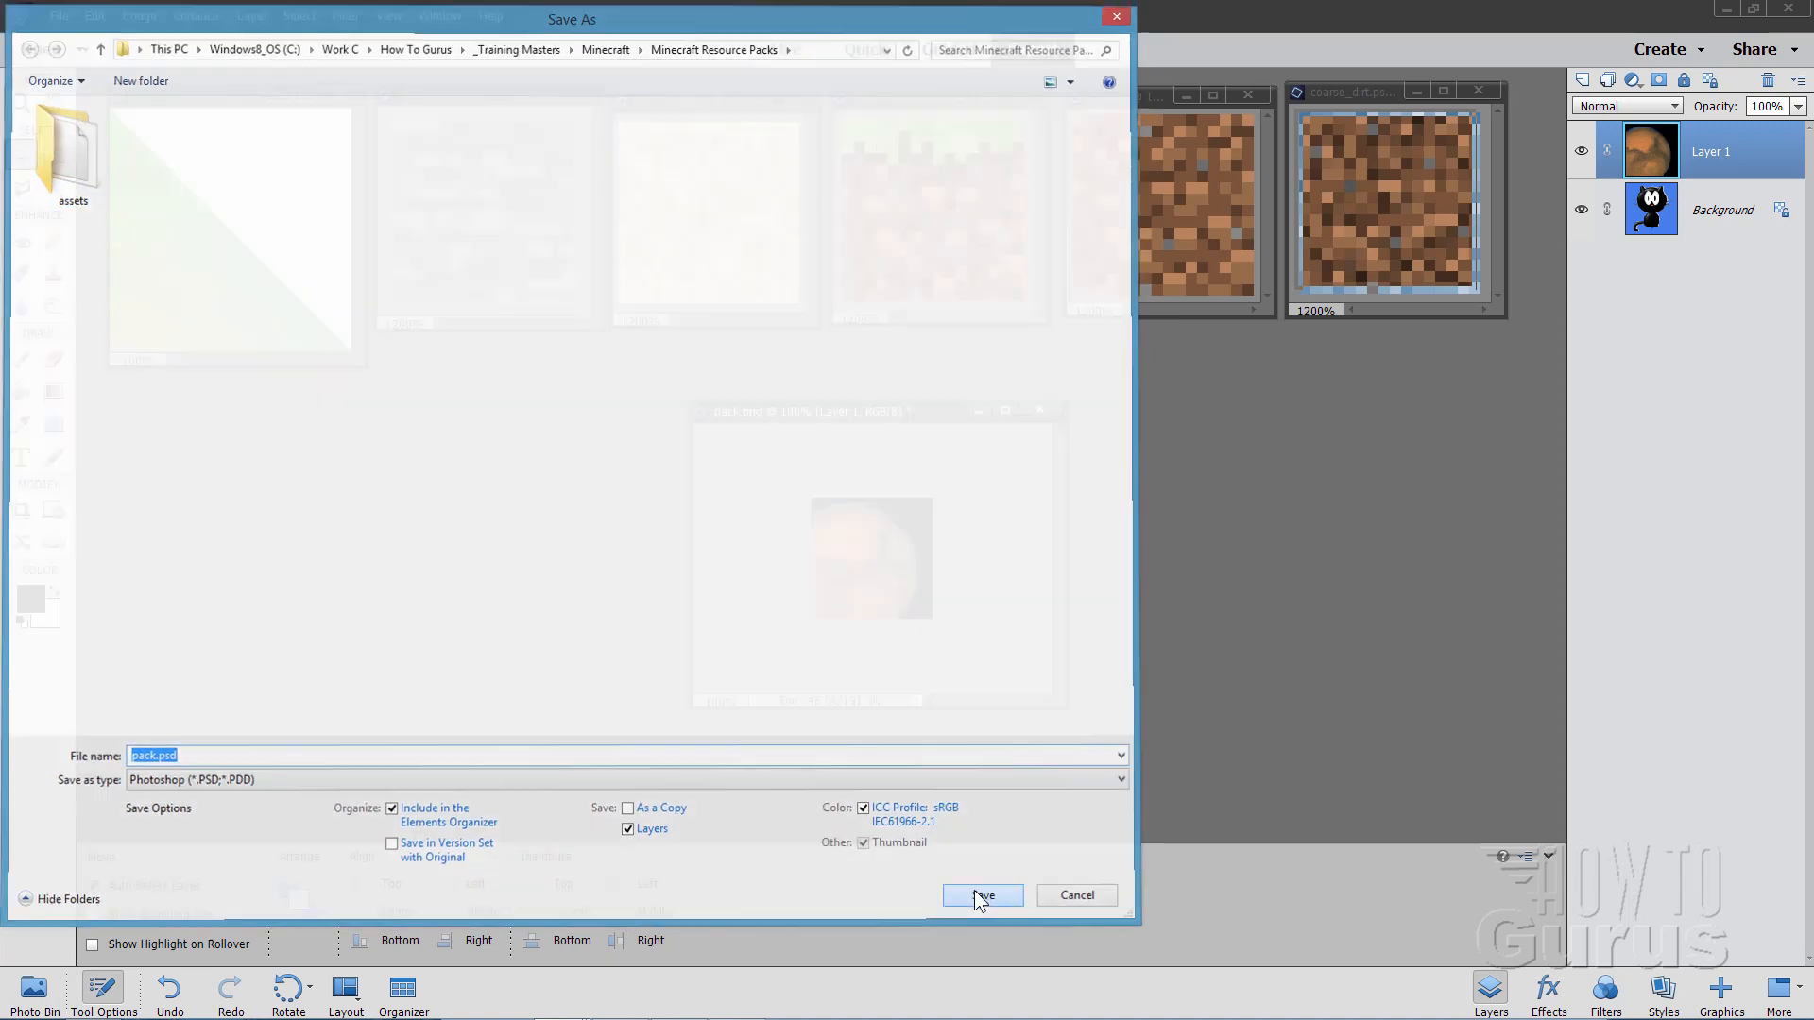
{"action": "left_click", "coordinate": [980, 894]}
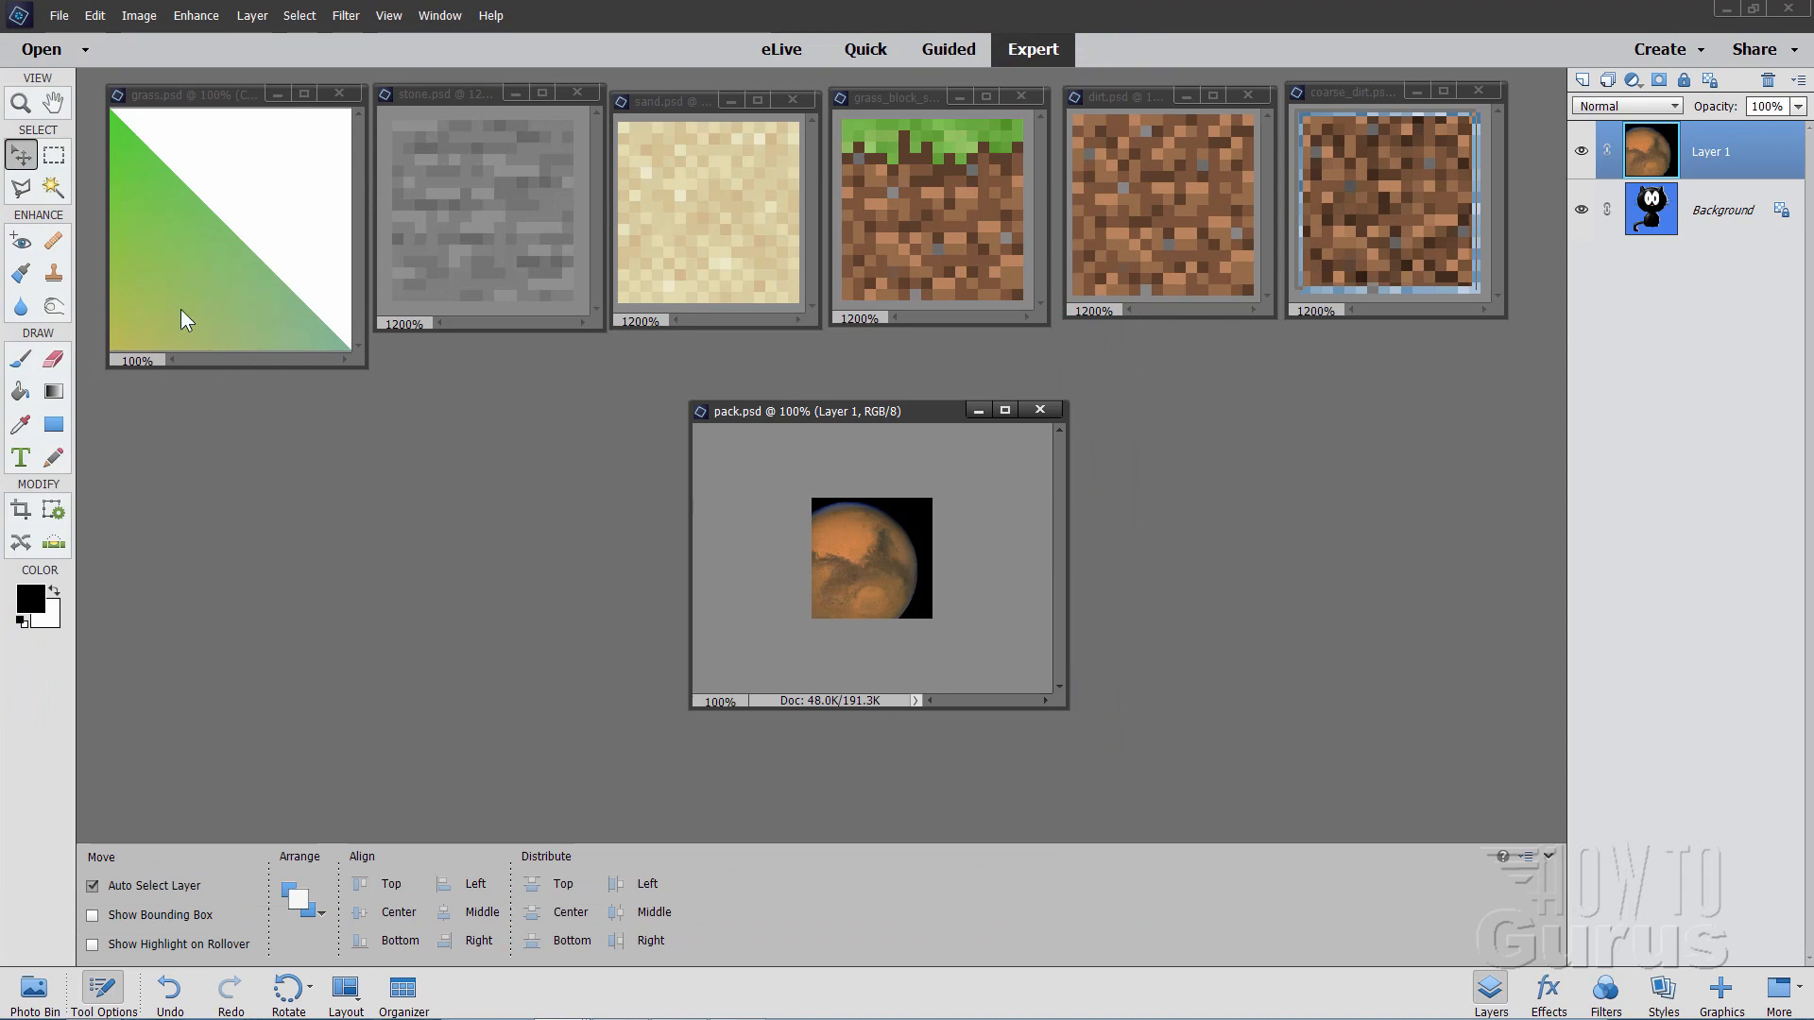
{"action": "mouse_move", "coordinate": [57, 26]}
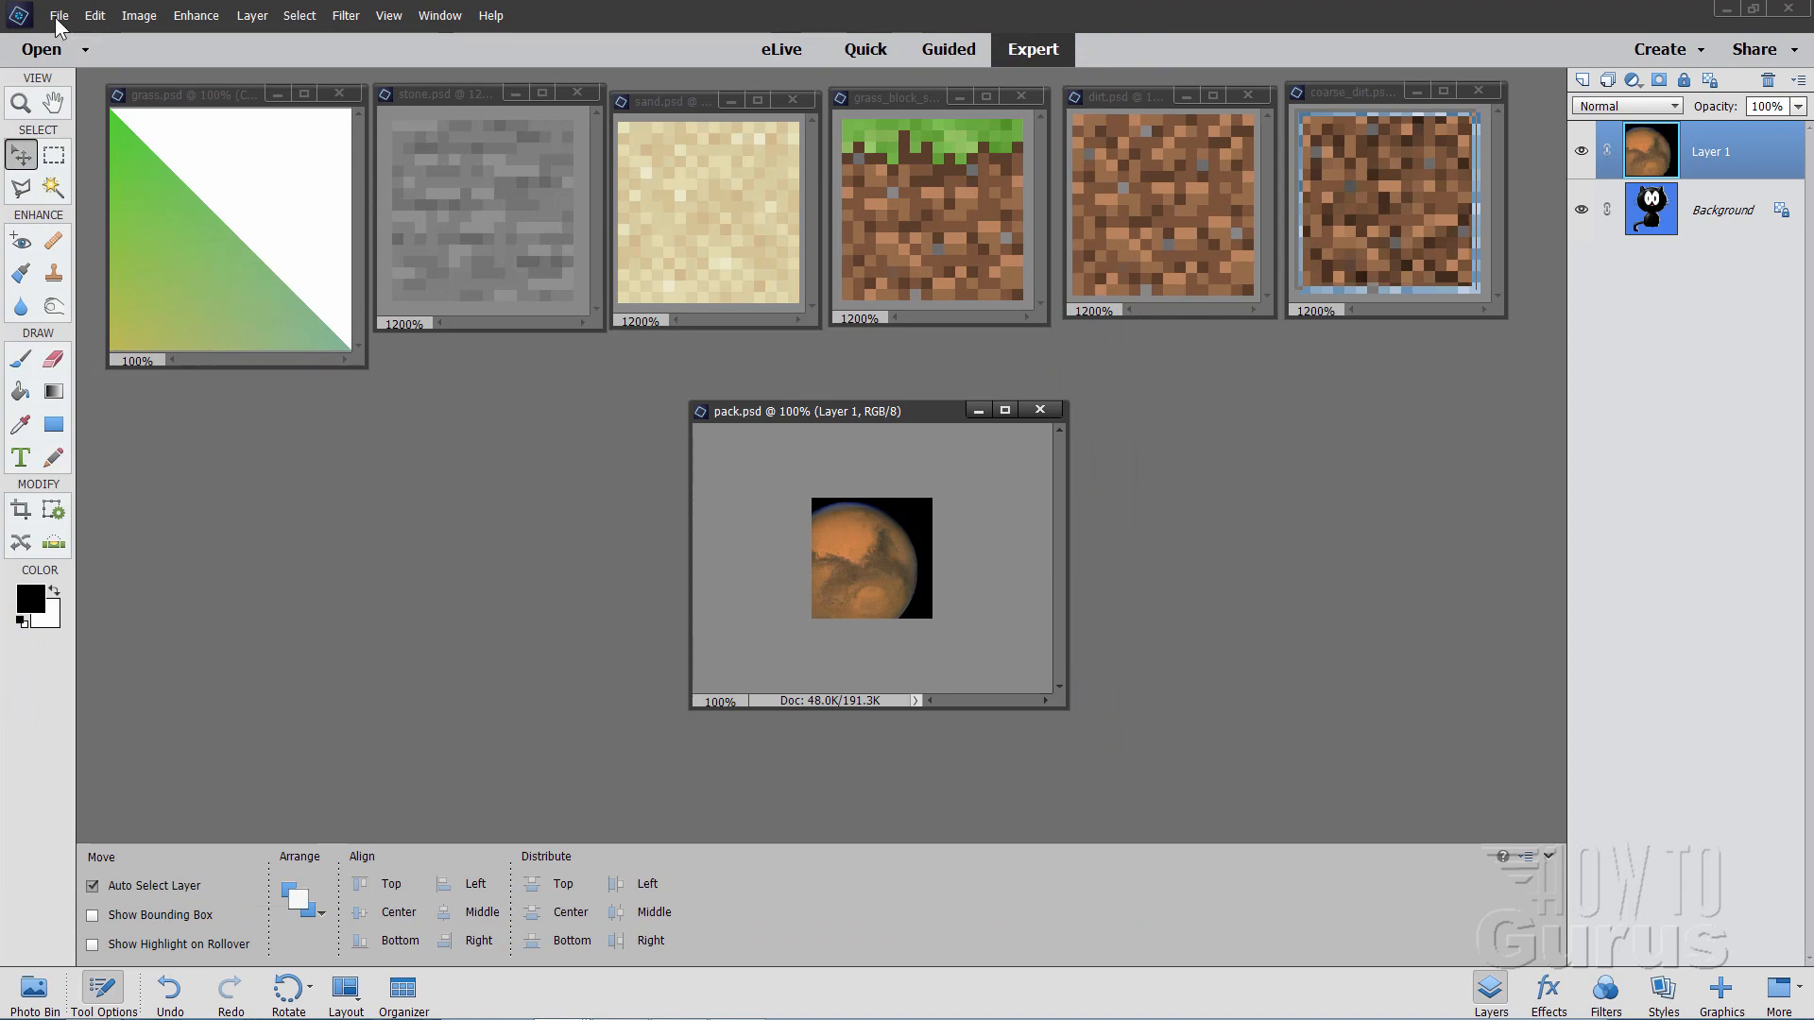
{"action": "left_click", "coordinate": [57, 15]}
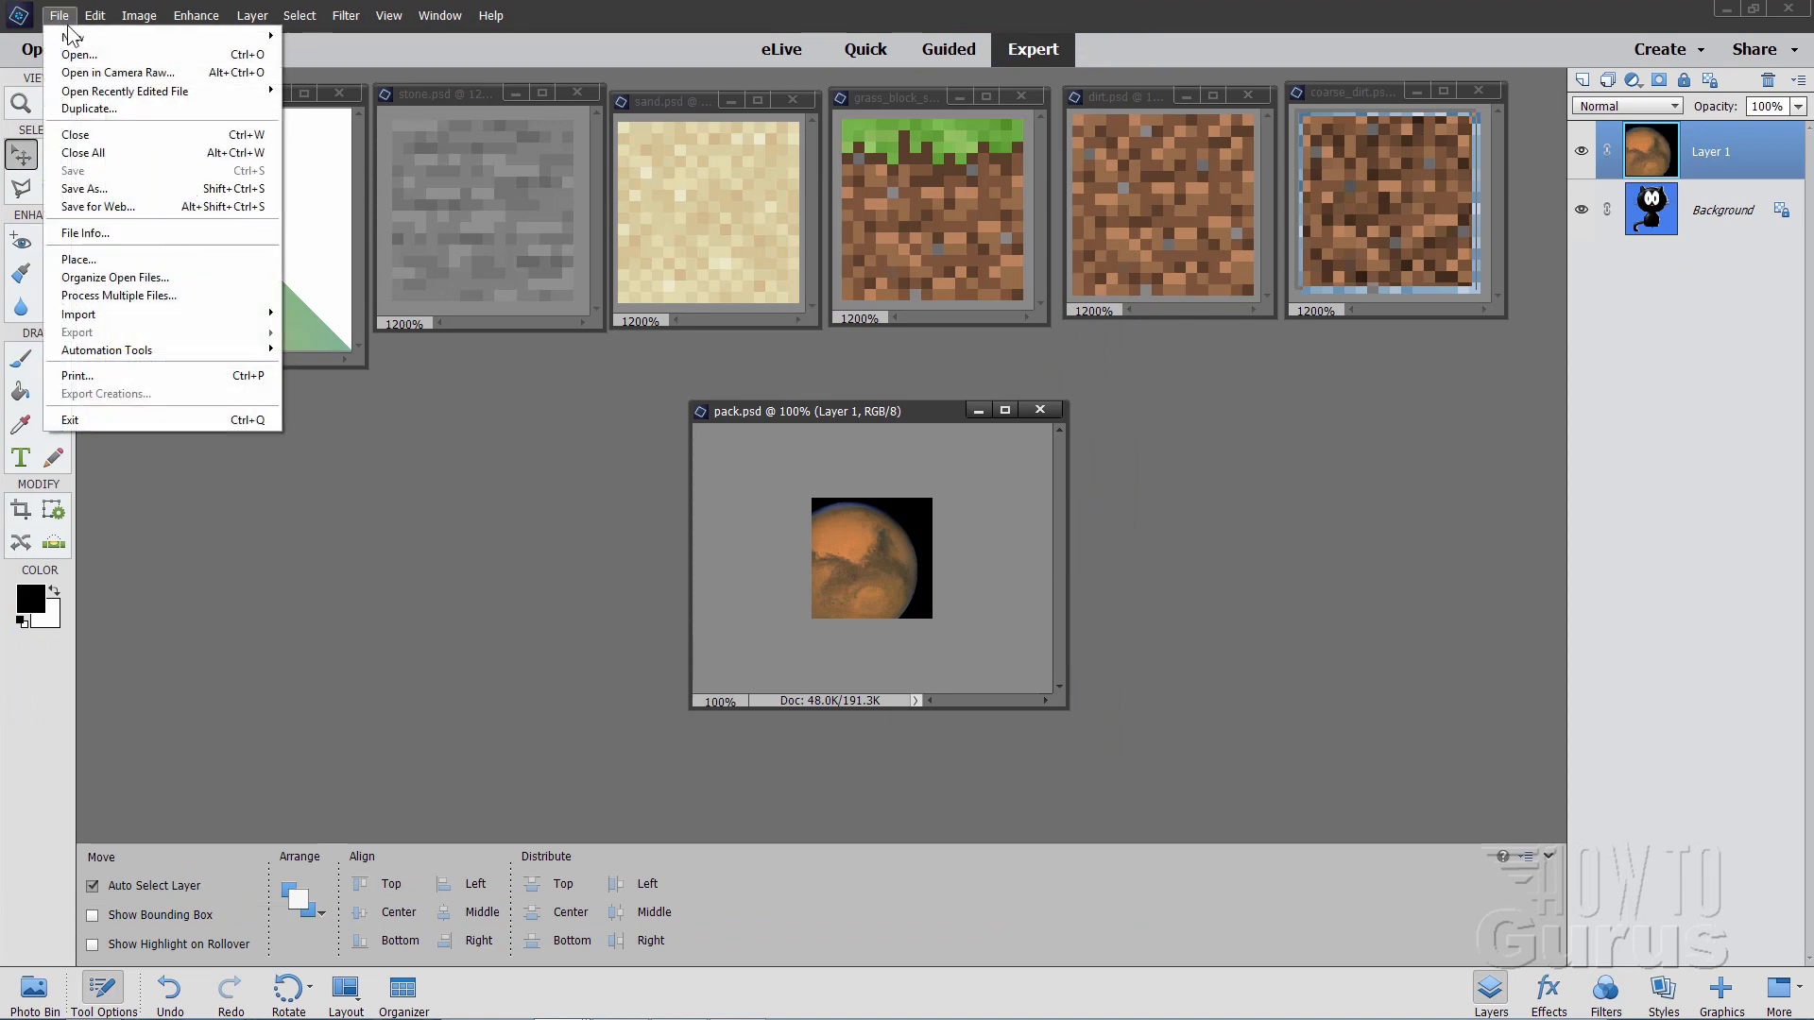
{"action": "left_click", "coordinate": [99, 206]}
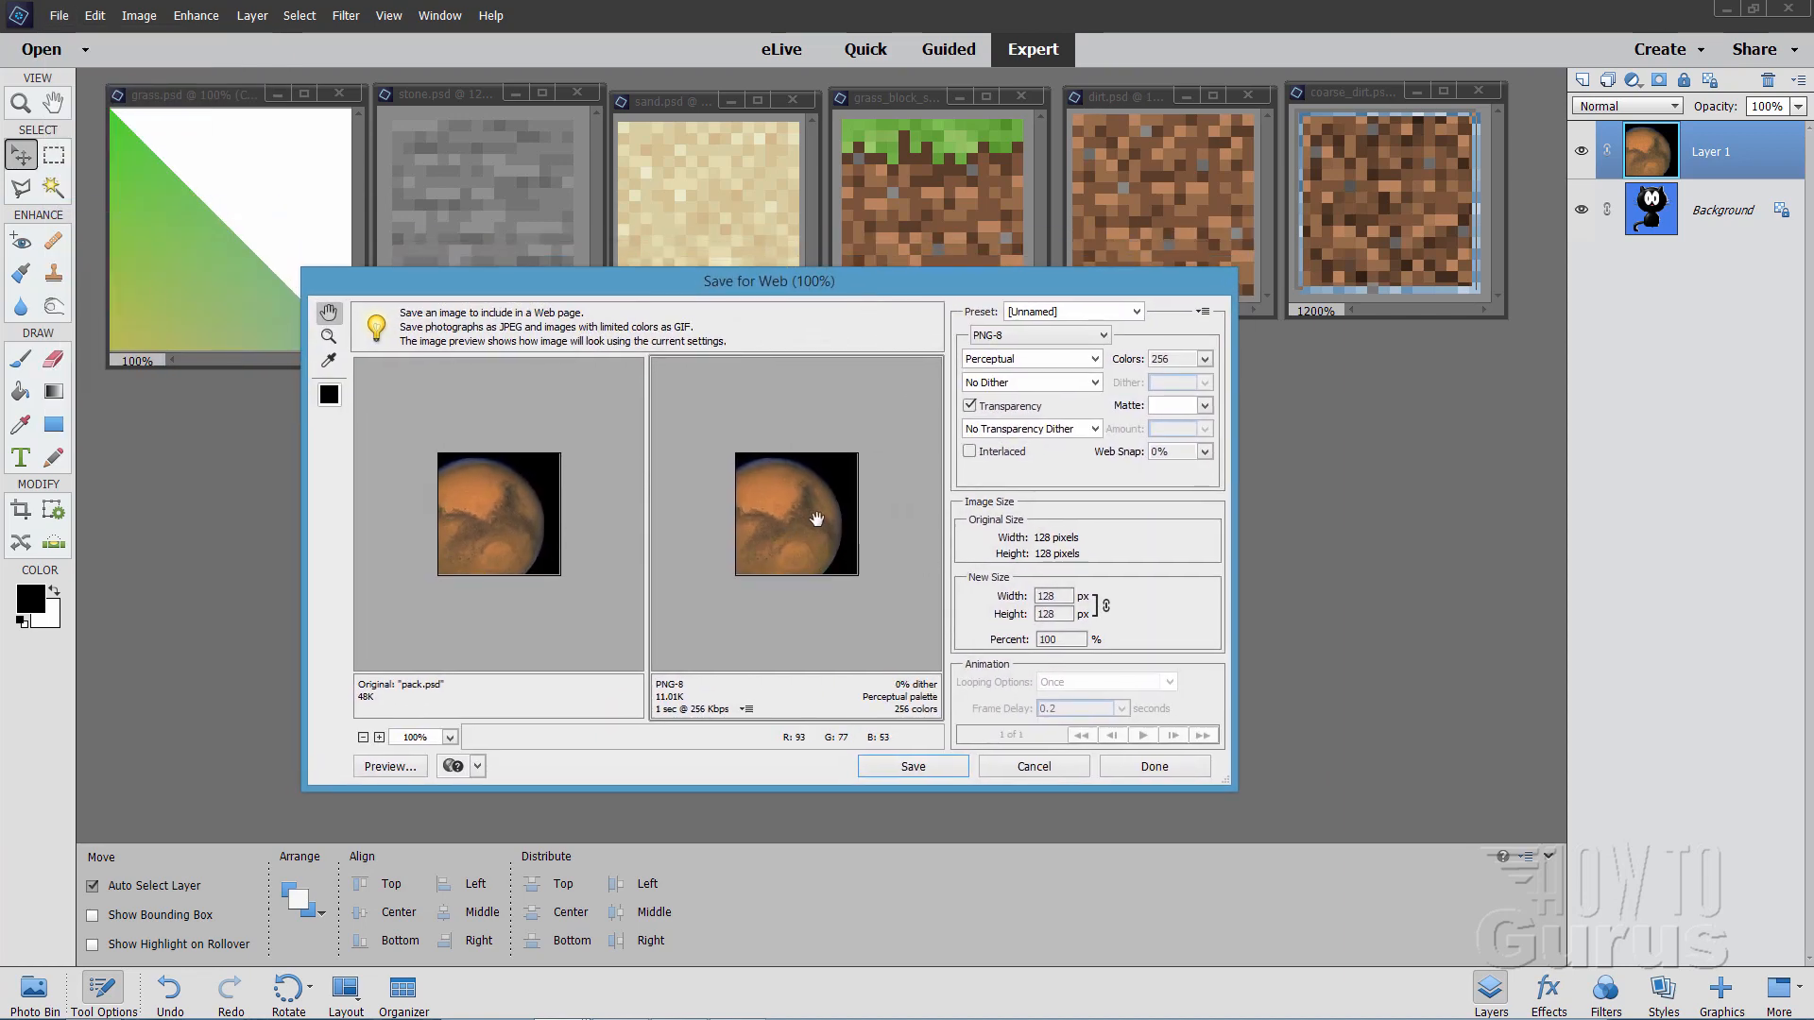
{"action": "mouse_move", "coordinate": [999, 340]}
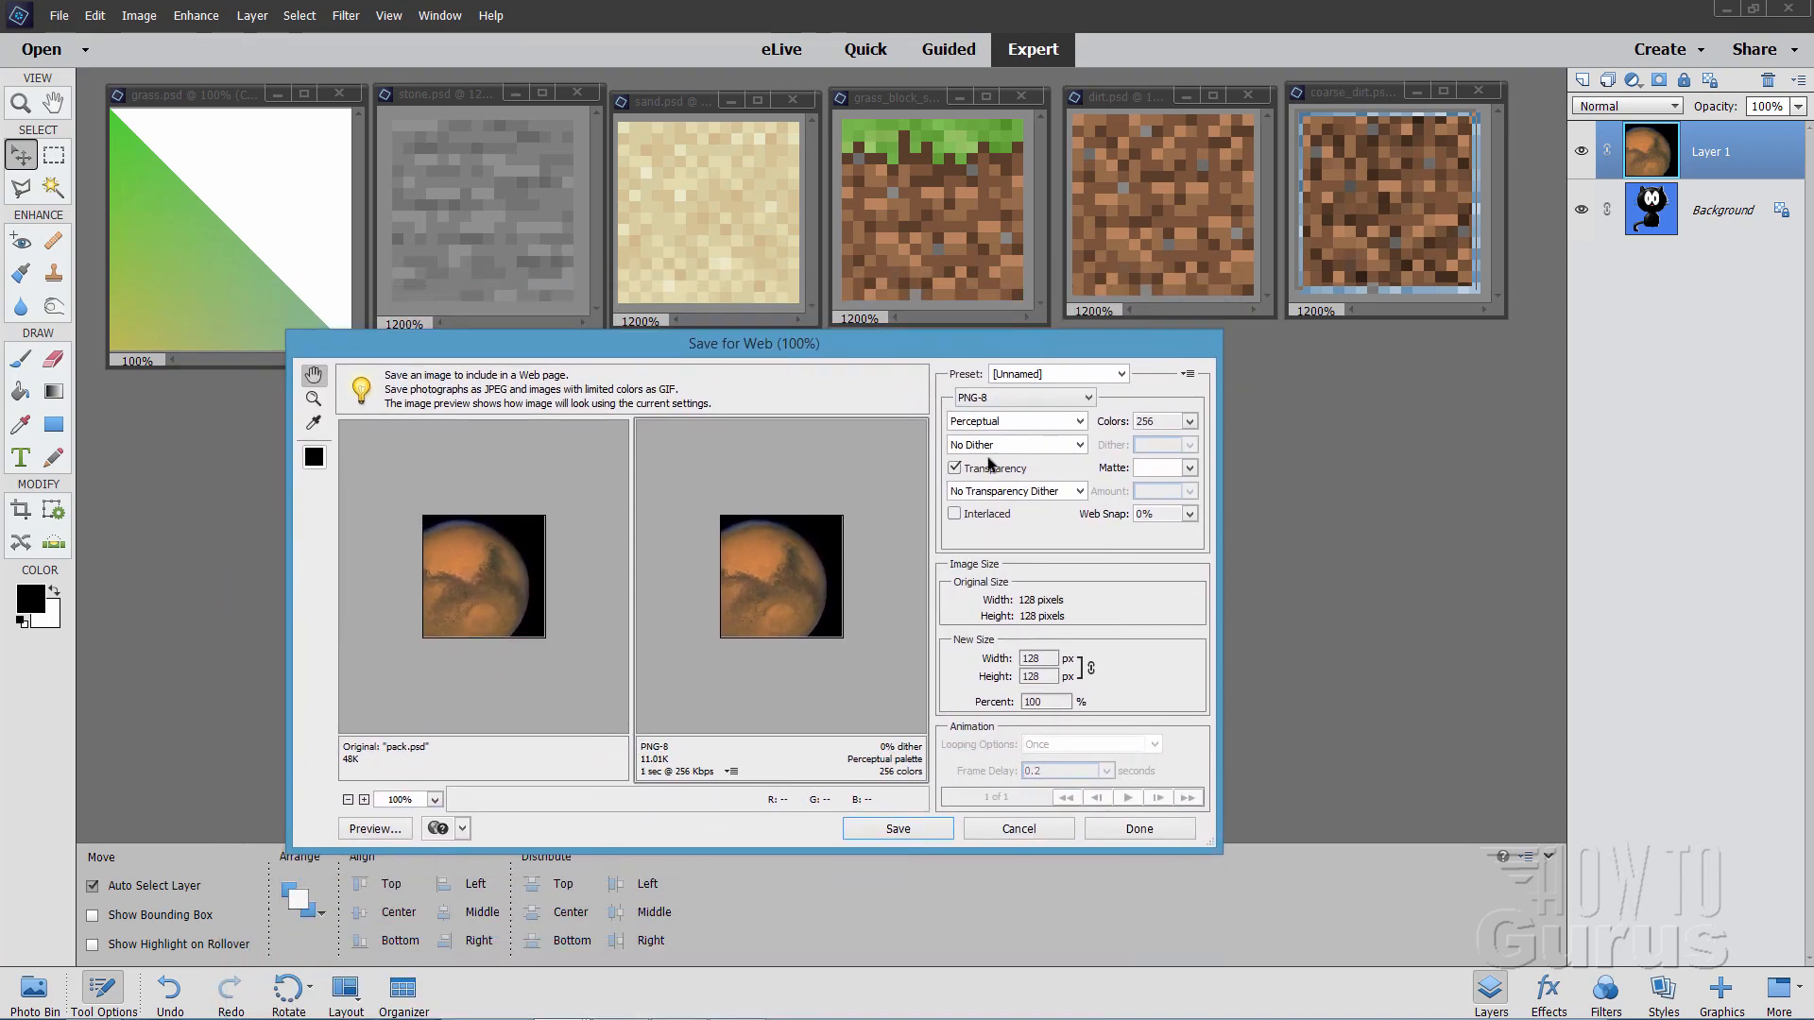
Export the web-optimized icon as pack.png into the resource packs folder, replacing the cat image
{"action": "left_click", "coordinate": [897, 829]}
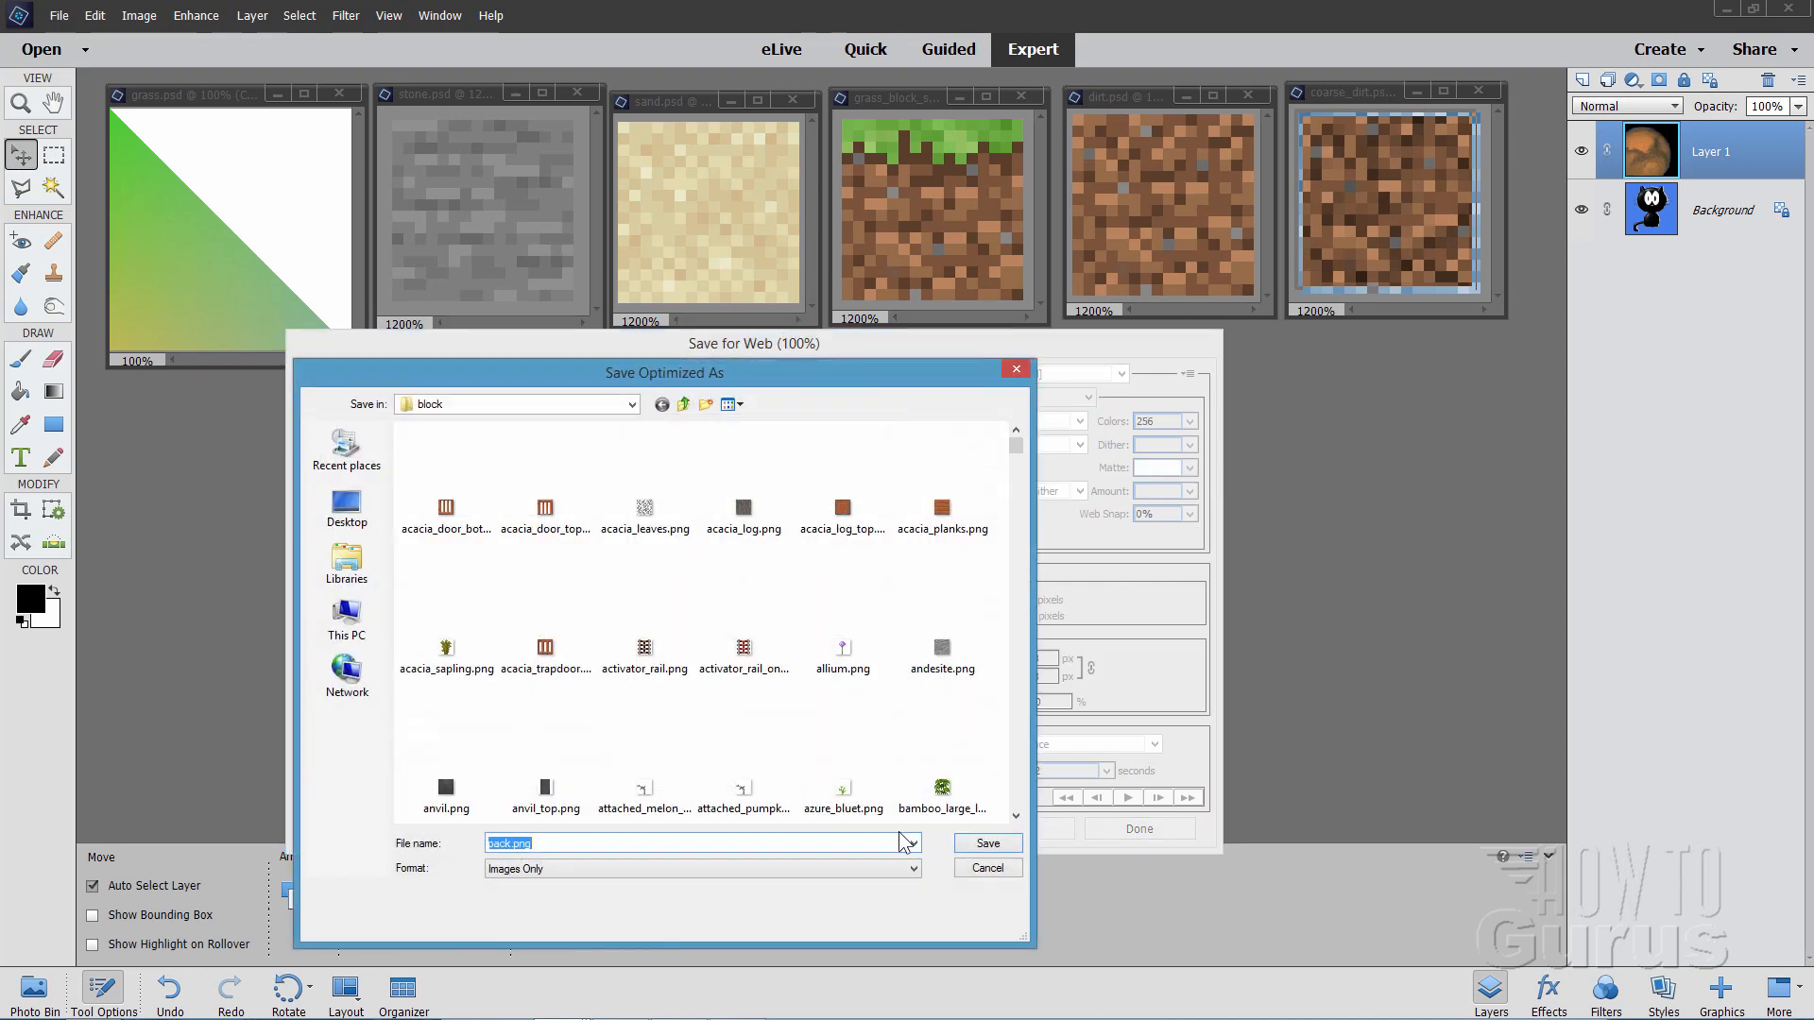
{"action": "left_click", "coordinate": [684, 403]}
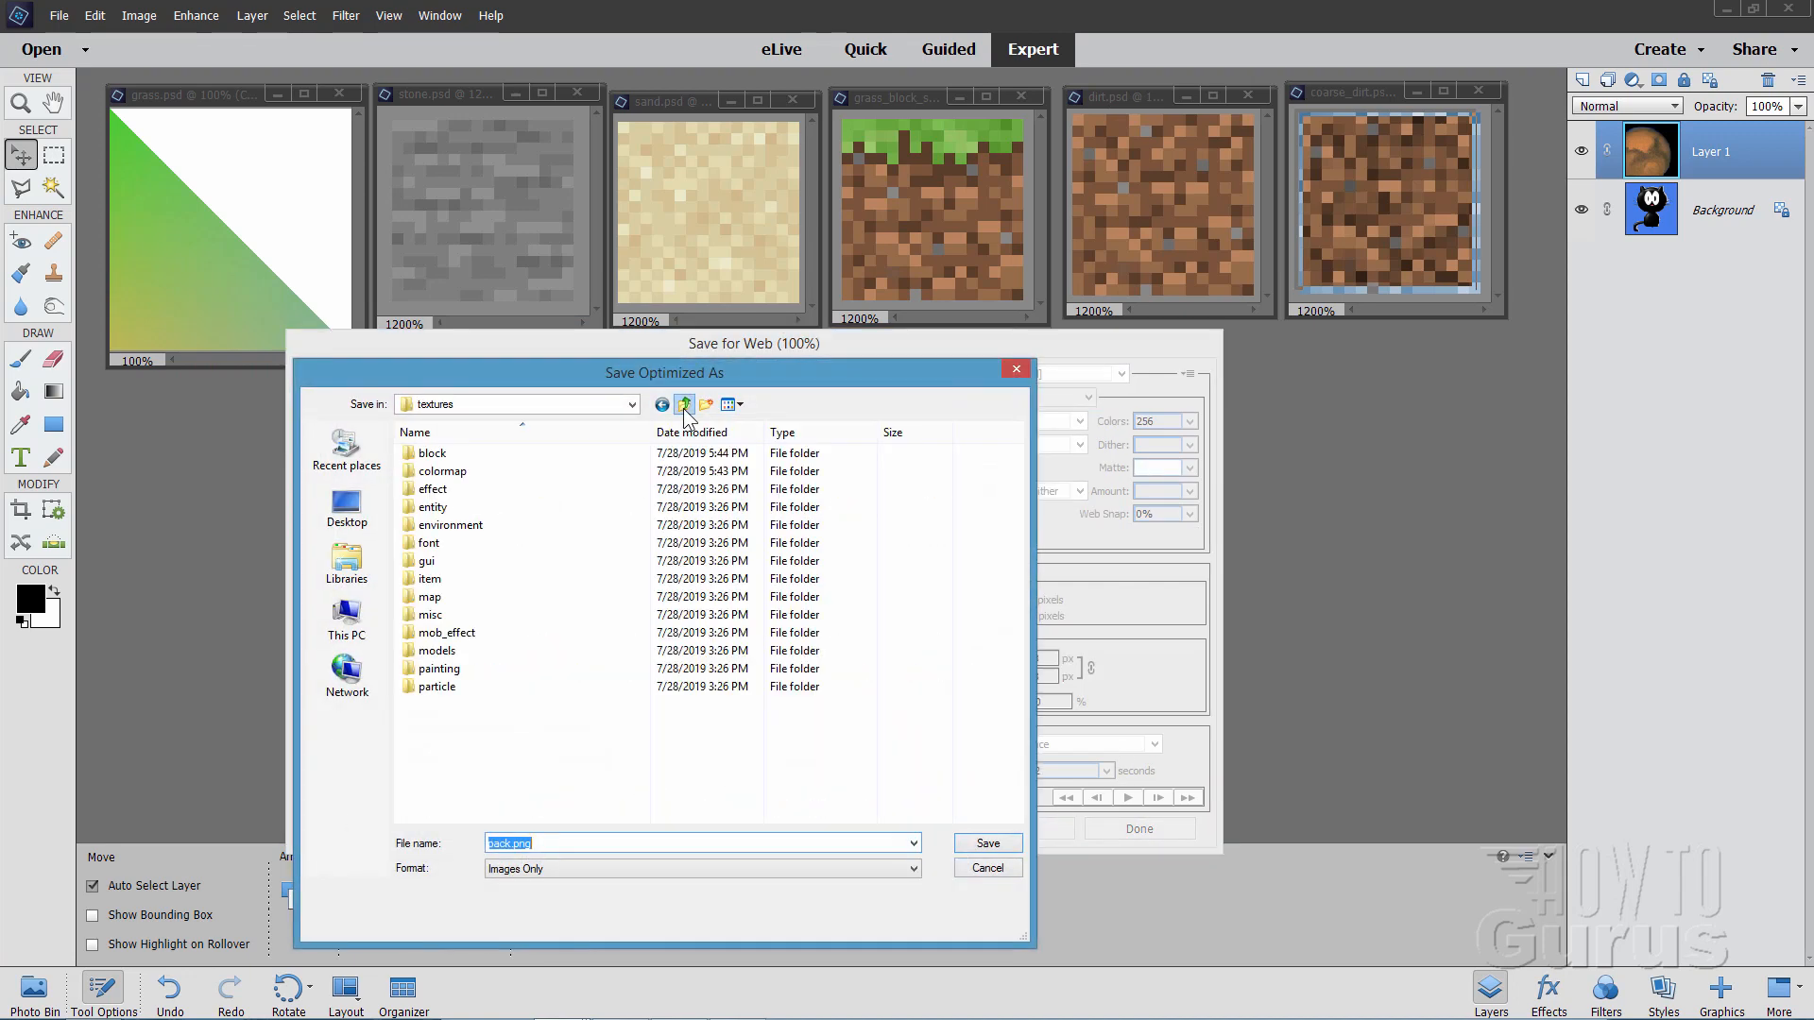
{"action": "left_click", "coordinate": [683, 403]}
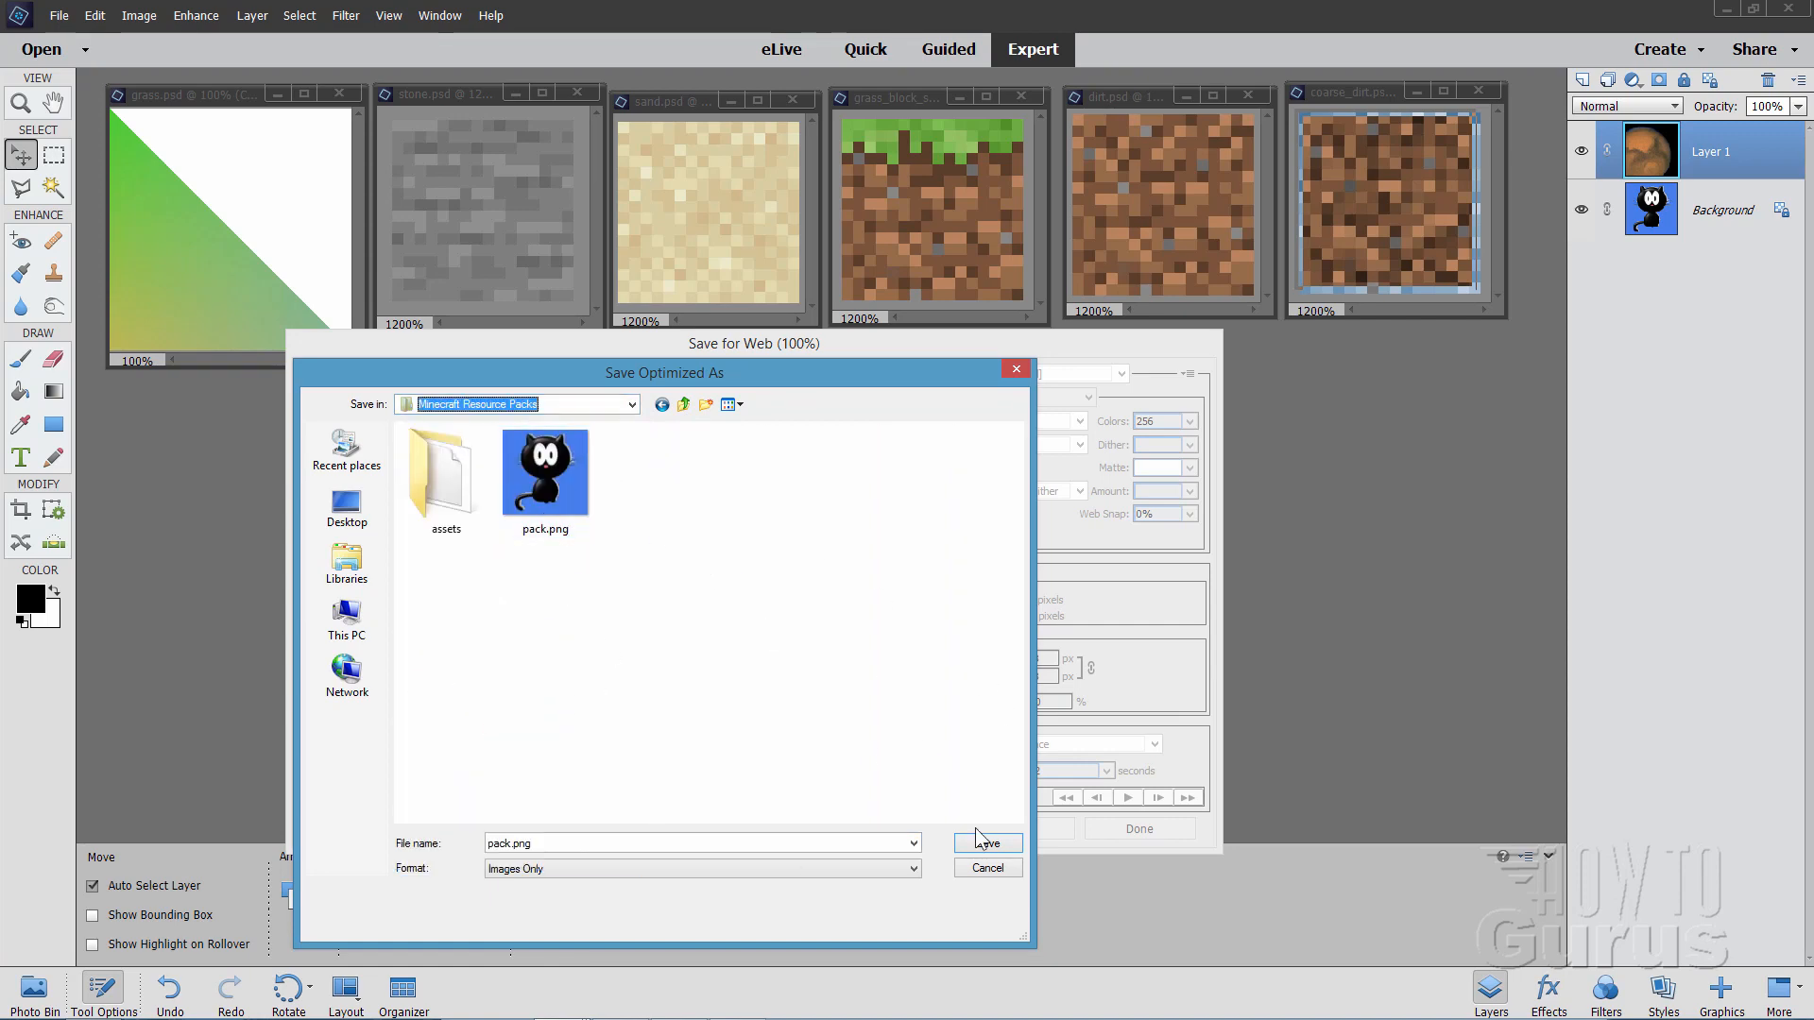
{"action": "left_click", "coordinate": [984, 841]}
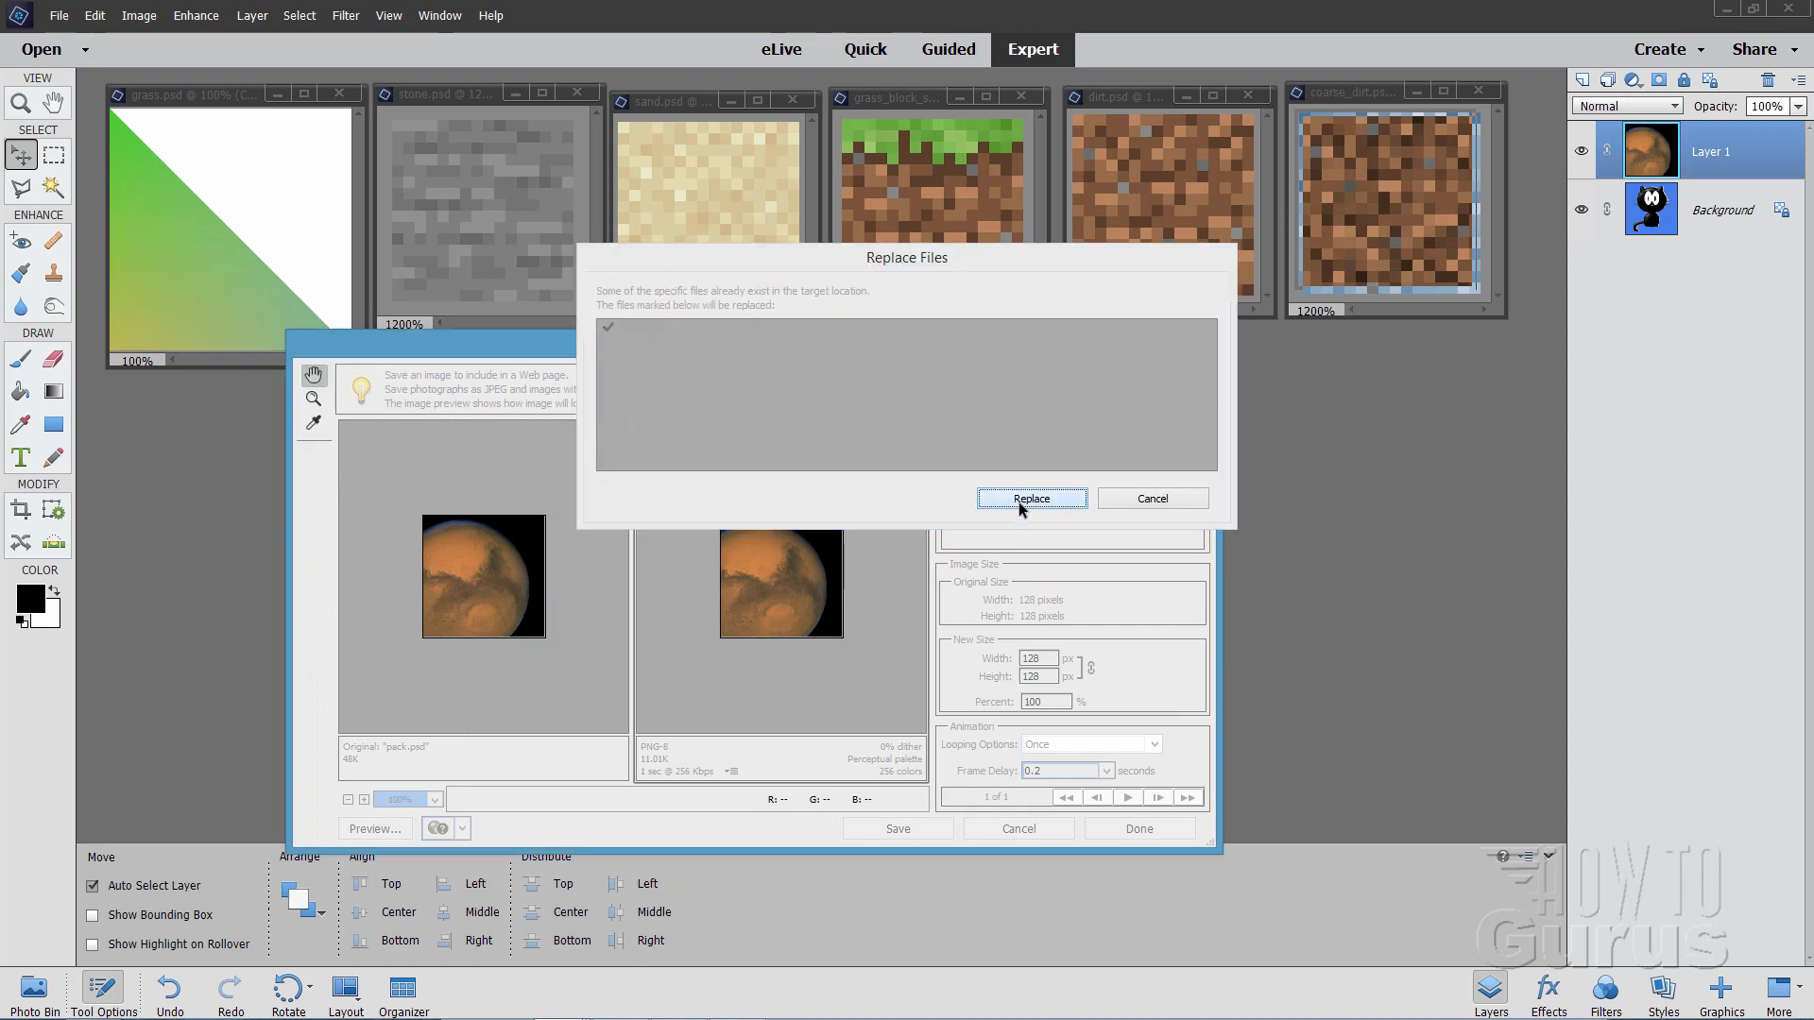
{"action": "left_click", "coordinate": [1029, 498]}
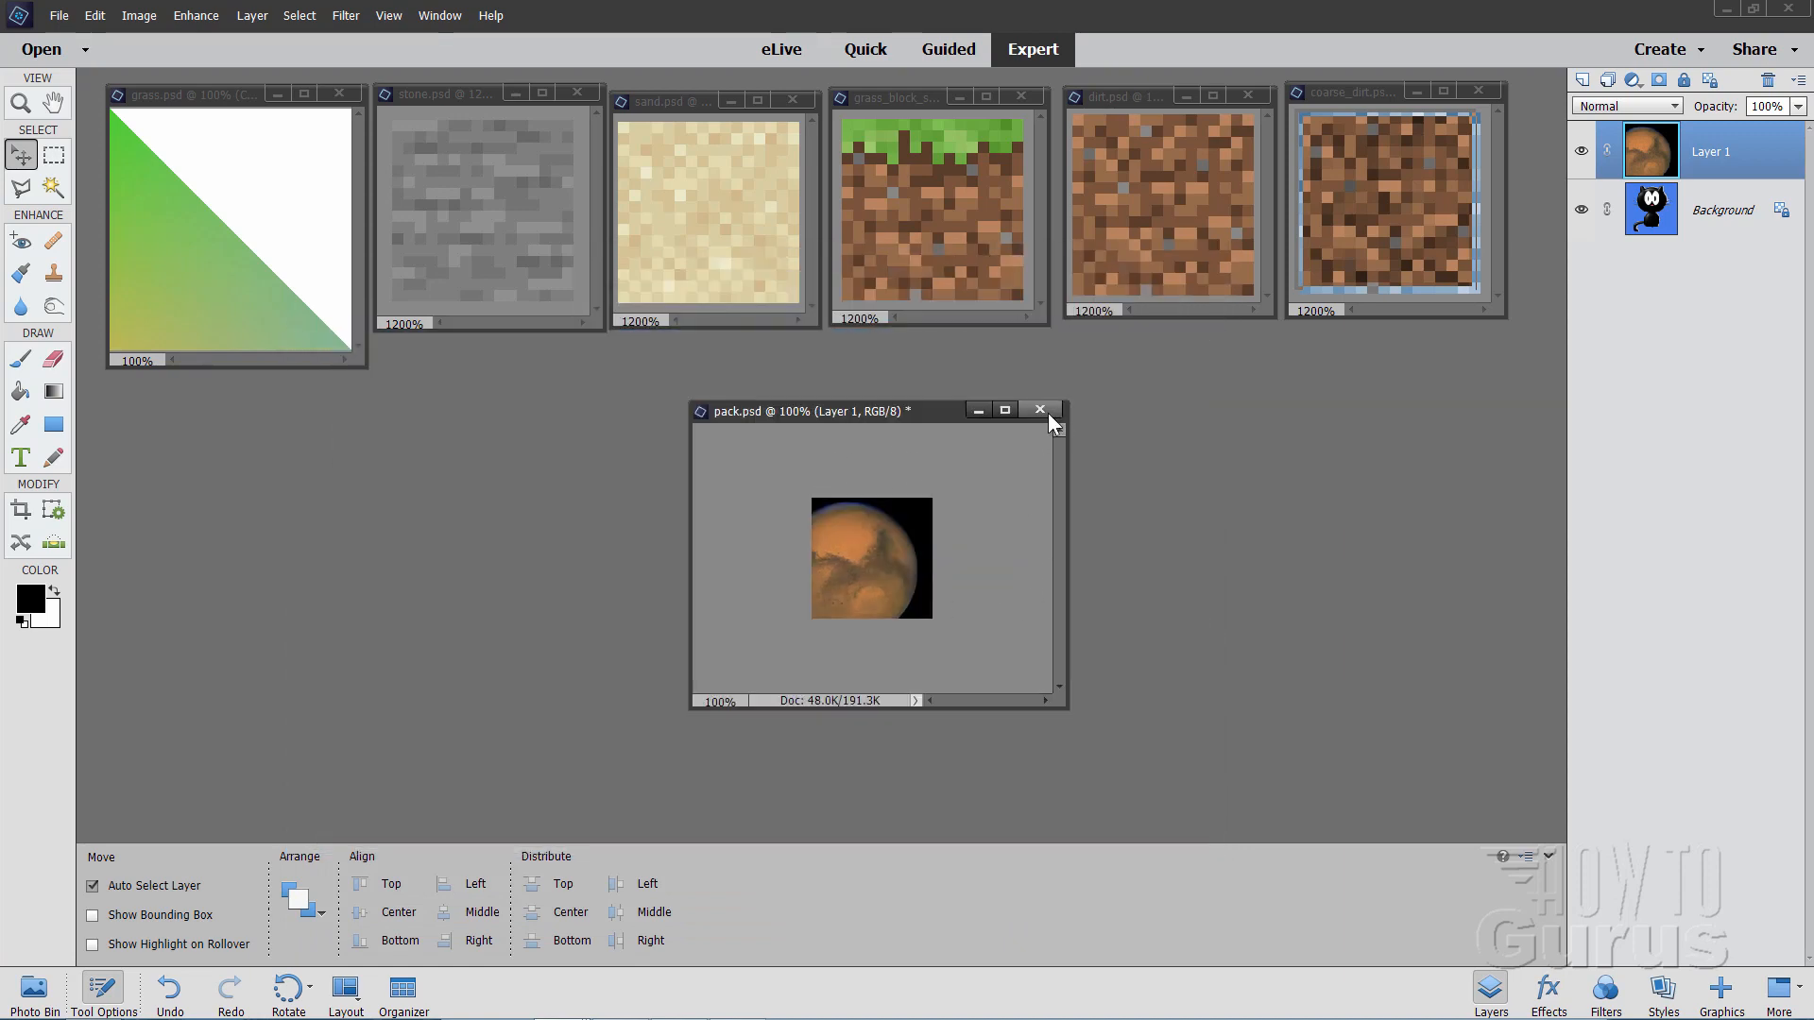
Close pack.psd and toggle grass_block_side's Layer 0 visibility to compare the orange fill
{"action": "left_click", "coordinate": [1039, 409]}
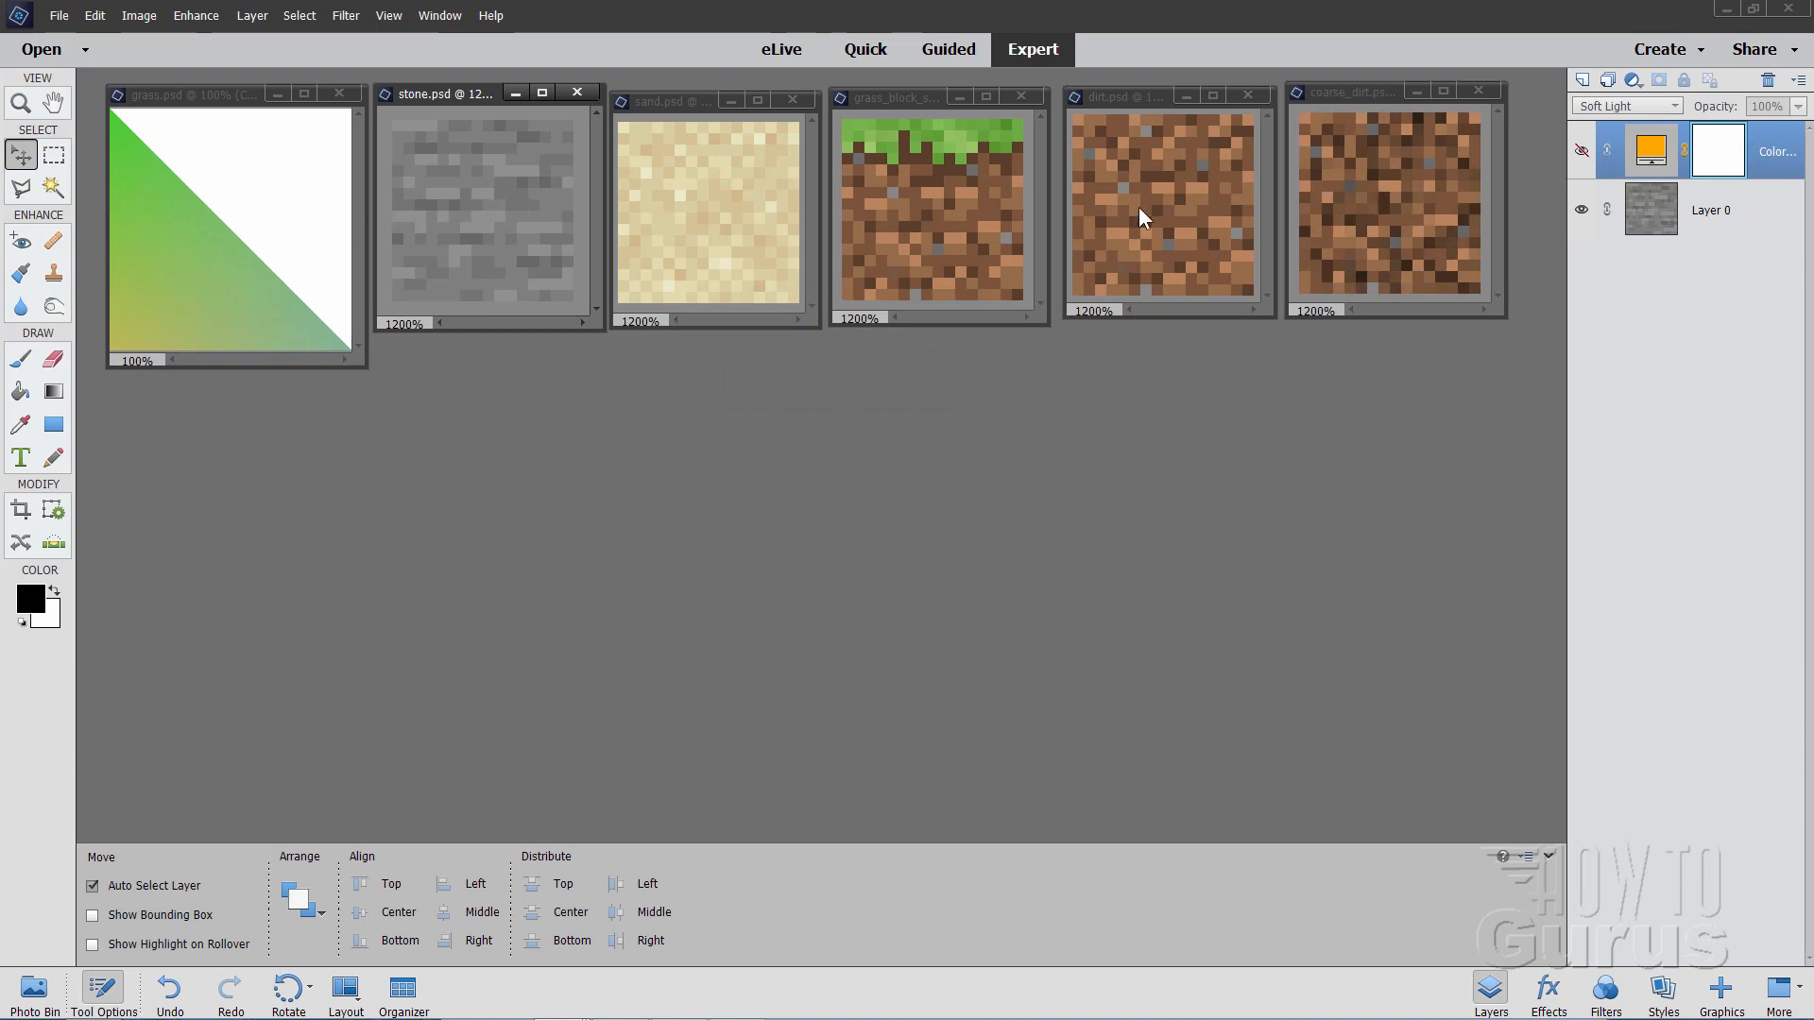
{"action": "mouse_move", "coordinate": [439, 247]}
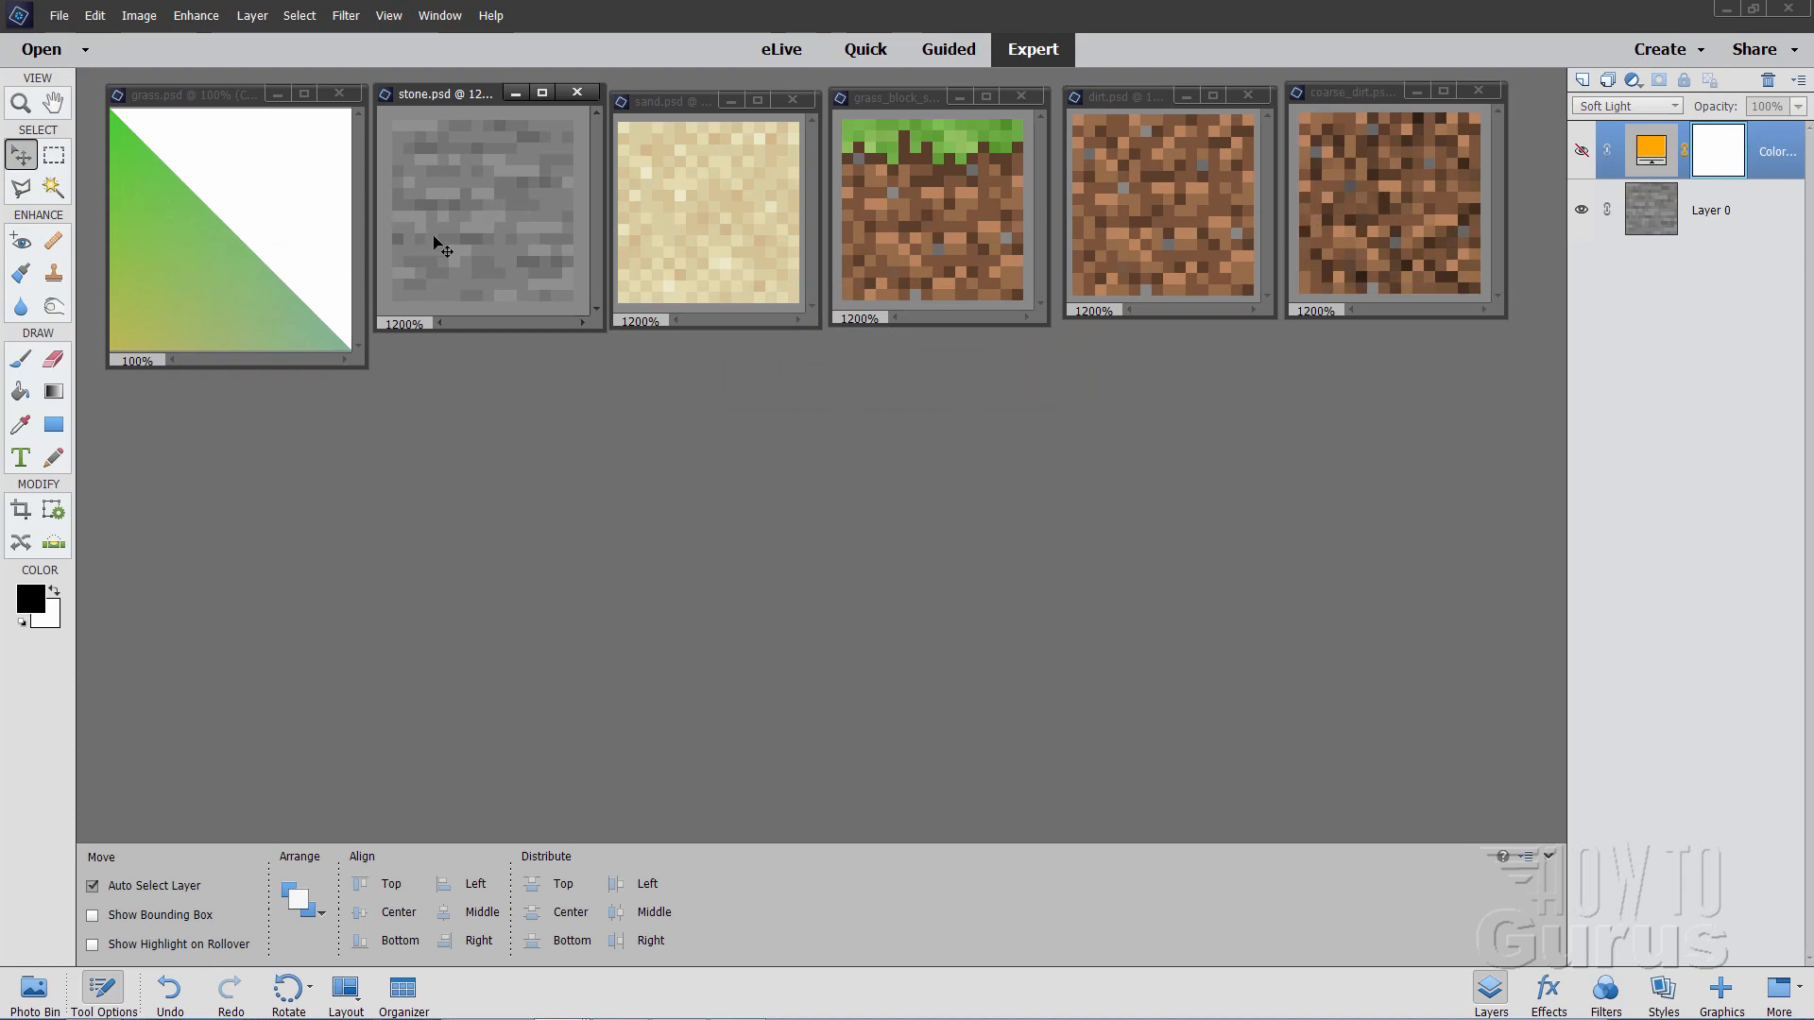
{"action": "mouse_move", "coordinate": [926, 110]}
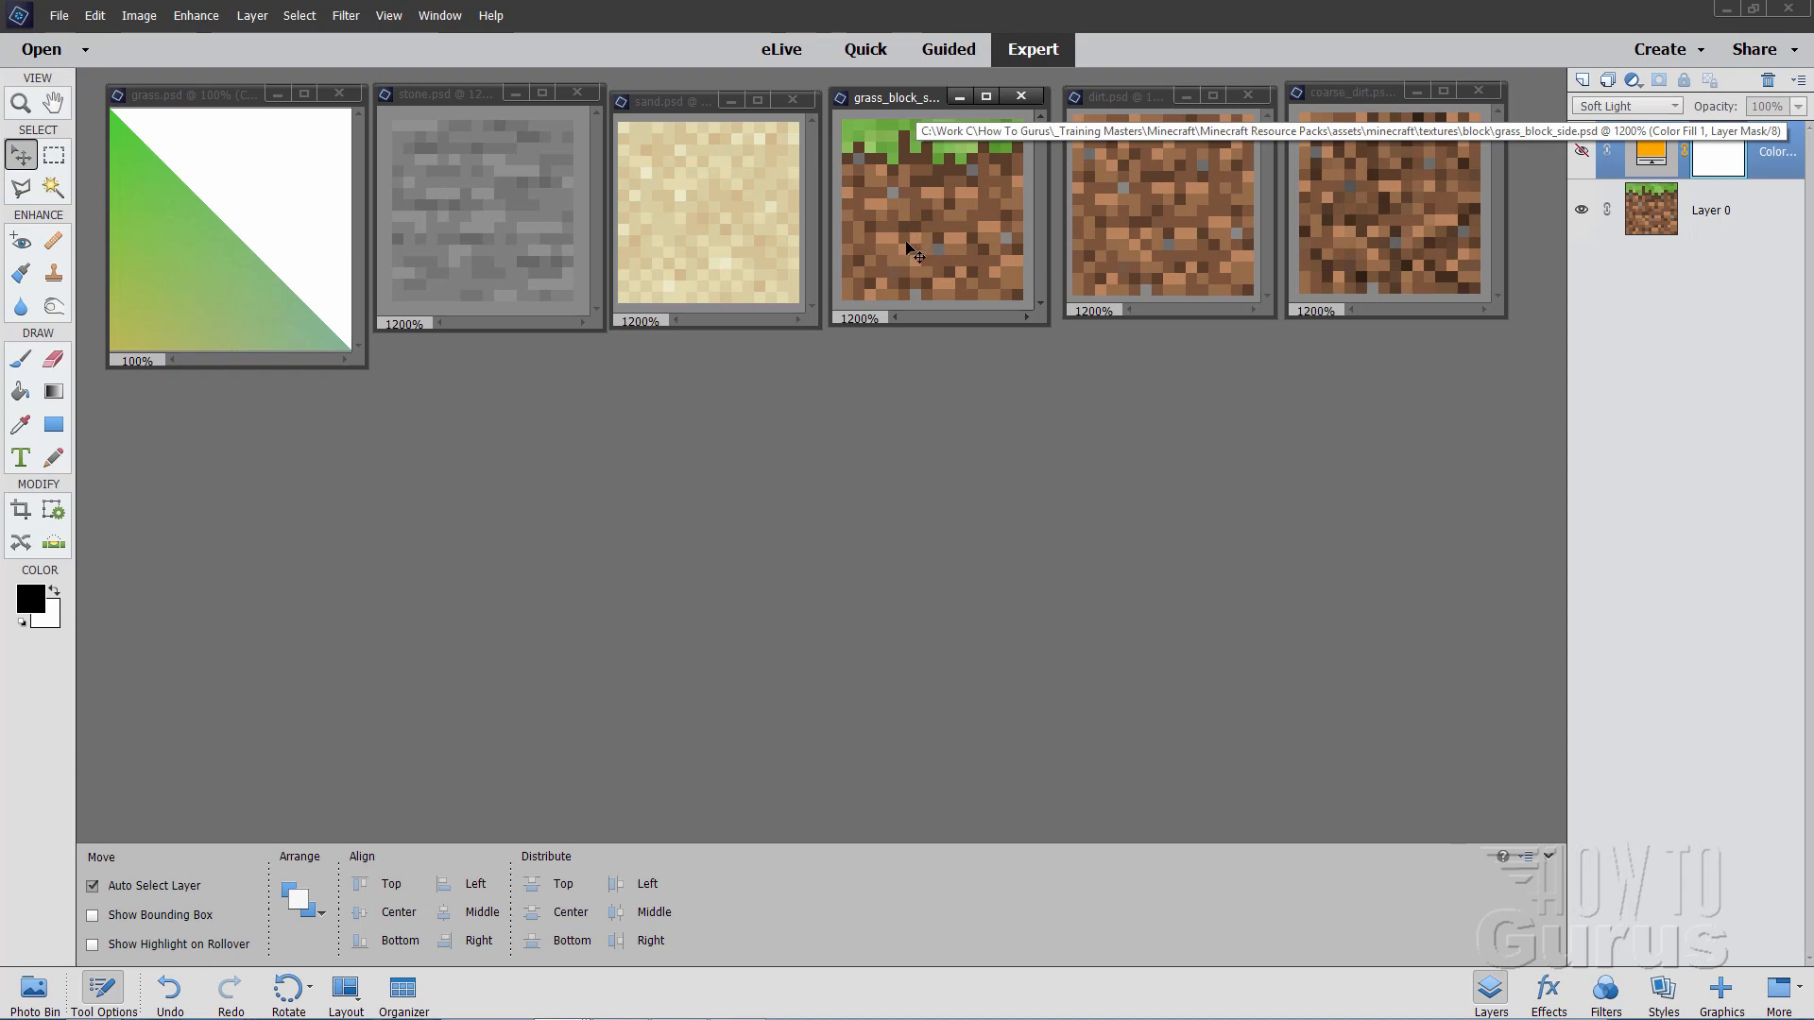
{"action": "mouse_move", "coordinate": [706, 315]}
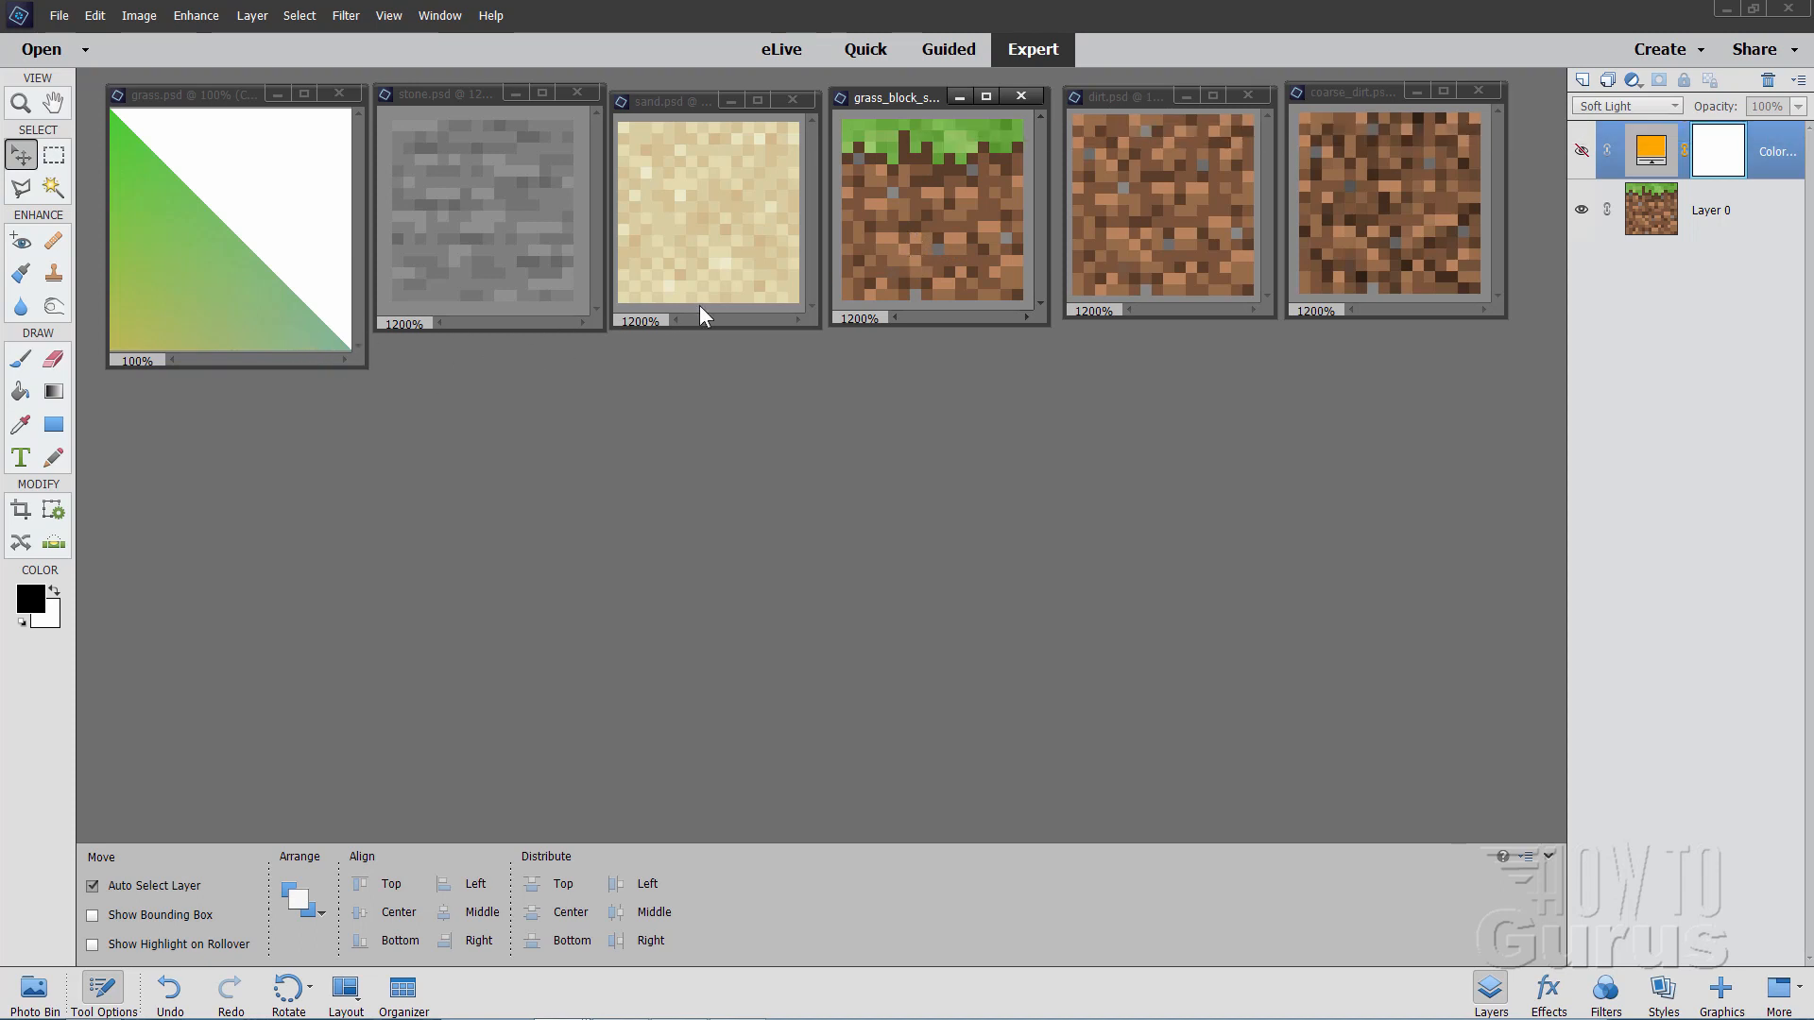
{"action": "mouse_move", "coordinate": [1020, 220]}
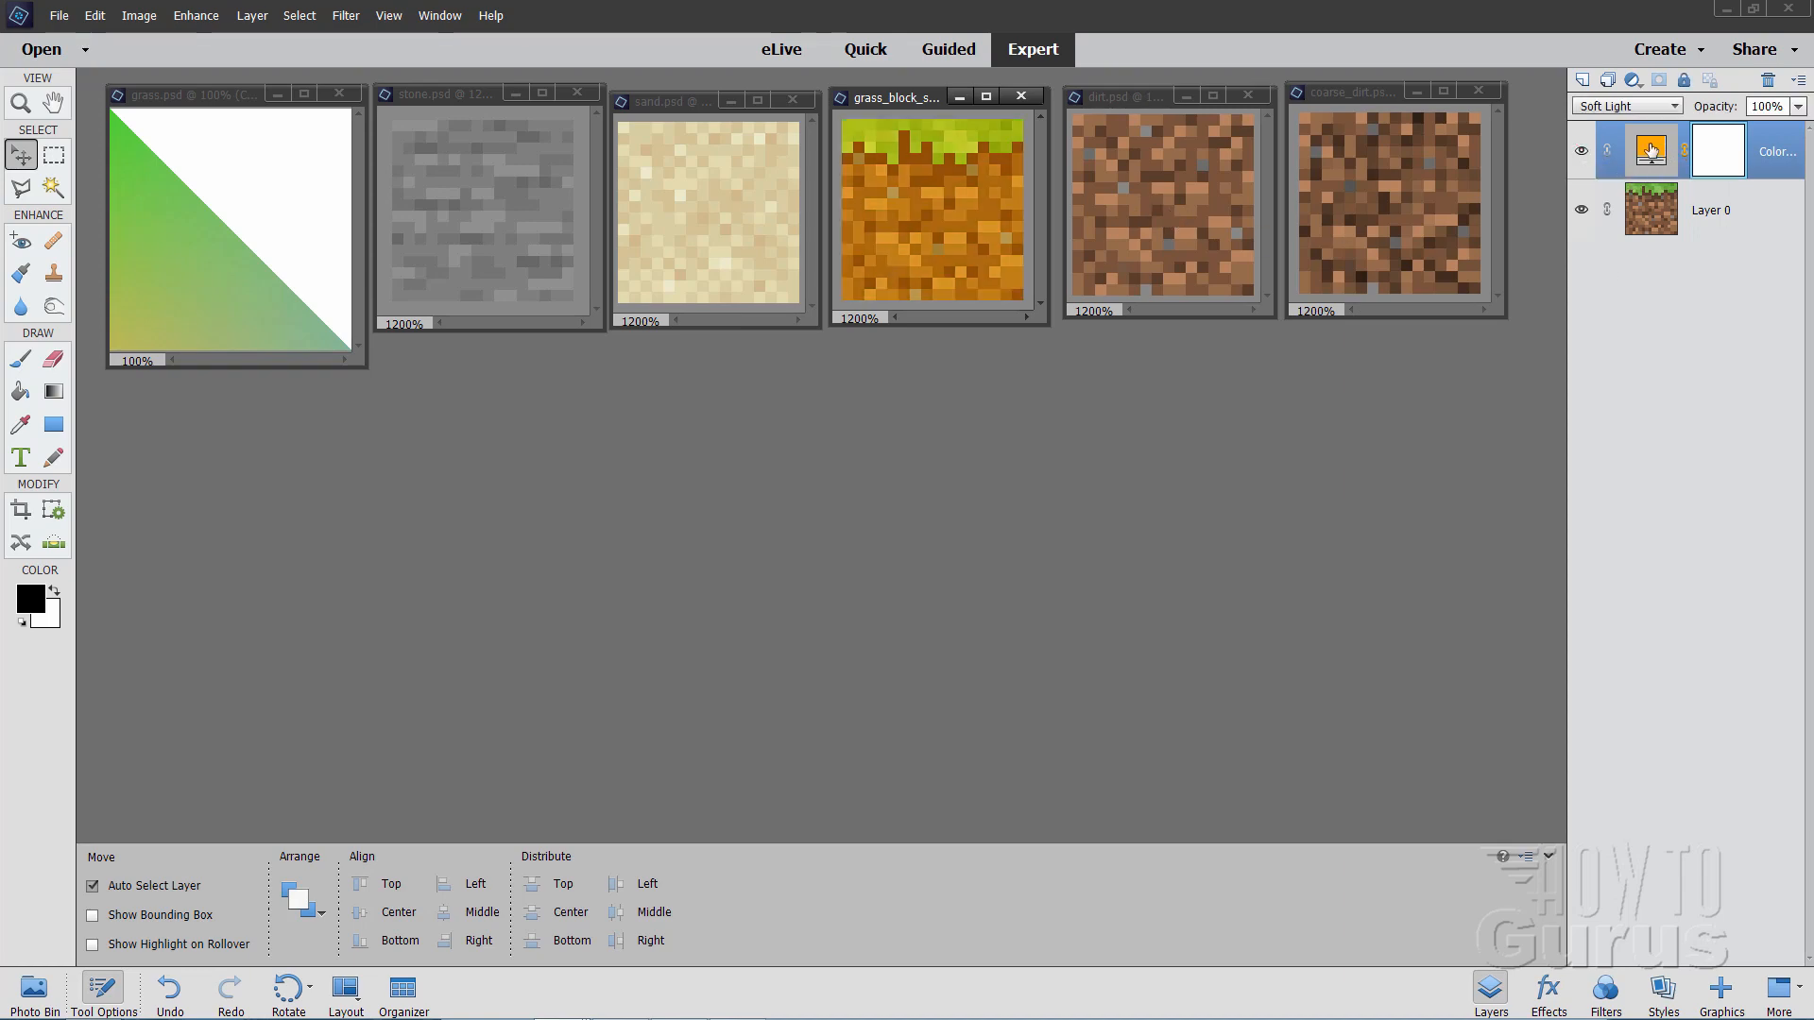
{"action": "left_click", "coordinate": [1582, 209]}
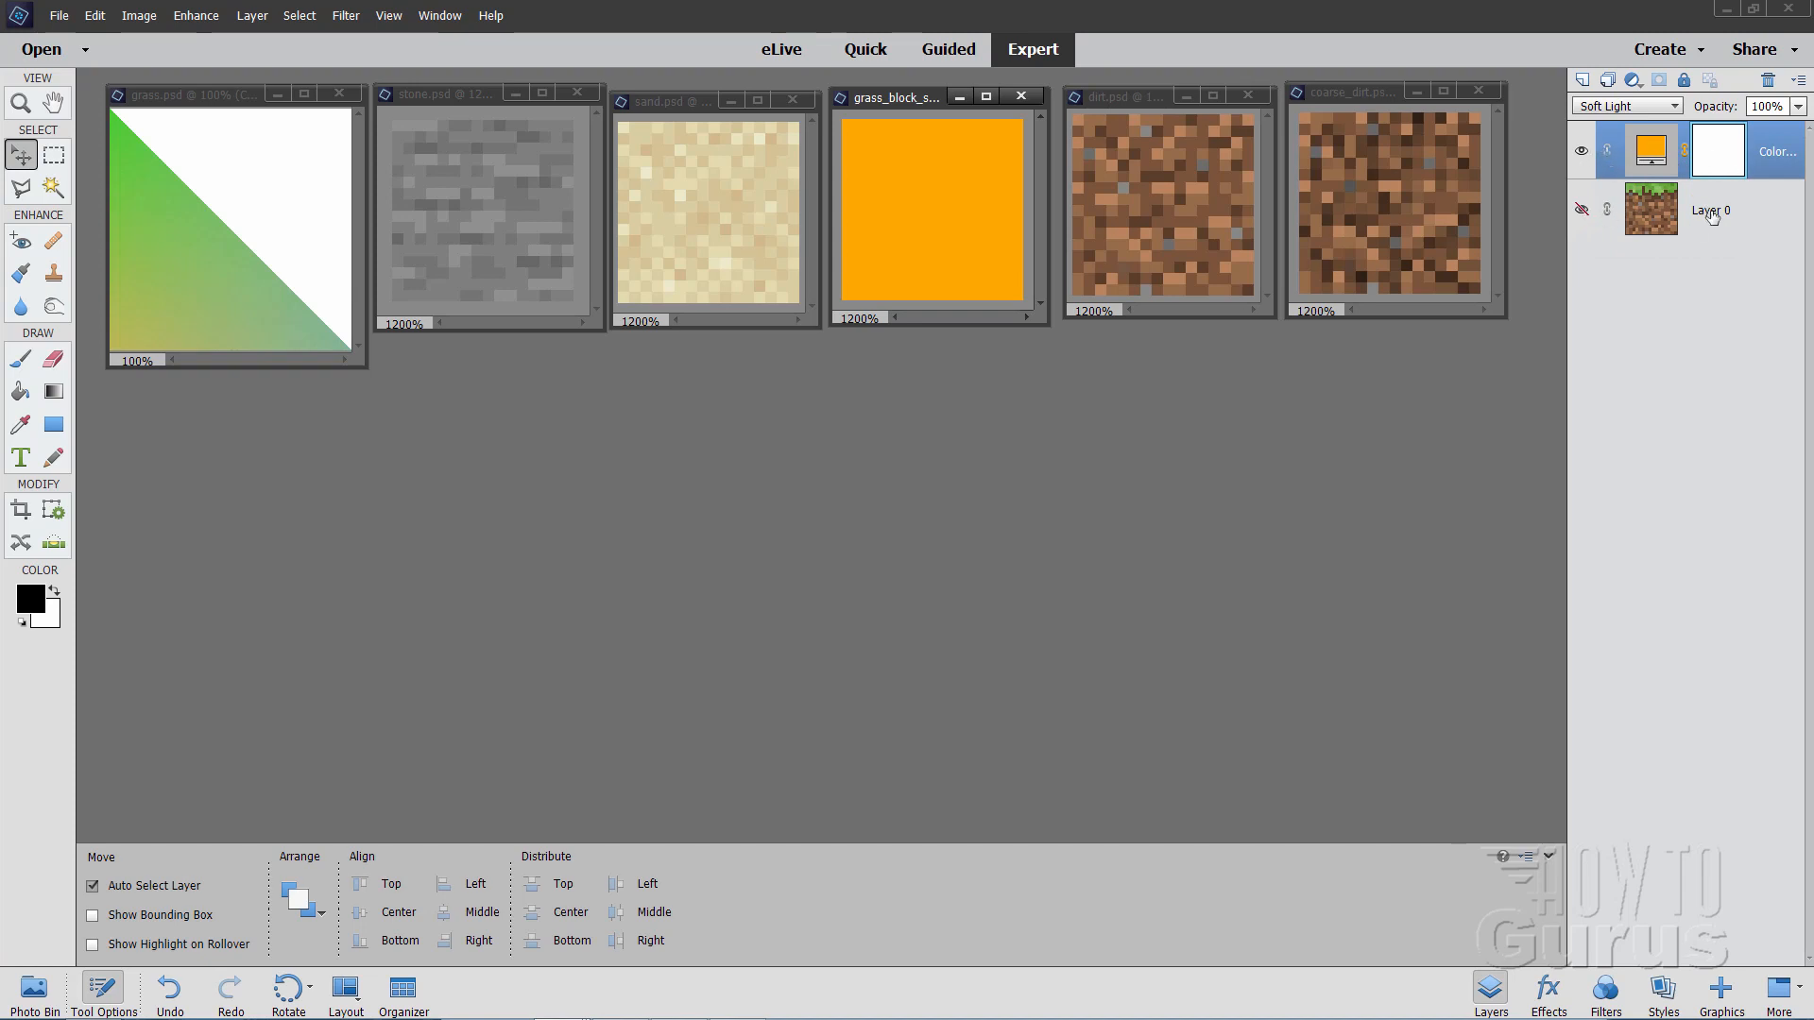
{"action": "left_click", "coordinate": [1581, 210]}
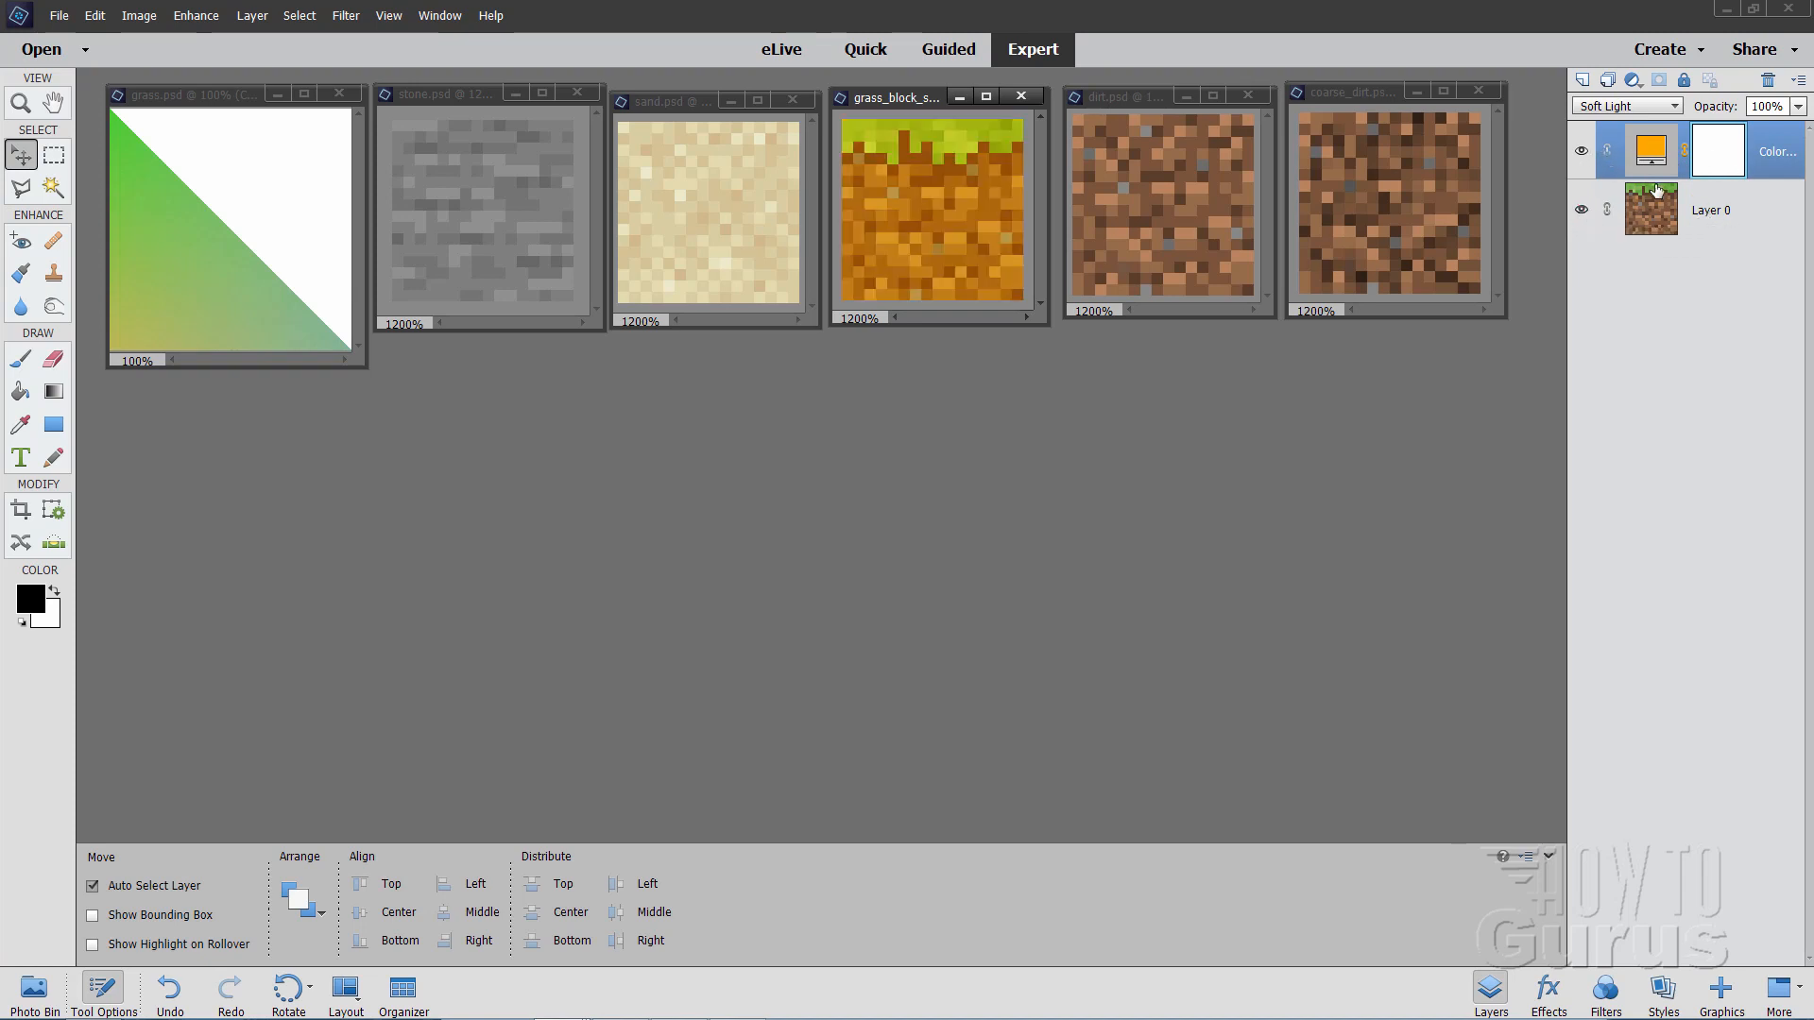
{"action": "mouse_move", "coordinate": [1648, 154]}
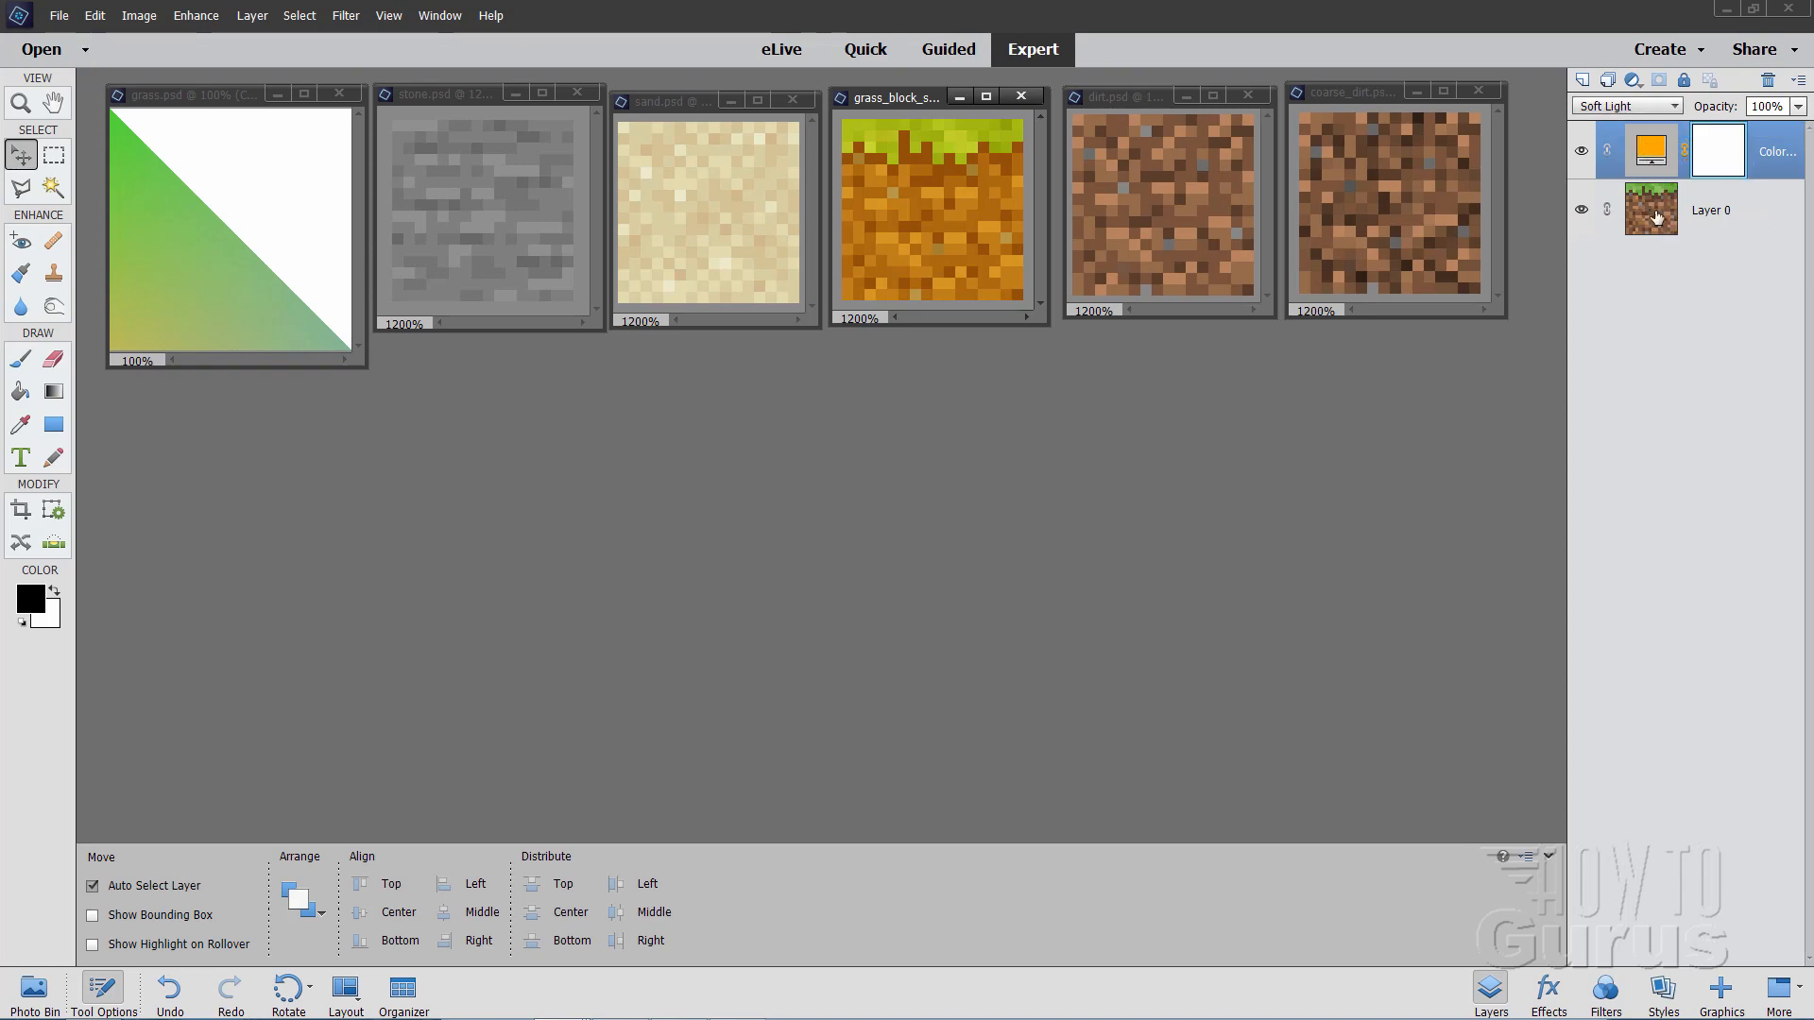
{"action": "mouse_move", "coordinate": [1644, 194]}
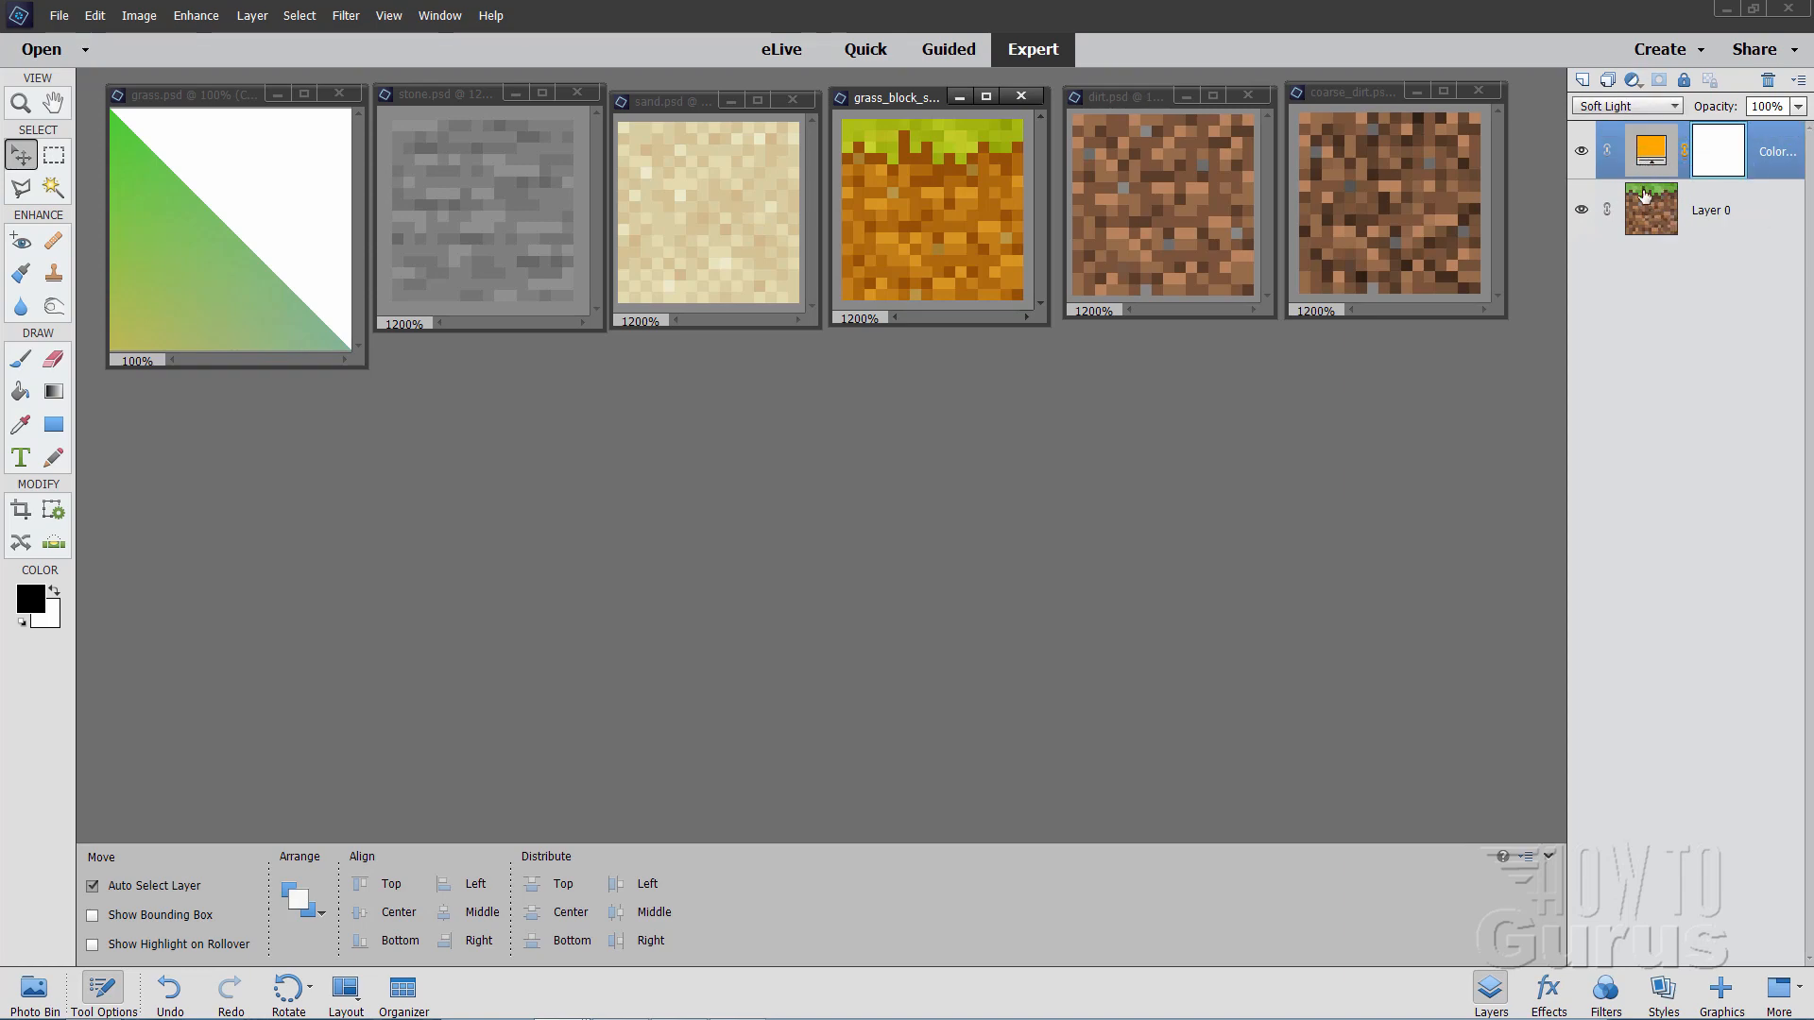
{"action": "mouse_move", "coordinate": [1649, 151]}
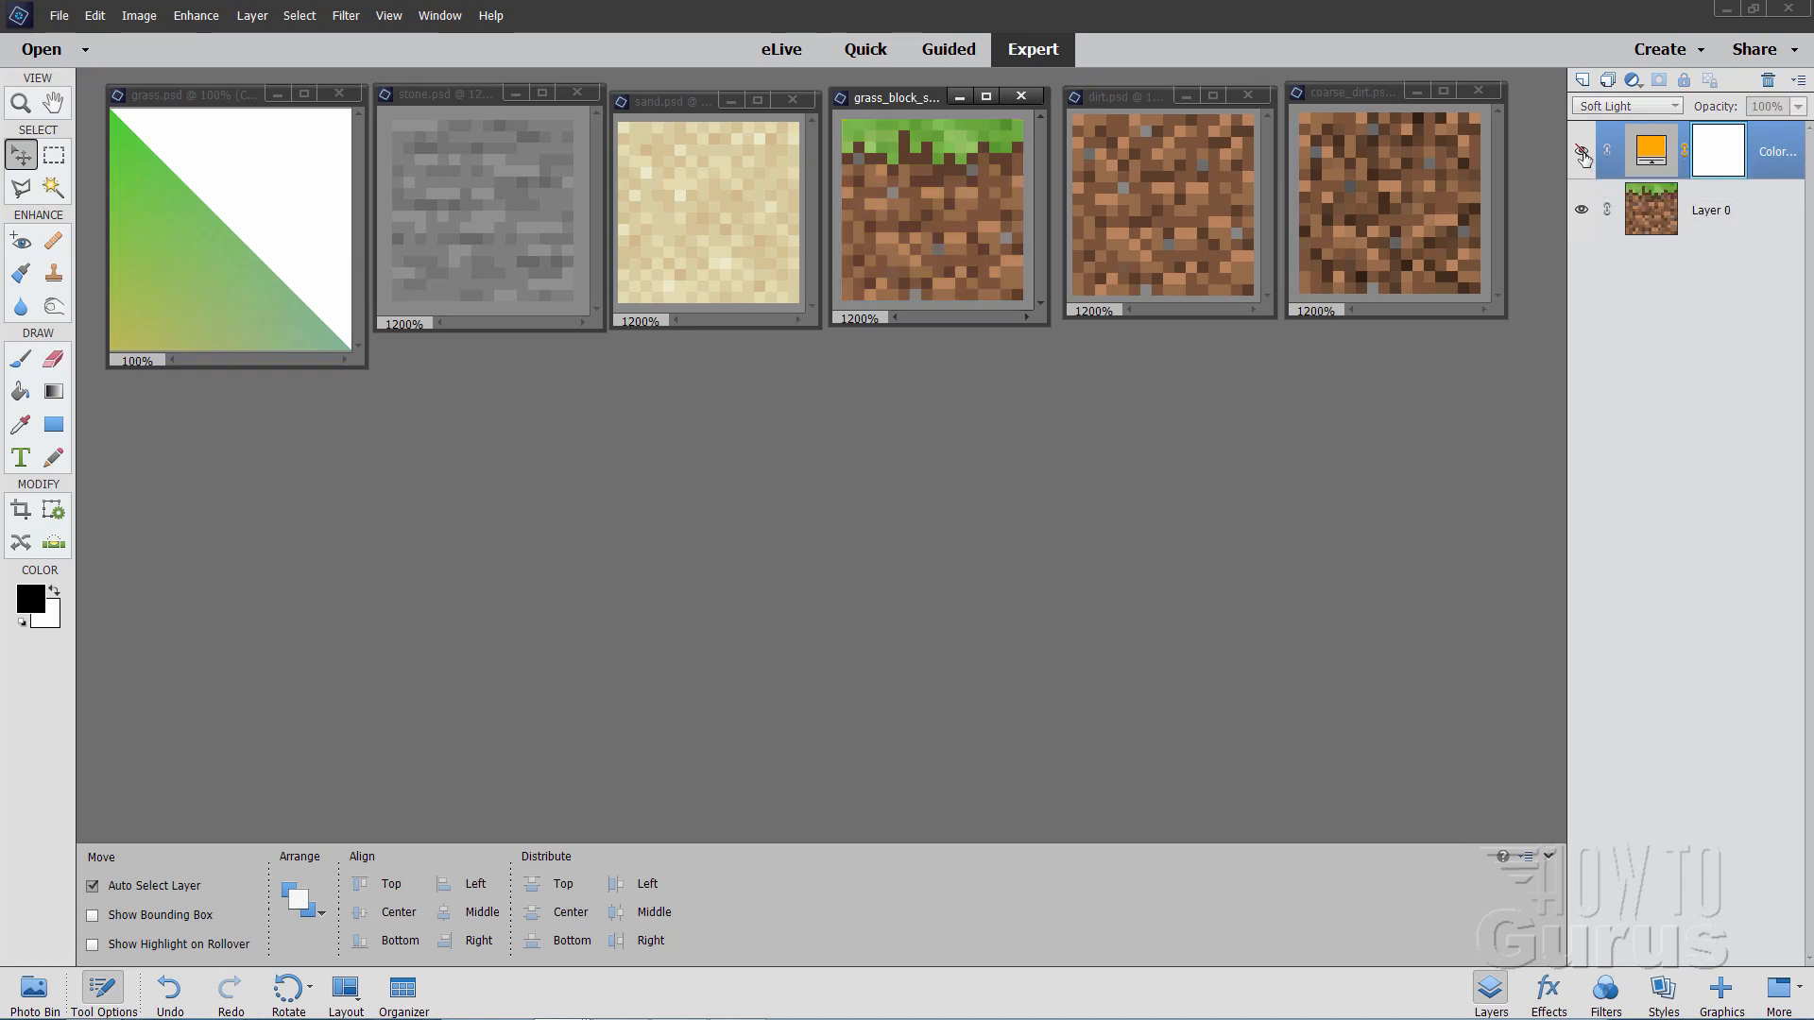
{"action": "left_click", "coordinate": [1710, 210]}
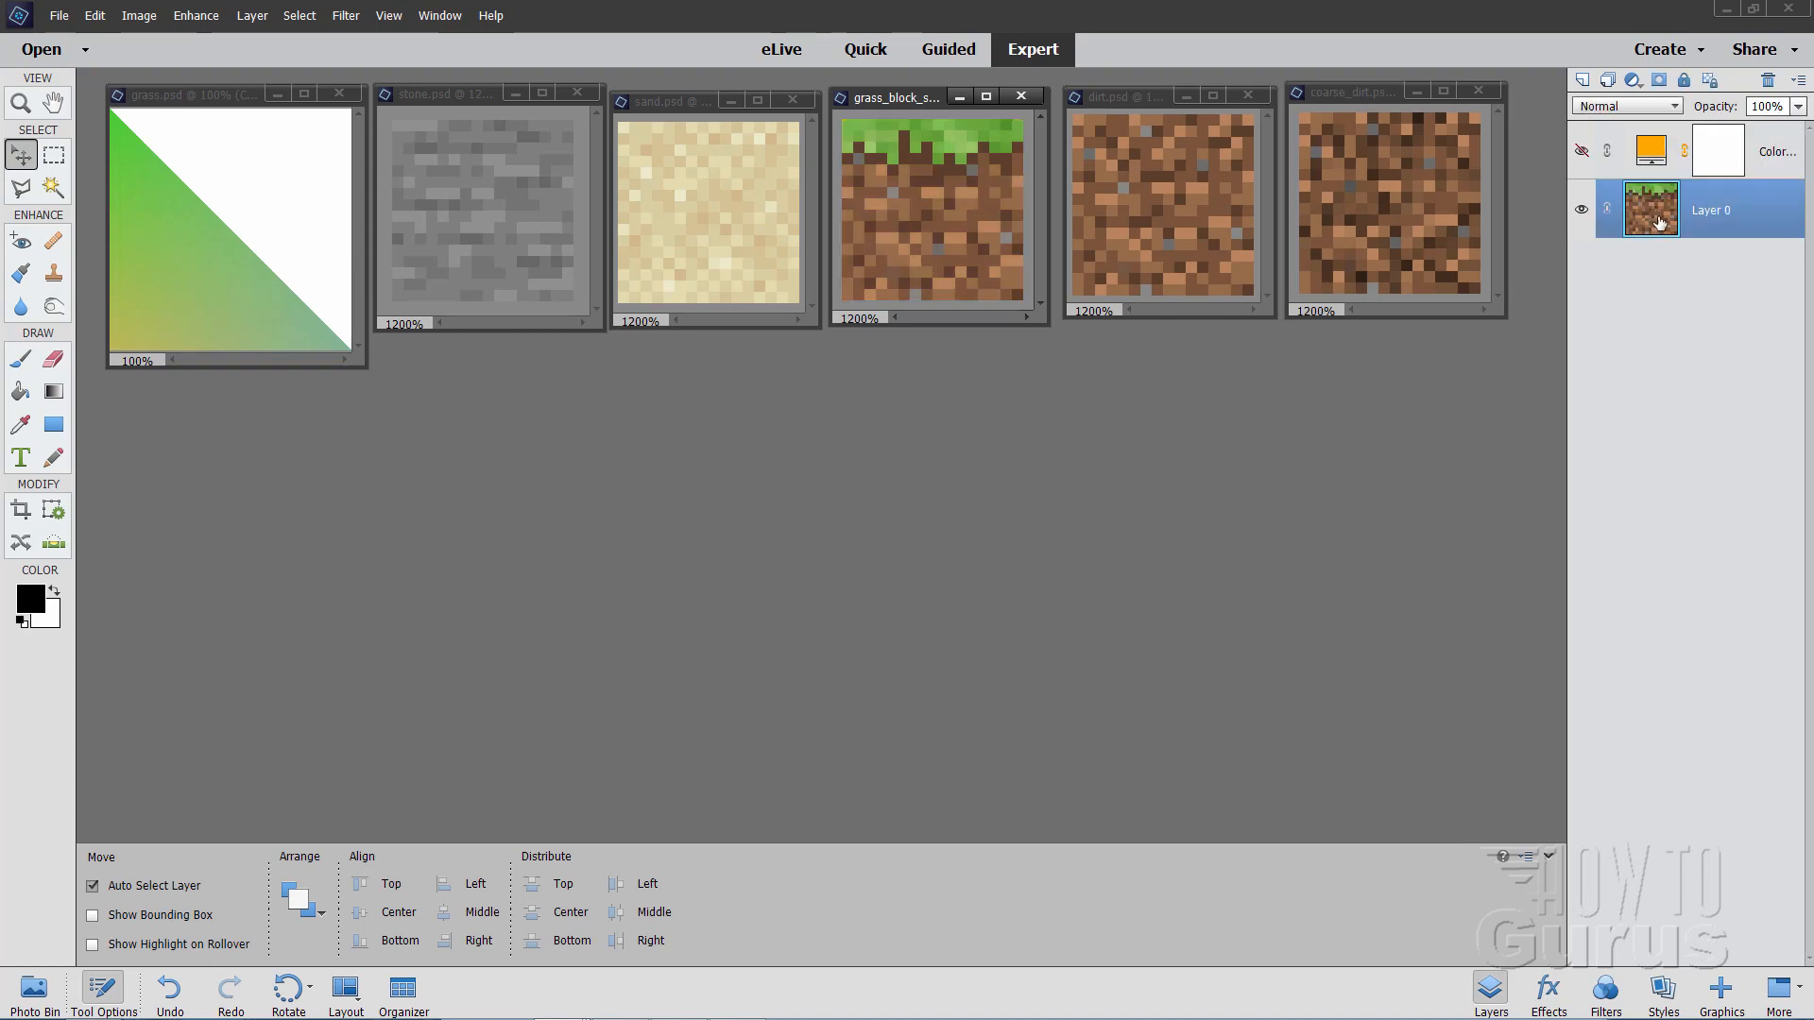
{"action": "mouse_move", "coordinate": [1655, 208]}
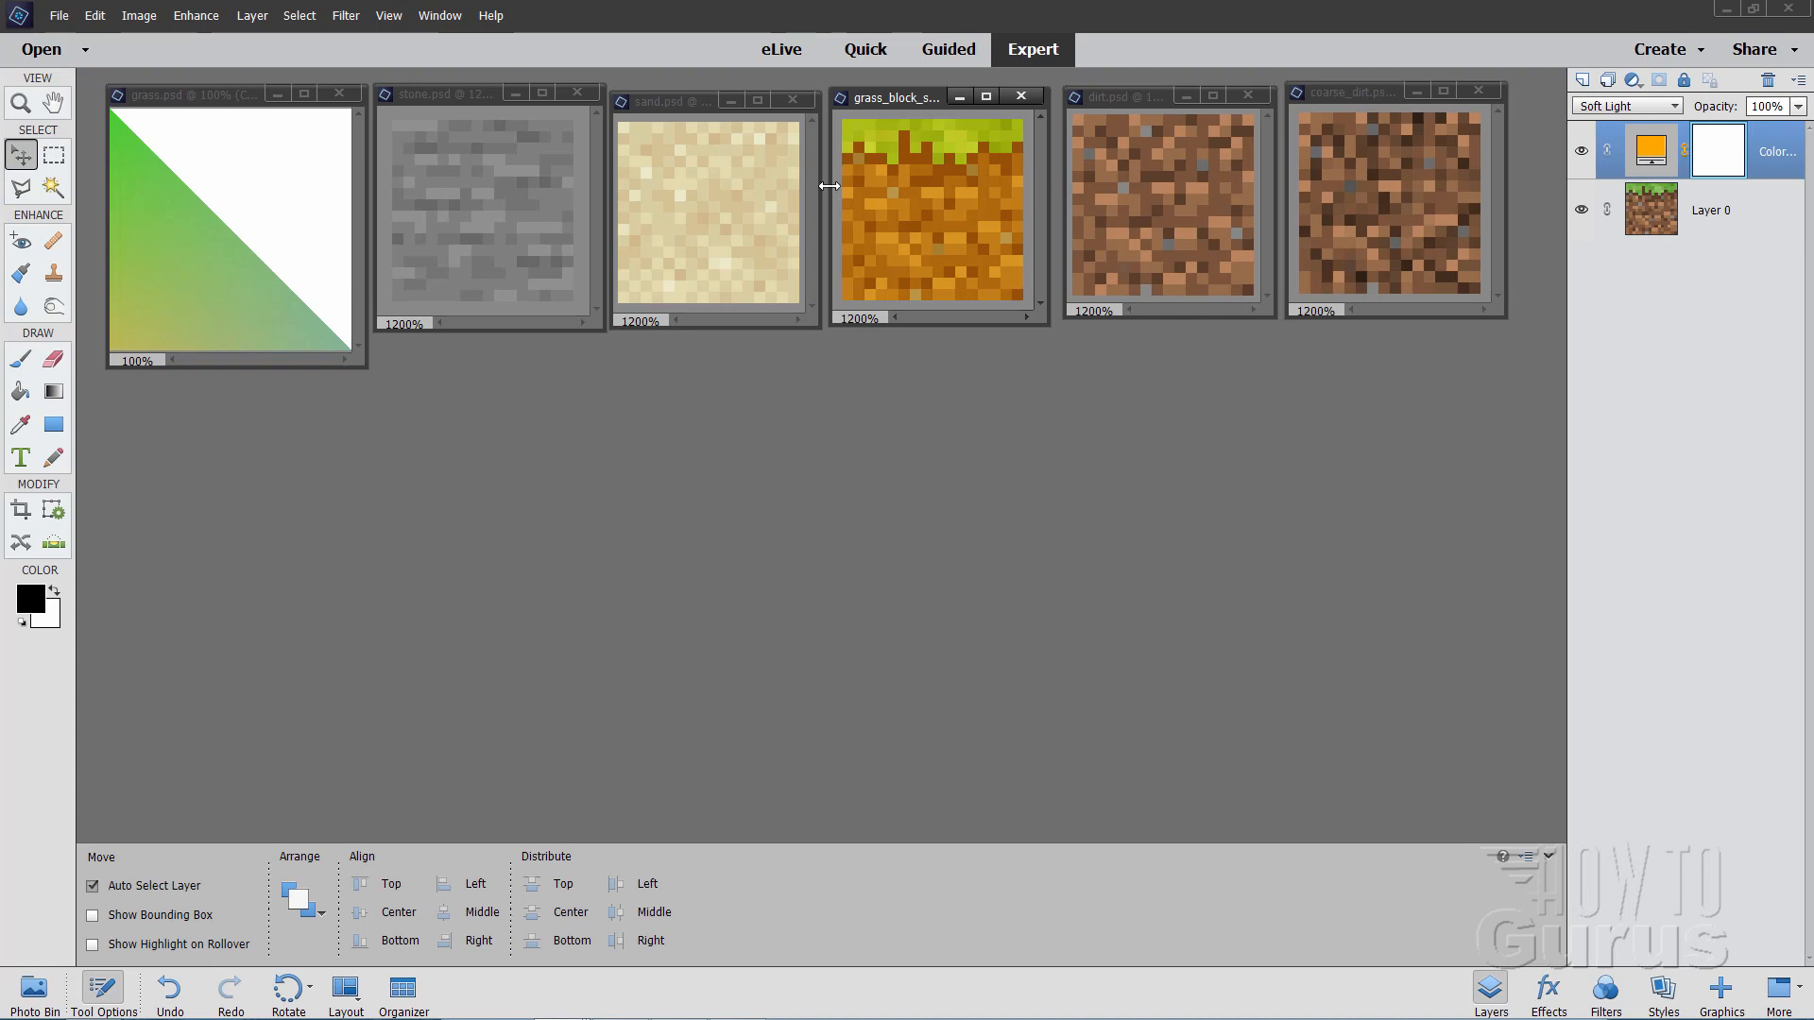
{"action": "mouse_move", "coordinate": [1195, 171]}
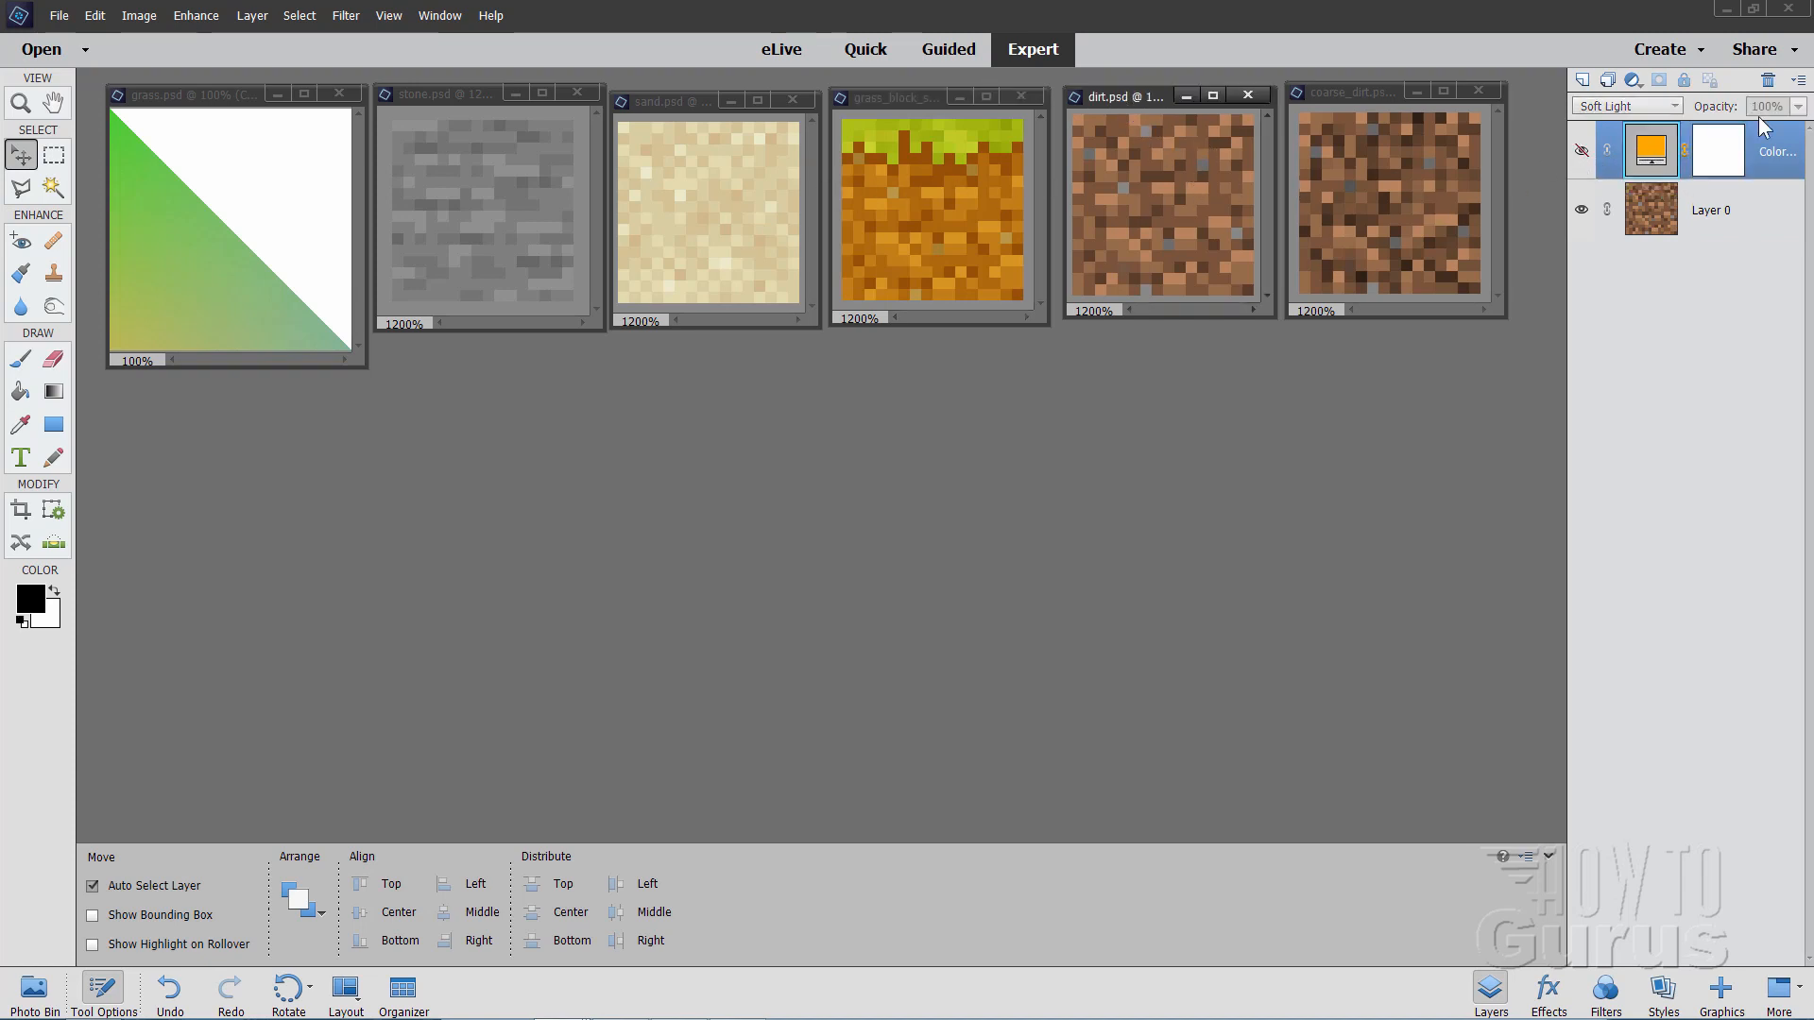
Delete the Color Fill 1 layer from dirt.psd
{"action": "left_click", "coordinate": [1779, 79]}
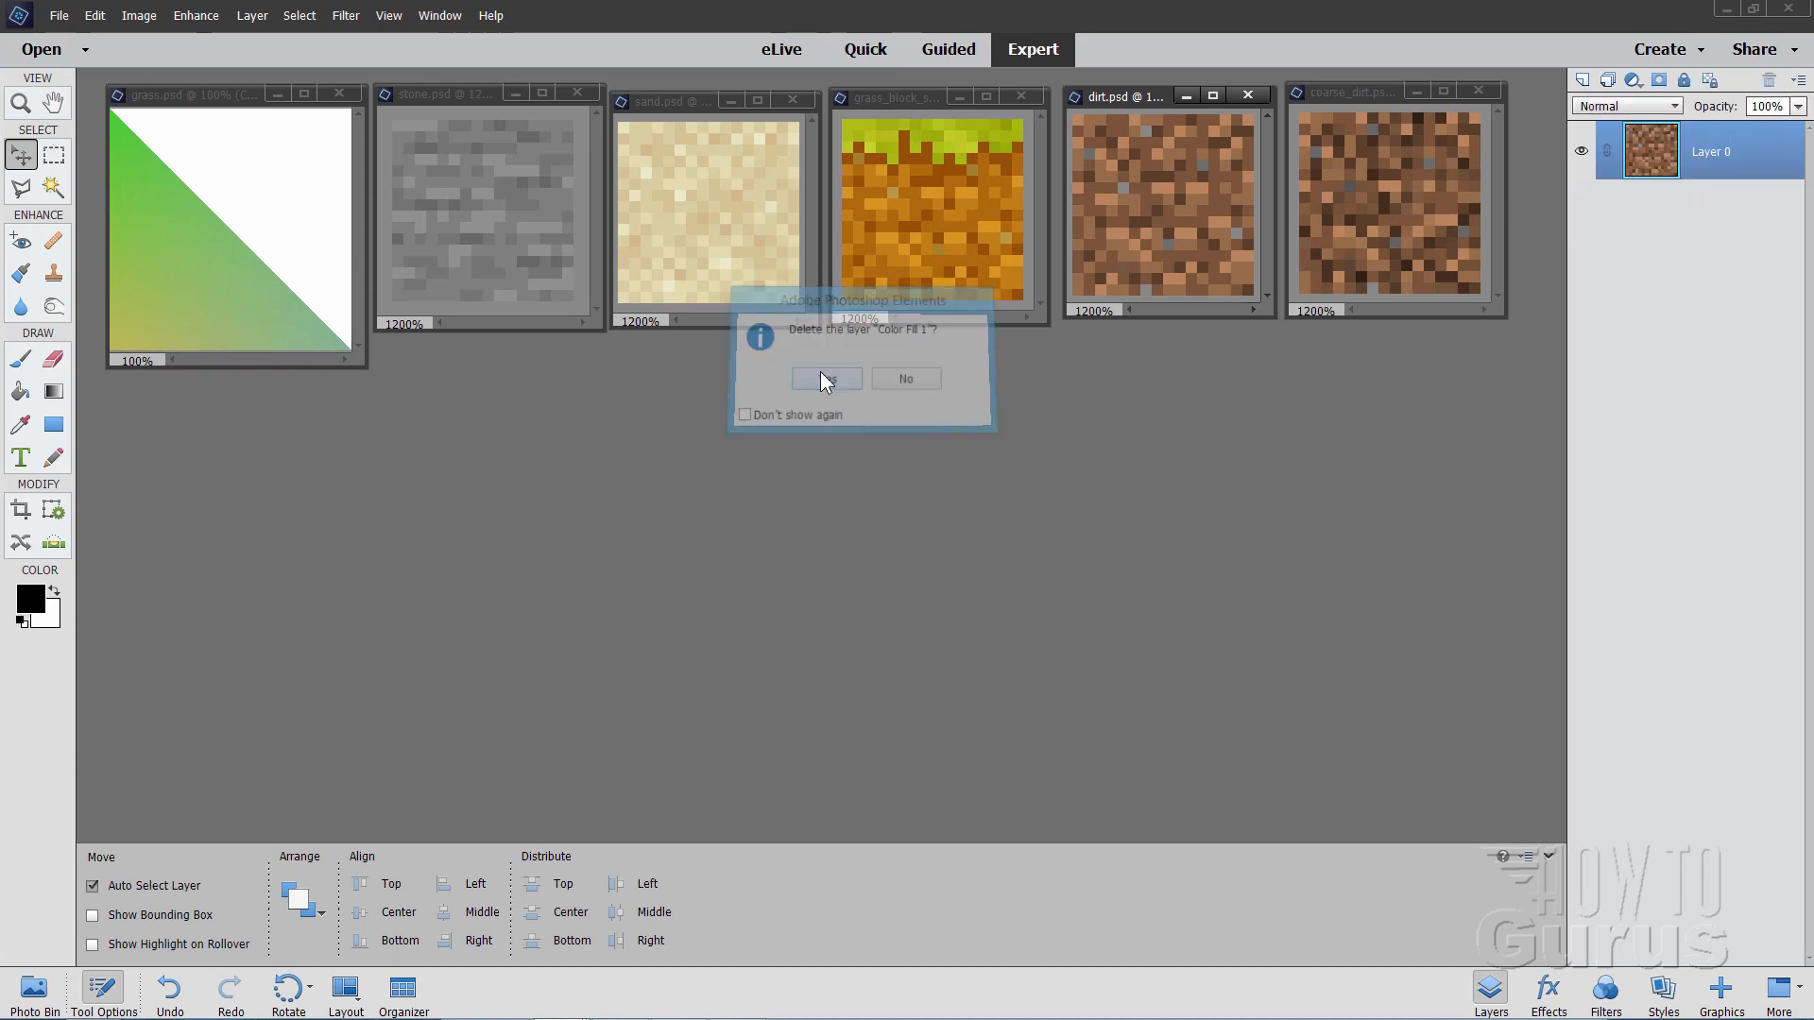
{"action": "left_click", "coordinate": [825, 377]}
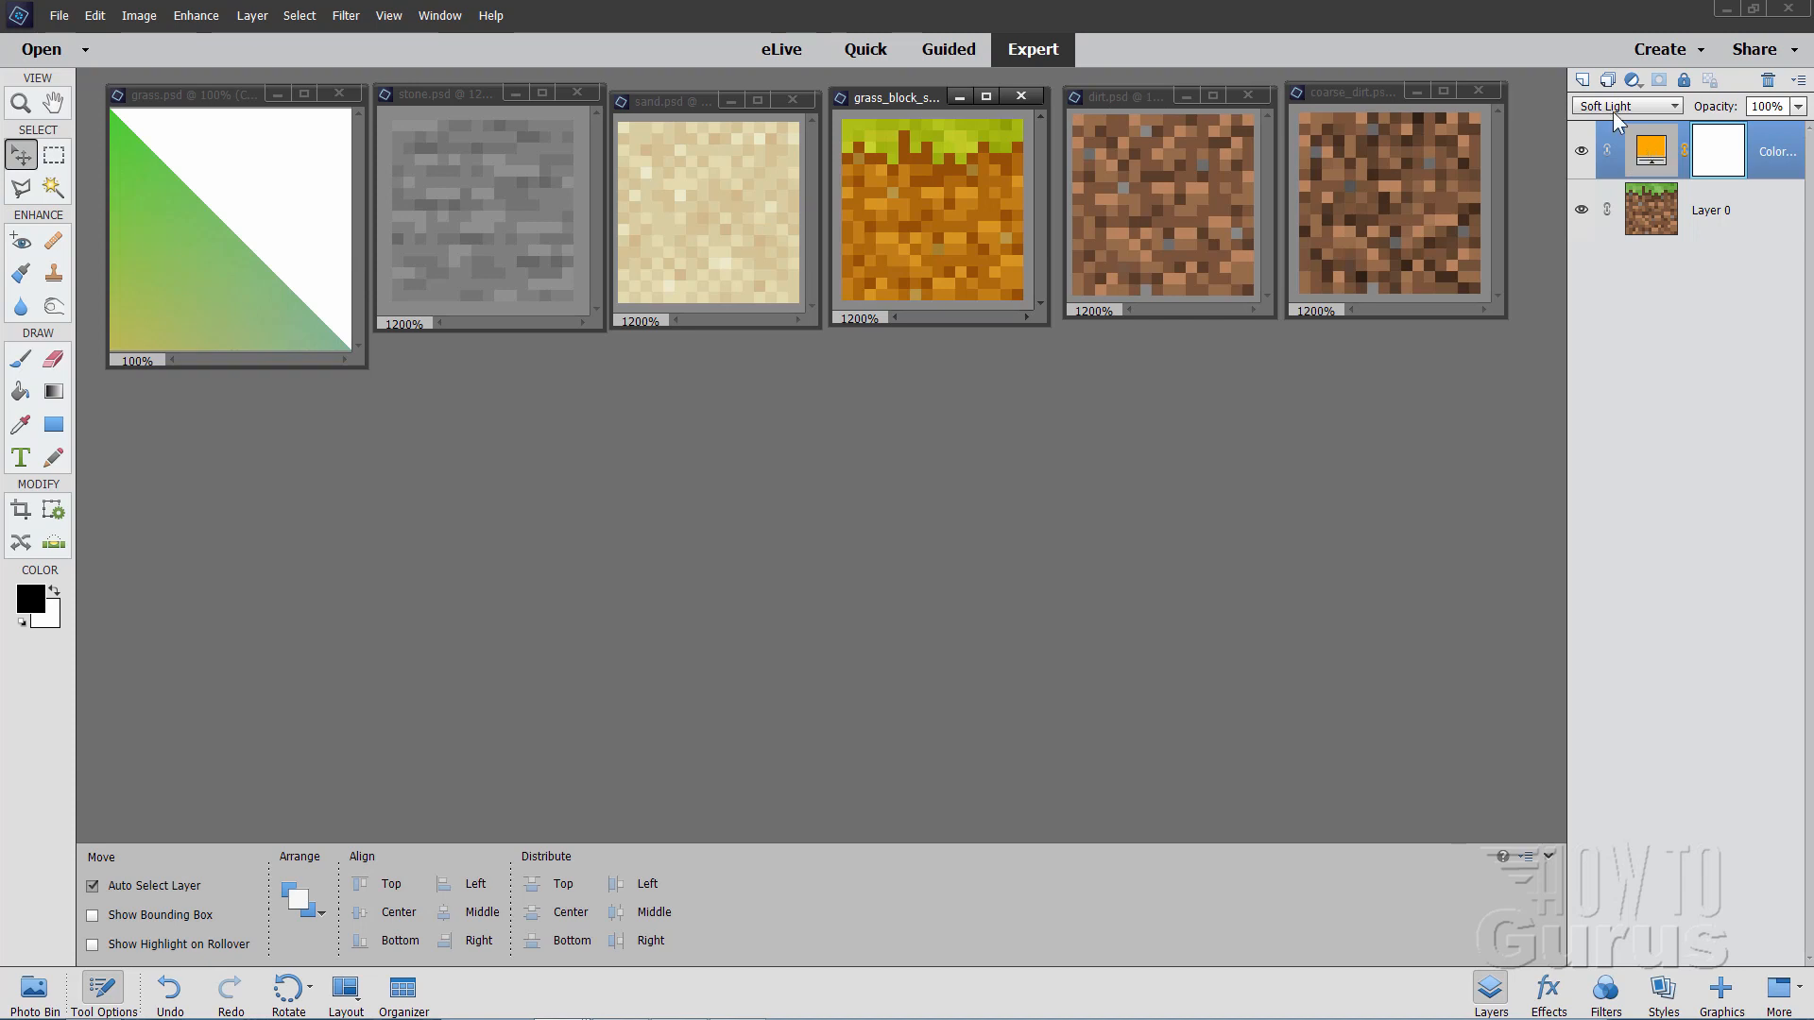
{"action": "mouse_move", "coordinate": [1650, 150]}
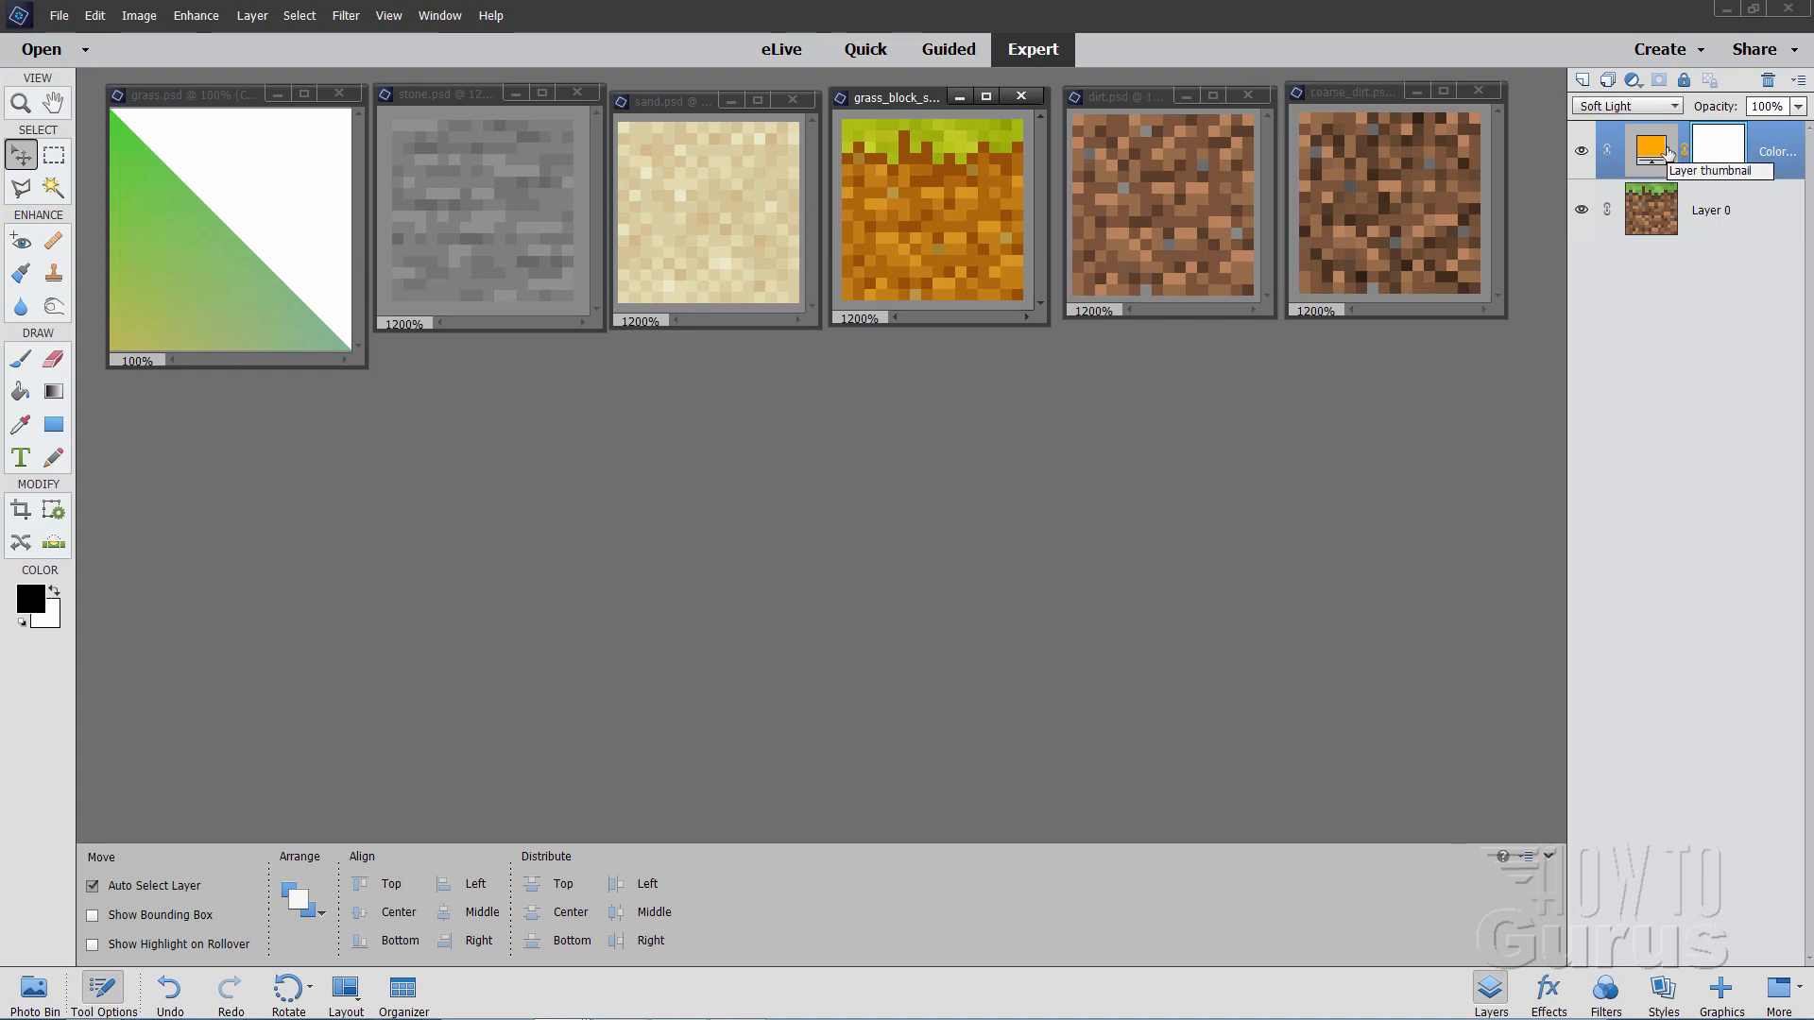
{"action": "mouse_move", "coordinate": [1632, 160]}
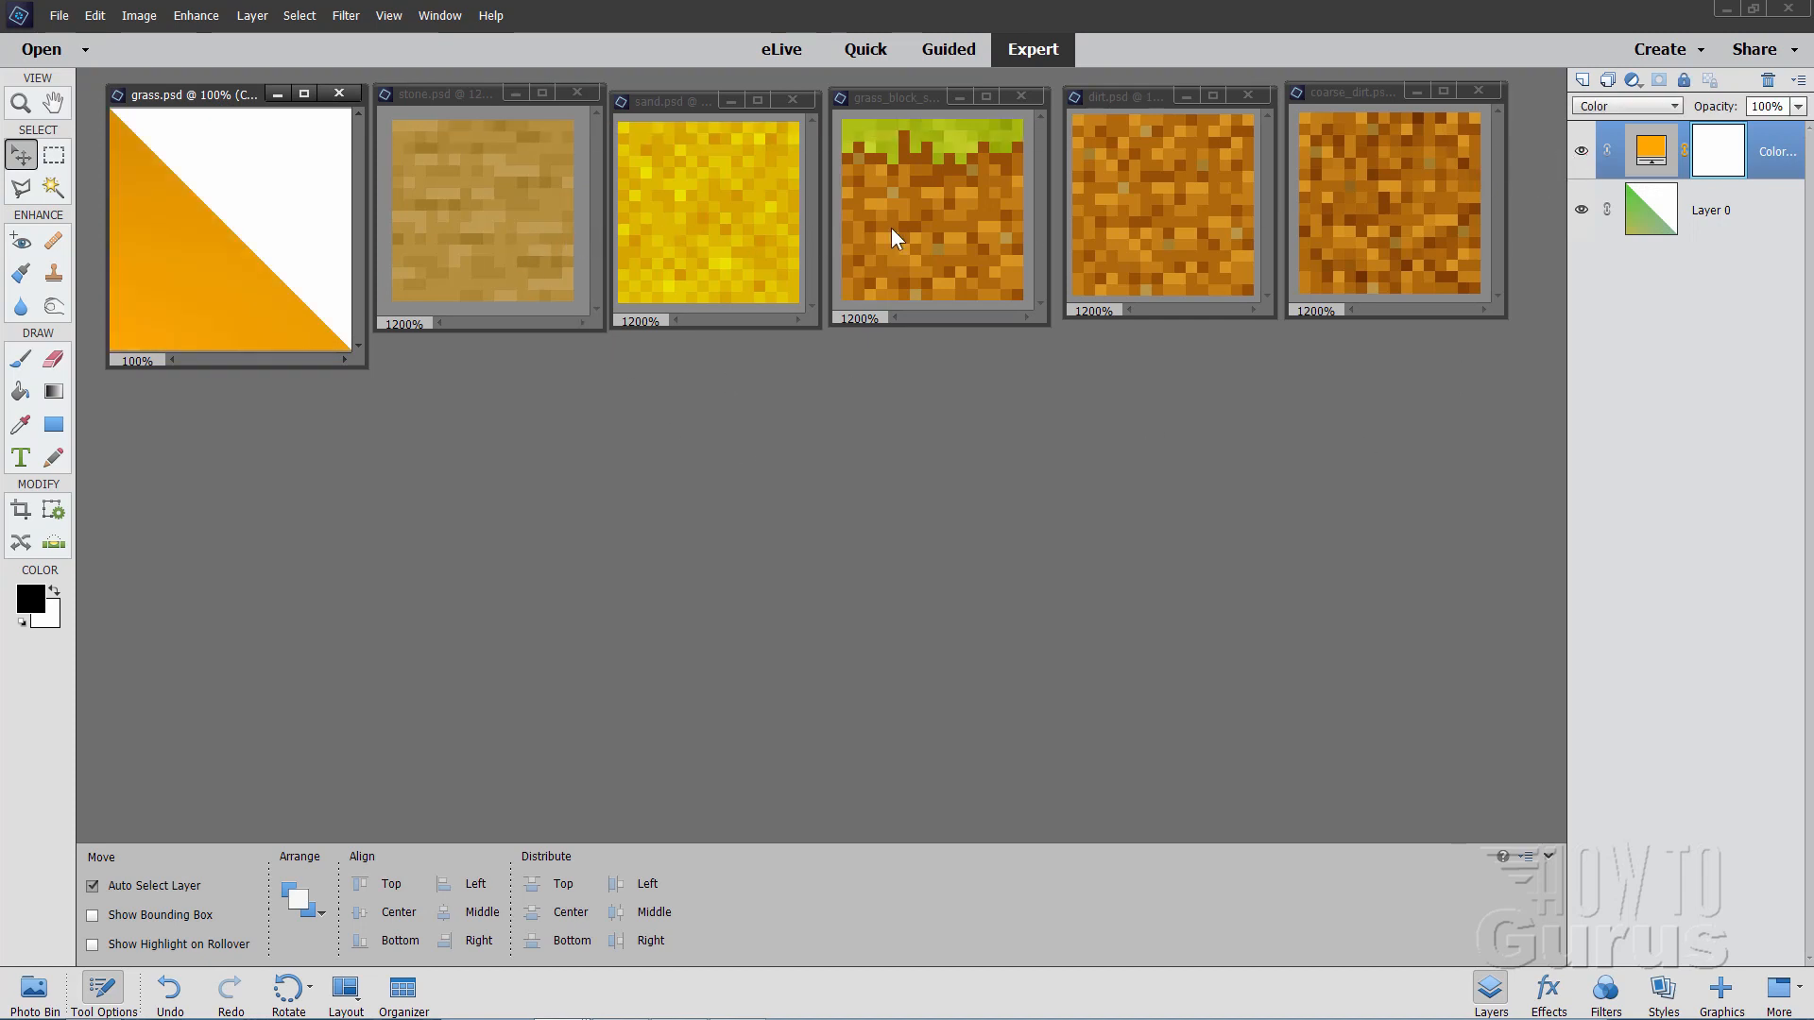
{"action": "mouse_move", "coordinate": [923, 237]}
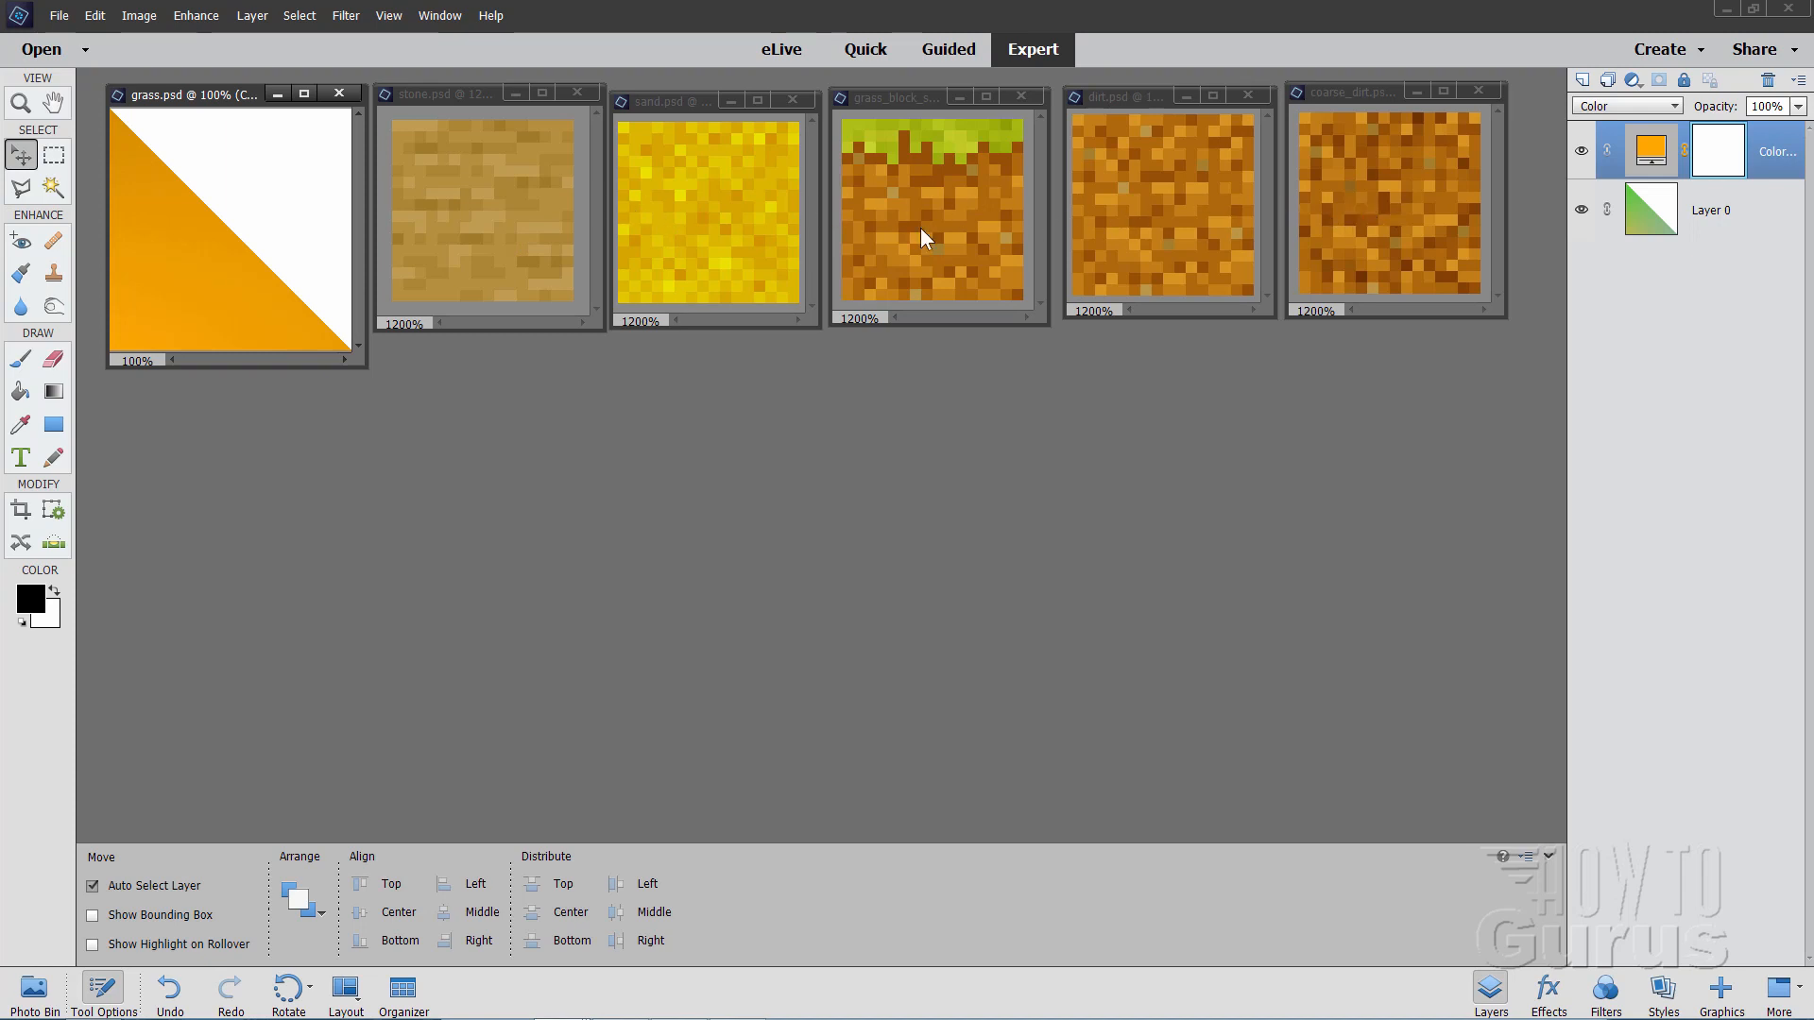
Spread out the texture windows and set grass_block_side's orange fill back to Soft Light after trying Linear Burn
{"action": "left_click", "coordinate": [1351, 92]}
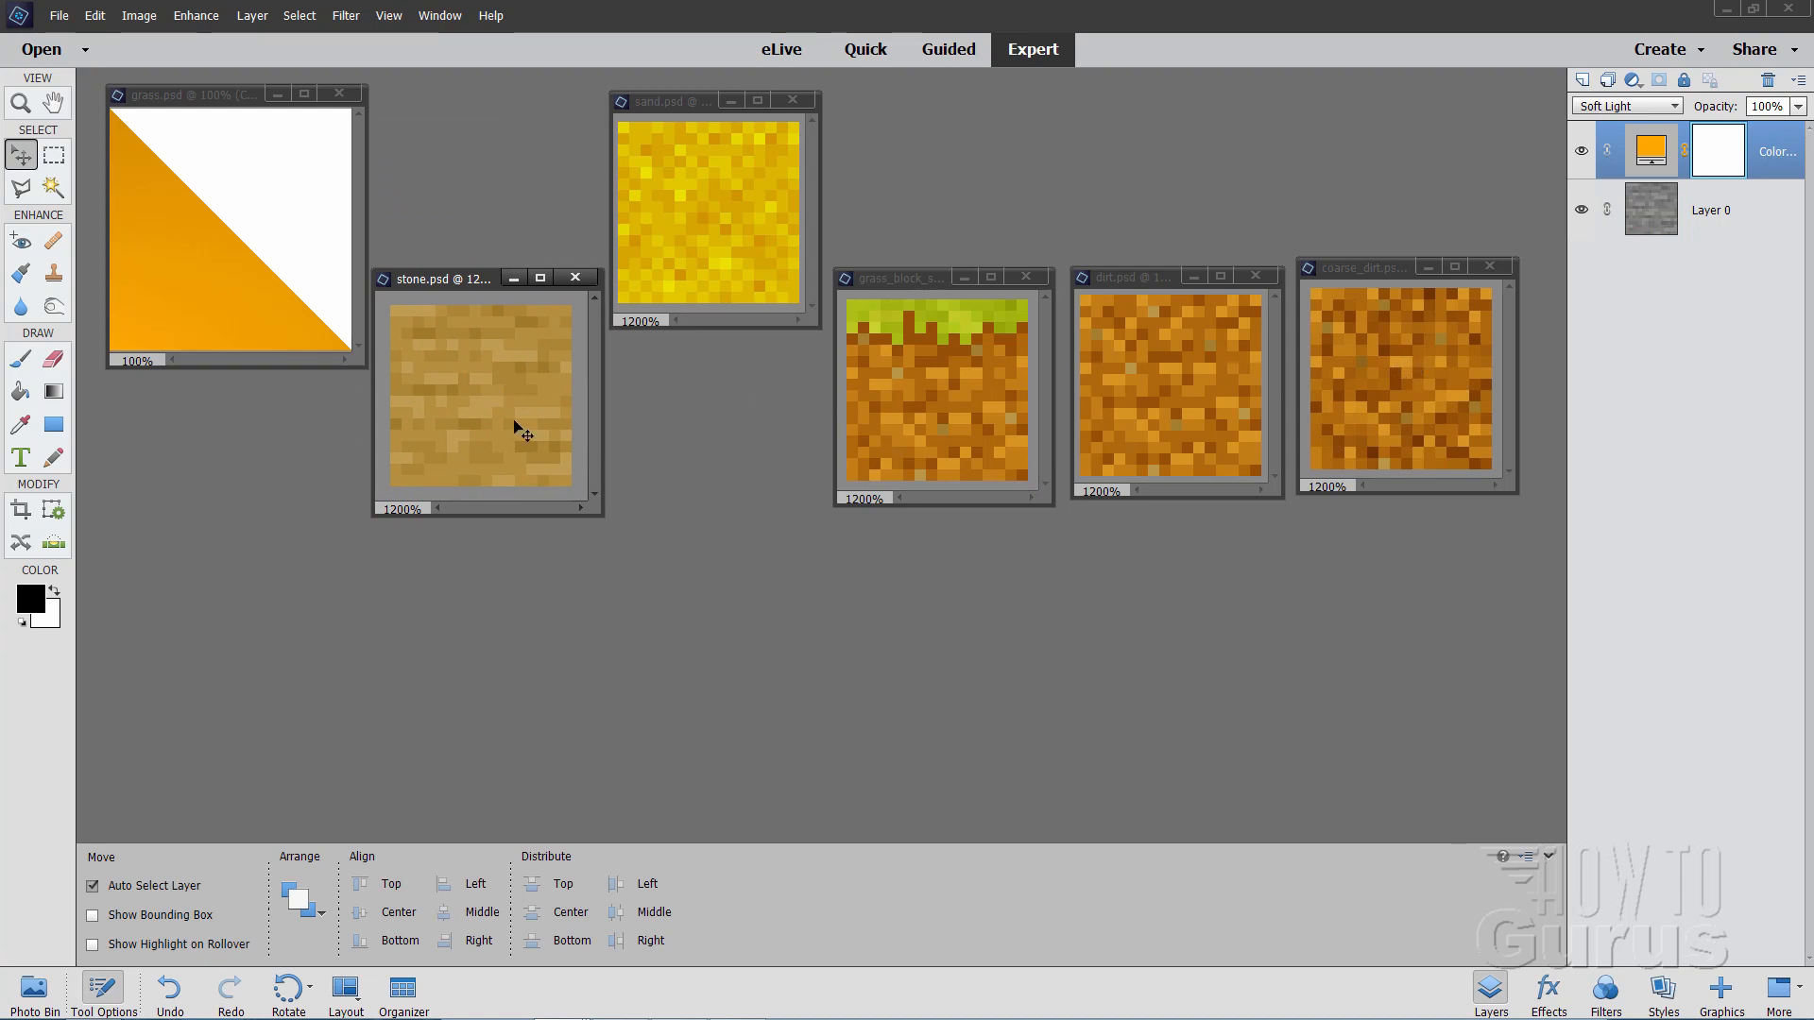
{"action": "mouse_move", "coordinate": [912, 306]}
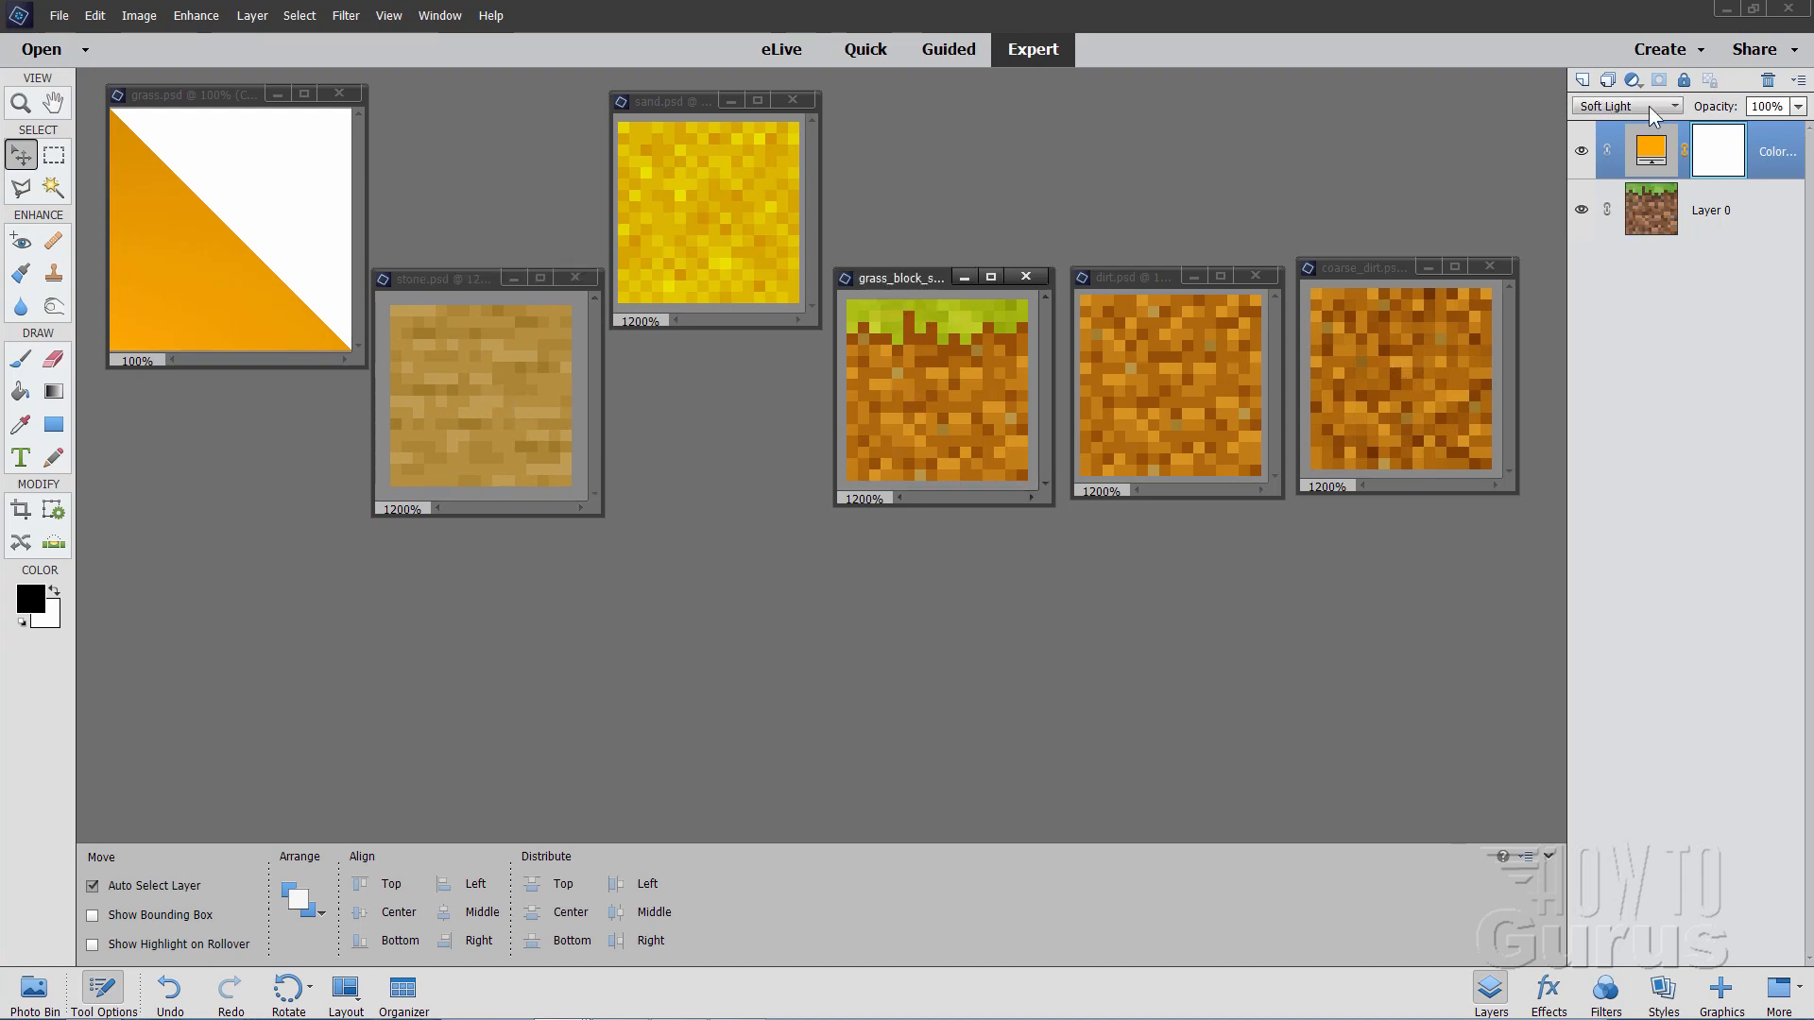
{"action": "left_click", "coordinate": [1669, 105]}
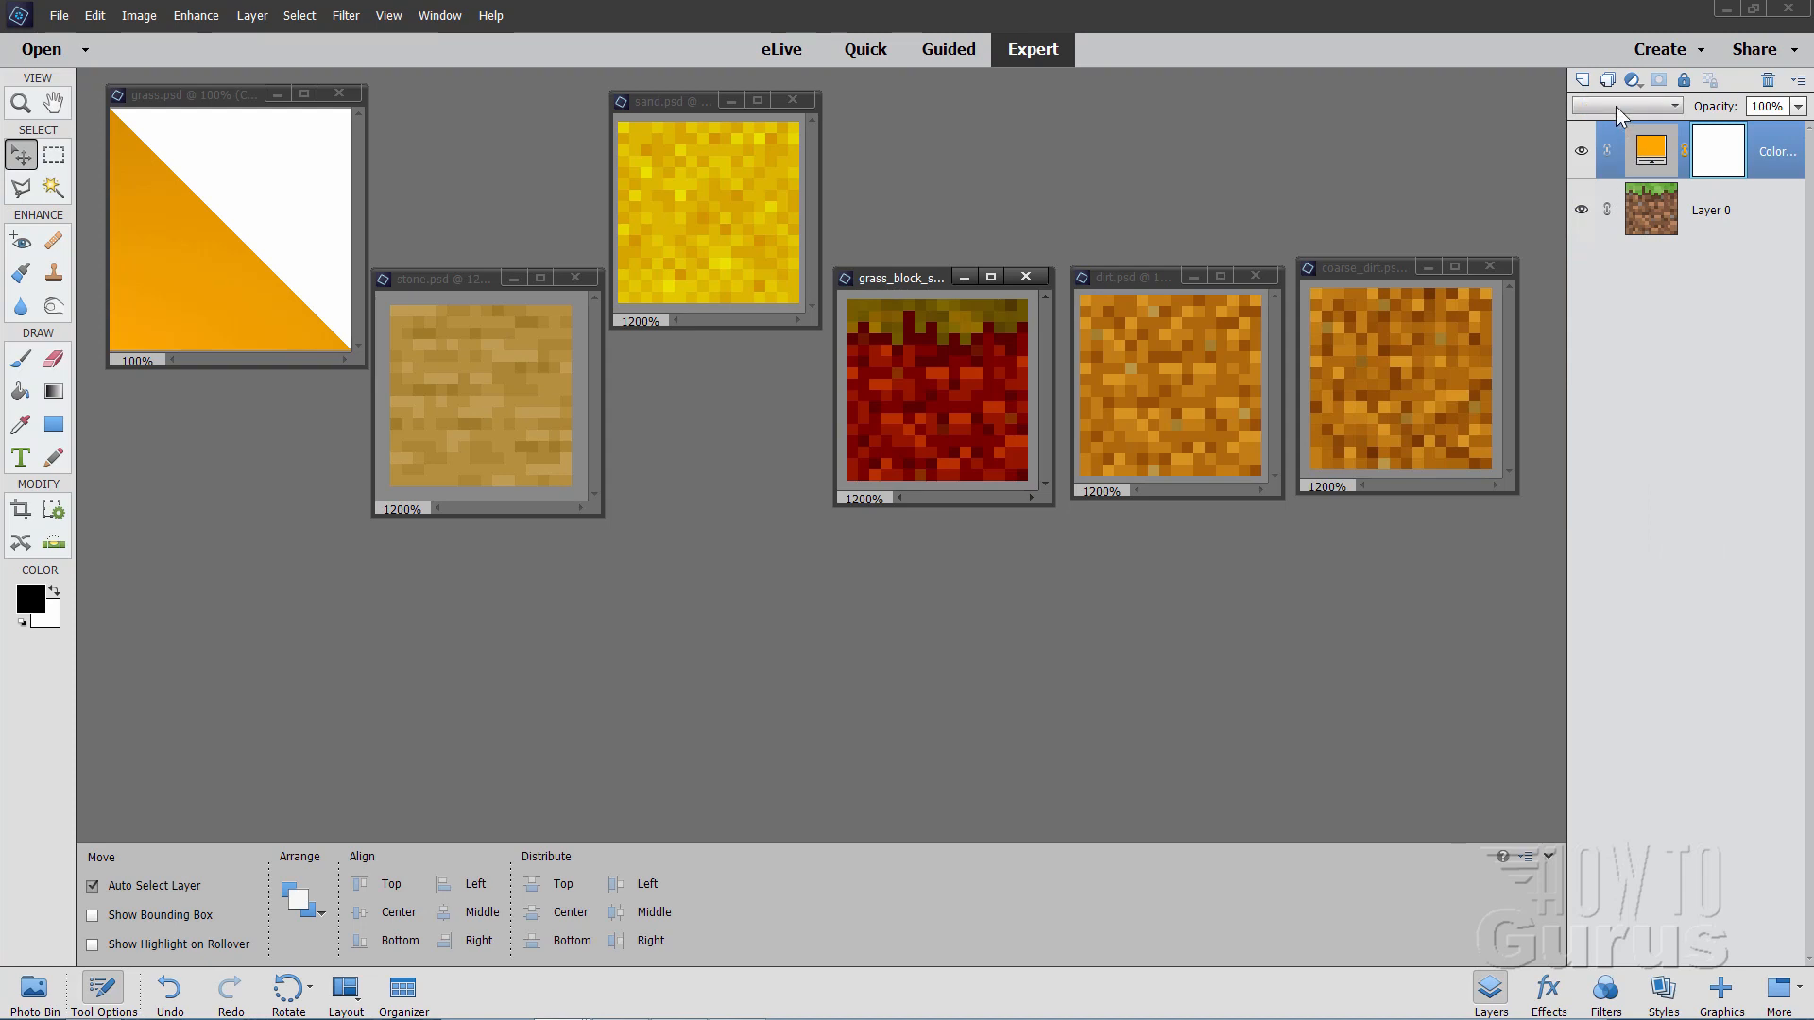
{"action": "left_click", "coordinate": [1669, 105]}
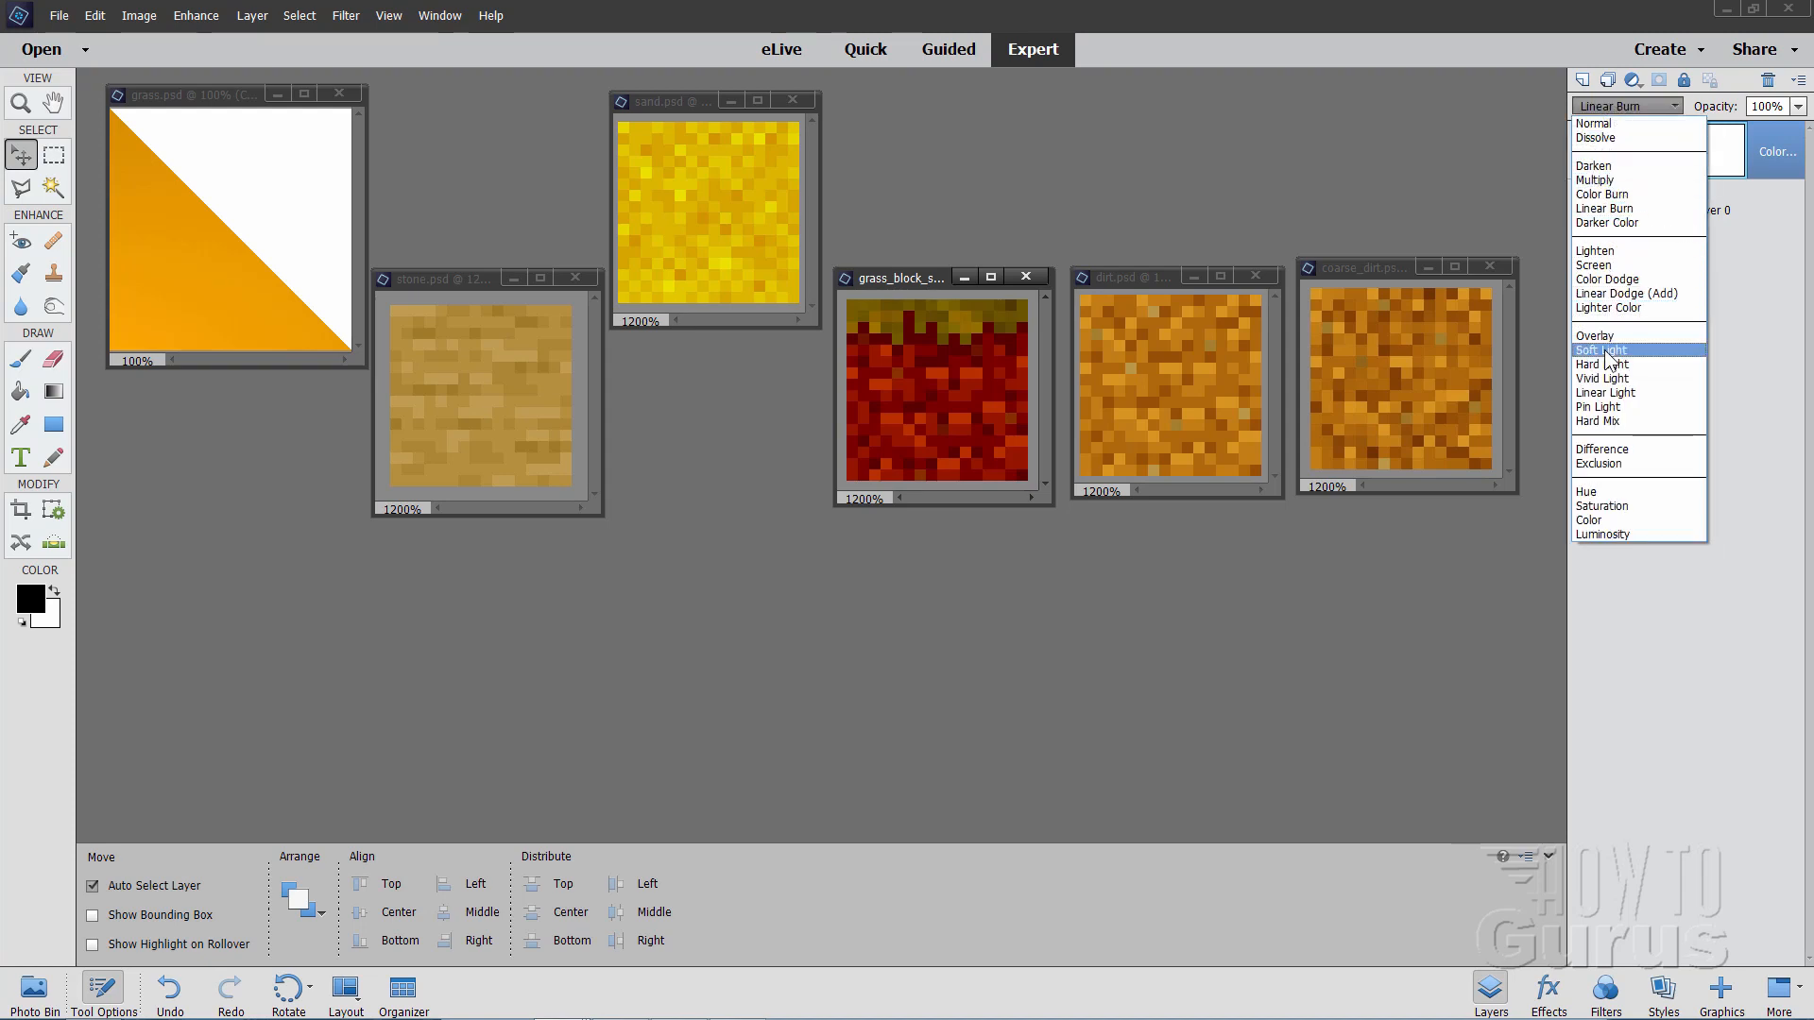
{"action": "left_click", "coordinate": [1601, 350]}
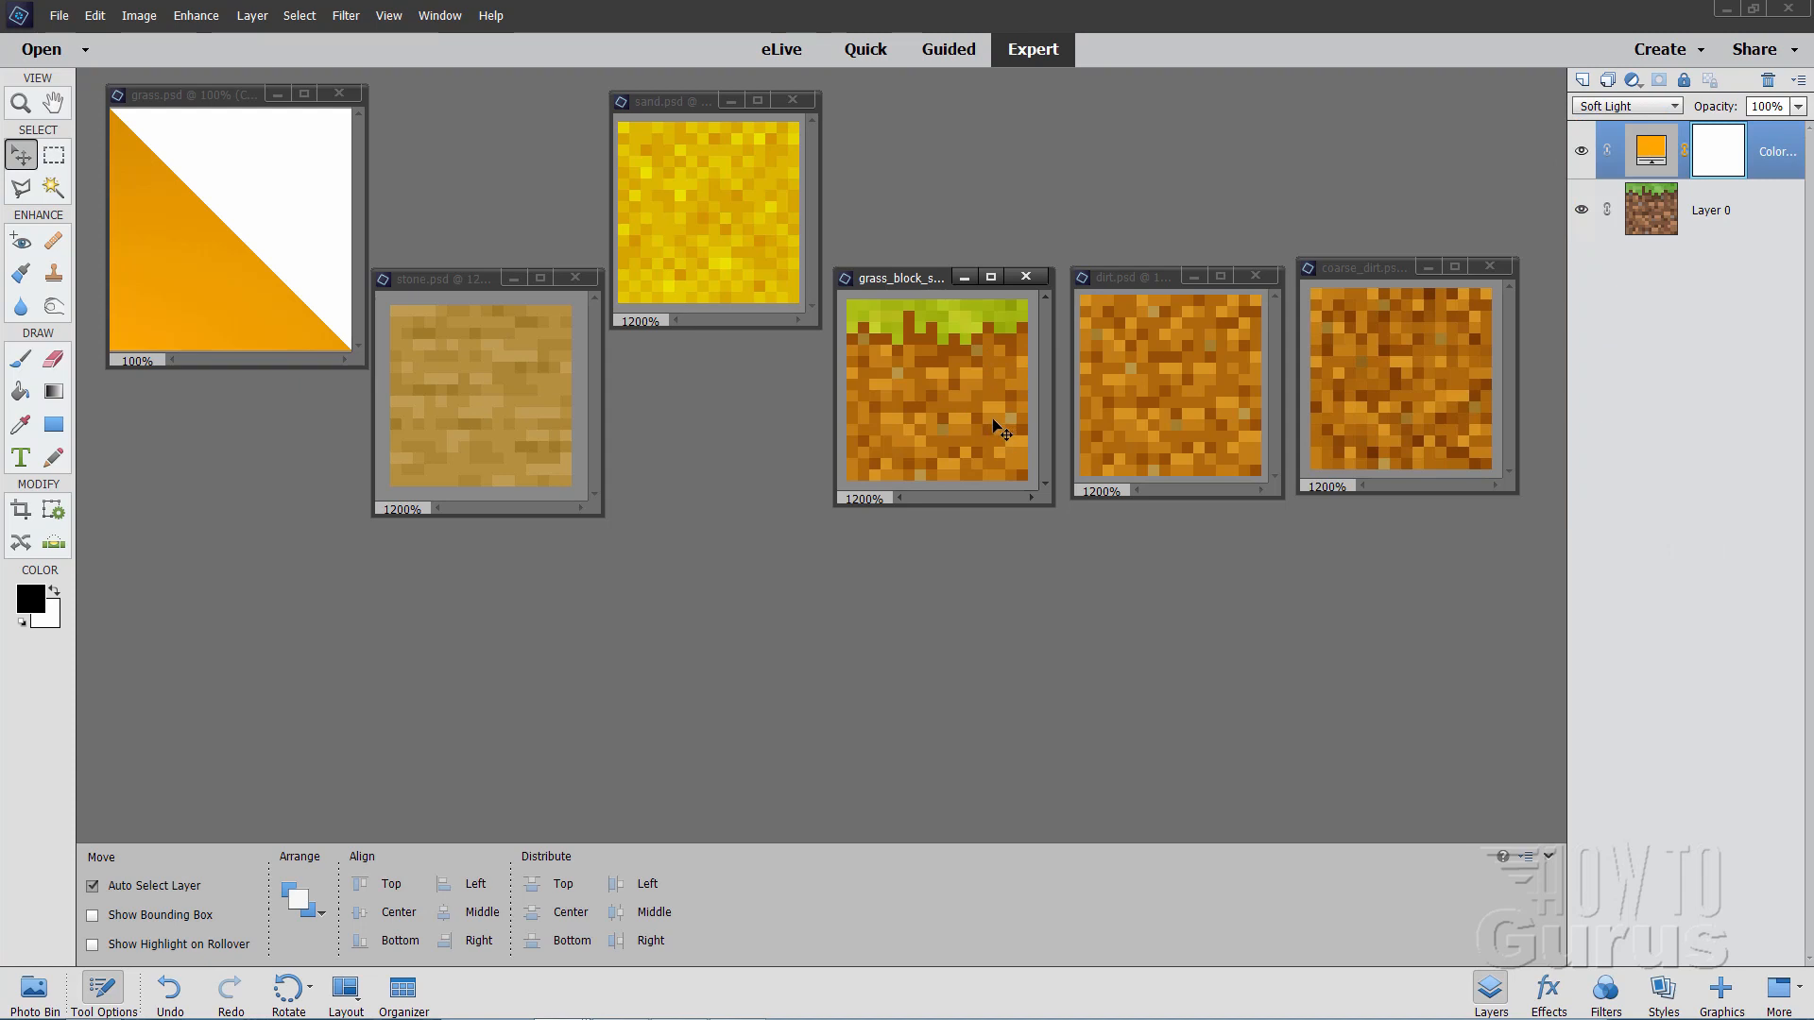
{"action": "mouse_move", "coordinate": [741, 175]}
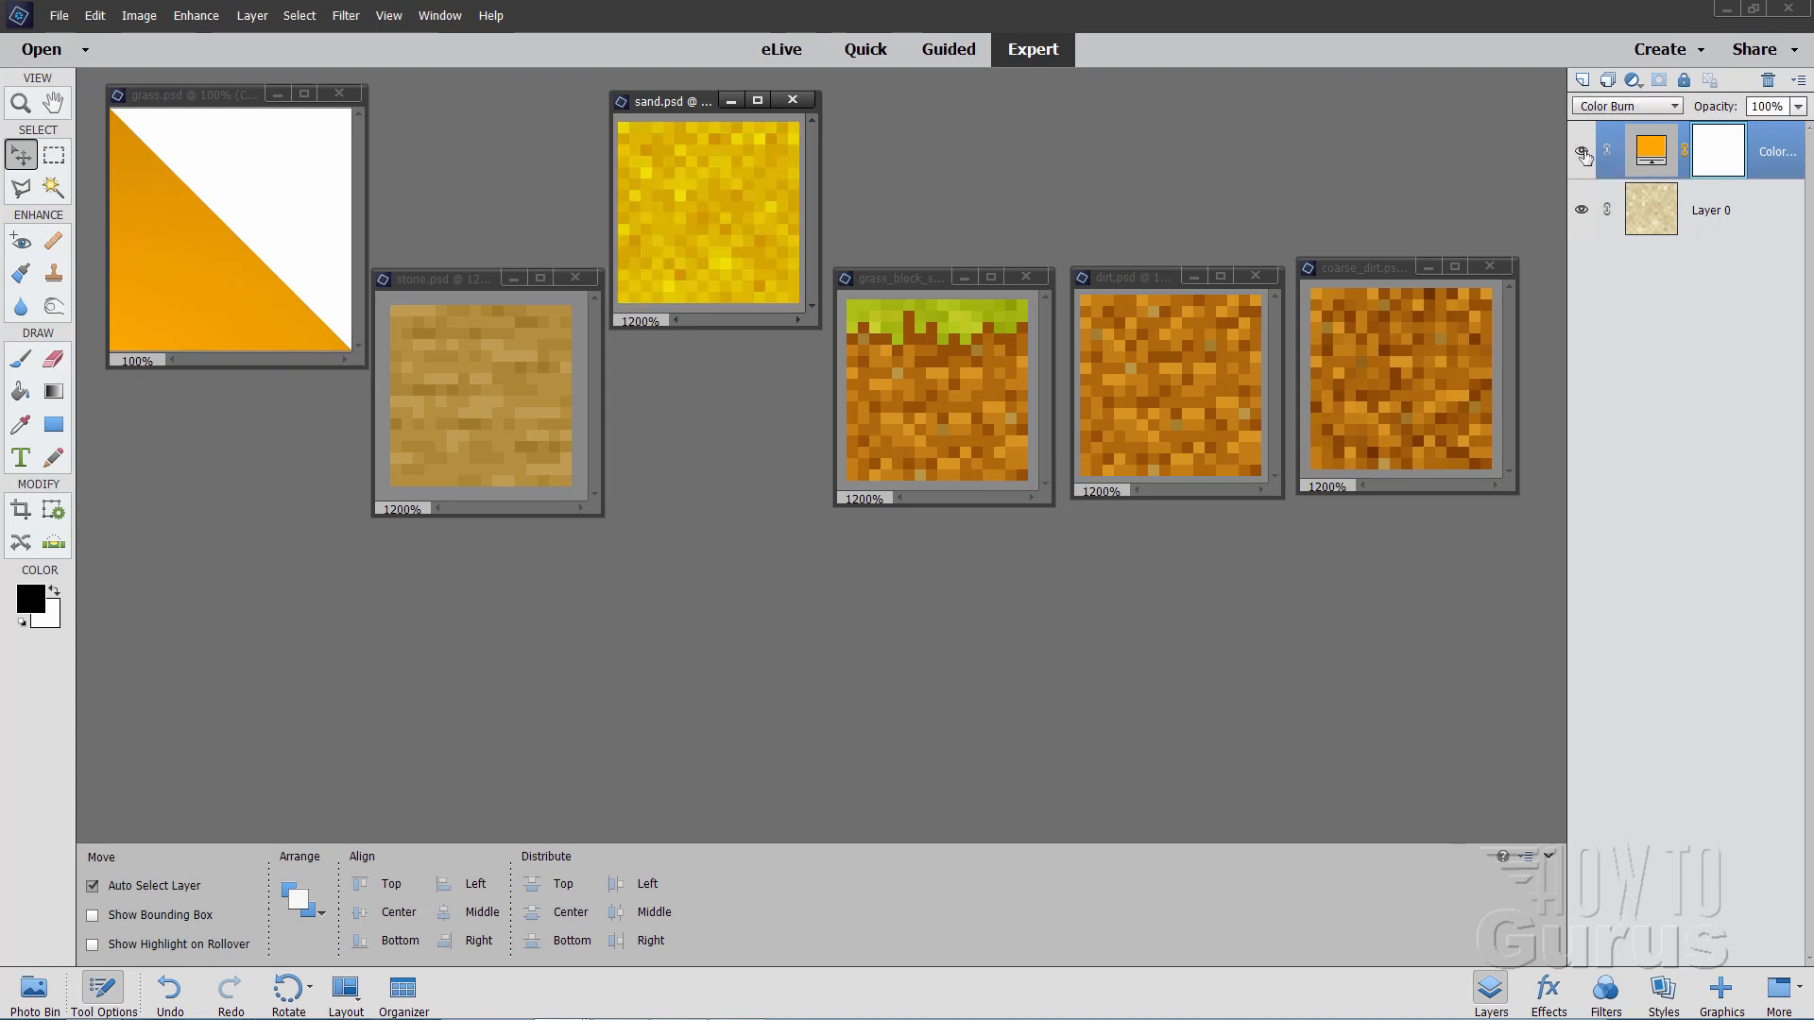
Switch to the sand texture document, whose orange fill uses Color Burn blending
{"action": "left_click", "coordinate": [1625, 105]}
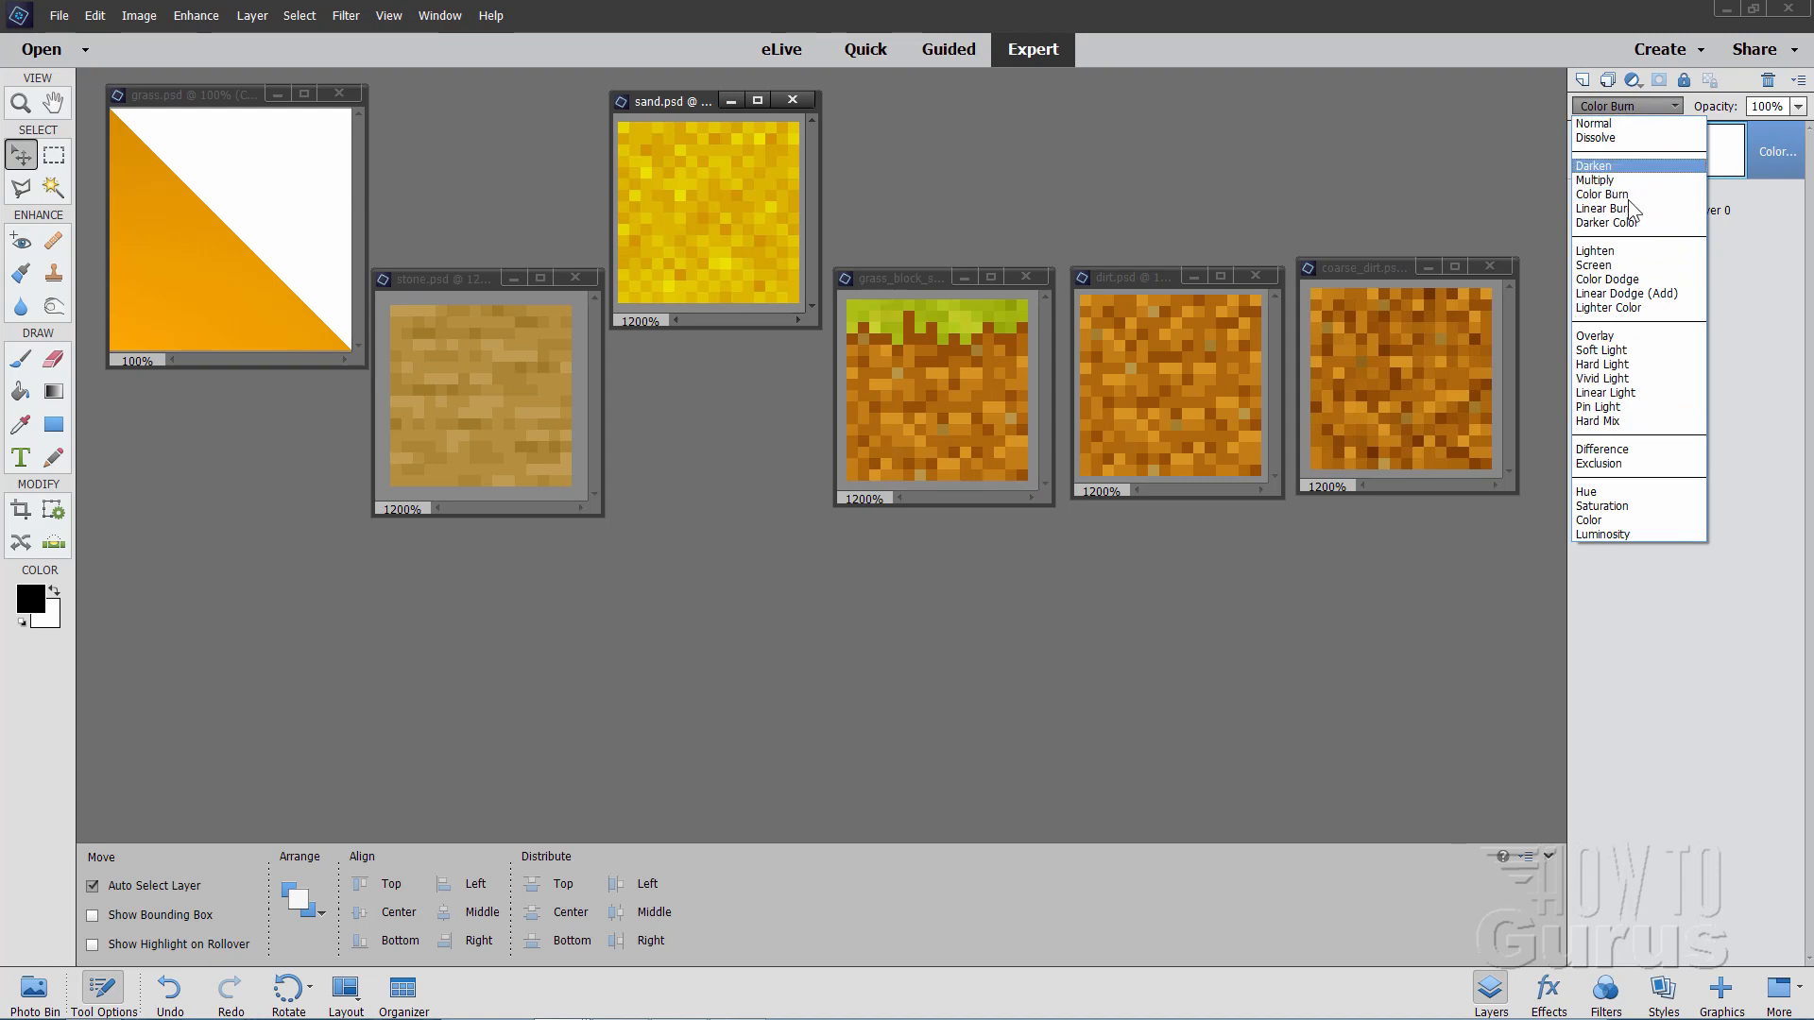
{"action": "left_click", "coordinate": [1603, 192]}
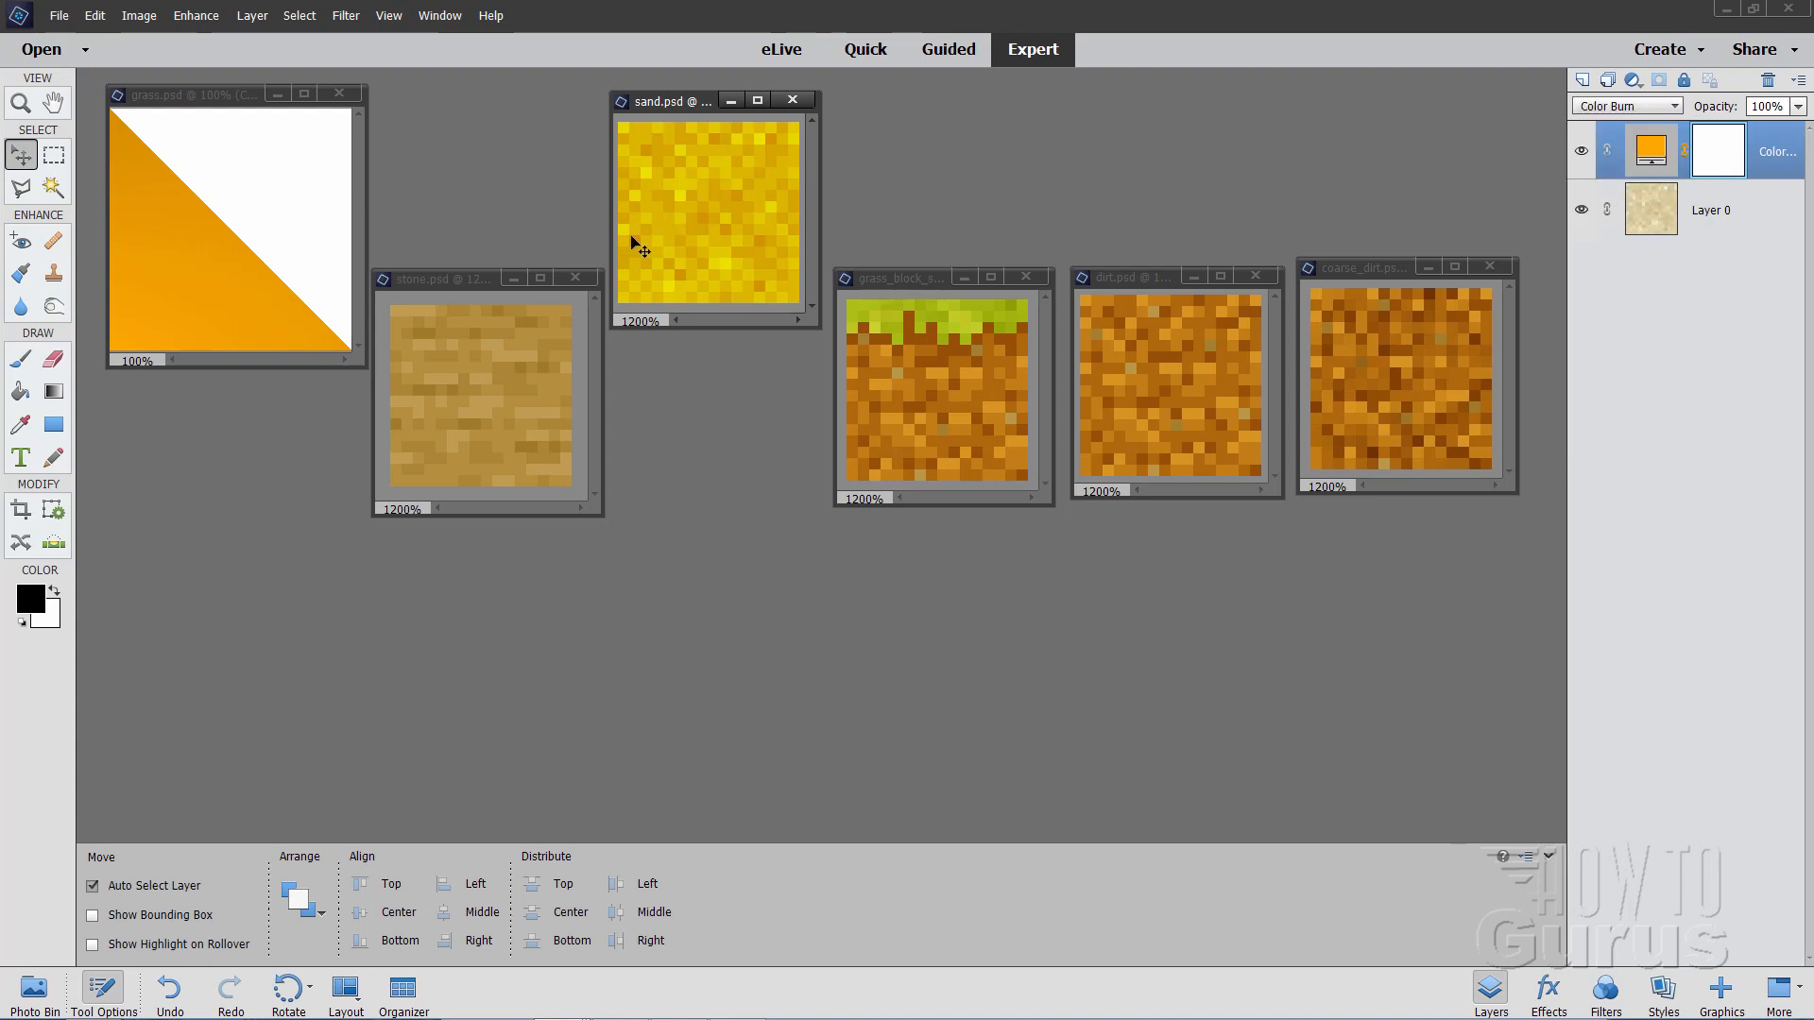
{"action": "mouse_move", "coordinate": [788, 180]}
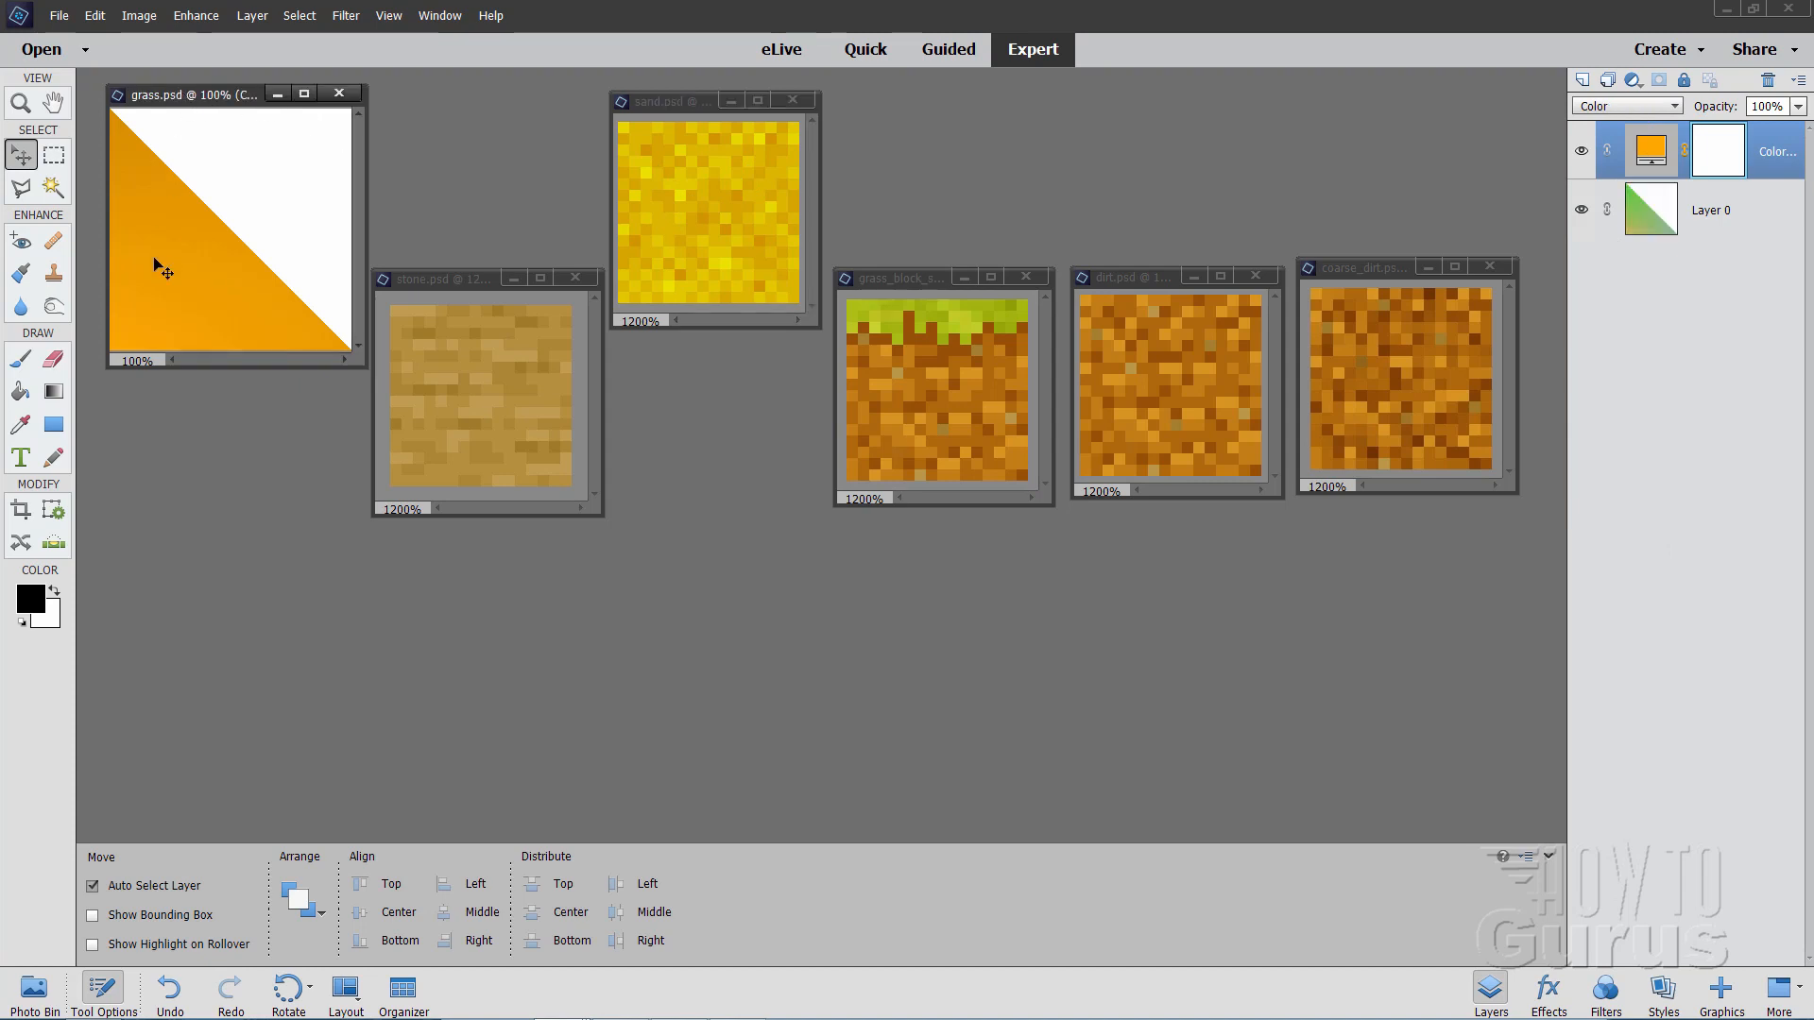
{"action": "mouse_move", "coordinate": [1585, 165]}
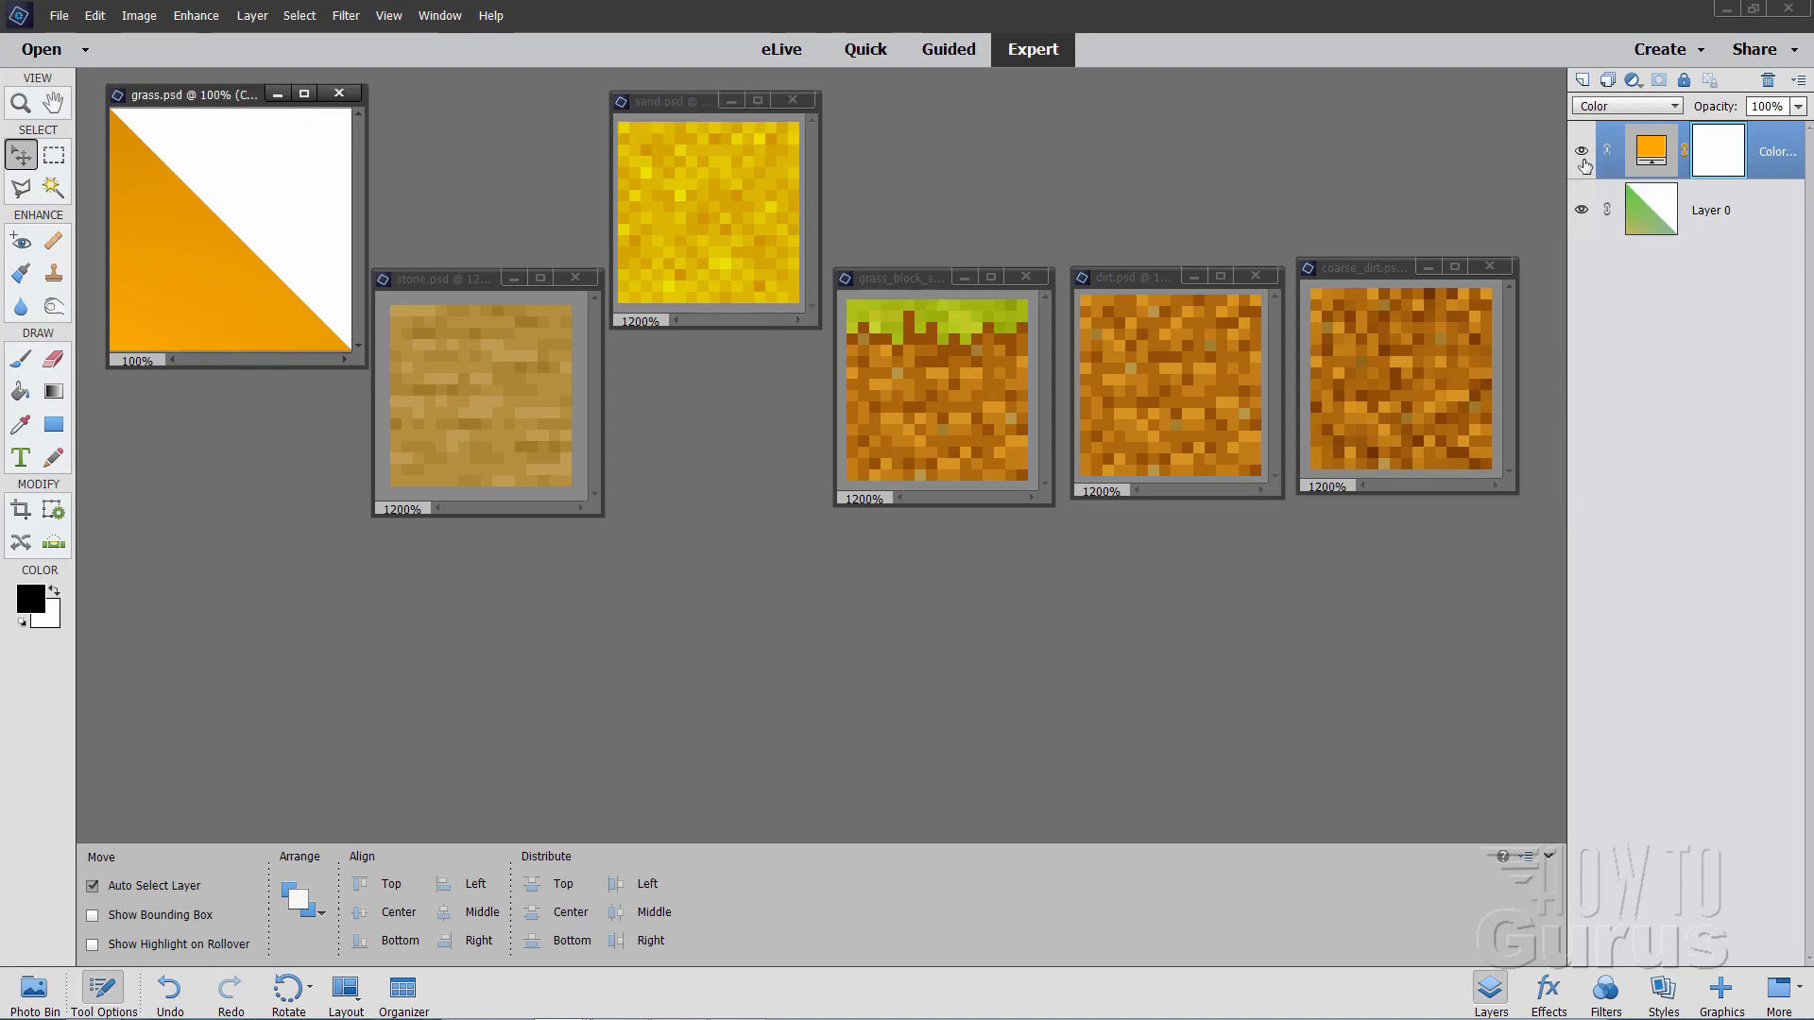
{"action": "left_click", "coordinate": [1626, 105]}
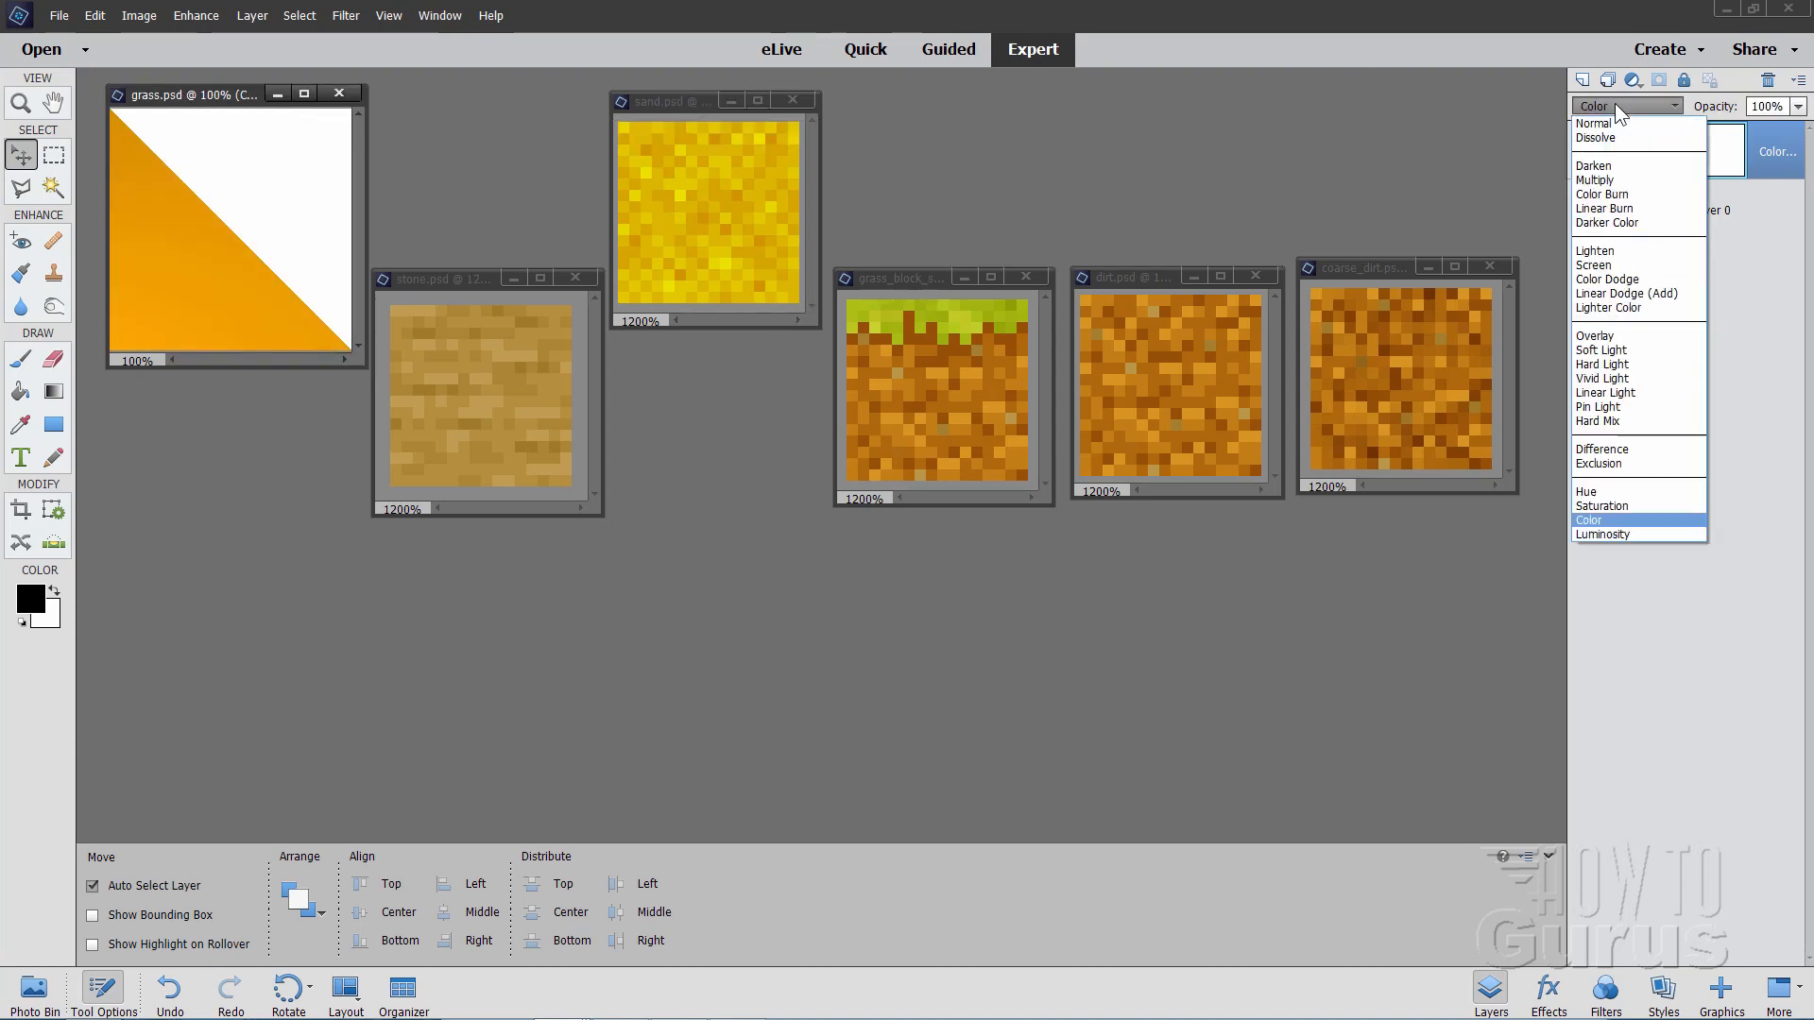
{"action": "left_click", "coordinate": [1600, 351]}
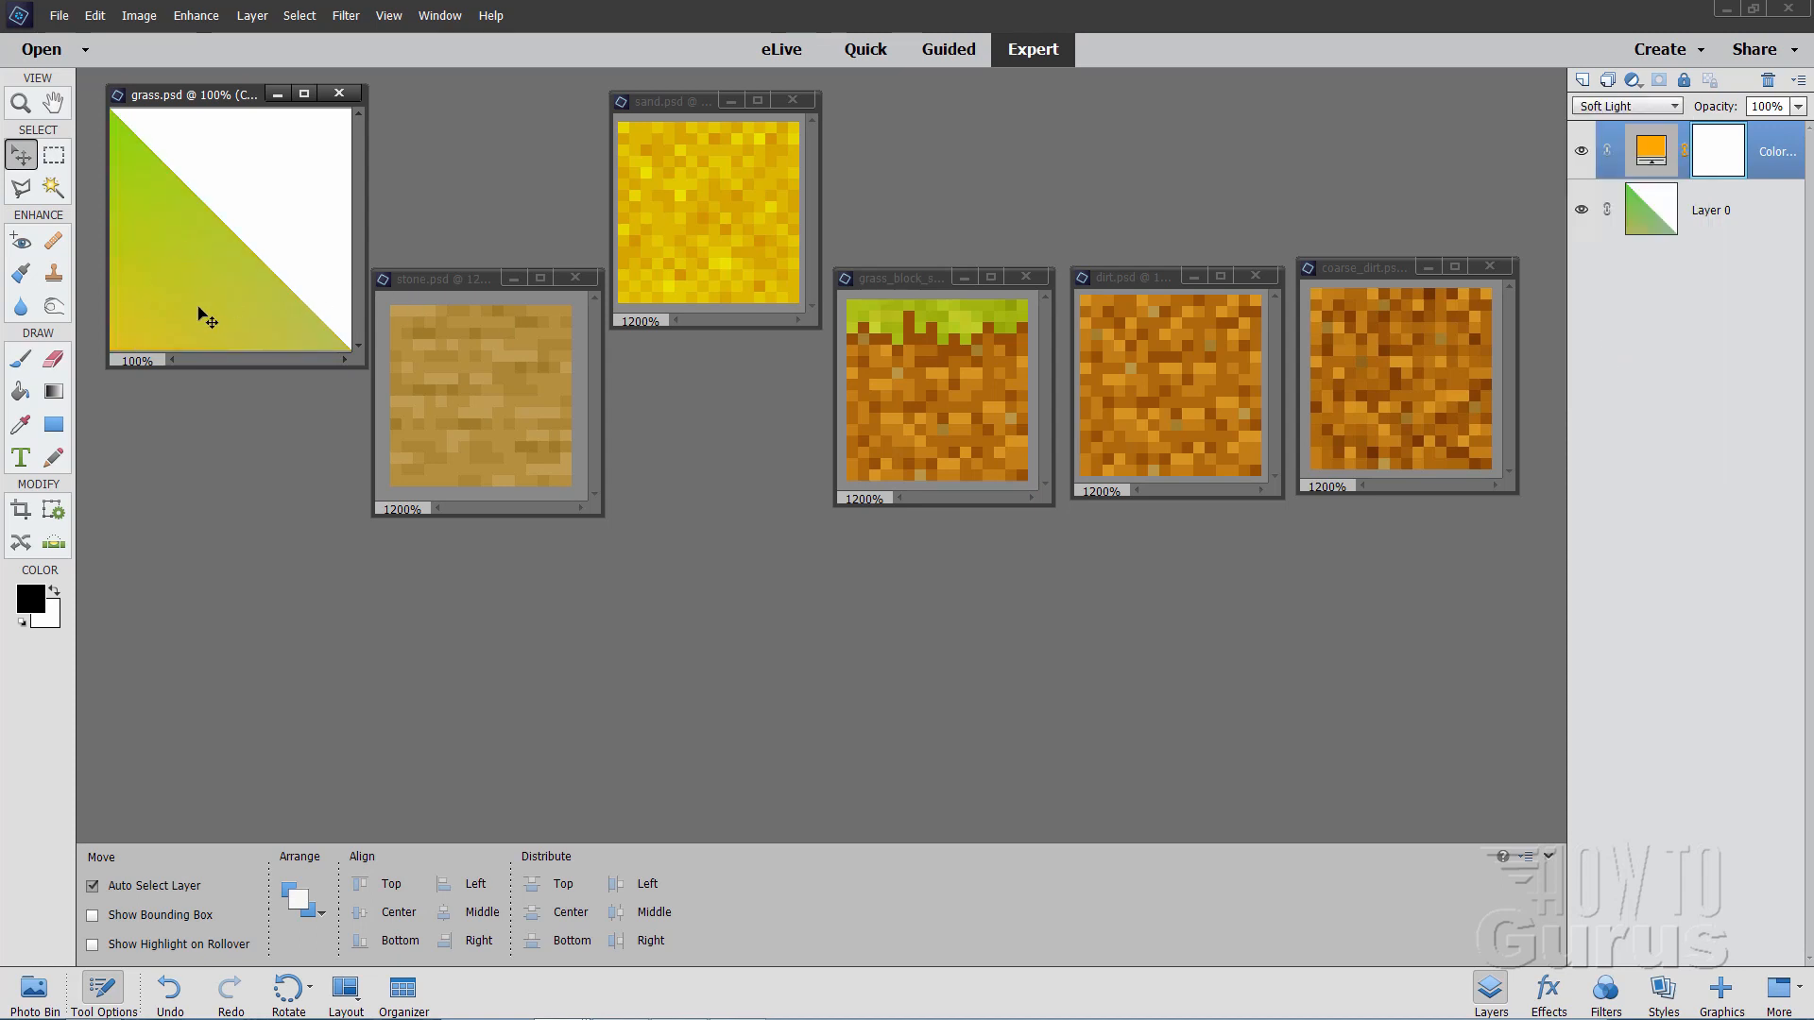
{"action": "left_click", "coordinate": [1625, 105]}
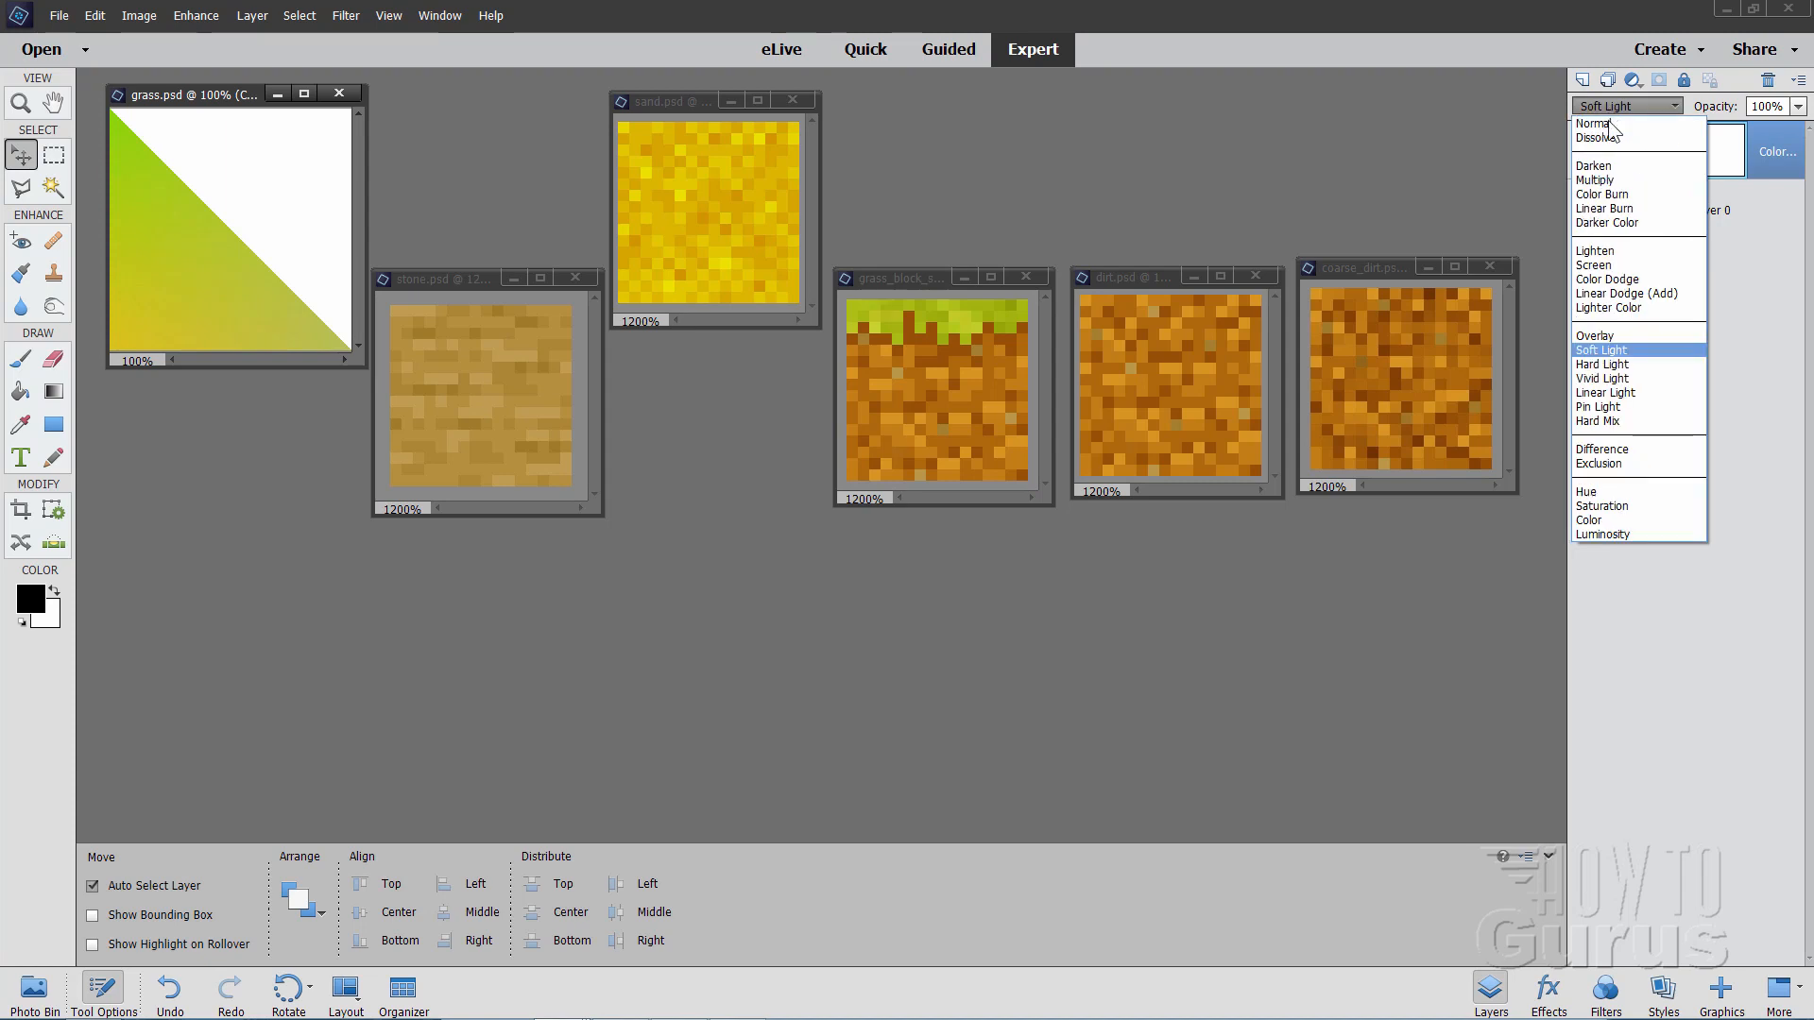
{"action": "left_click", "coordinate": [1588, 520]}
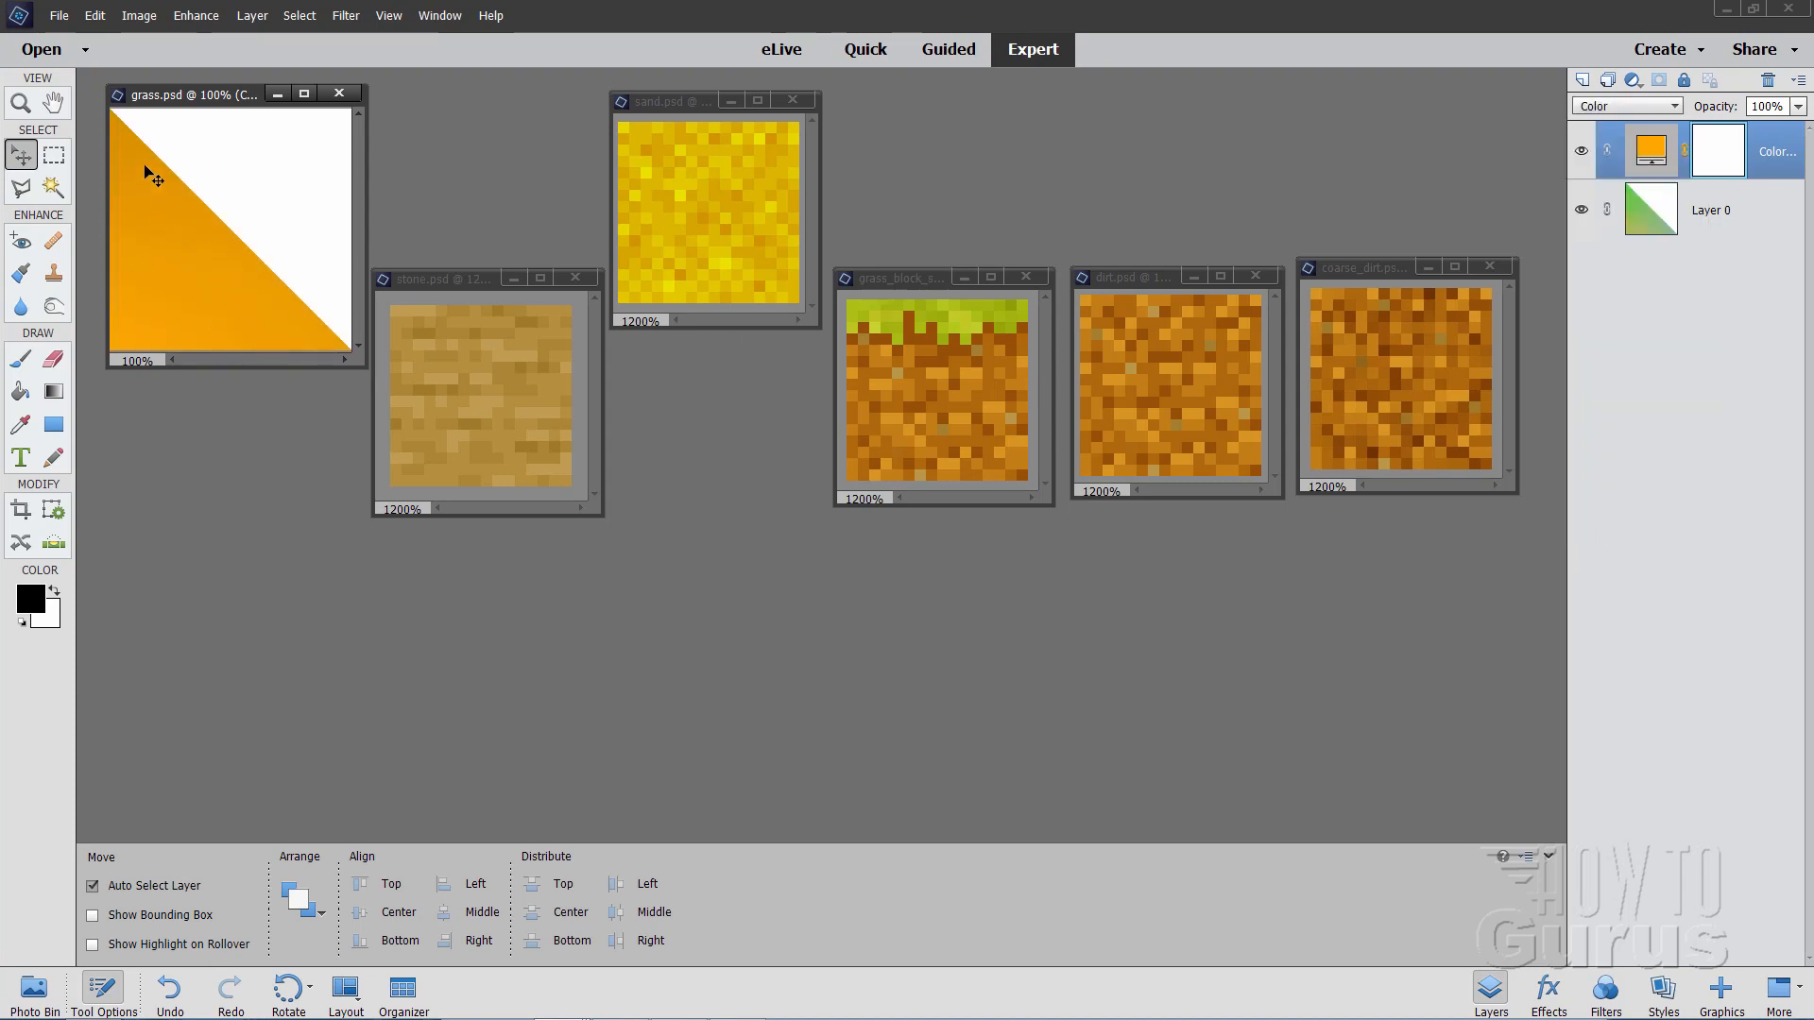
{"action": "mouse_move", "coordinate": [634, 445]}
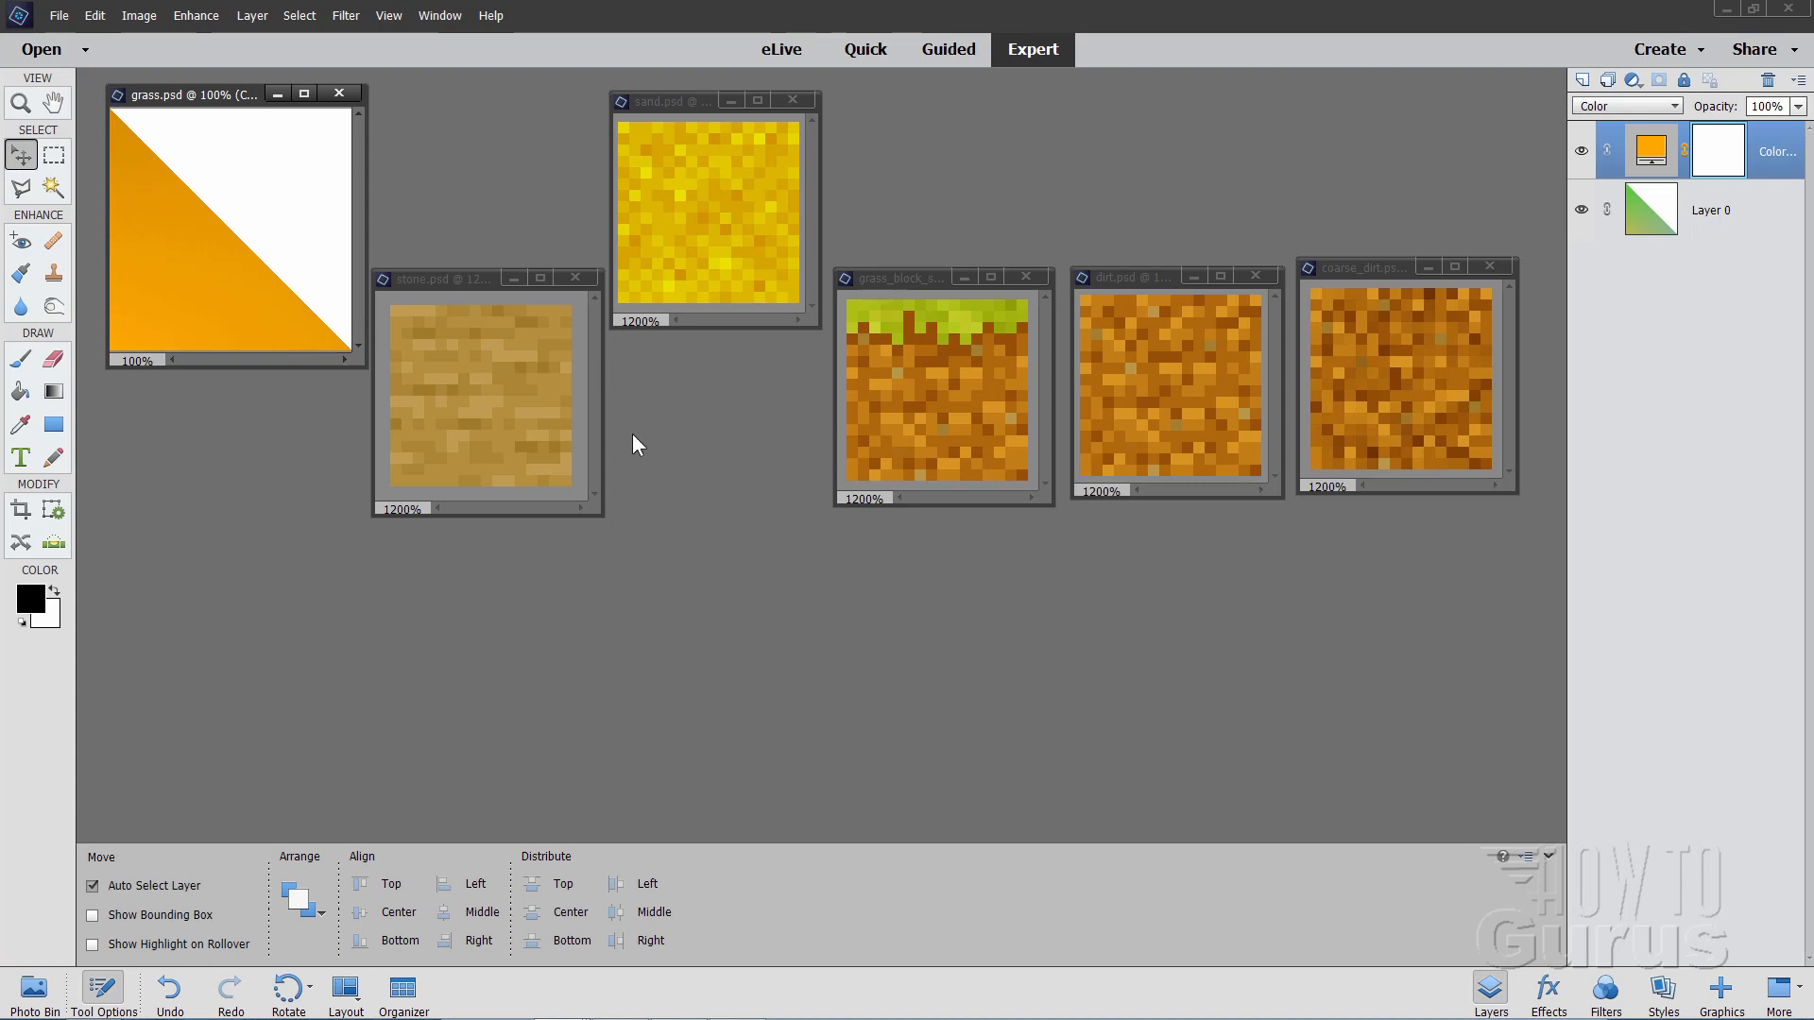
{"action": "mouse_move", "coordinate": [683, 429]}
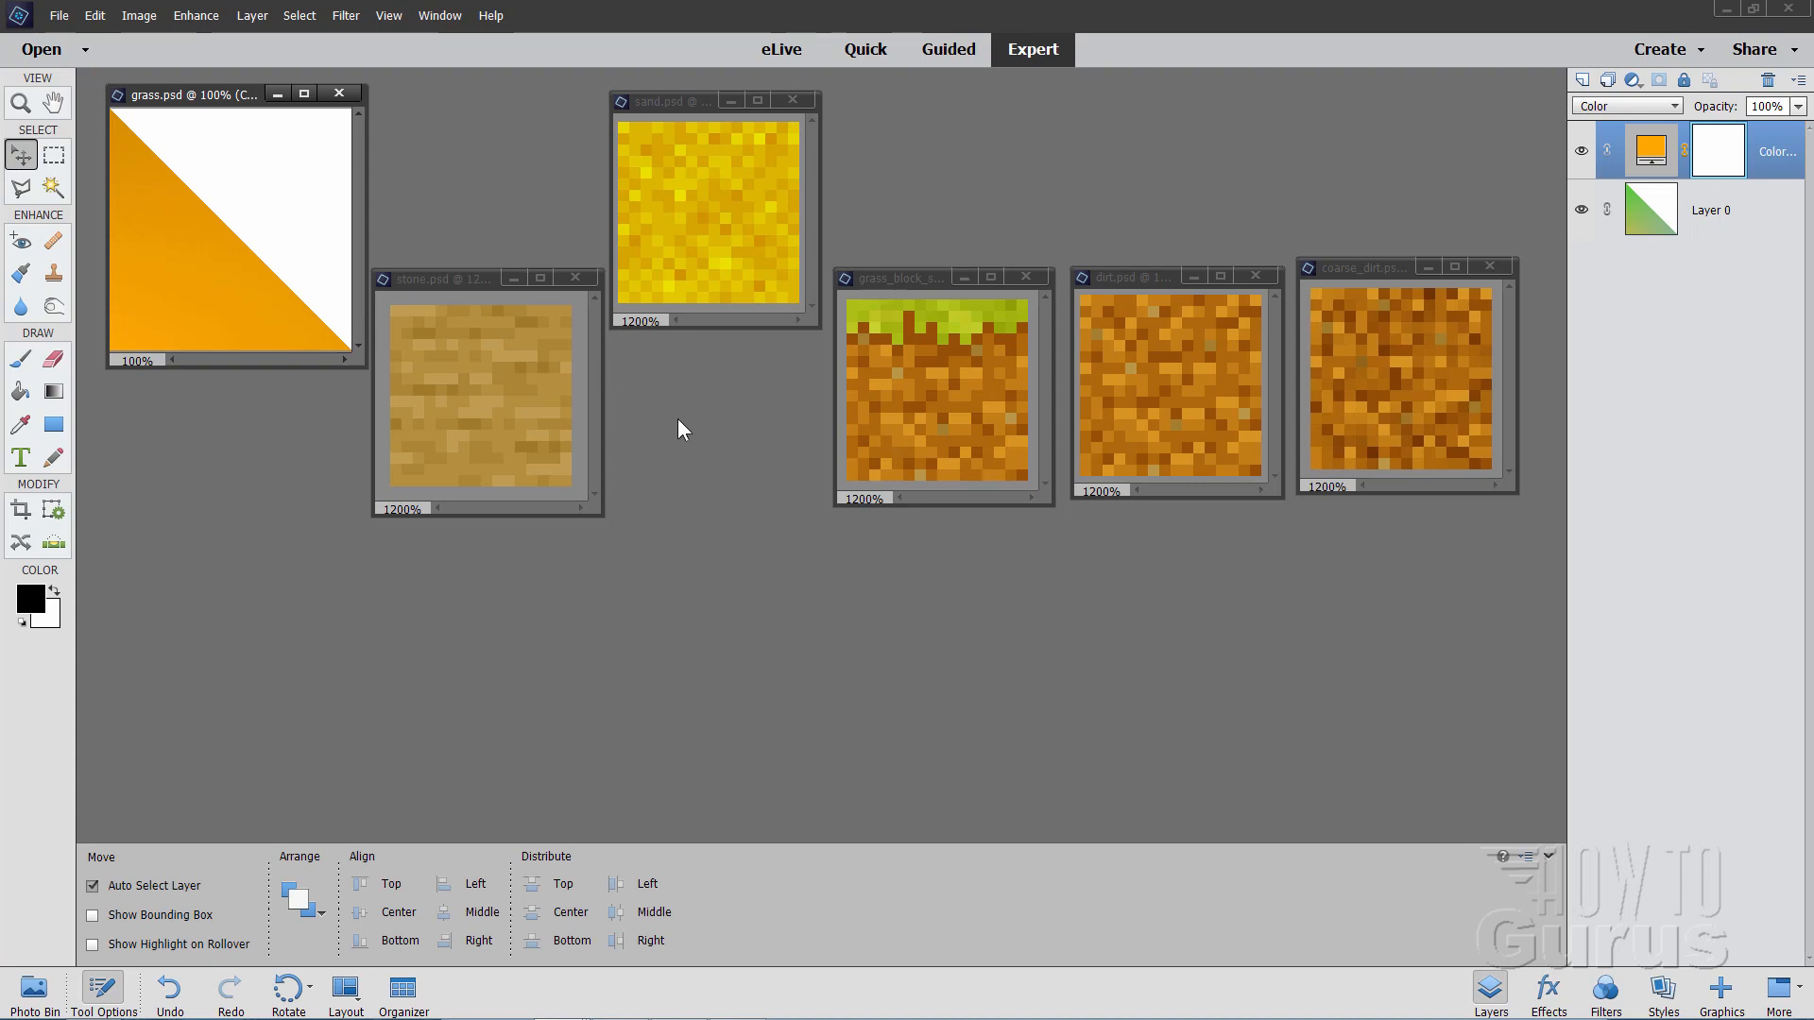
{"action": "mouse_move", "coordinate": [1094, 197]}
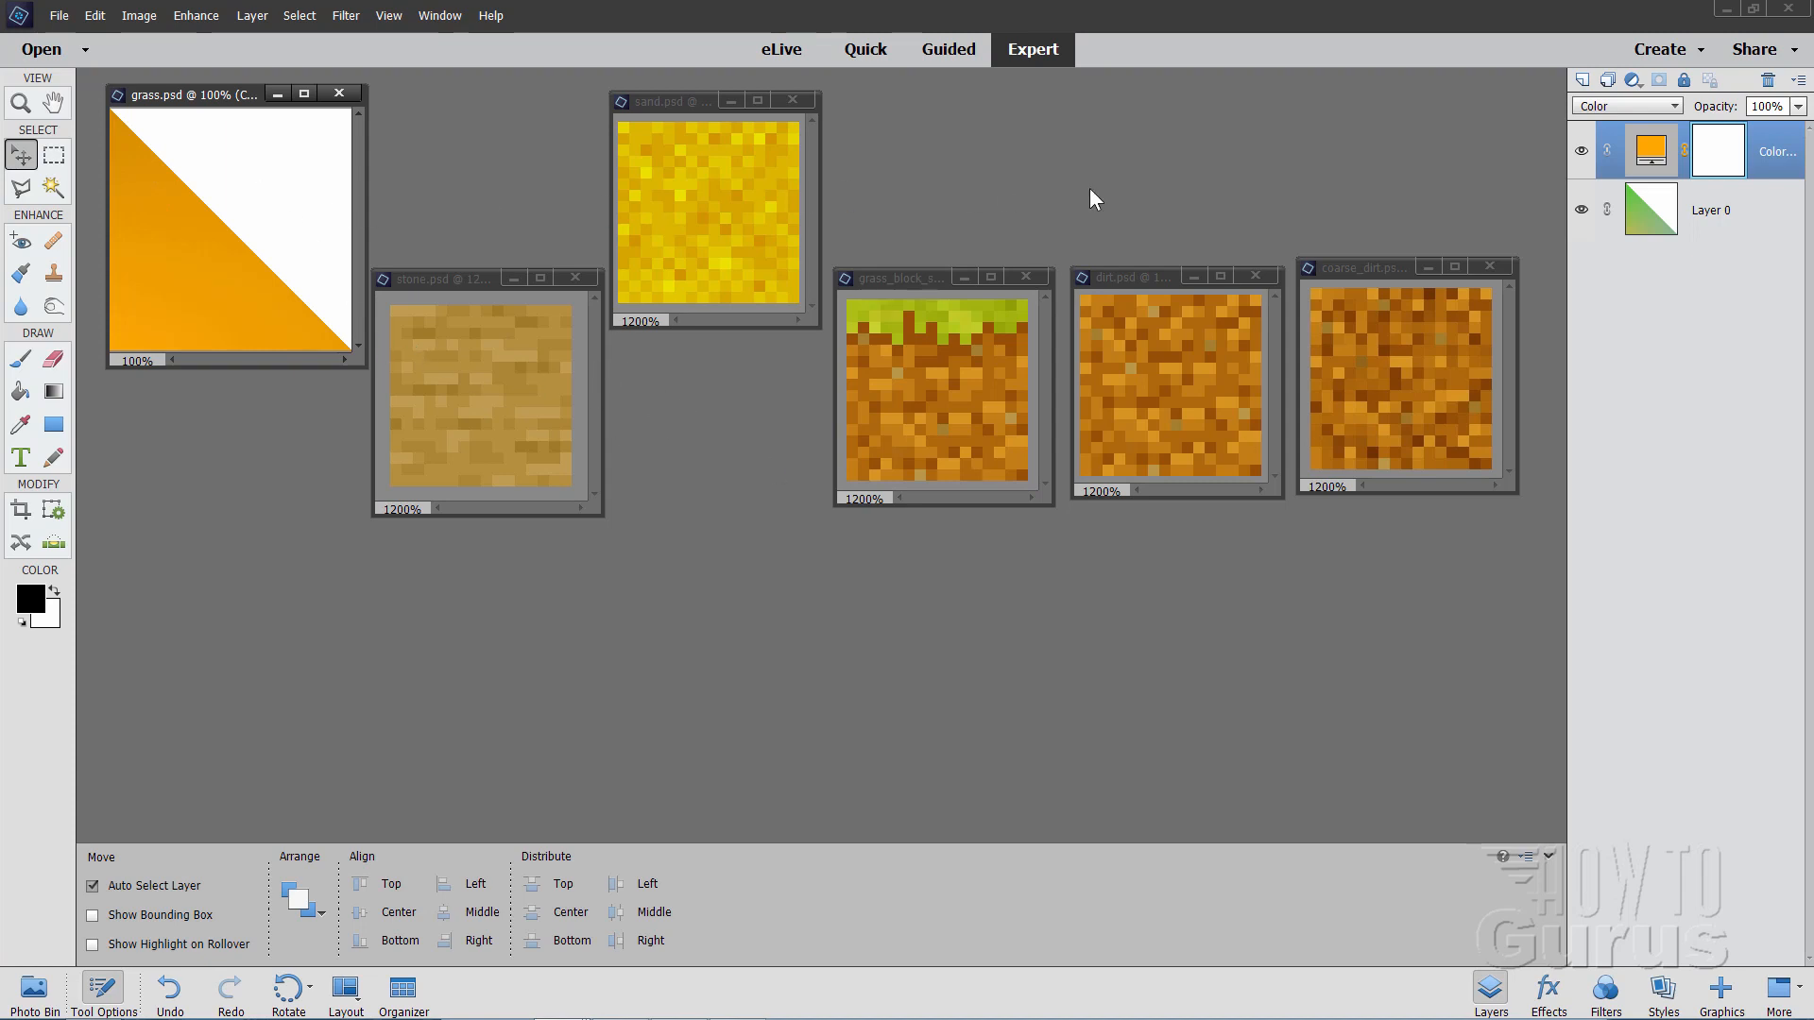
{"action": "mouse_move", "coordinate": [1540, 140]}
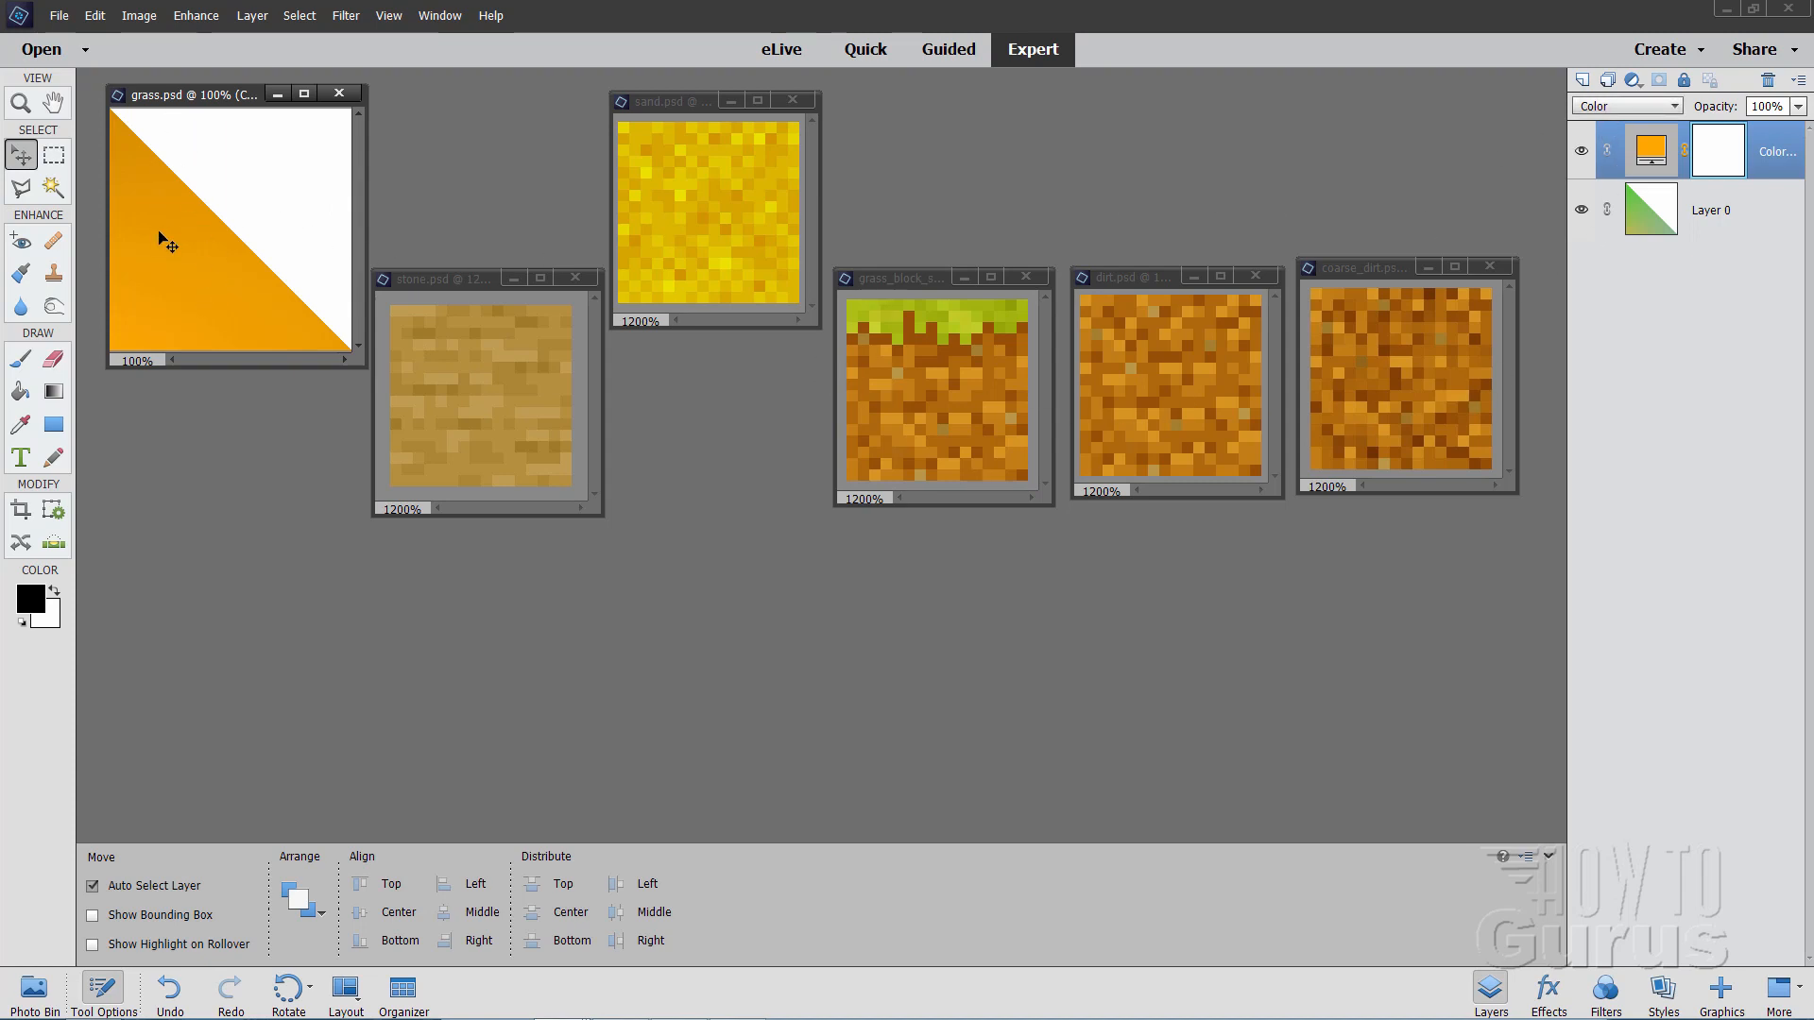
{"action": "mouse_move", "coordinate": [850, 162]}
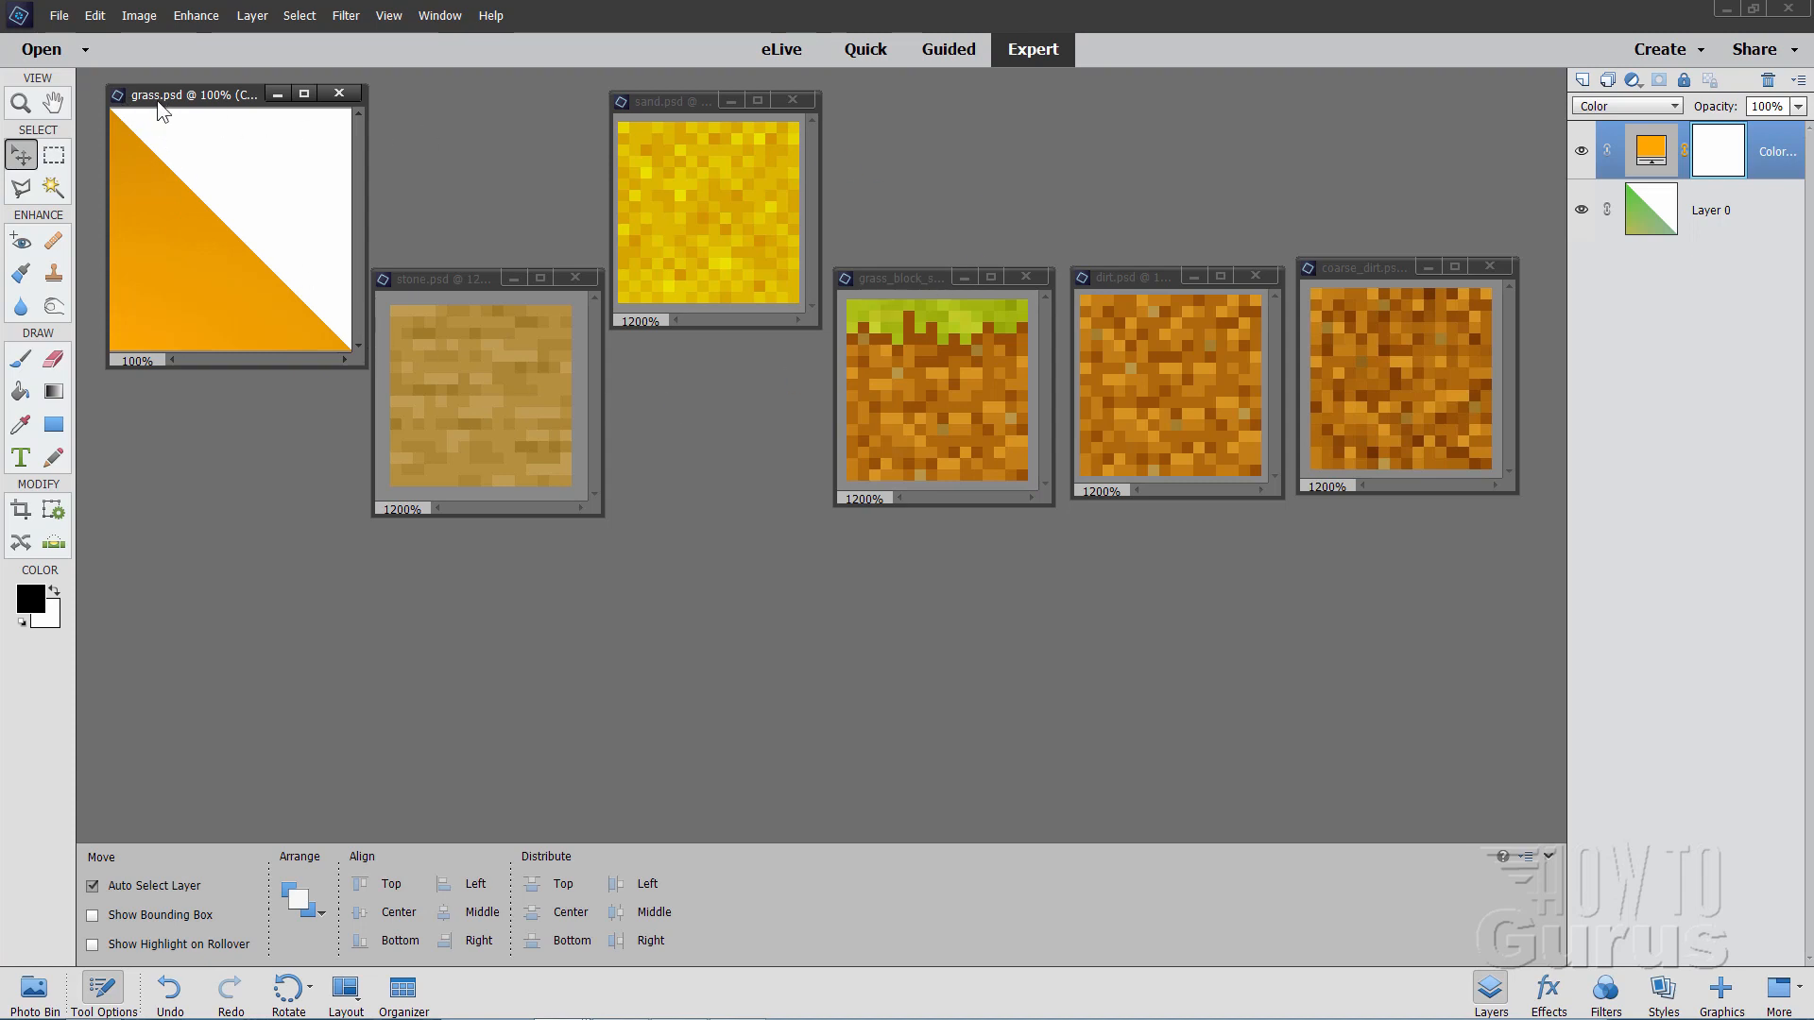
Make the orange grass colour map the active document before saving
{"action": "left_click", "coordinate": [58, 15]}
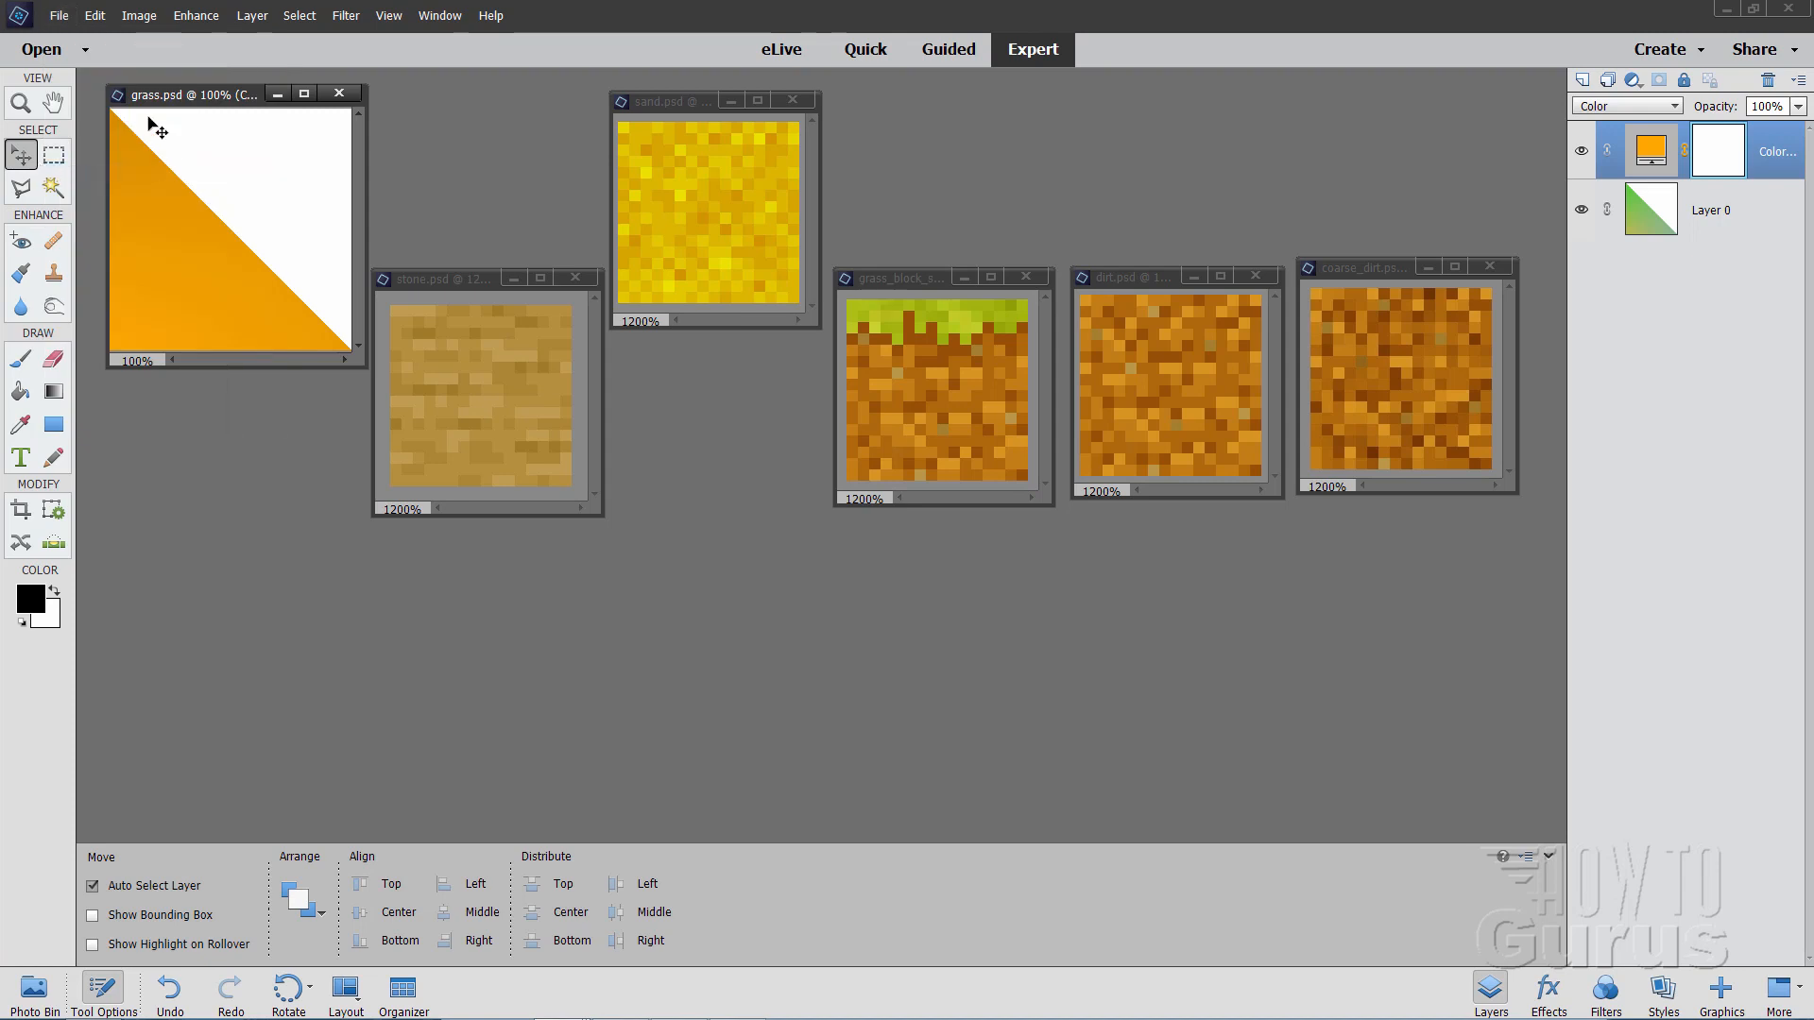
{"action": "left_click", "coordinate": [58, 15]}
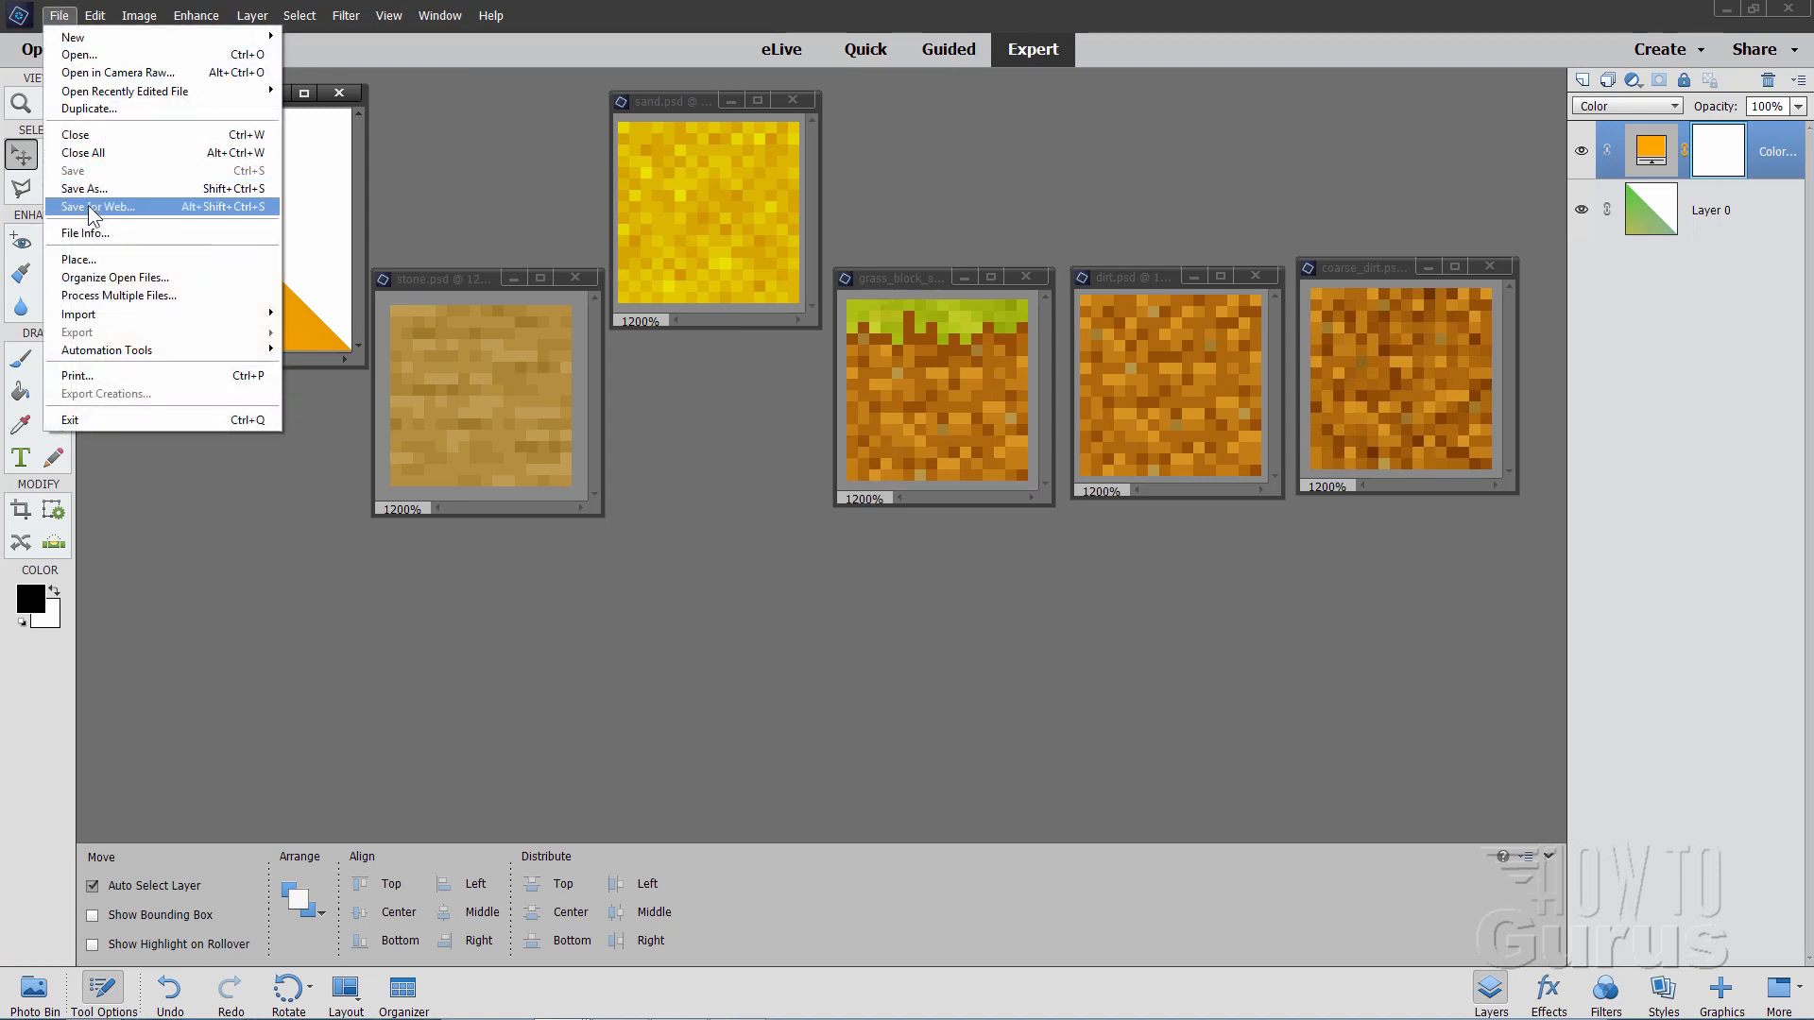
Open Save for Web for the grass image with PNG-8 at 256 × 256 pixels
{"action": "left_click", "coordinate": [101, 206]}
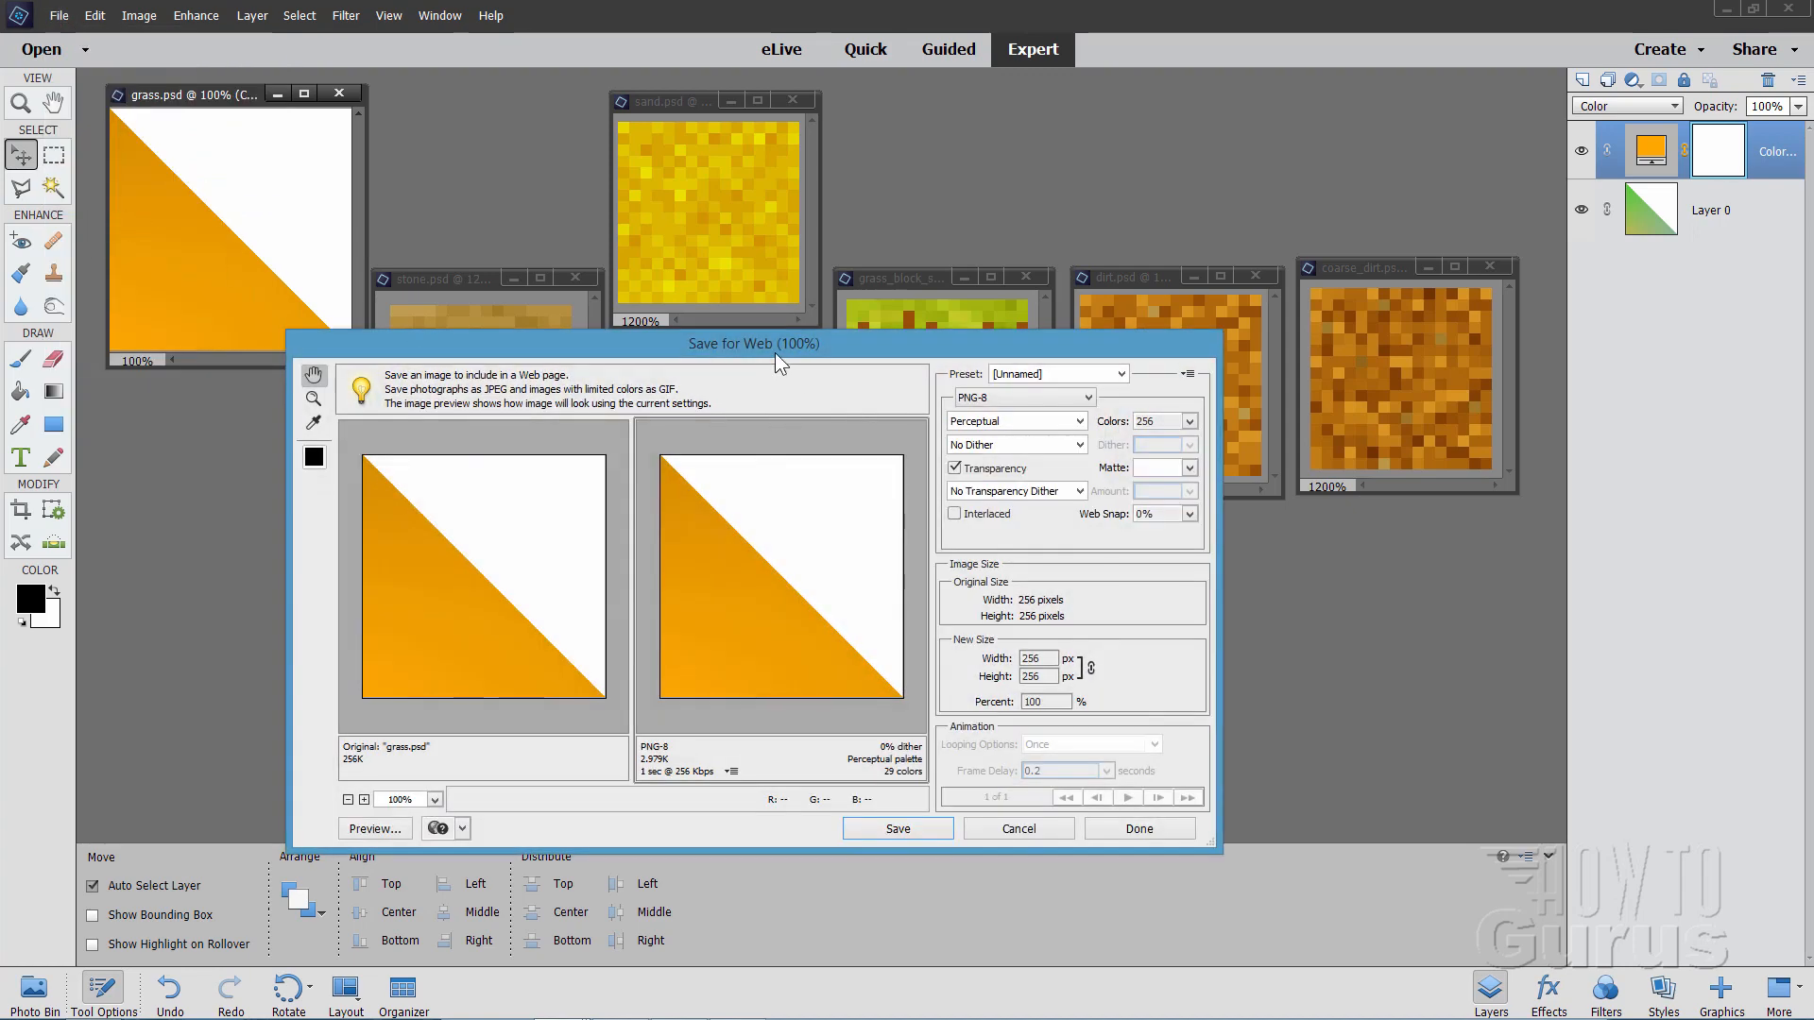
{"action": "left_click_drag", "start_coordinate": [753, 342], "coordinate": [802, 366]}
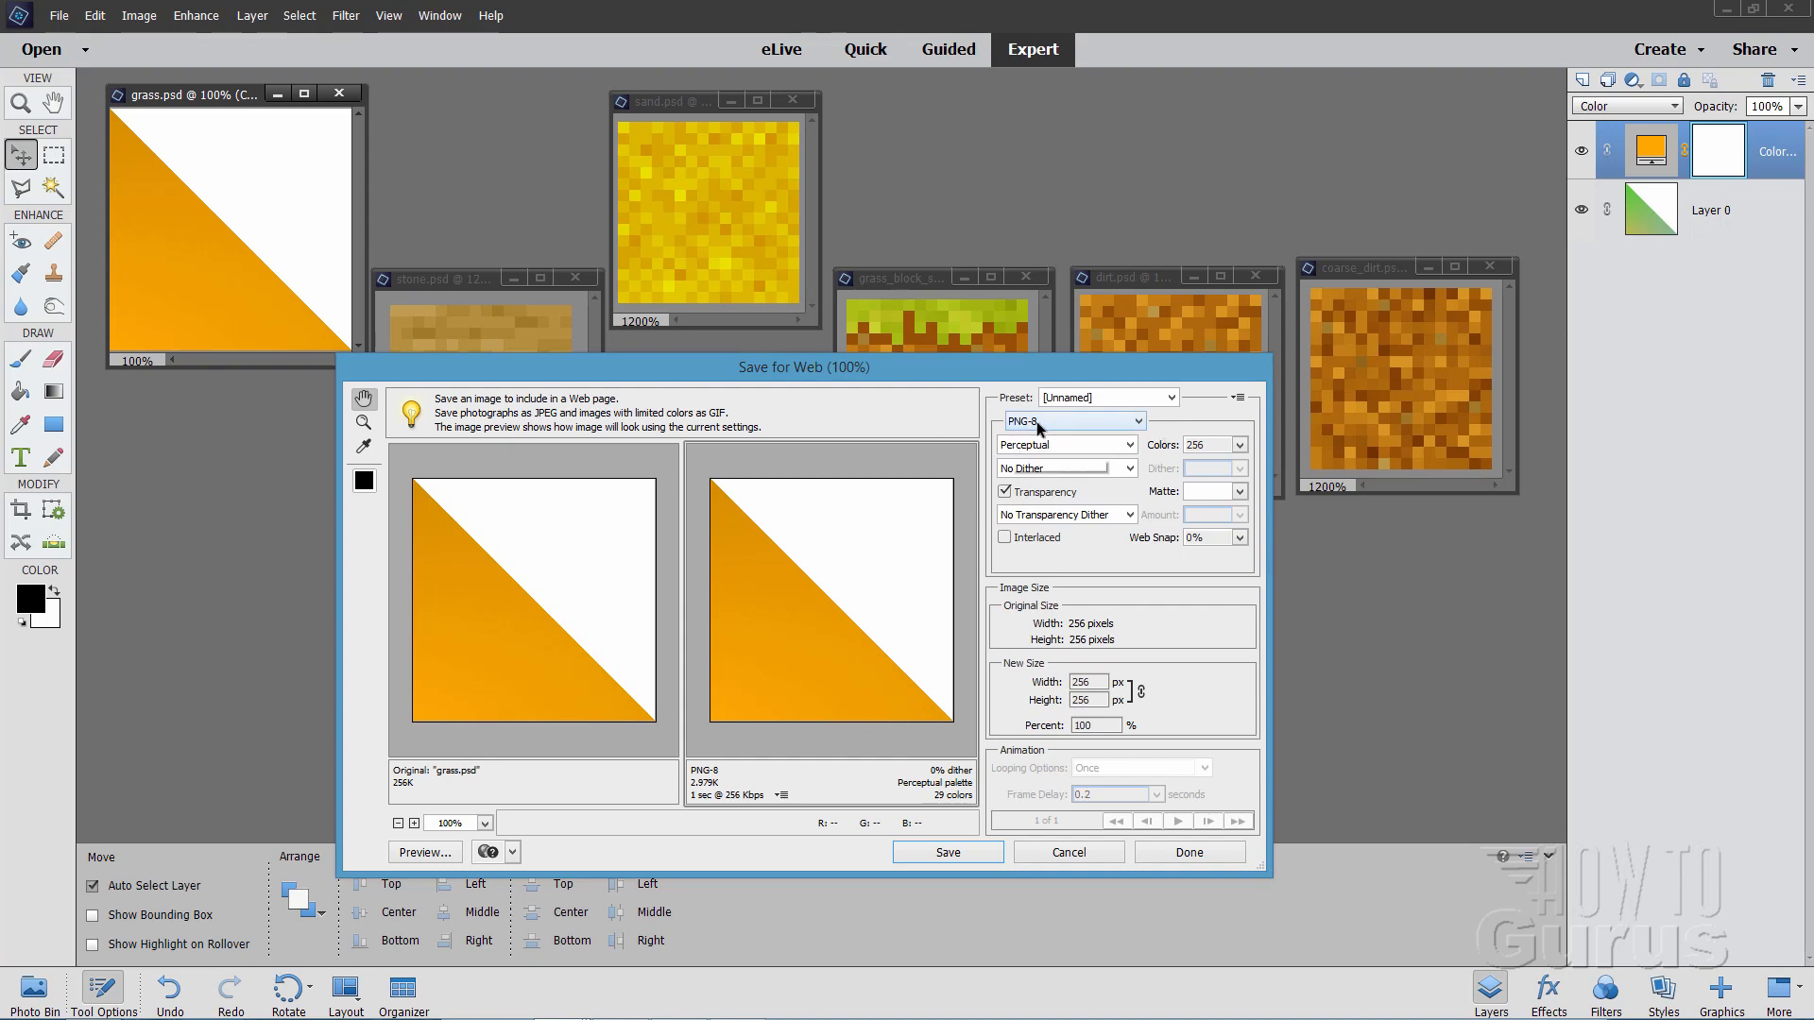
Save the optimised grass image into assets/minecraft/textures/colormap and close the export dialogs
{"action": "left_click", "coordinate": [946, 852]}
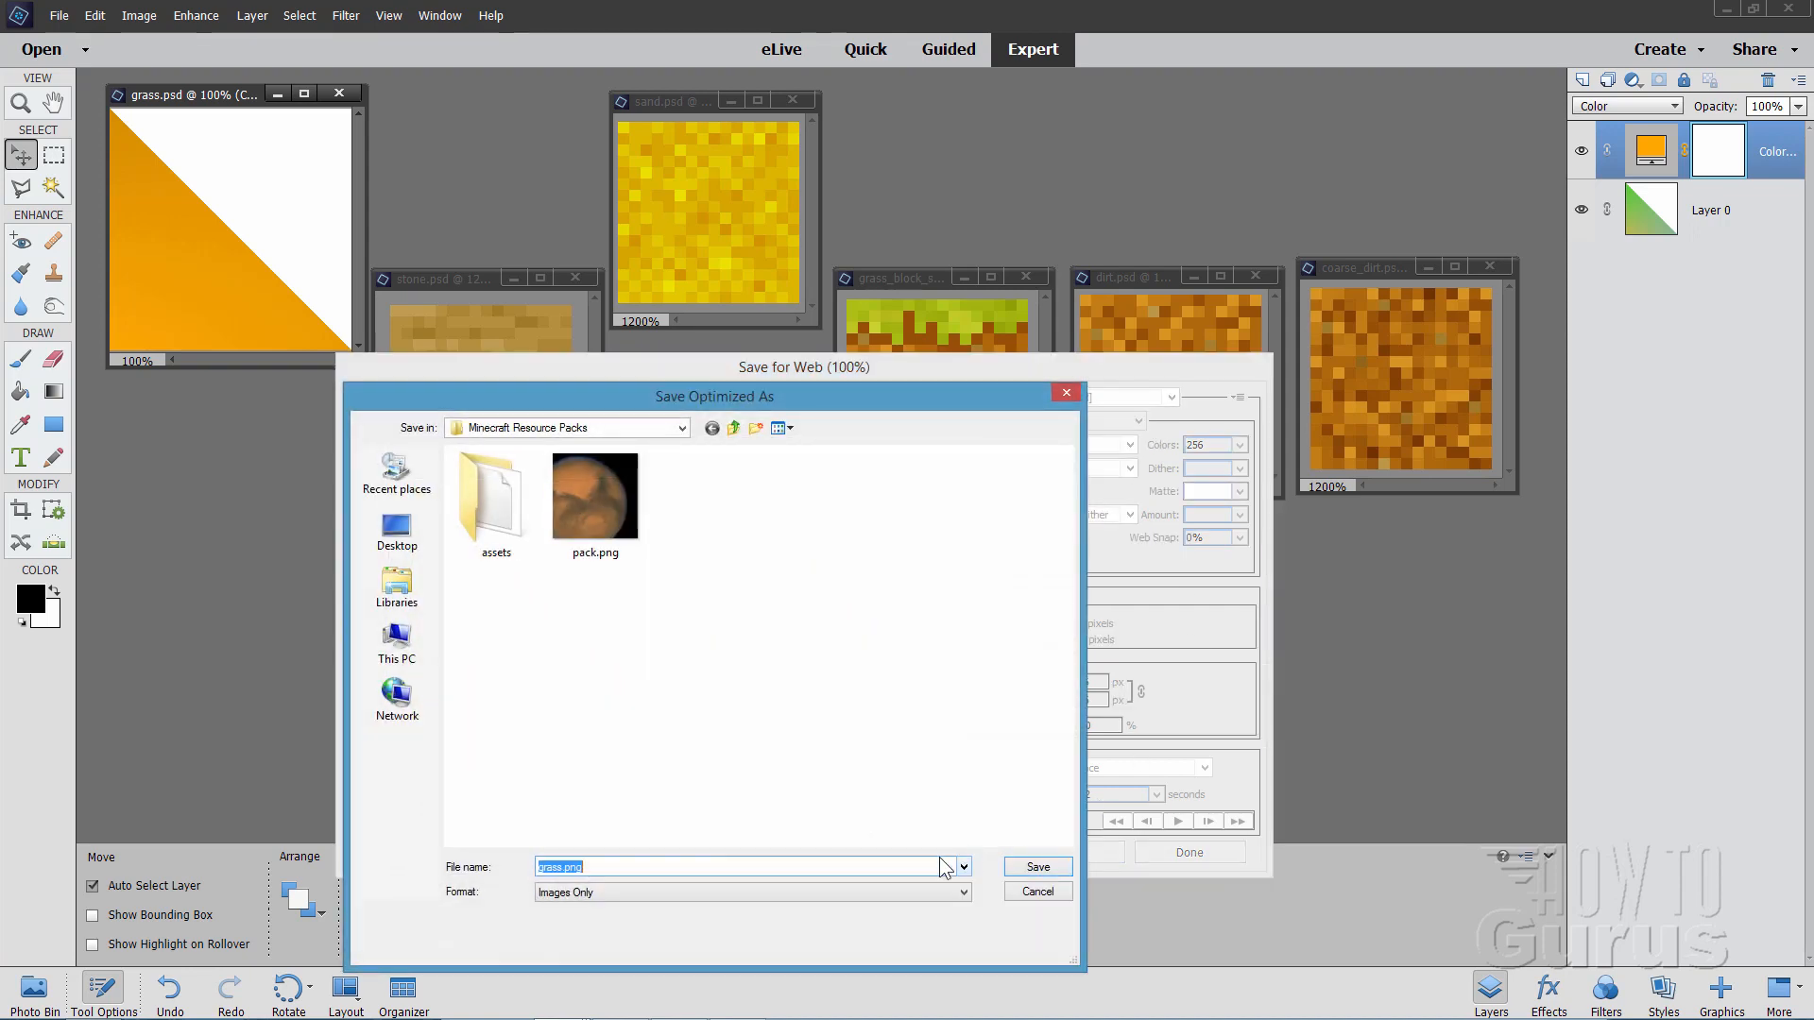
{"action": "left_click", "coordinate": [495, 486]}
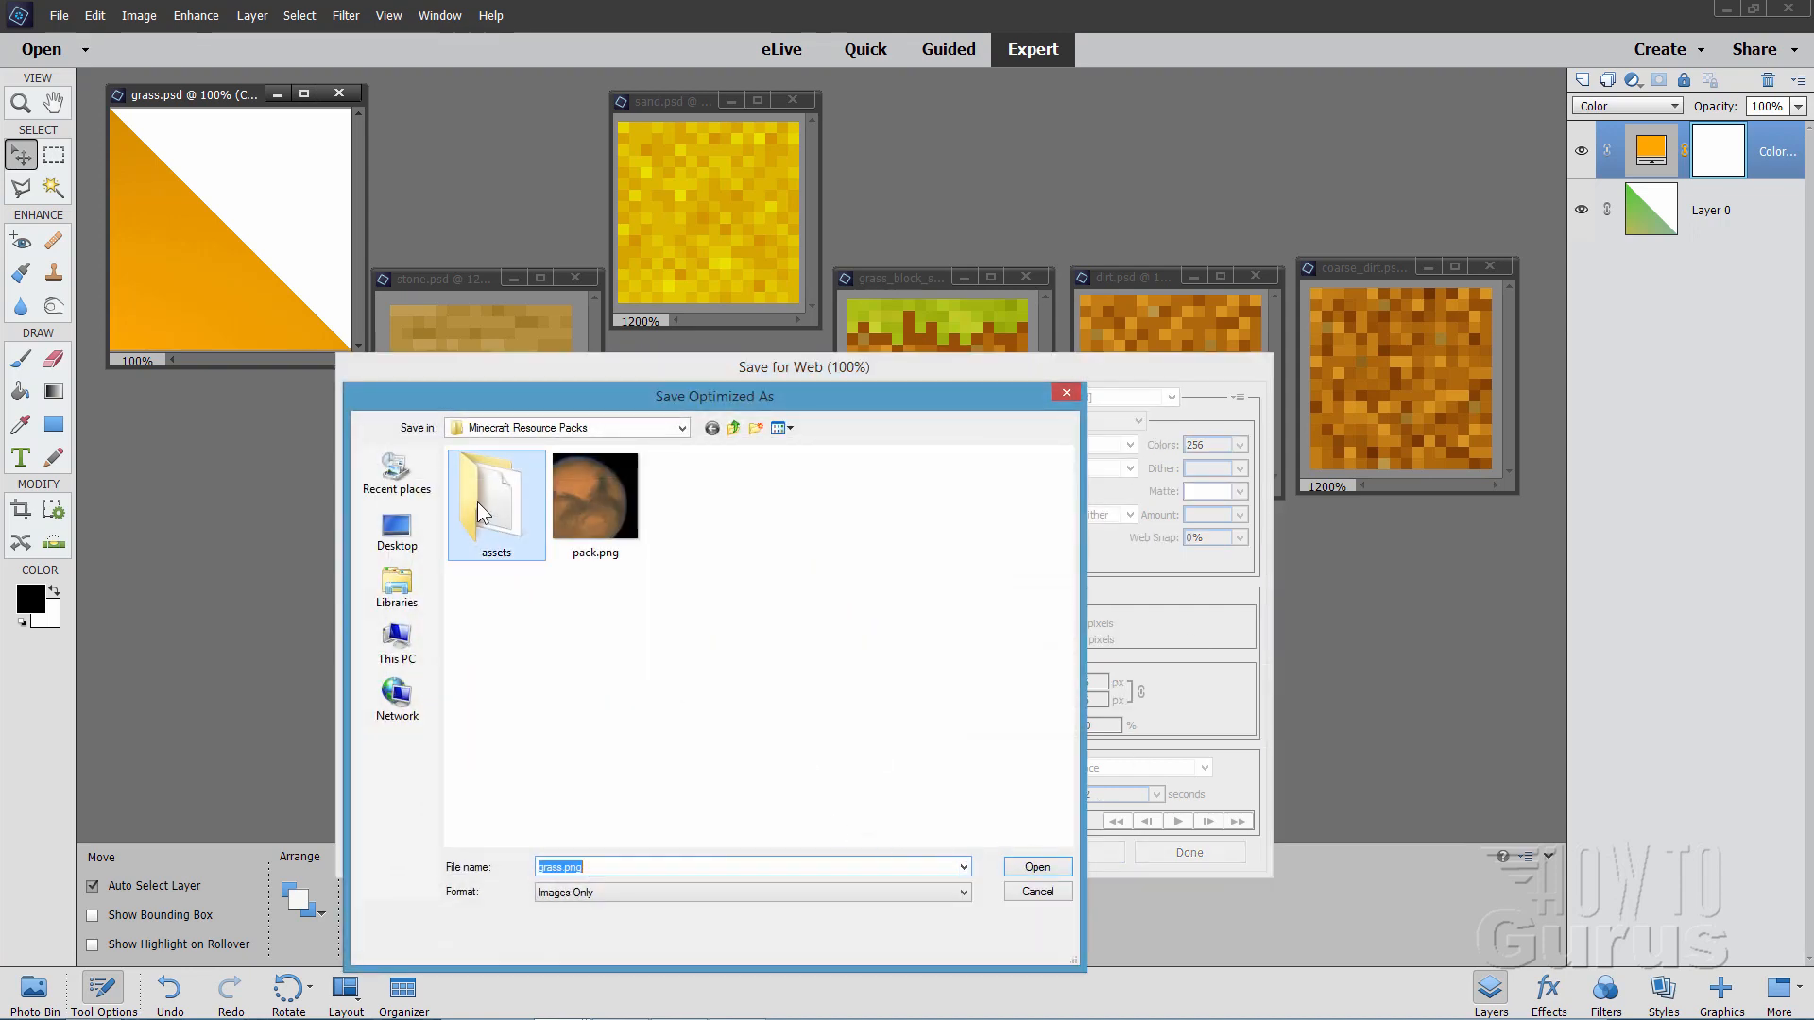
{"action": "double_click", "coordinate": [495, 486]}
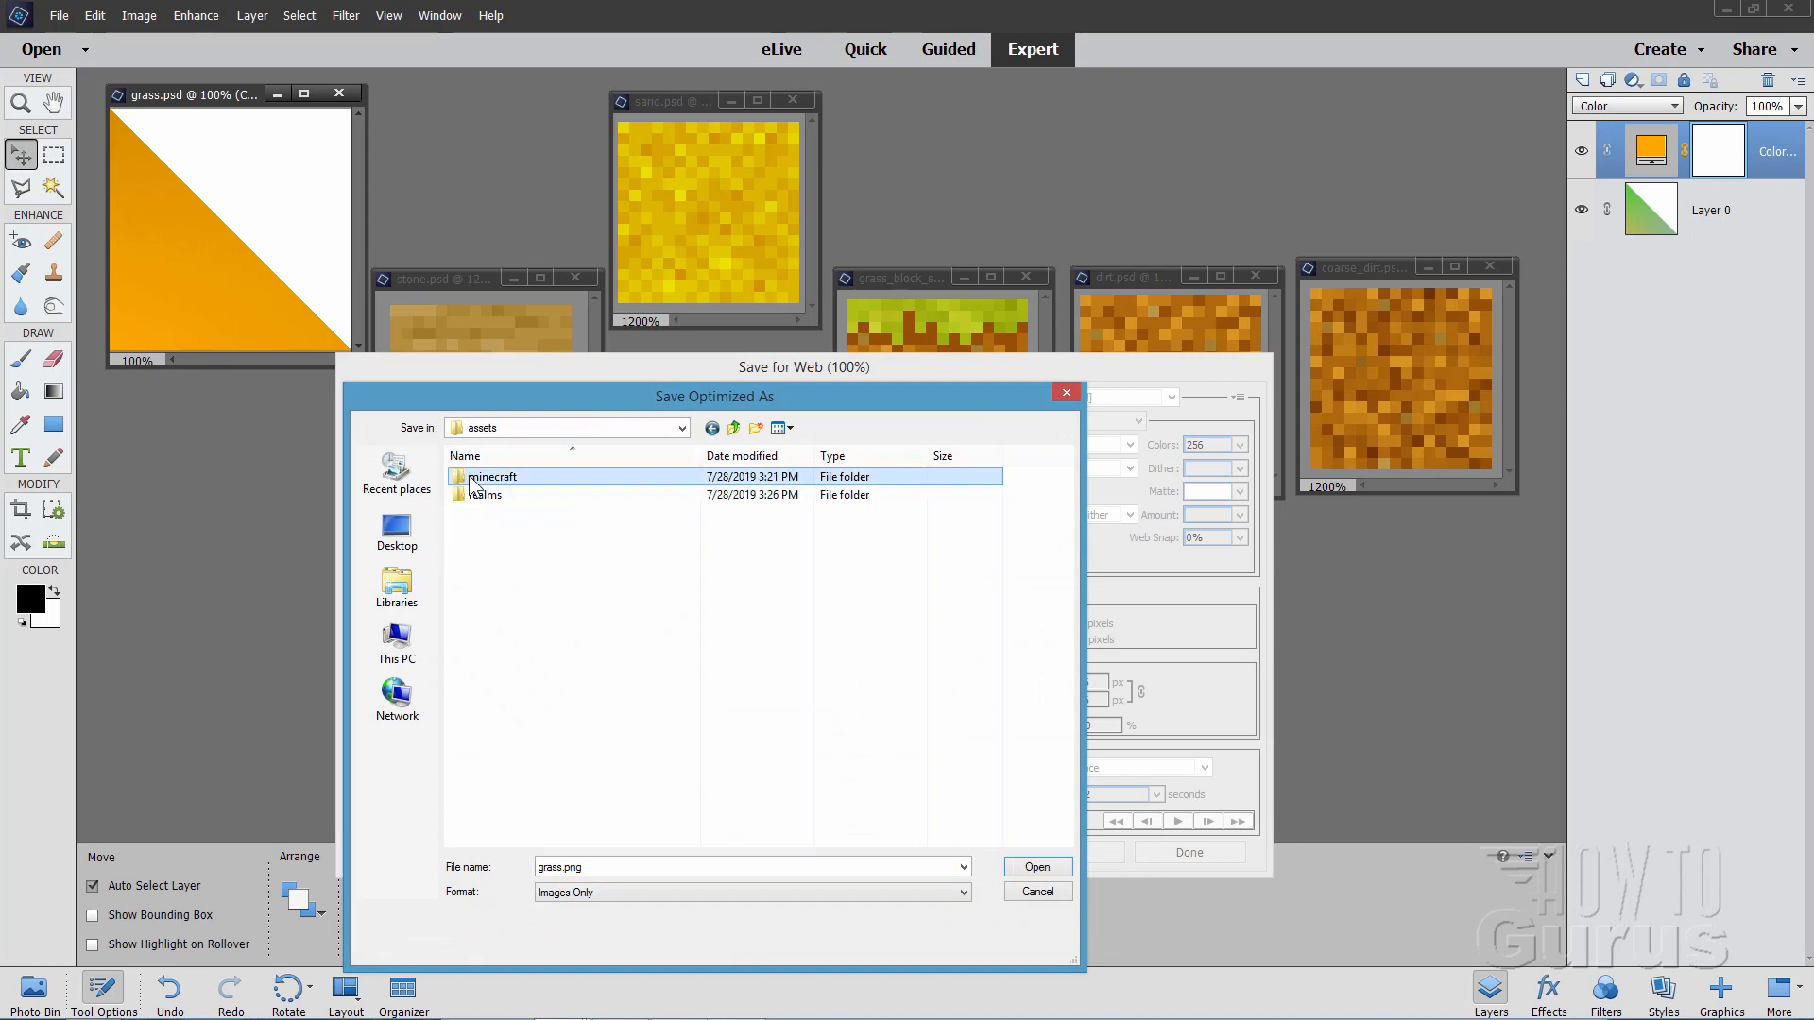
{"action": "double_click", "coordinate": [492, 476]}
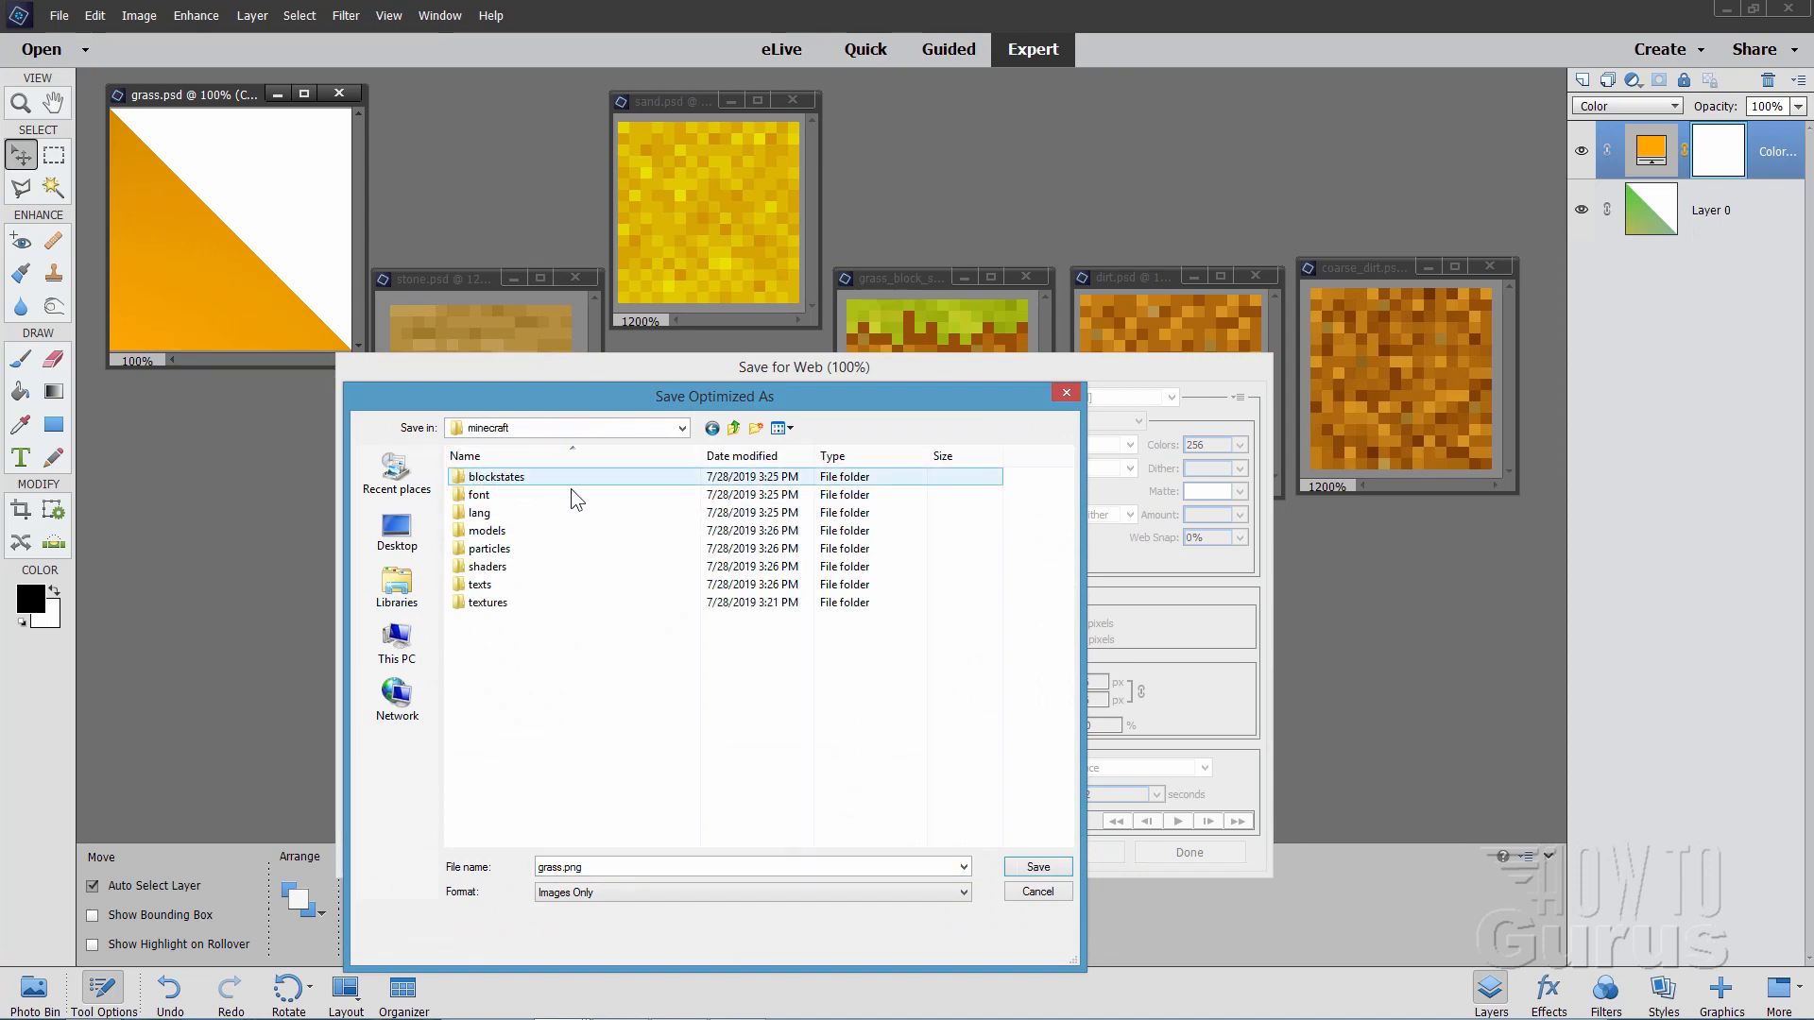
{"action": "double_click", "coordinate": [487, 602]}
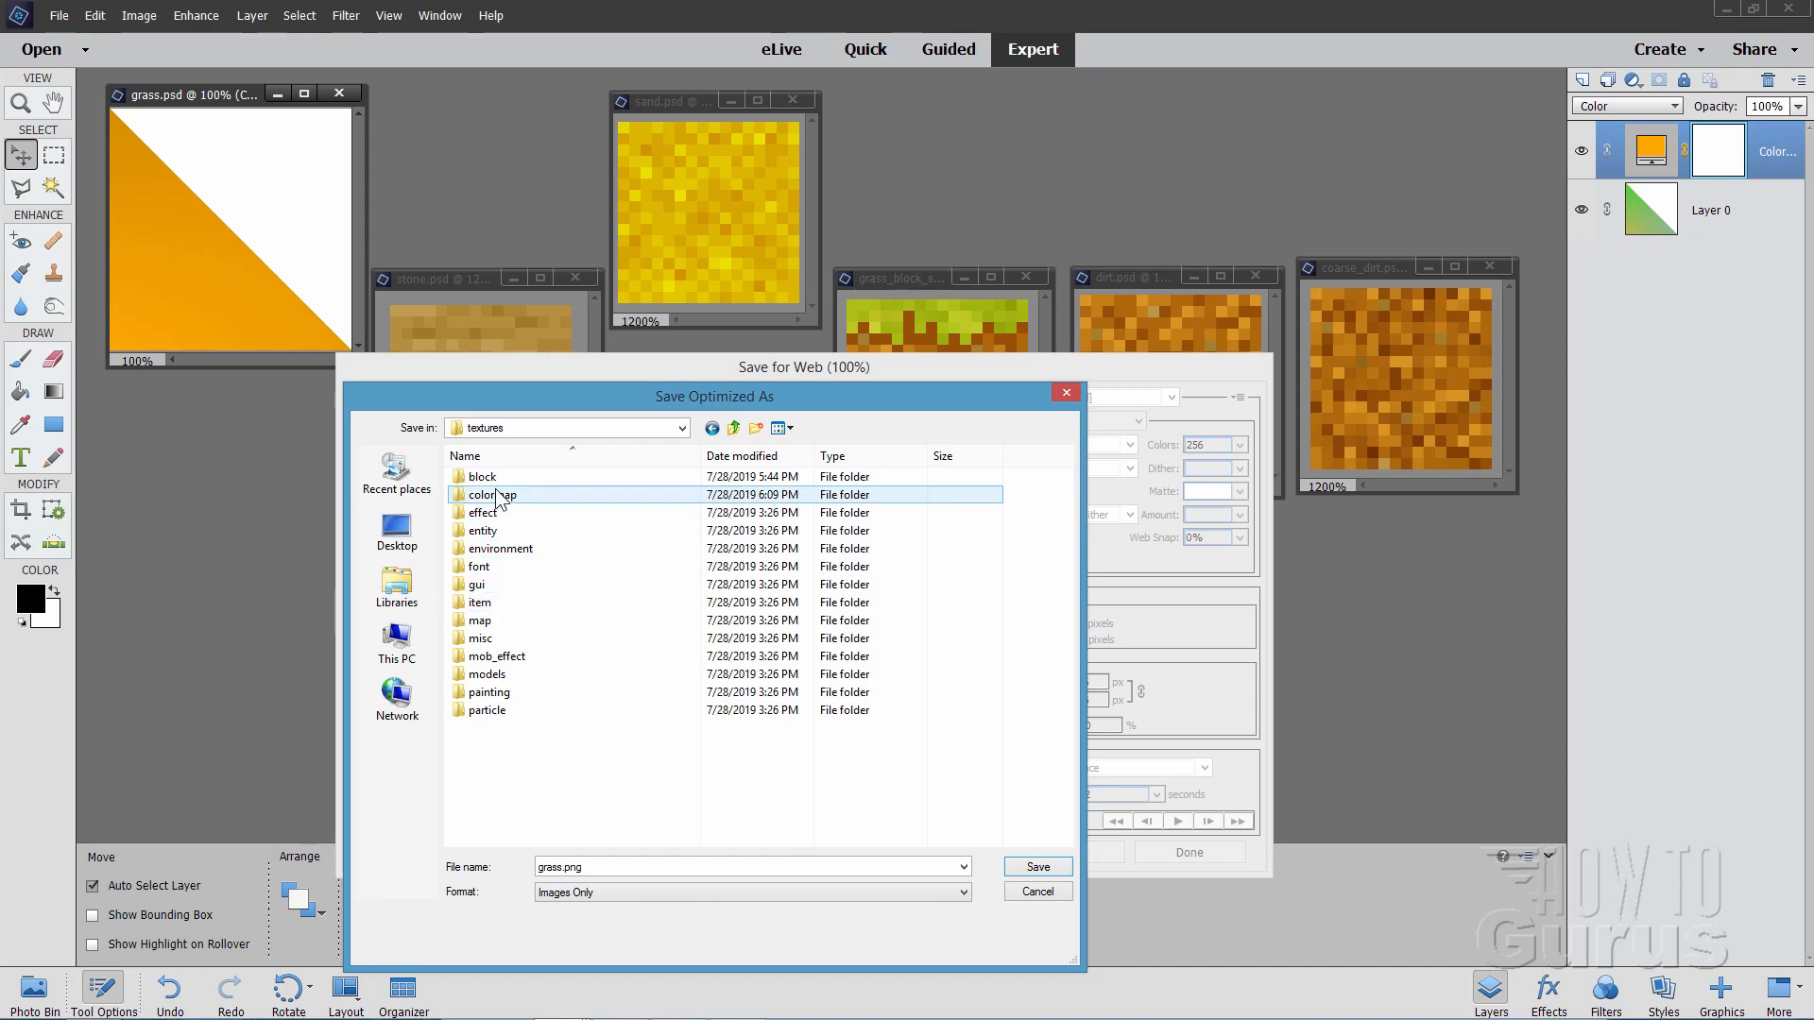
{"action": "double_click", "coordinate": [490, 494]}
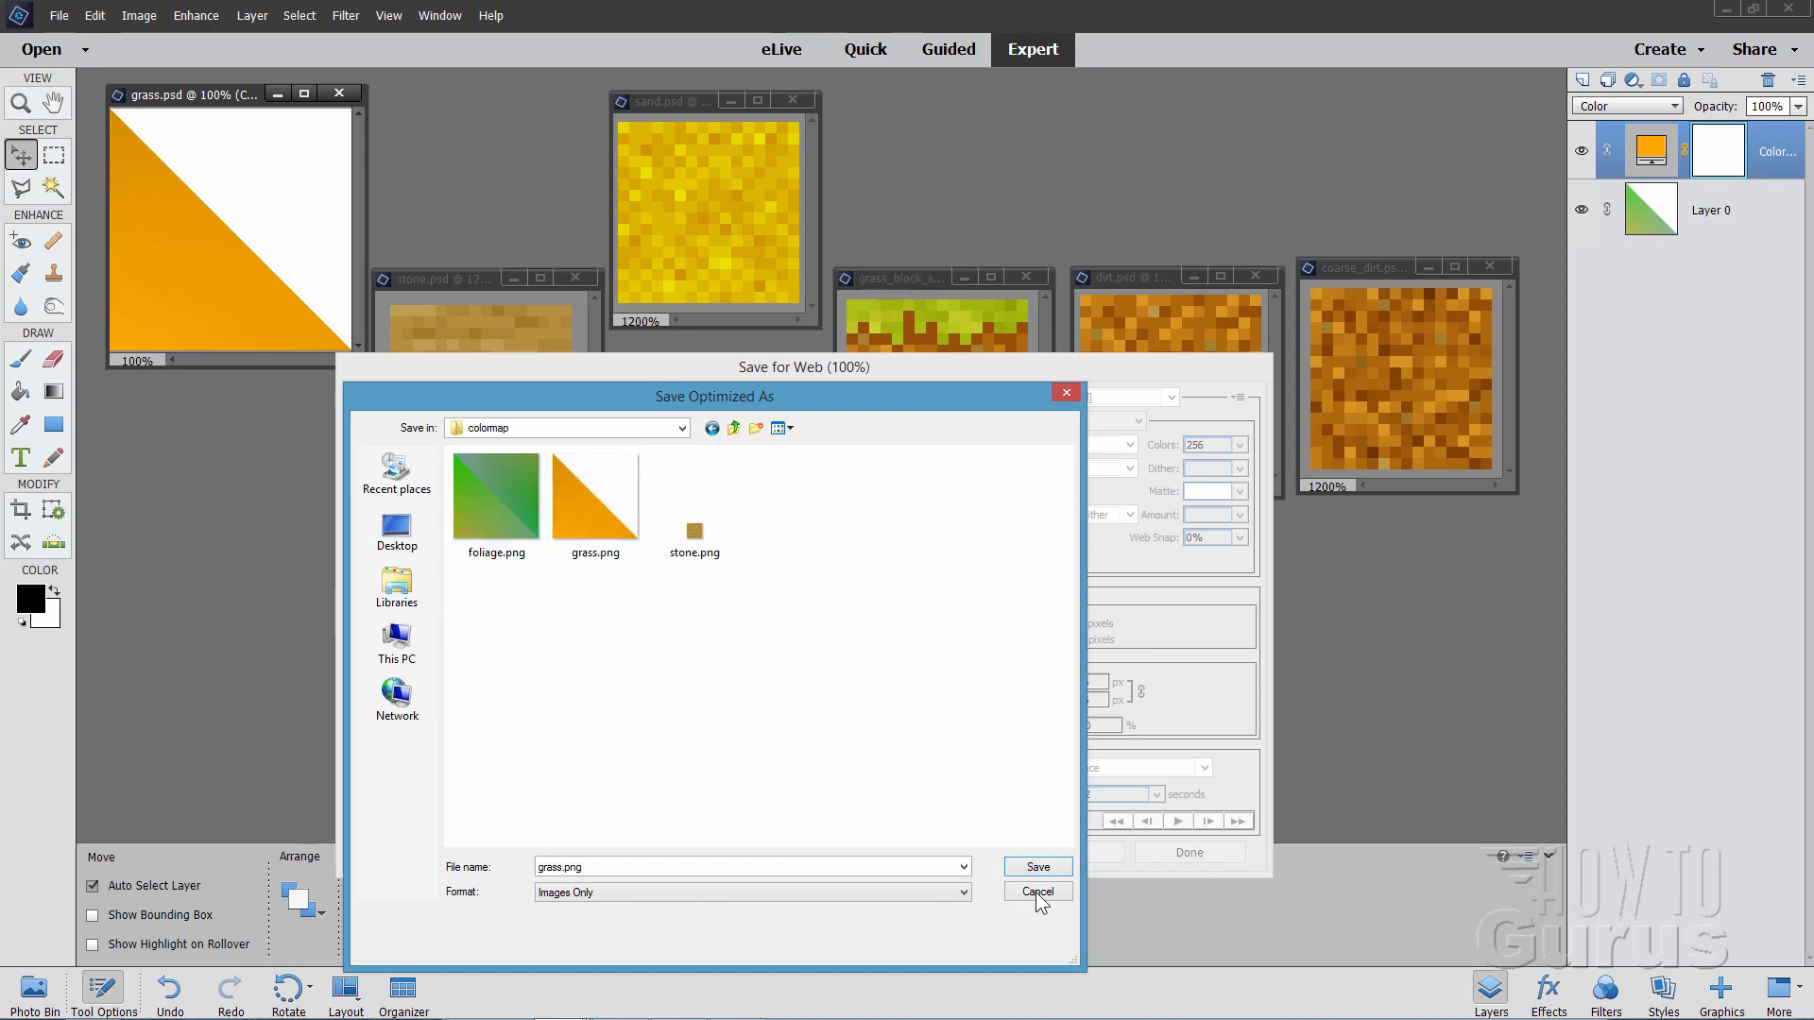
{"action": "left_click", "coordinate": [1034, 891]}
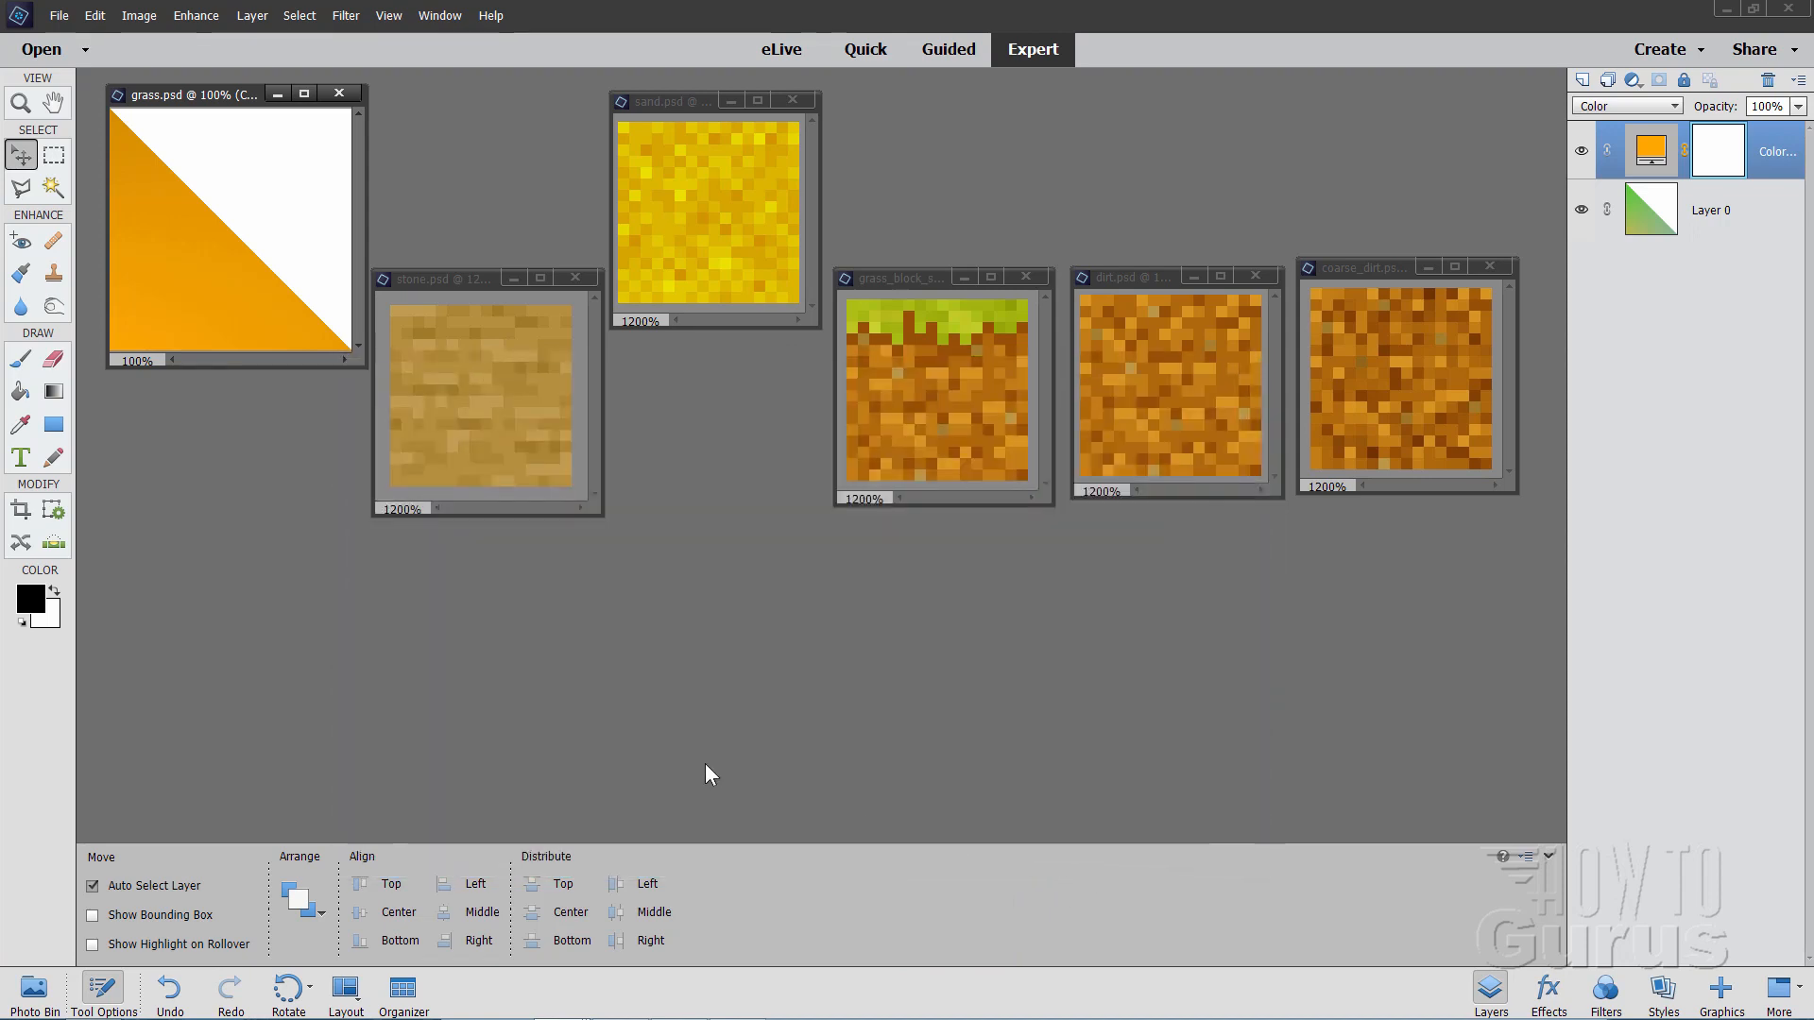
{"action": "mouse_move", "coordinate": [1026, 582]}
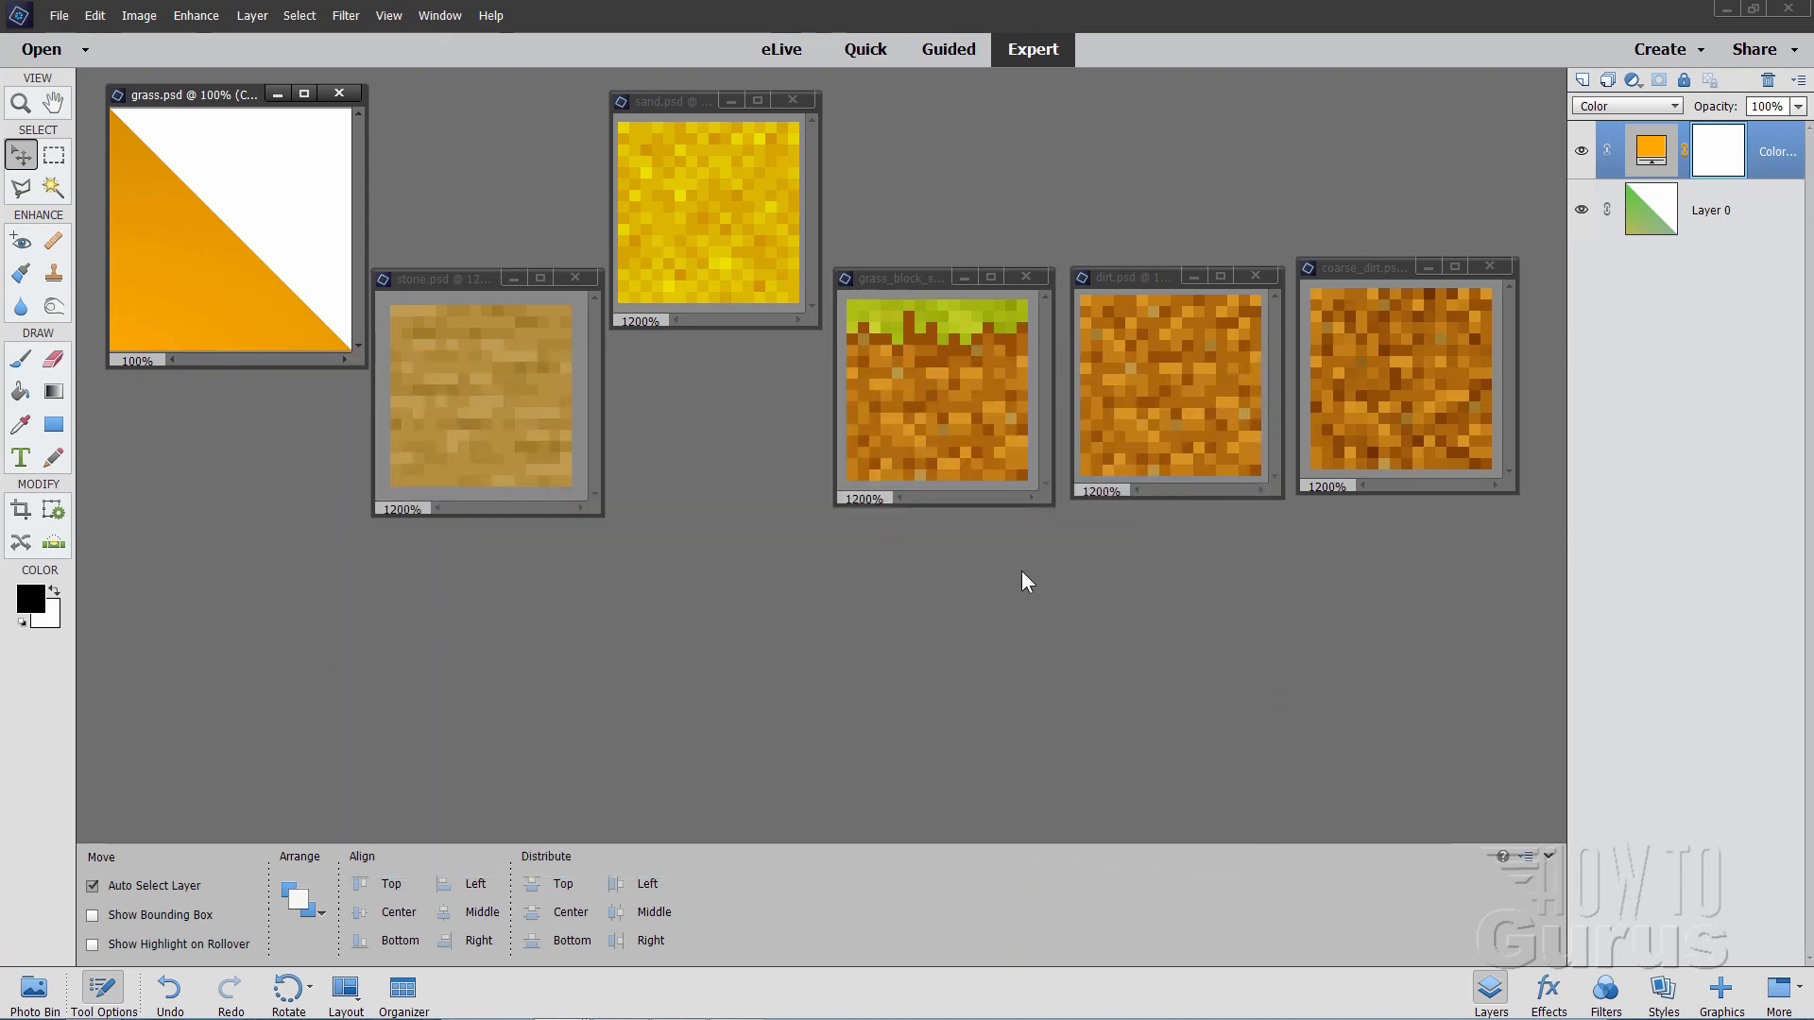
{"action": "mouse_move", "coordinate": [1731, 30]}
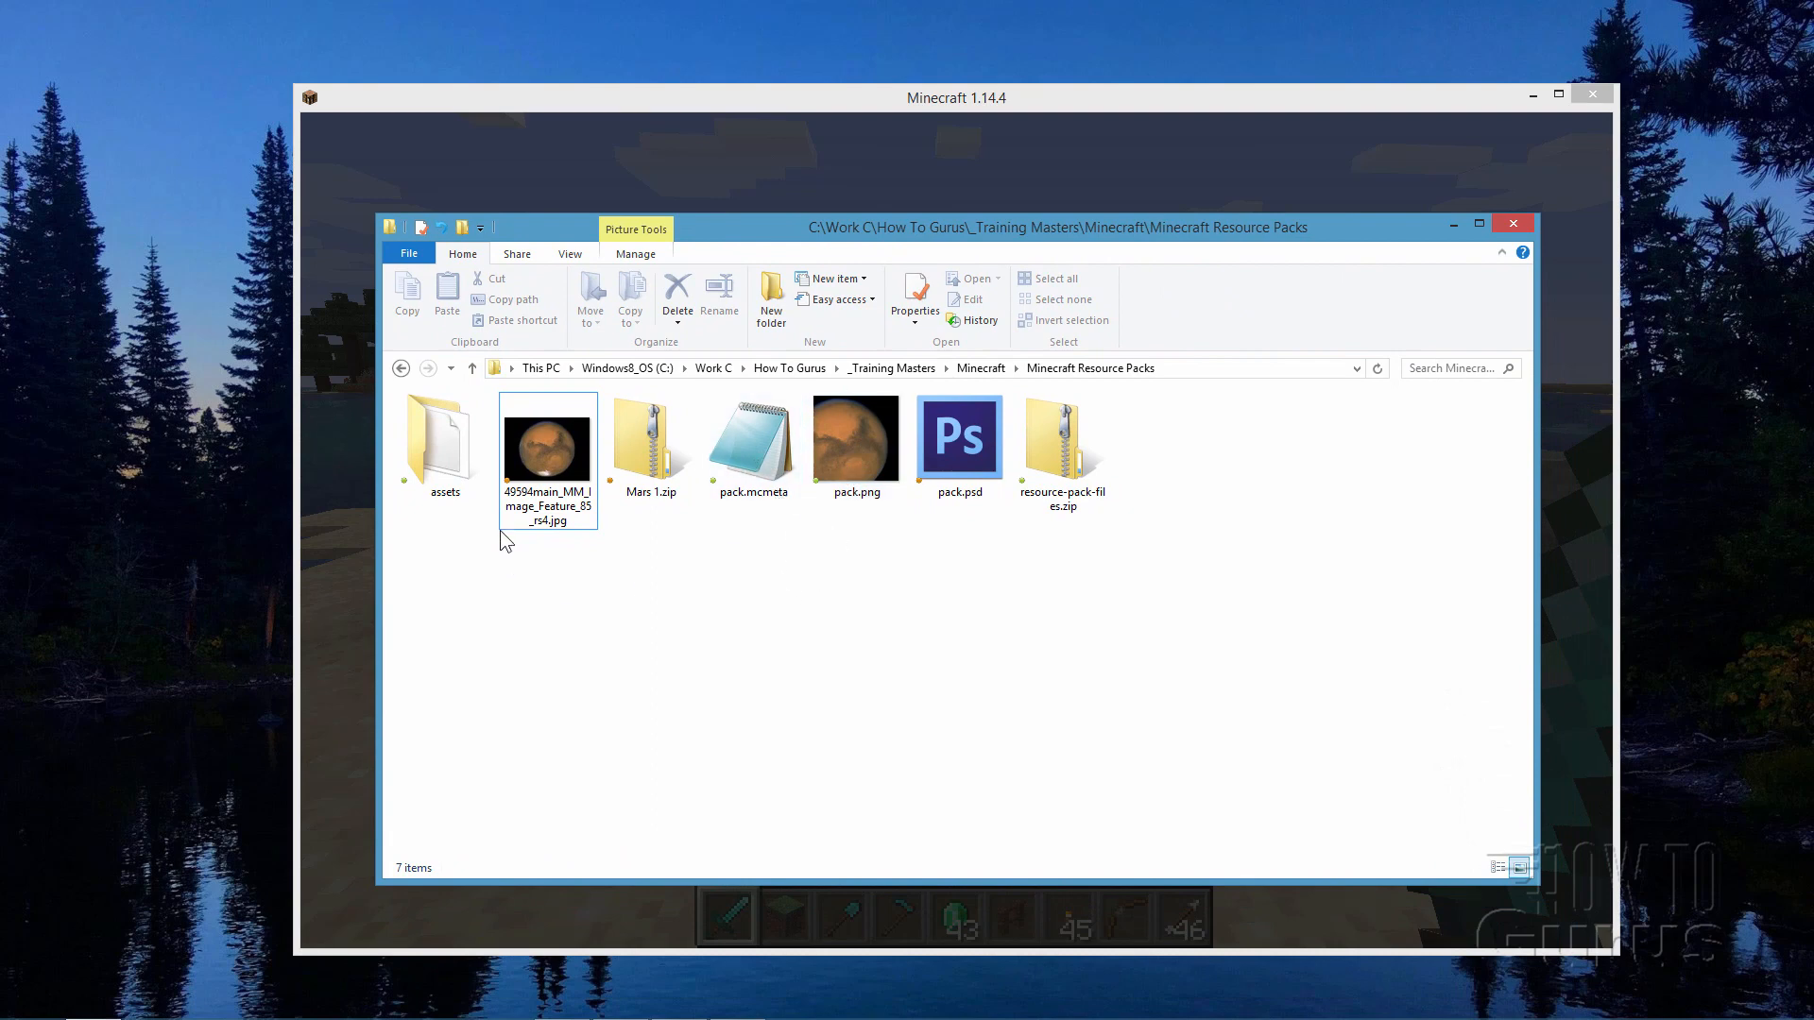
Start selecting assets, pack.mcmeta and pack.png in the Minecraft Resource Packs folder
{"action": "left_click", "coordinate": [444, 445]}
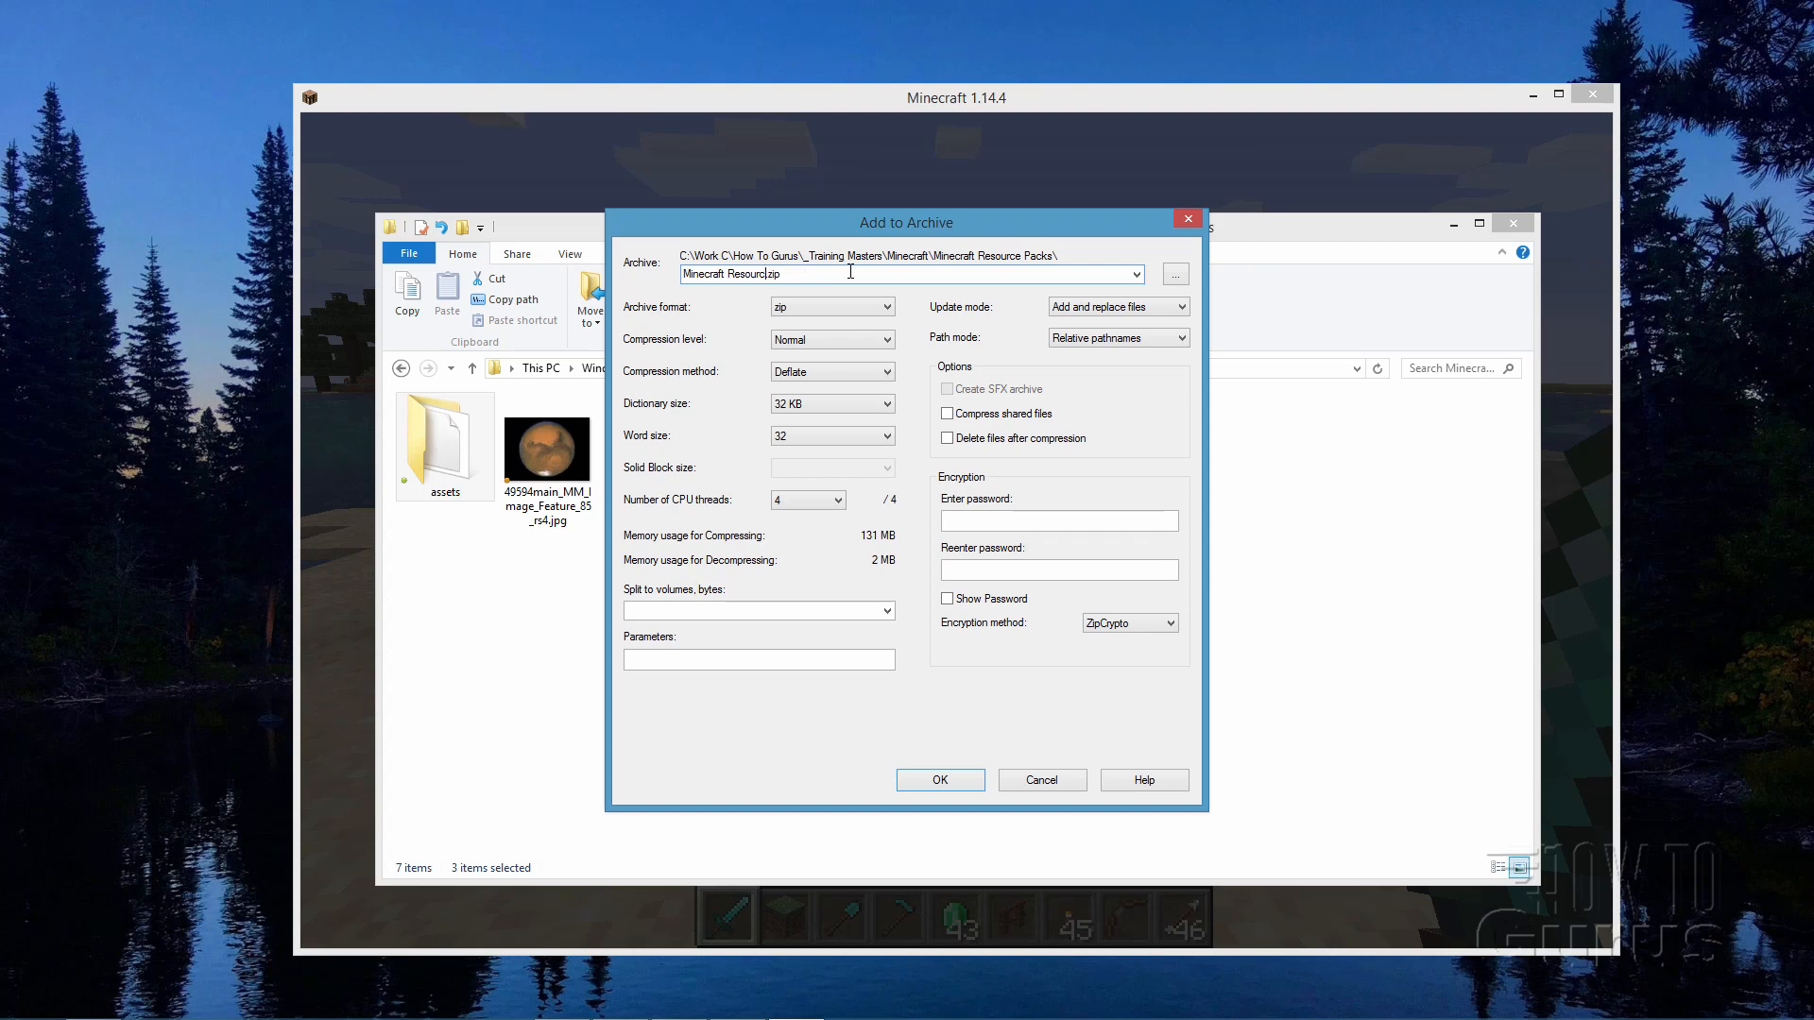
Create the zip archive Mars Textures 1.zip and select it in Explorer
{"action": "type", "text": "Mars Textures 1.zip"}
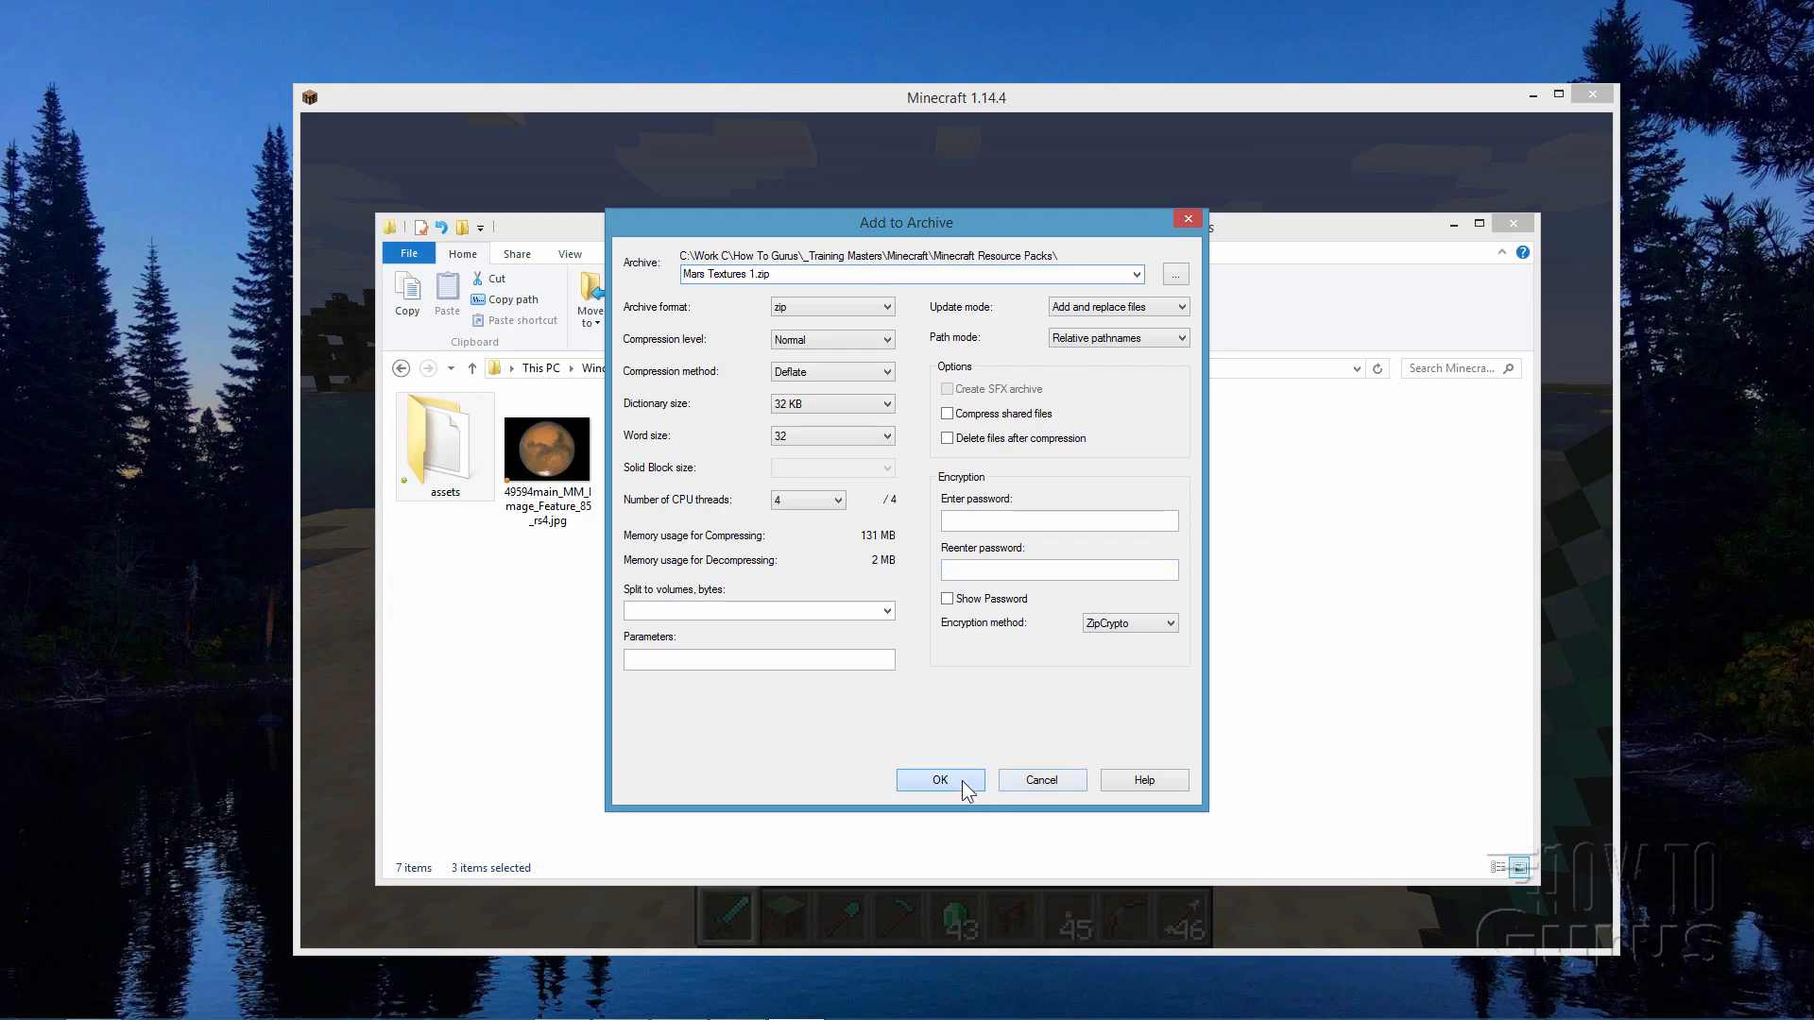
{"action": "left_click", "coordinate": [939, 779]}
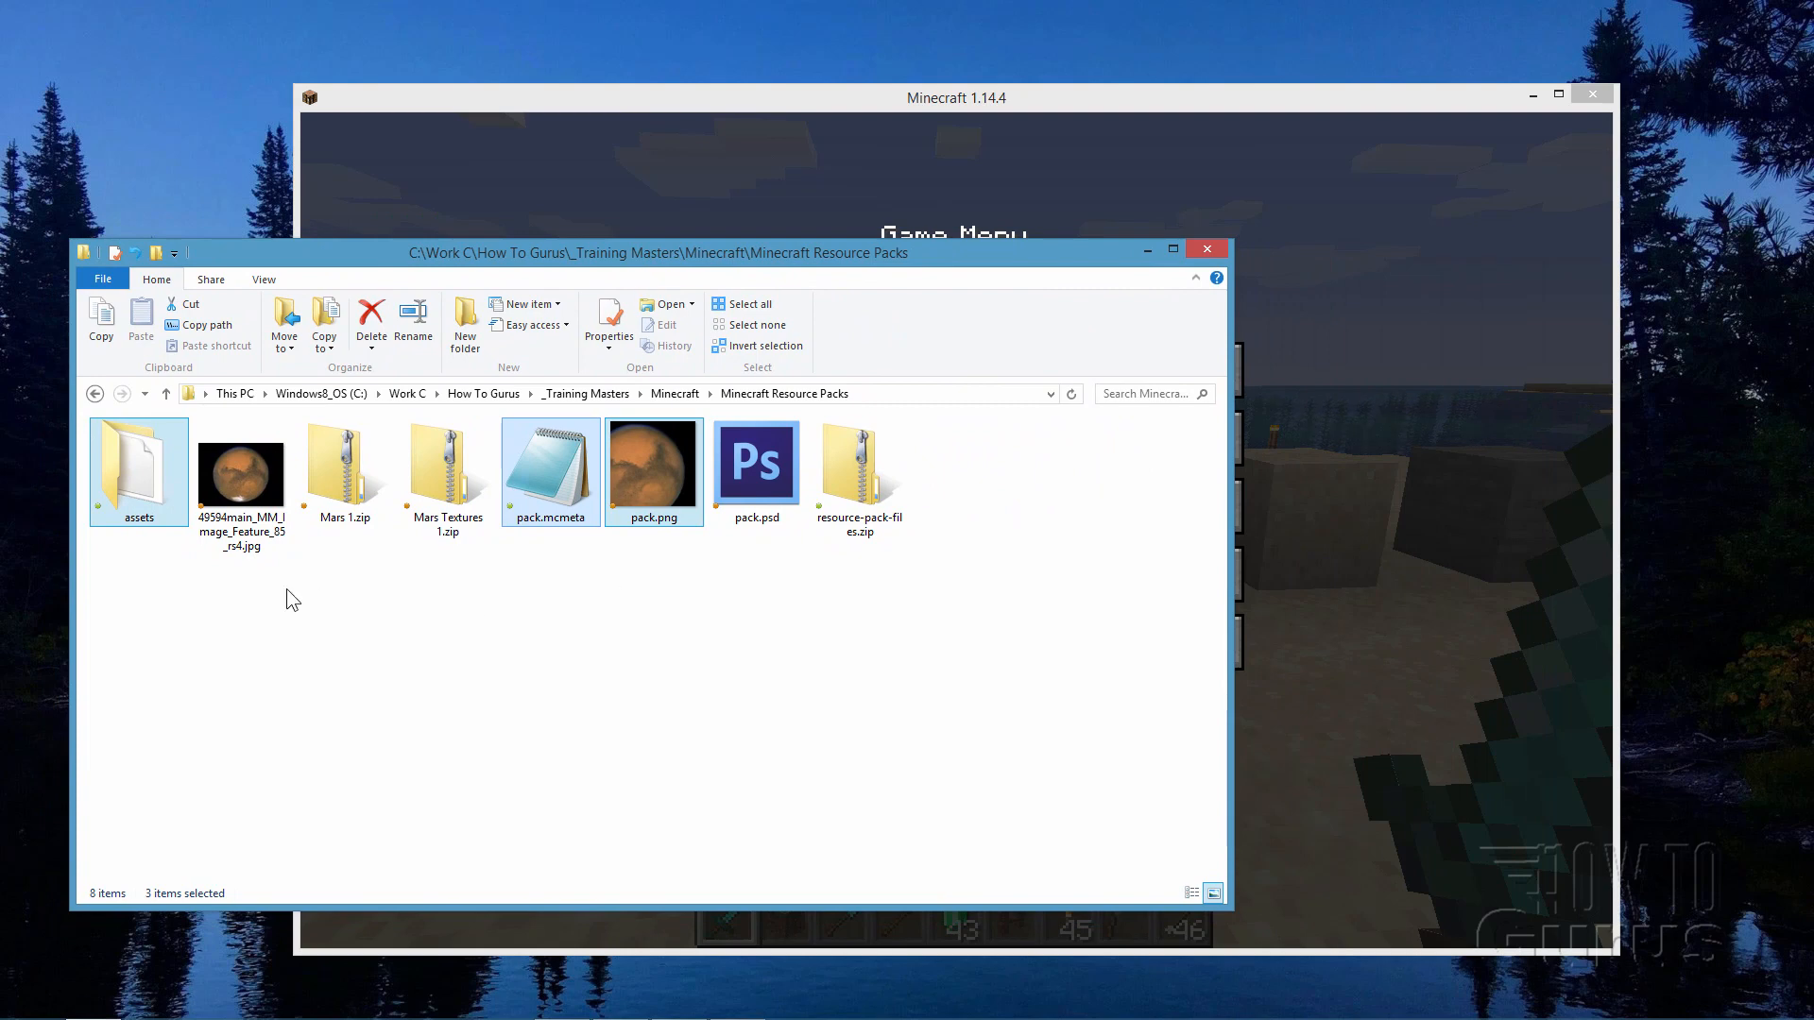
{"action": "left_click", "coordinate": [448, 474]}
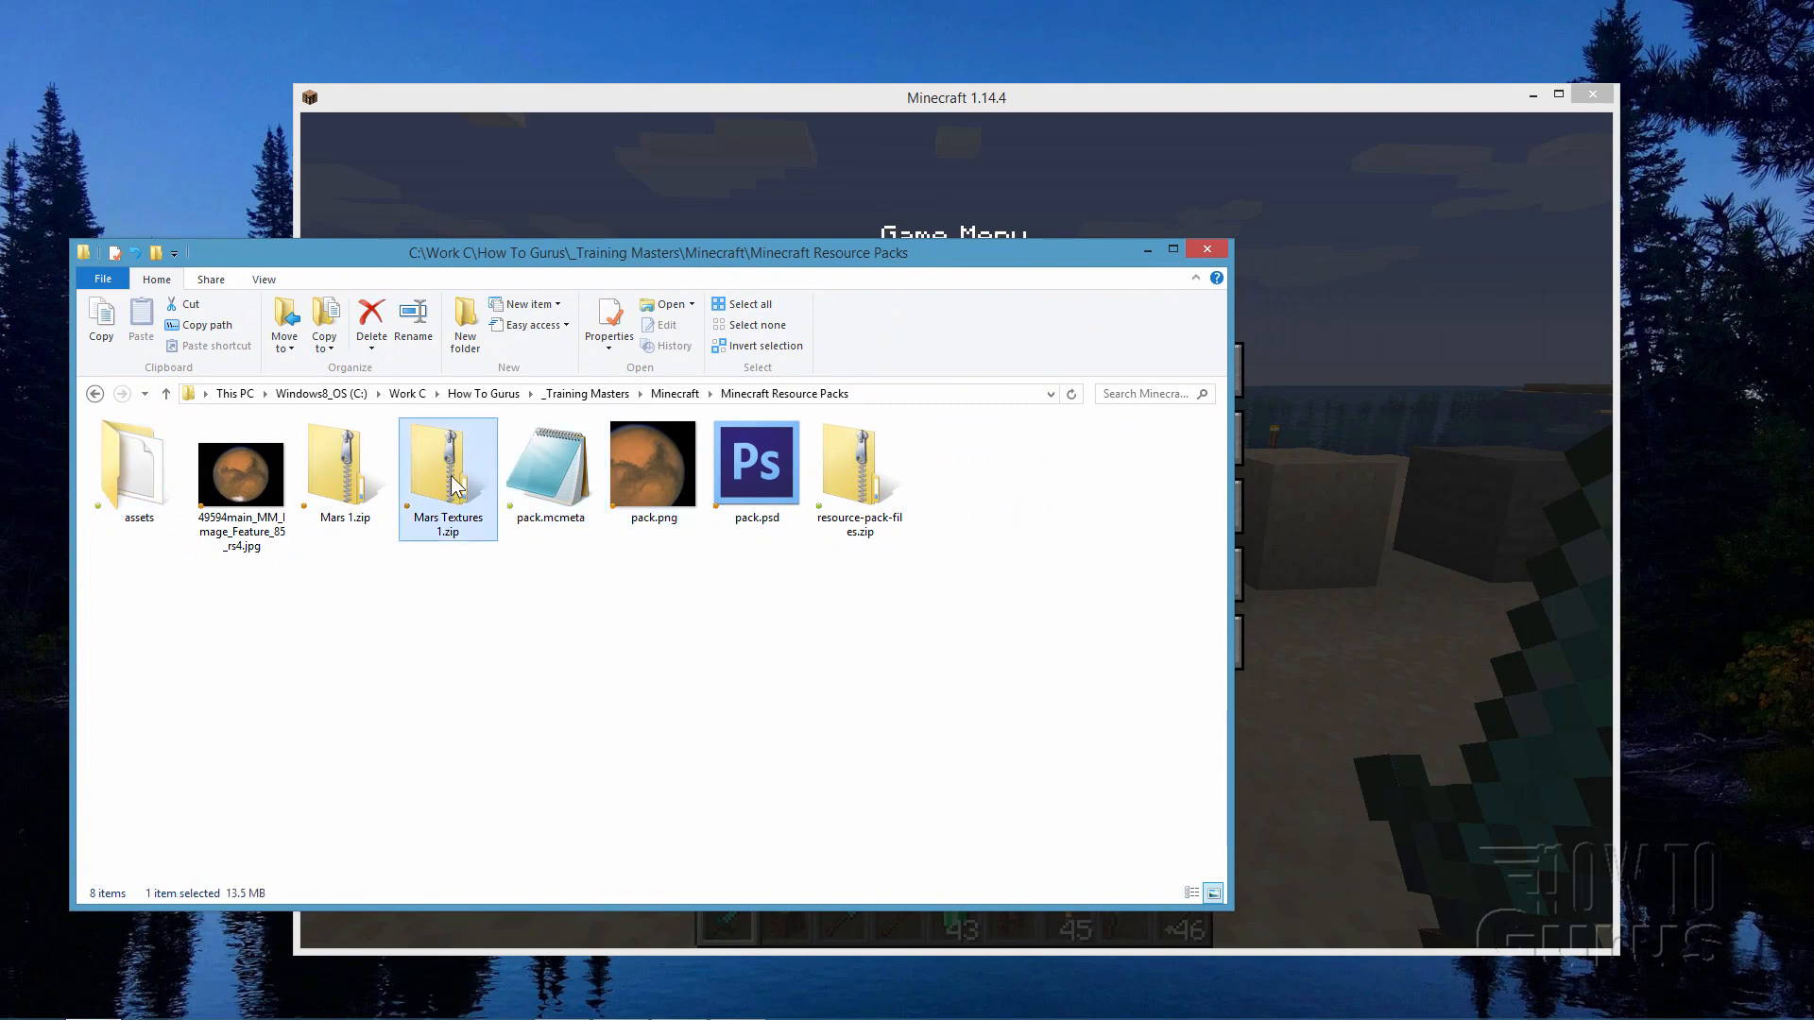
{"action": "left_click", "coordinate": [953, 97]}
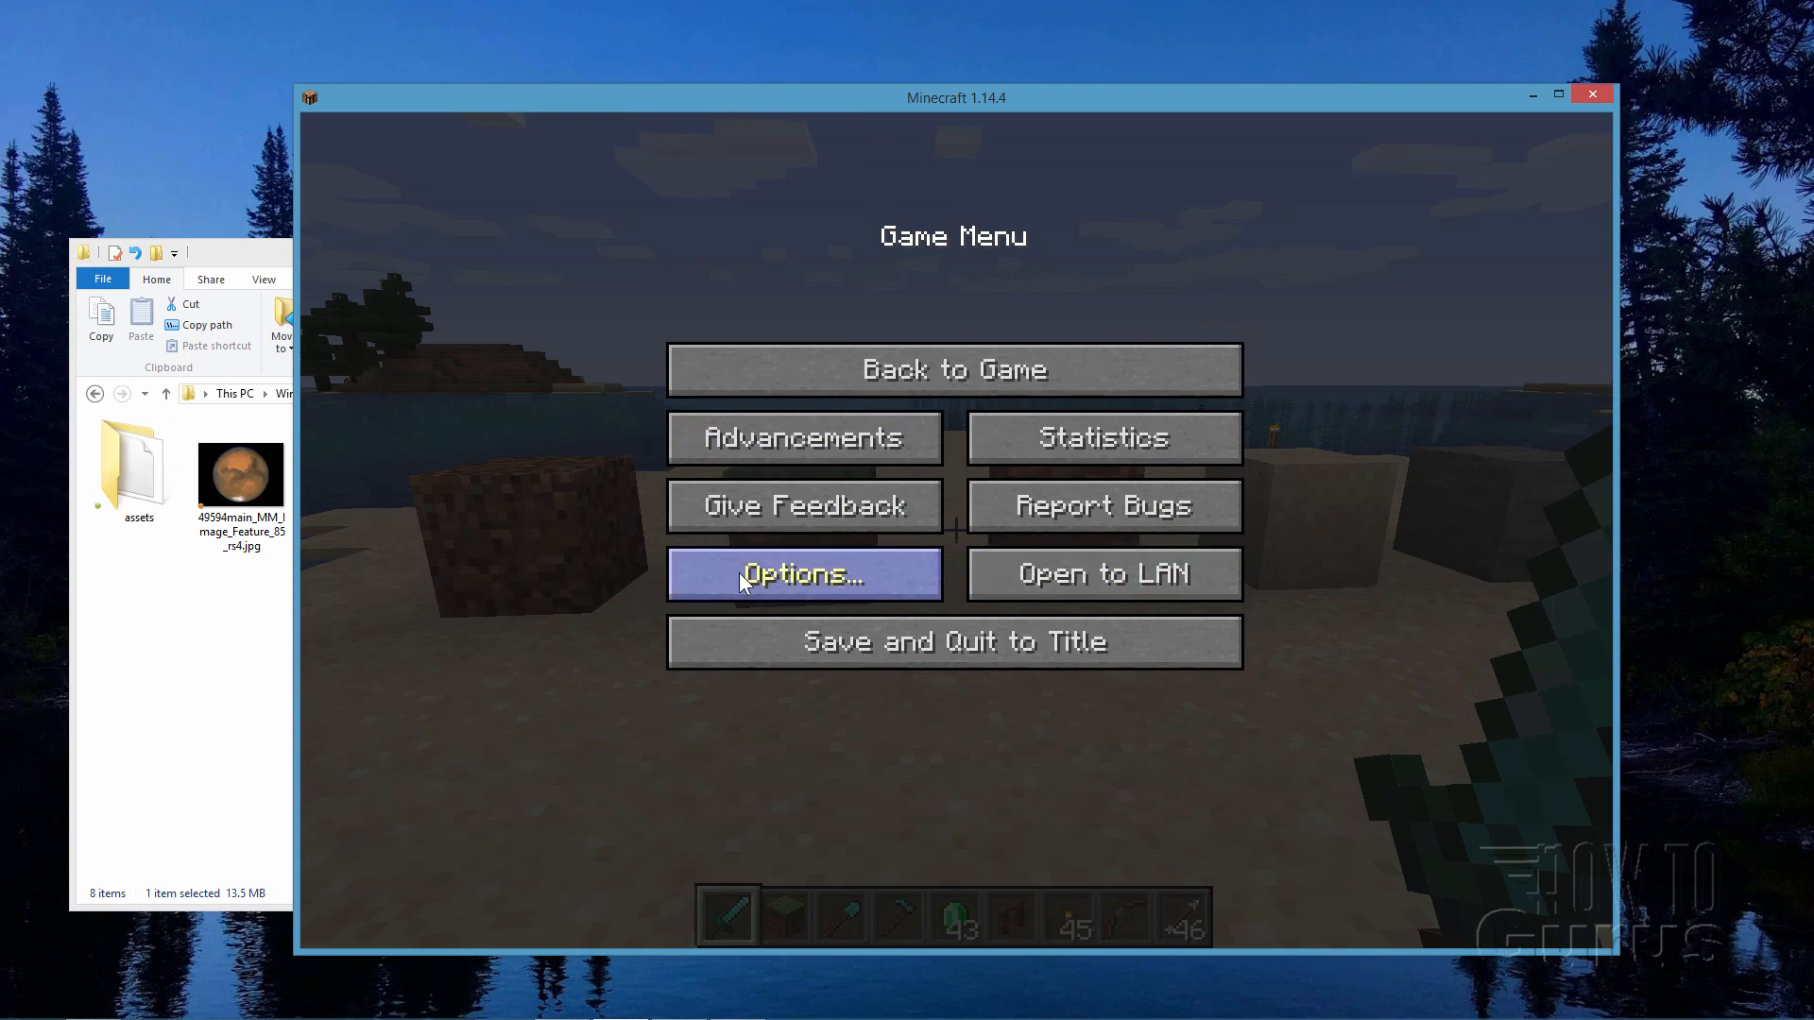
Open Minecraft's resourcepacks folder via Options and Resource Packs
{"action": "left_click", "coordinate": [803, 573]}
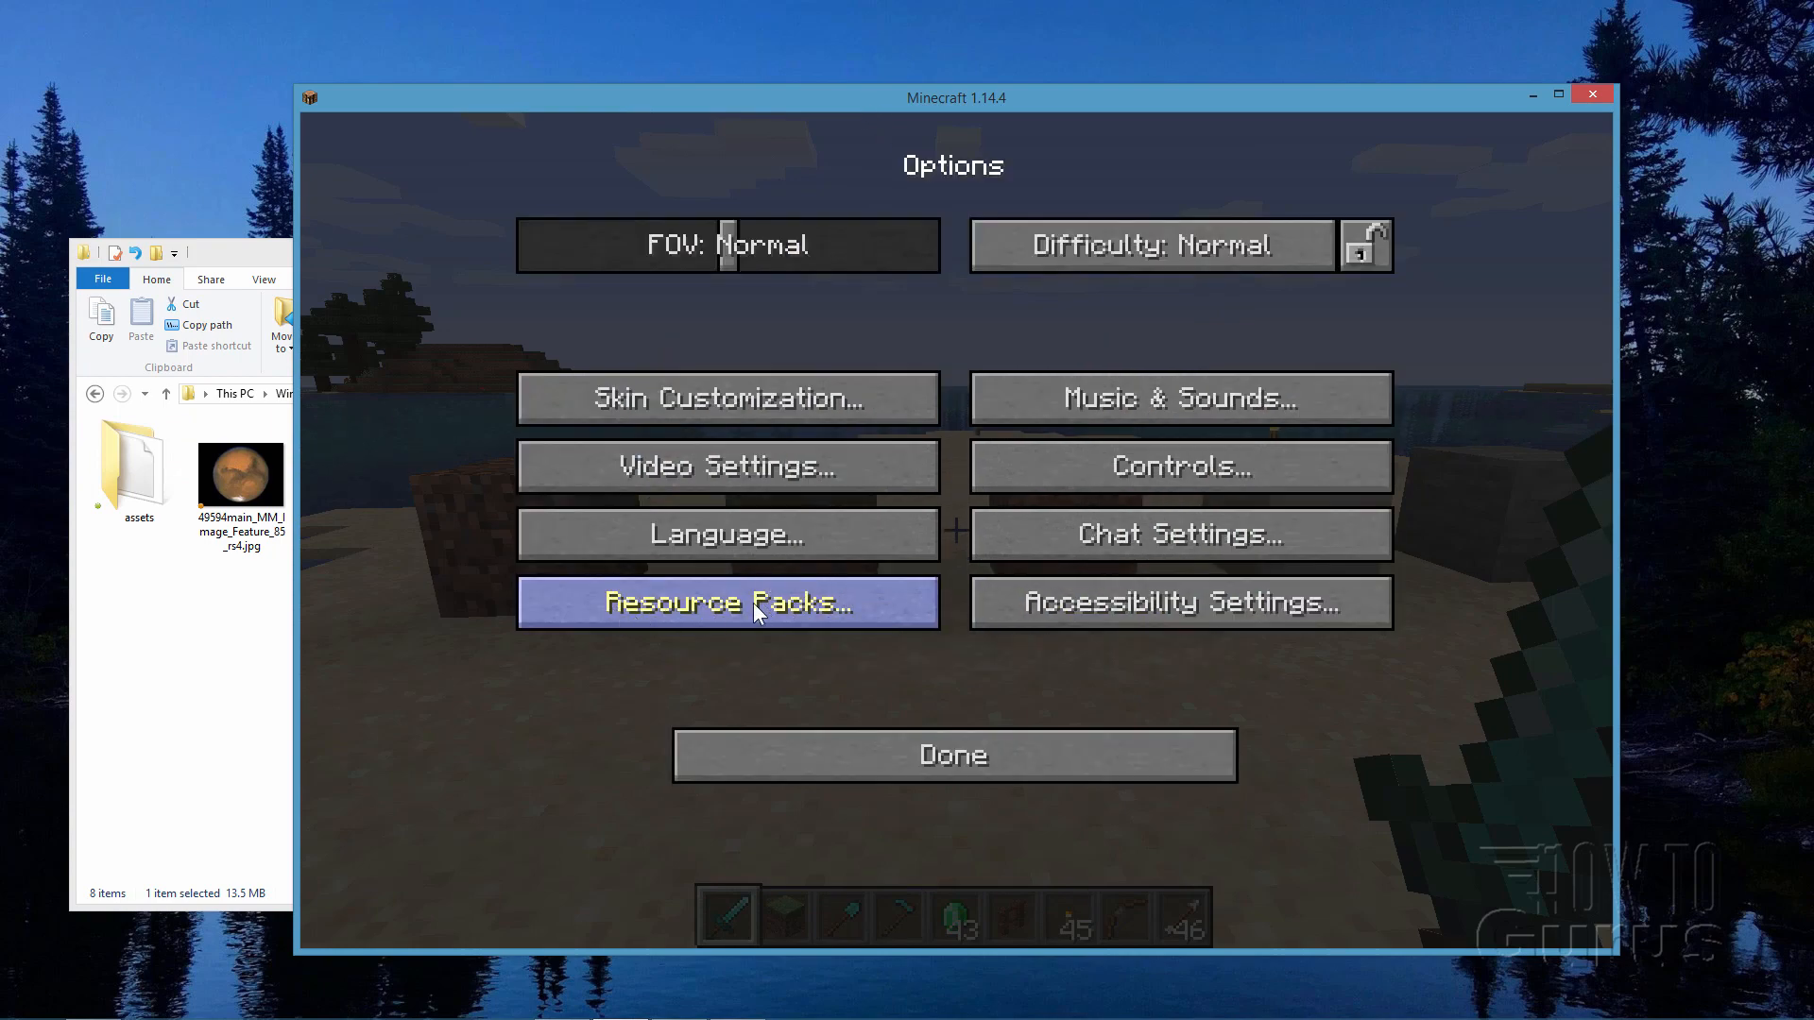
{"action": "left_click", "coordinate": [725, 602]}
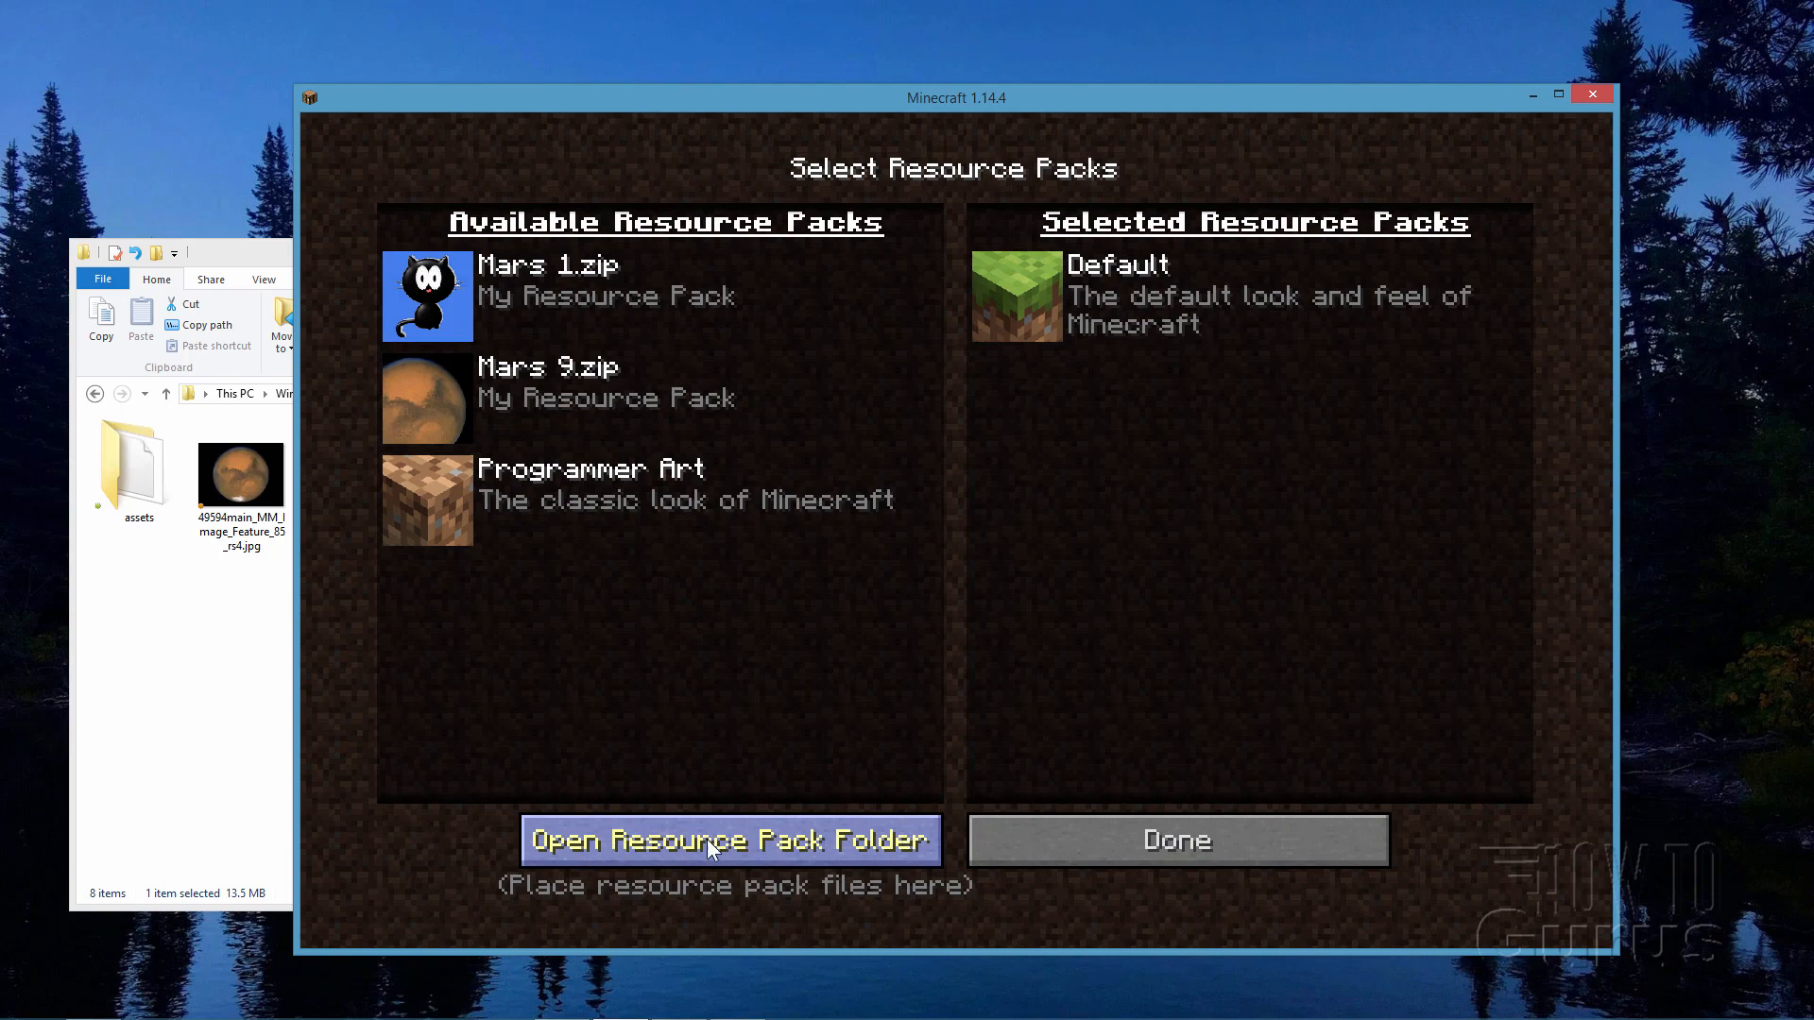
{"action": "left_click", "coordinate": [729, 839]}
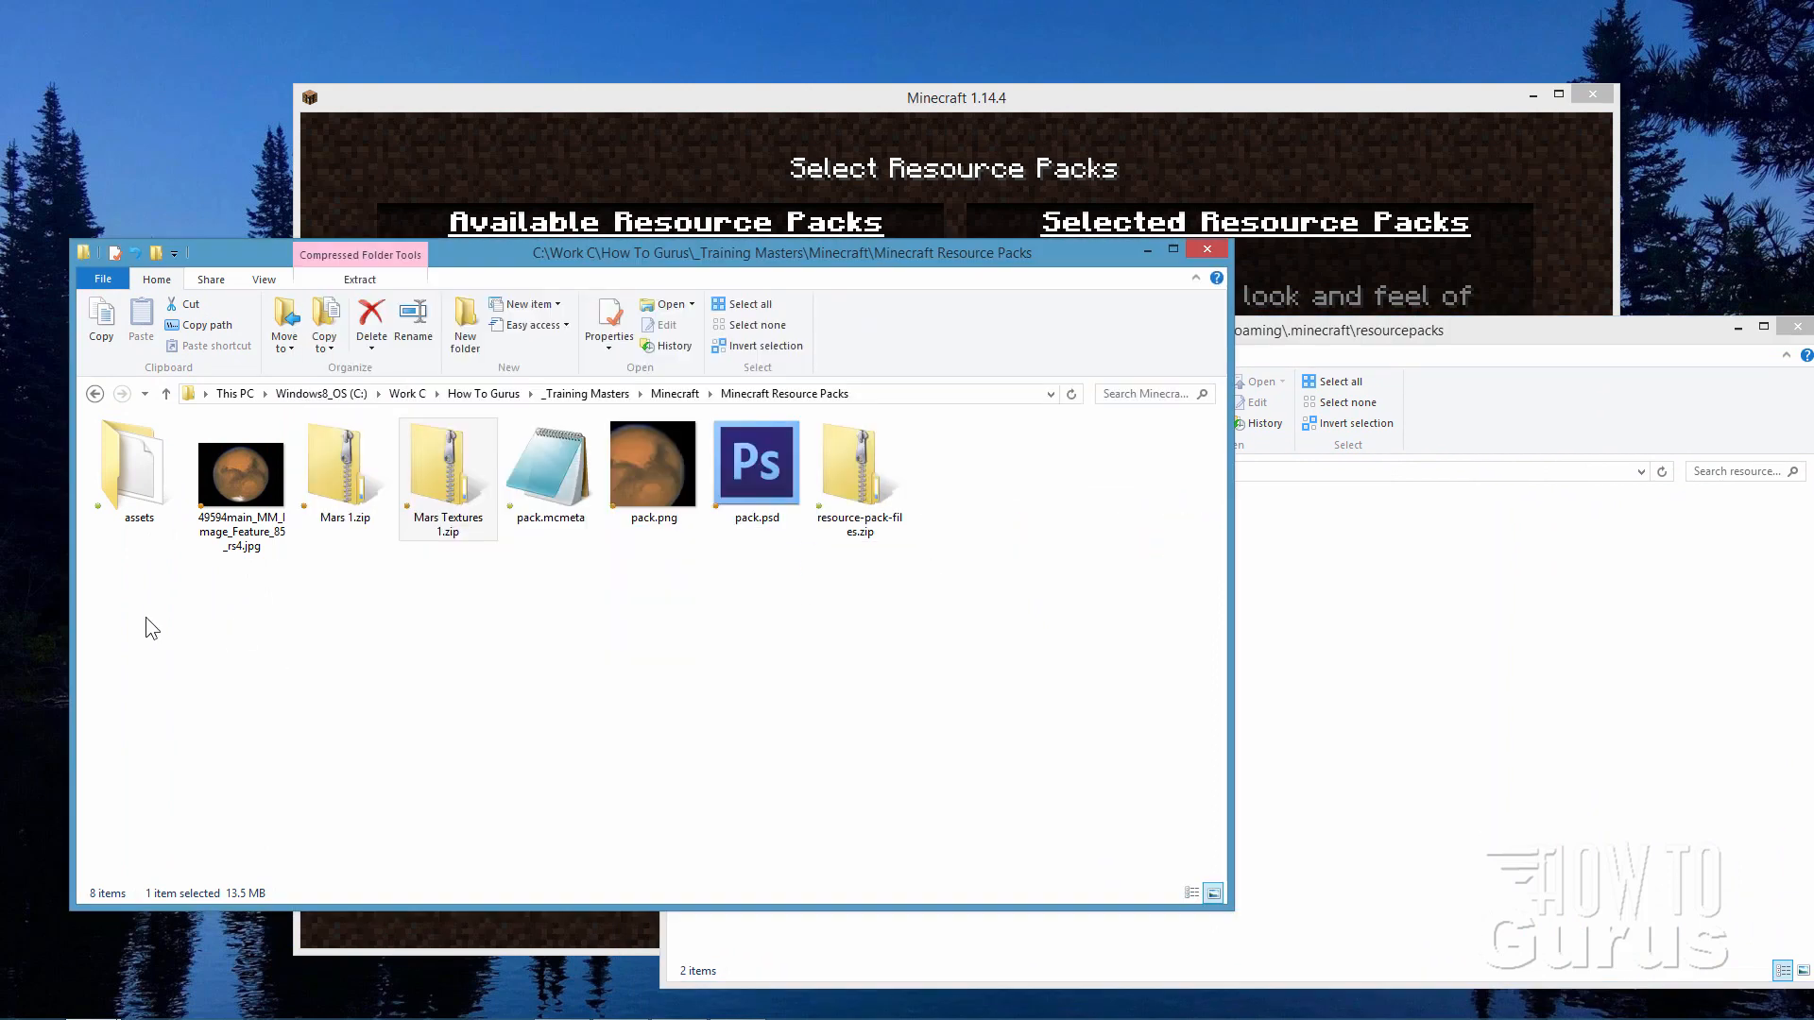
Right-drag Mars Textures 1.zip into the resourcepacks window and copy it there
{"action": "left_click", "coordinate": [448, 469]}
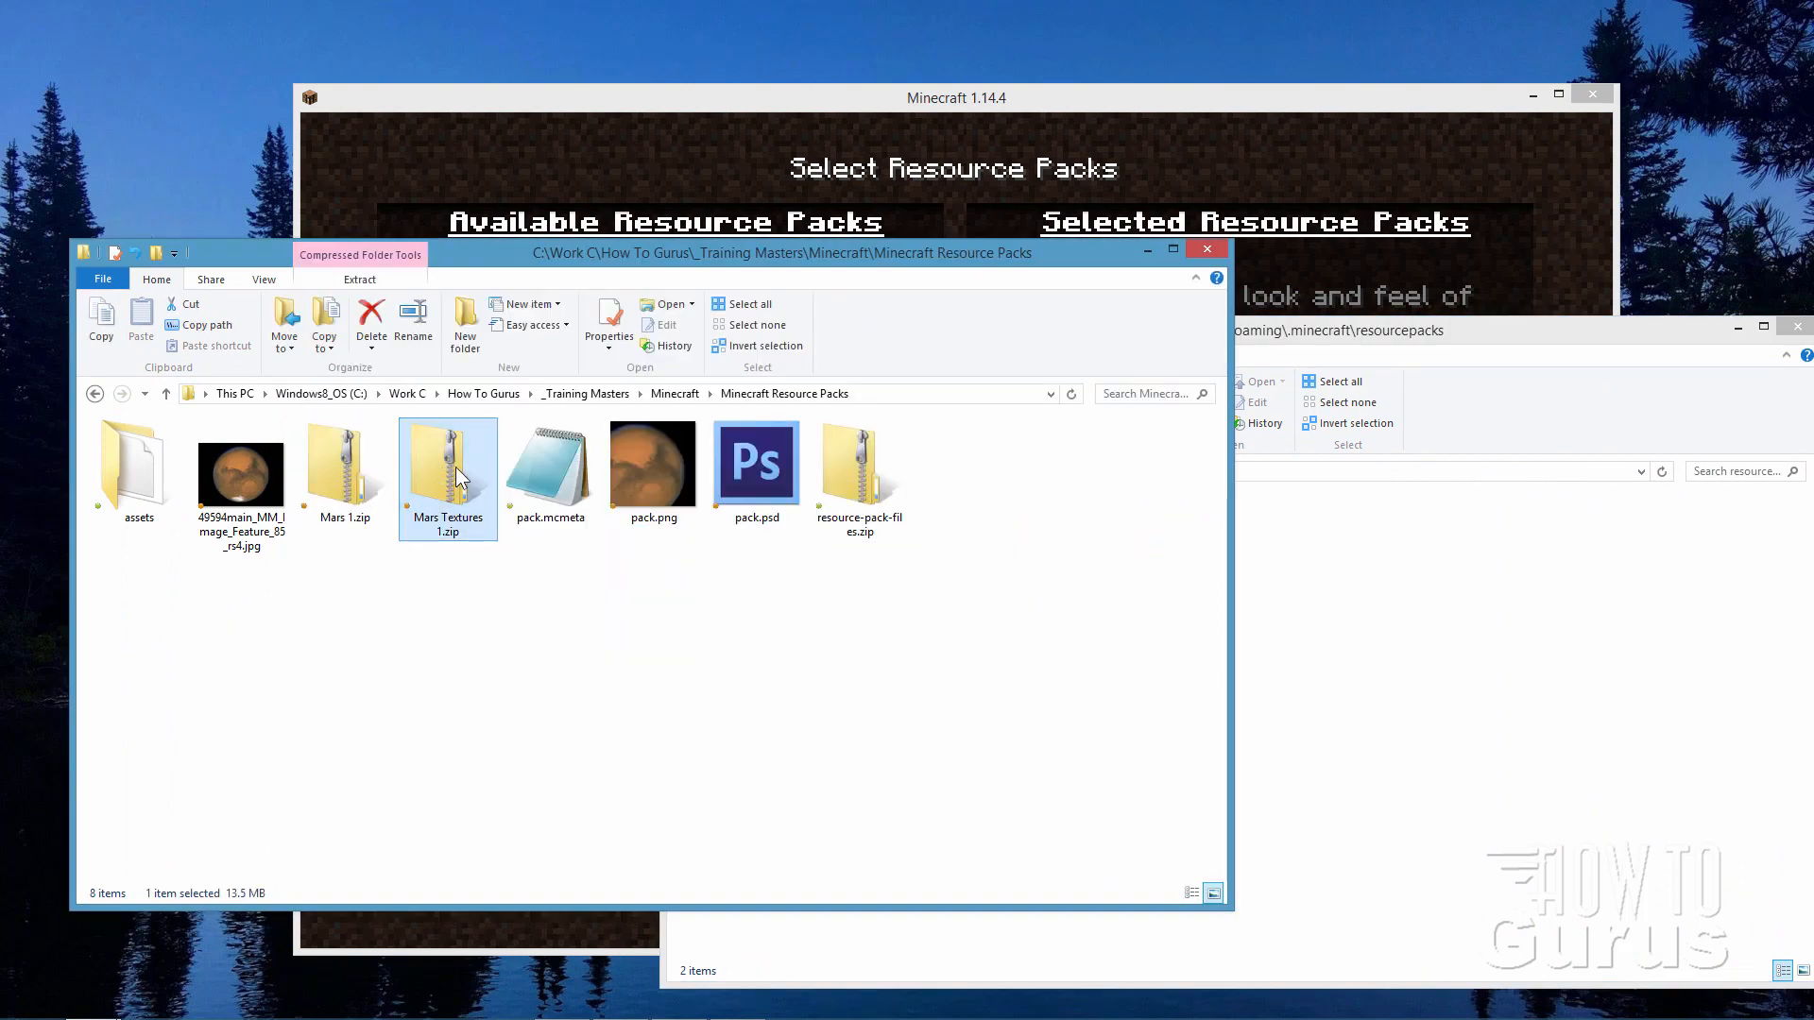
{"action": "left_click_drag", "start_coordinate": [448, 473], "coordinate": [1379, 608]}
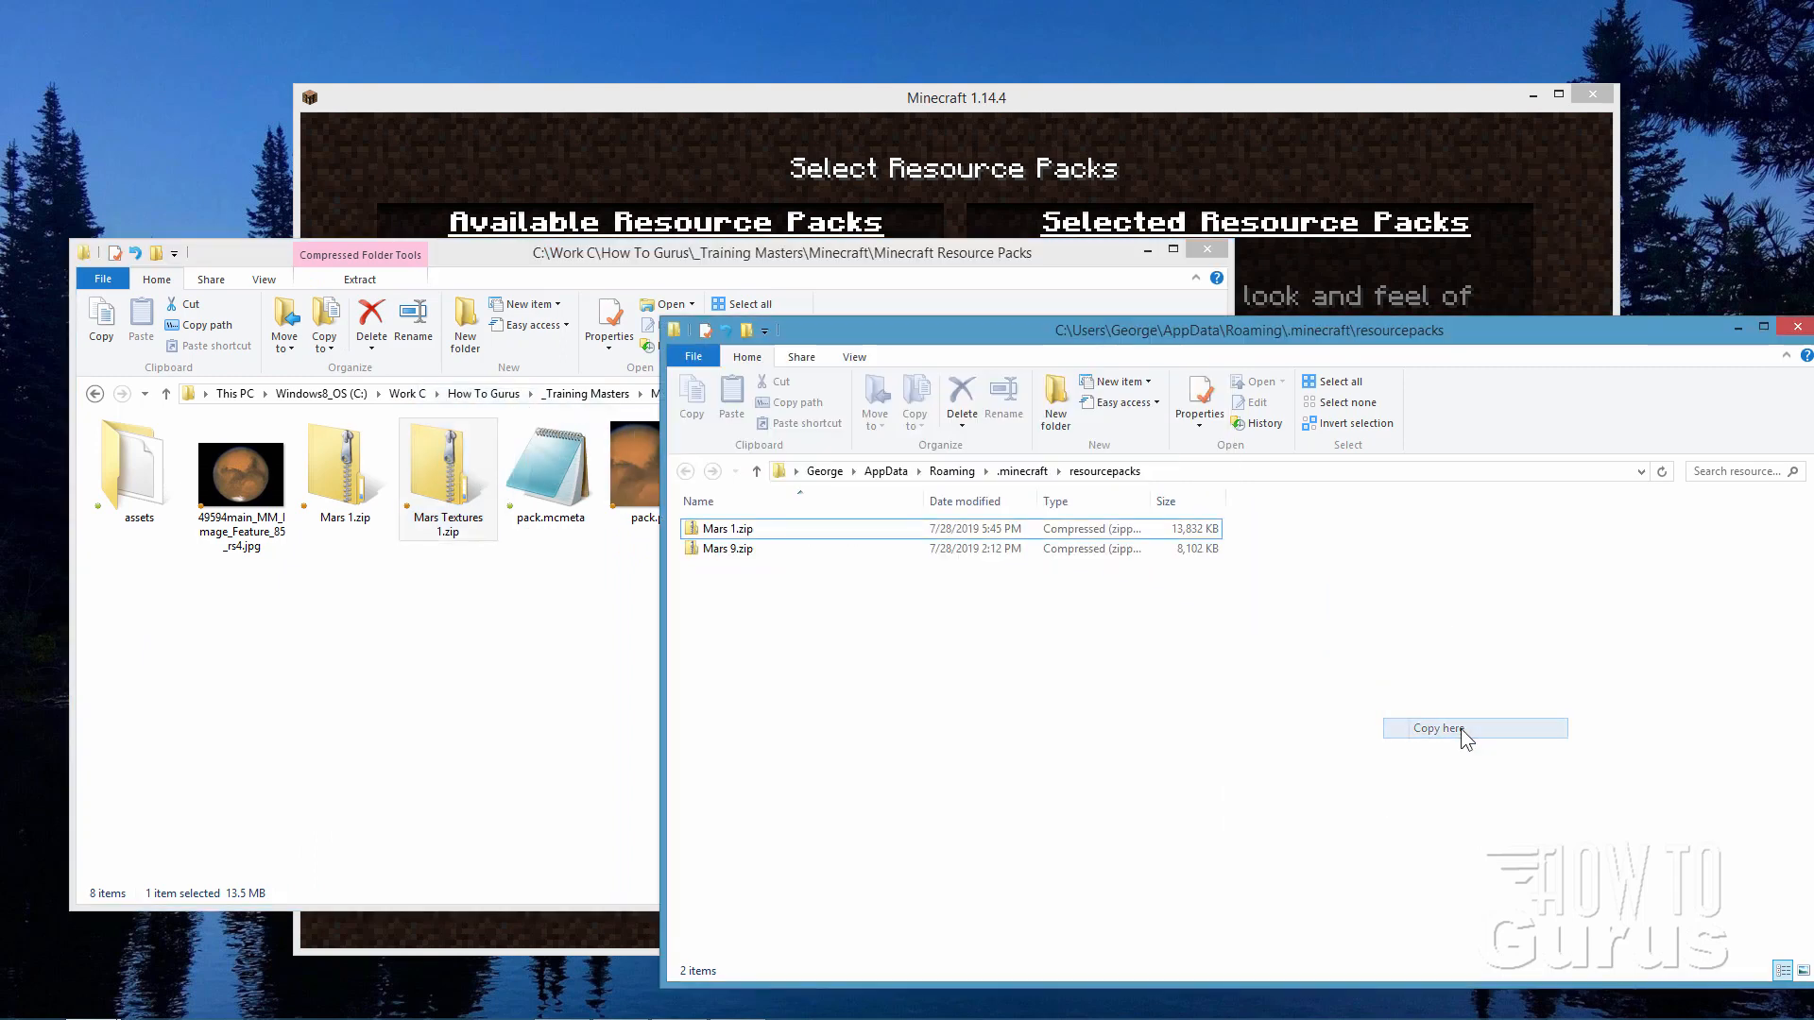
{"action": "left_click", "coordinate": [1438, 727]}
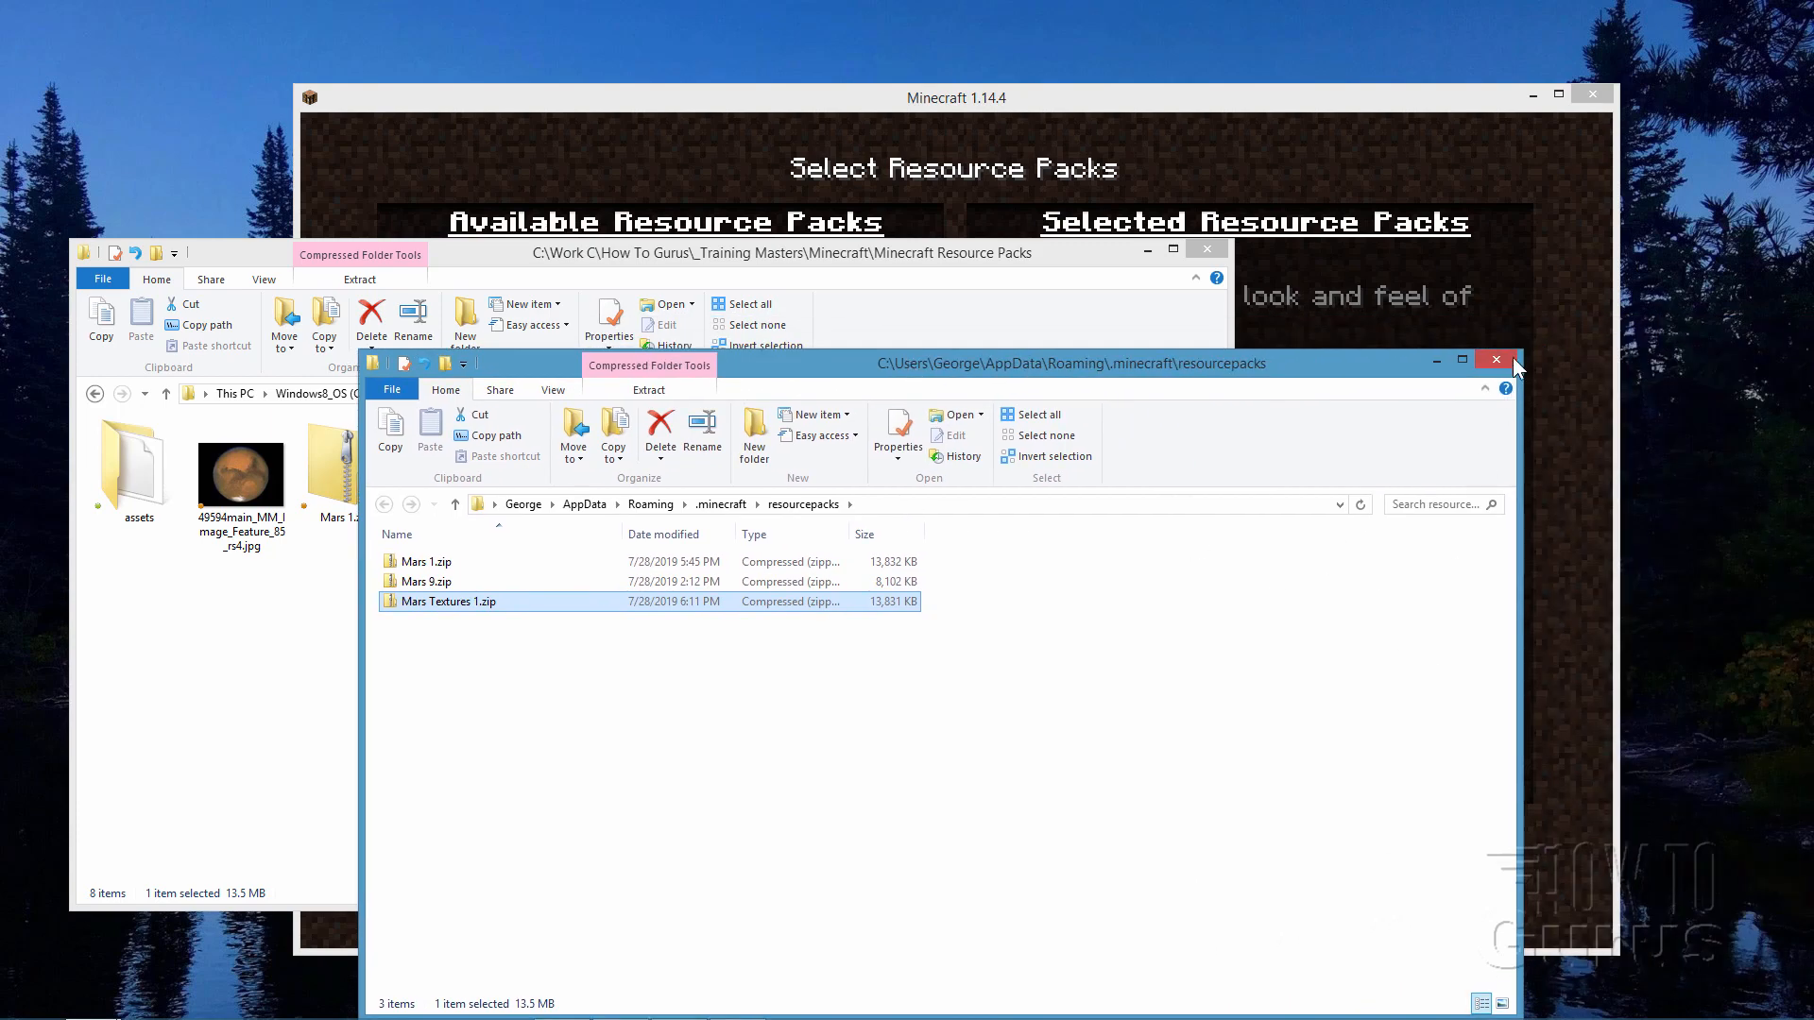
Close the resourcepacks folder and back out of the resource pack screens to the game menu
{"action": "left_click", "coordinate": [1495, 360]}
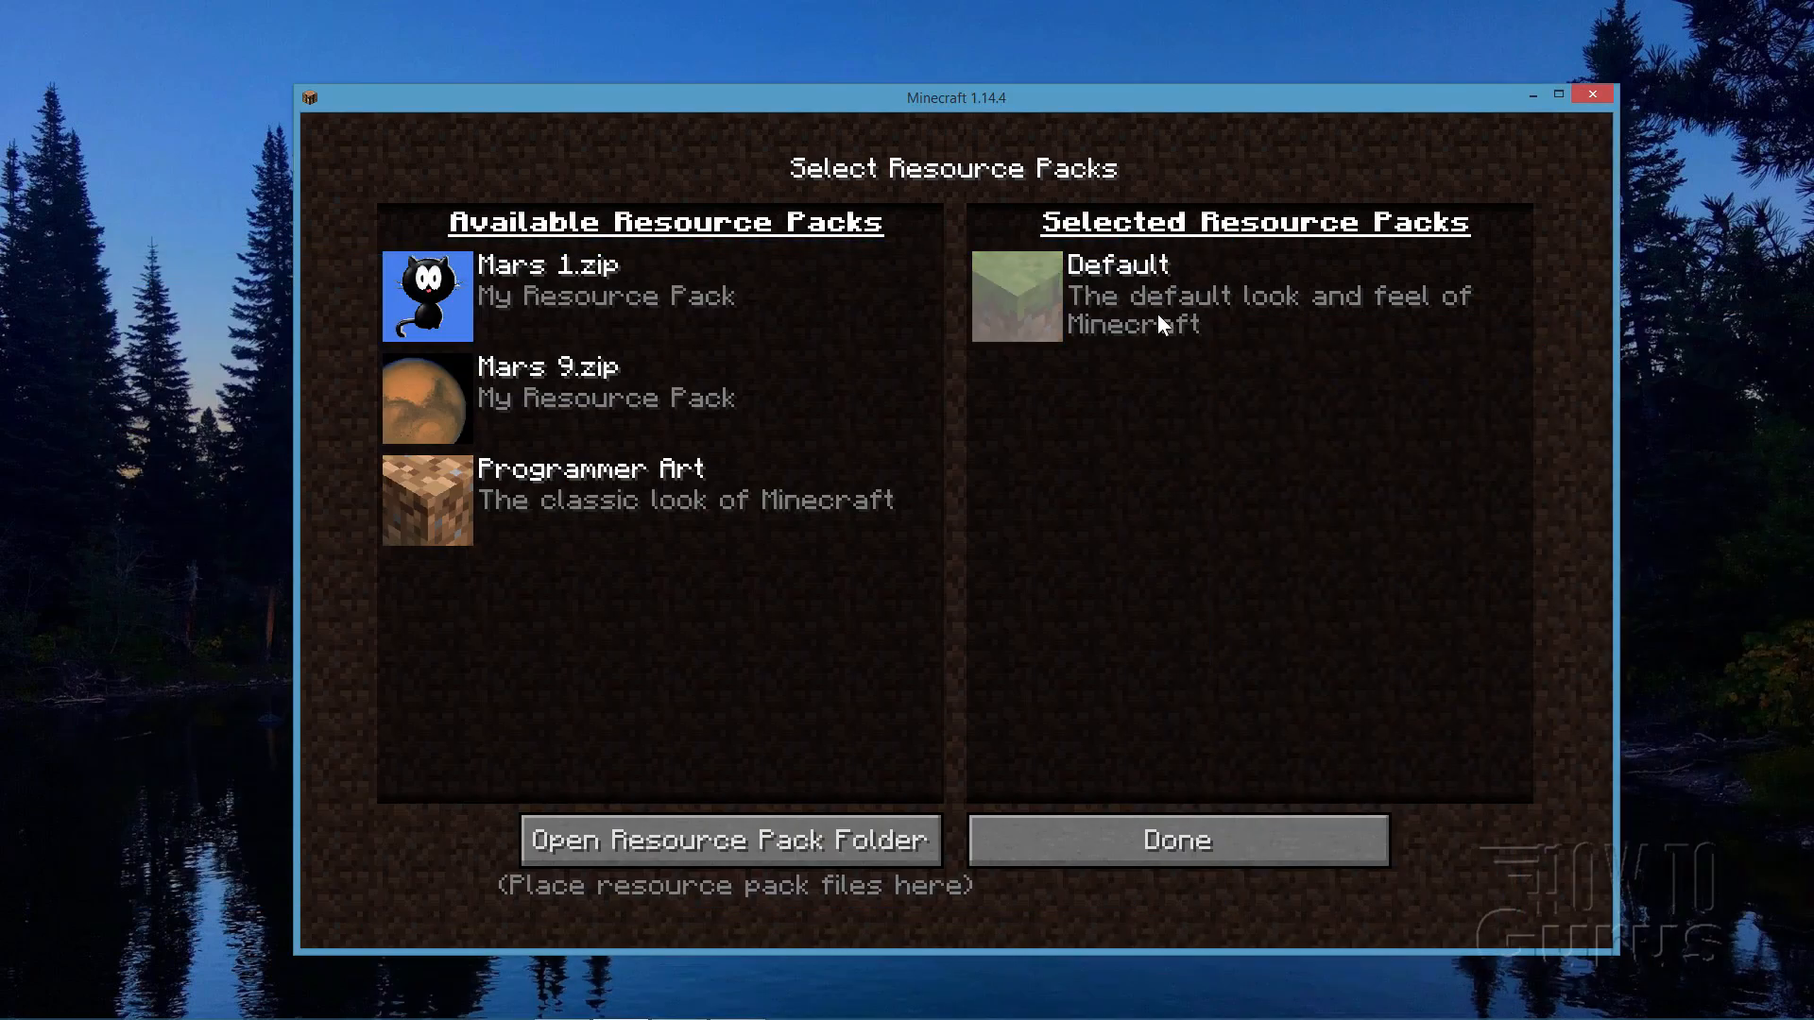
{"action": "left_click", "coordinate": [1175, 839]}
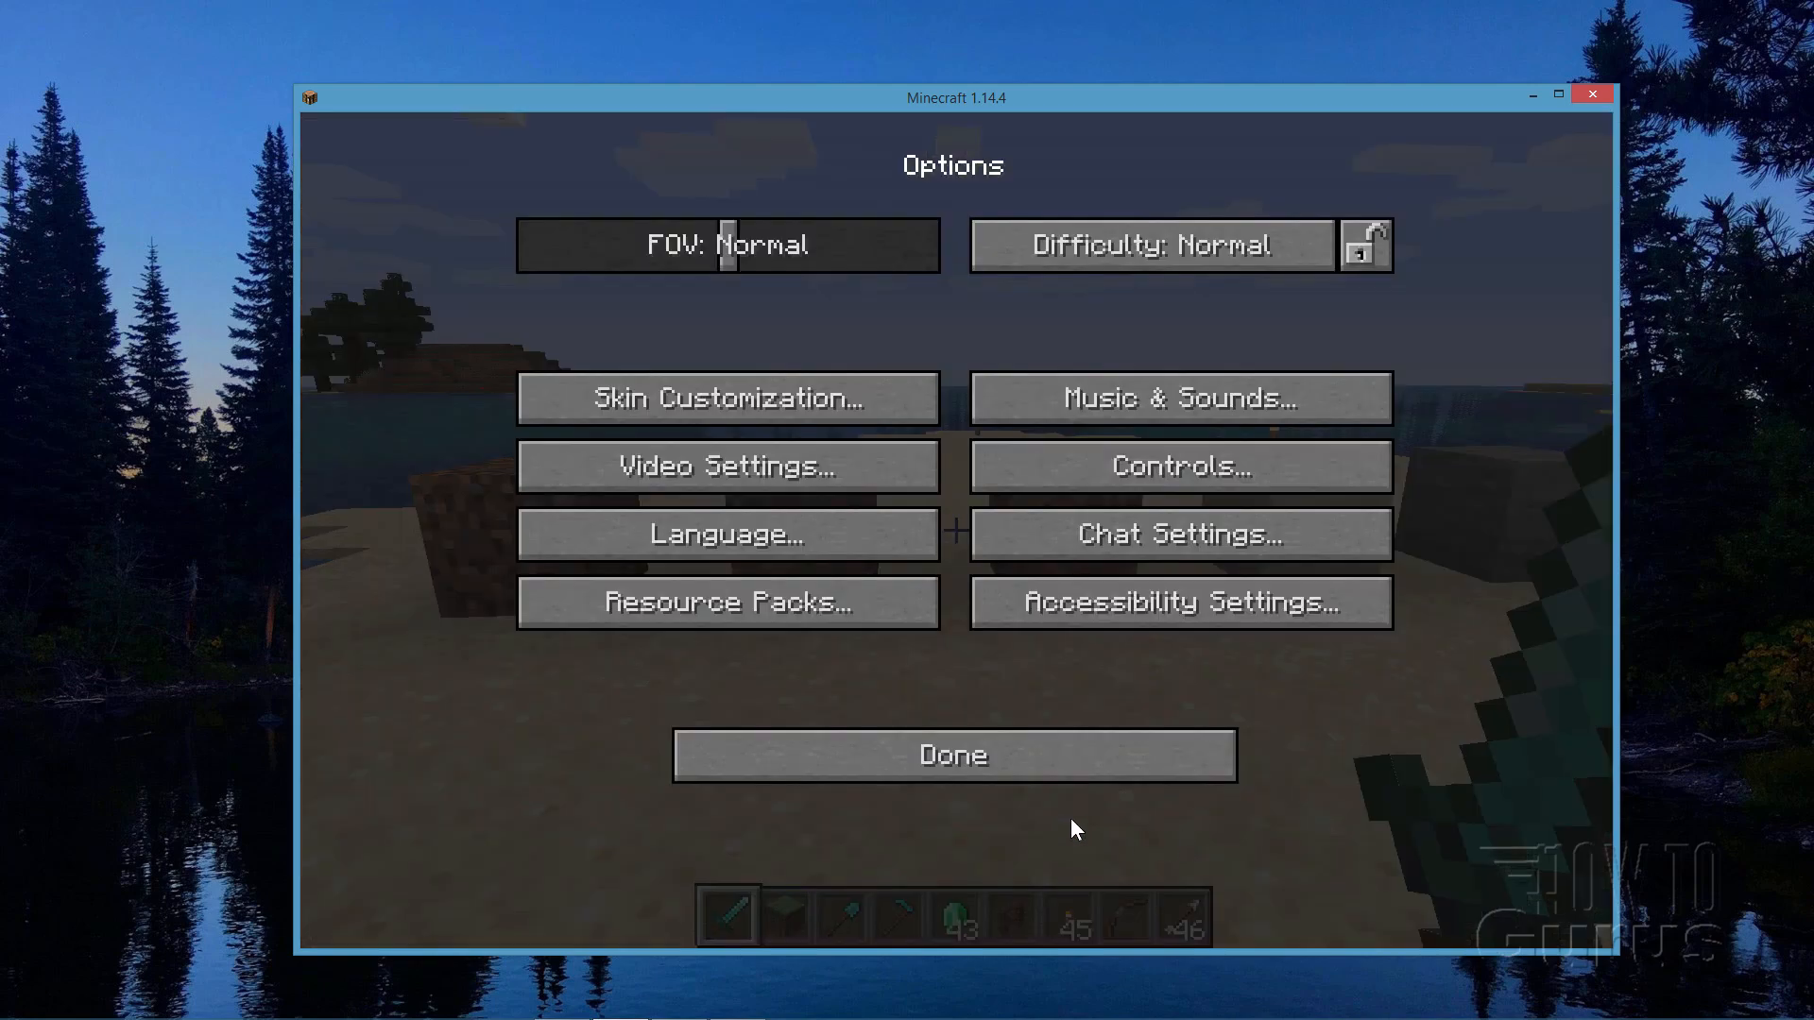
{"action": "left_click", "coordinate": [952, 754]}
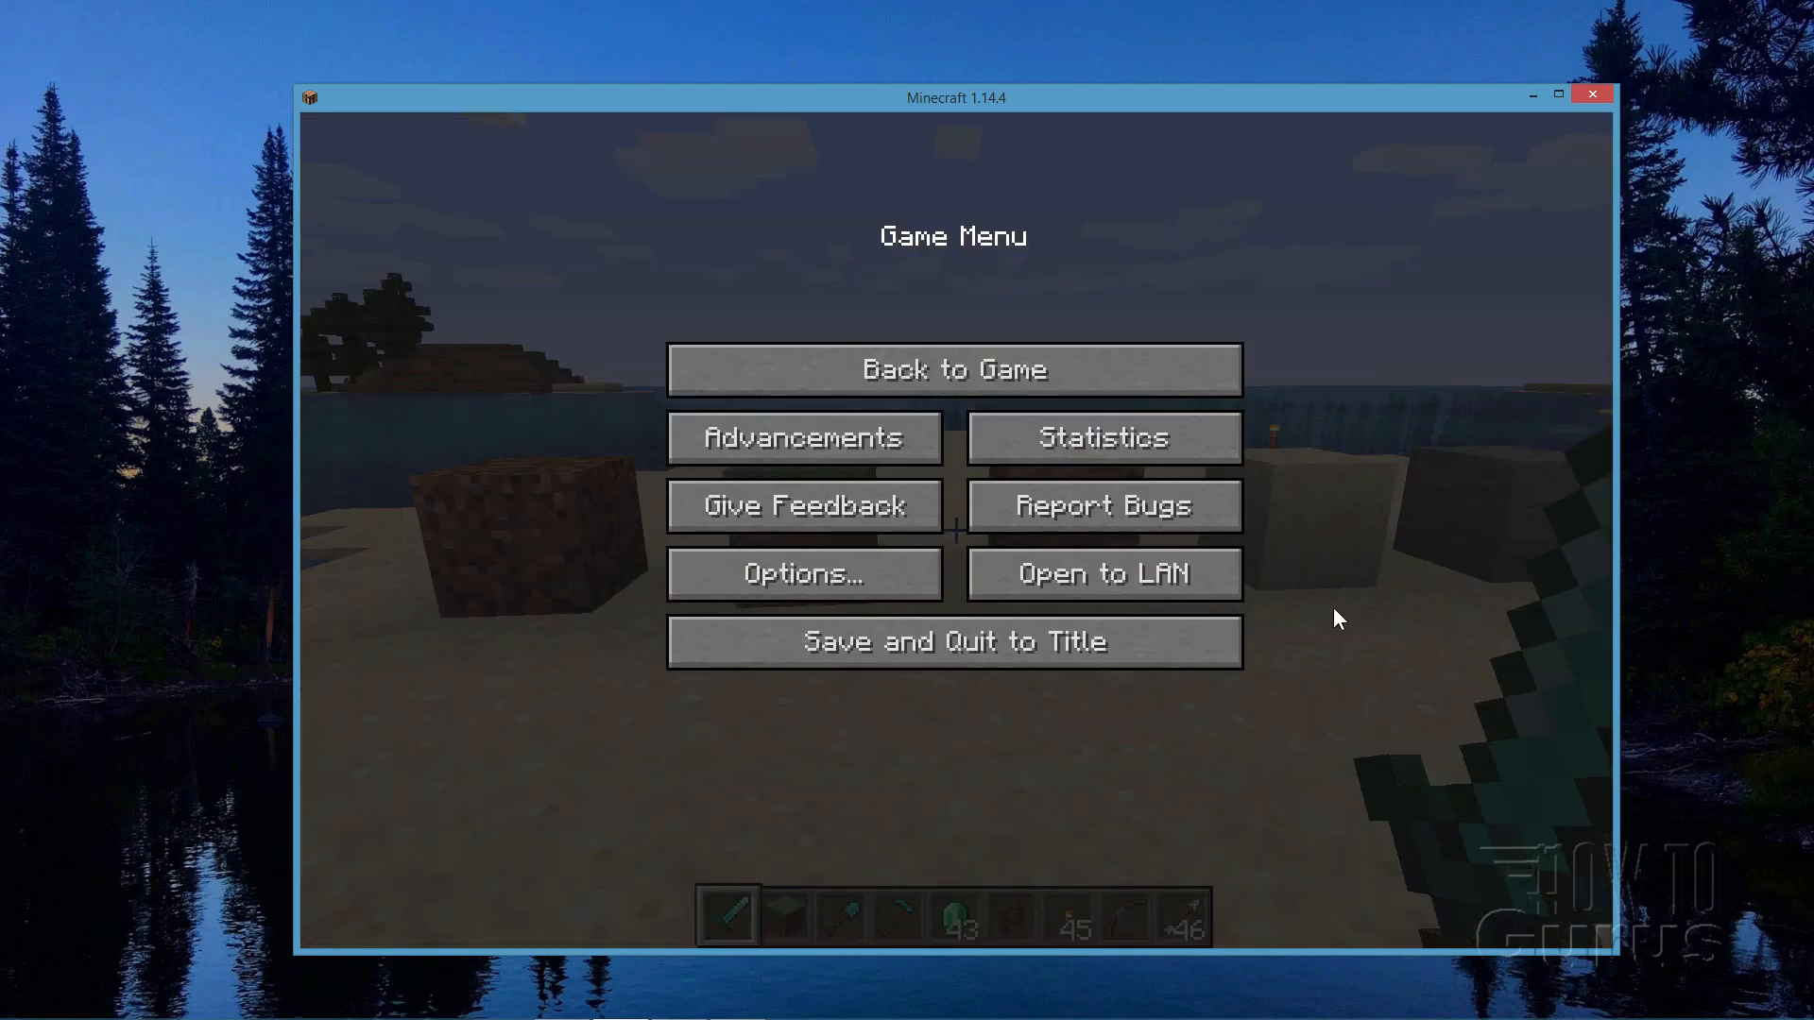
{"action": "mouse_move", "coordinate": [763, 578]}
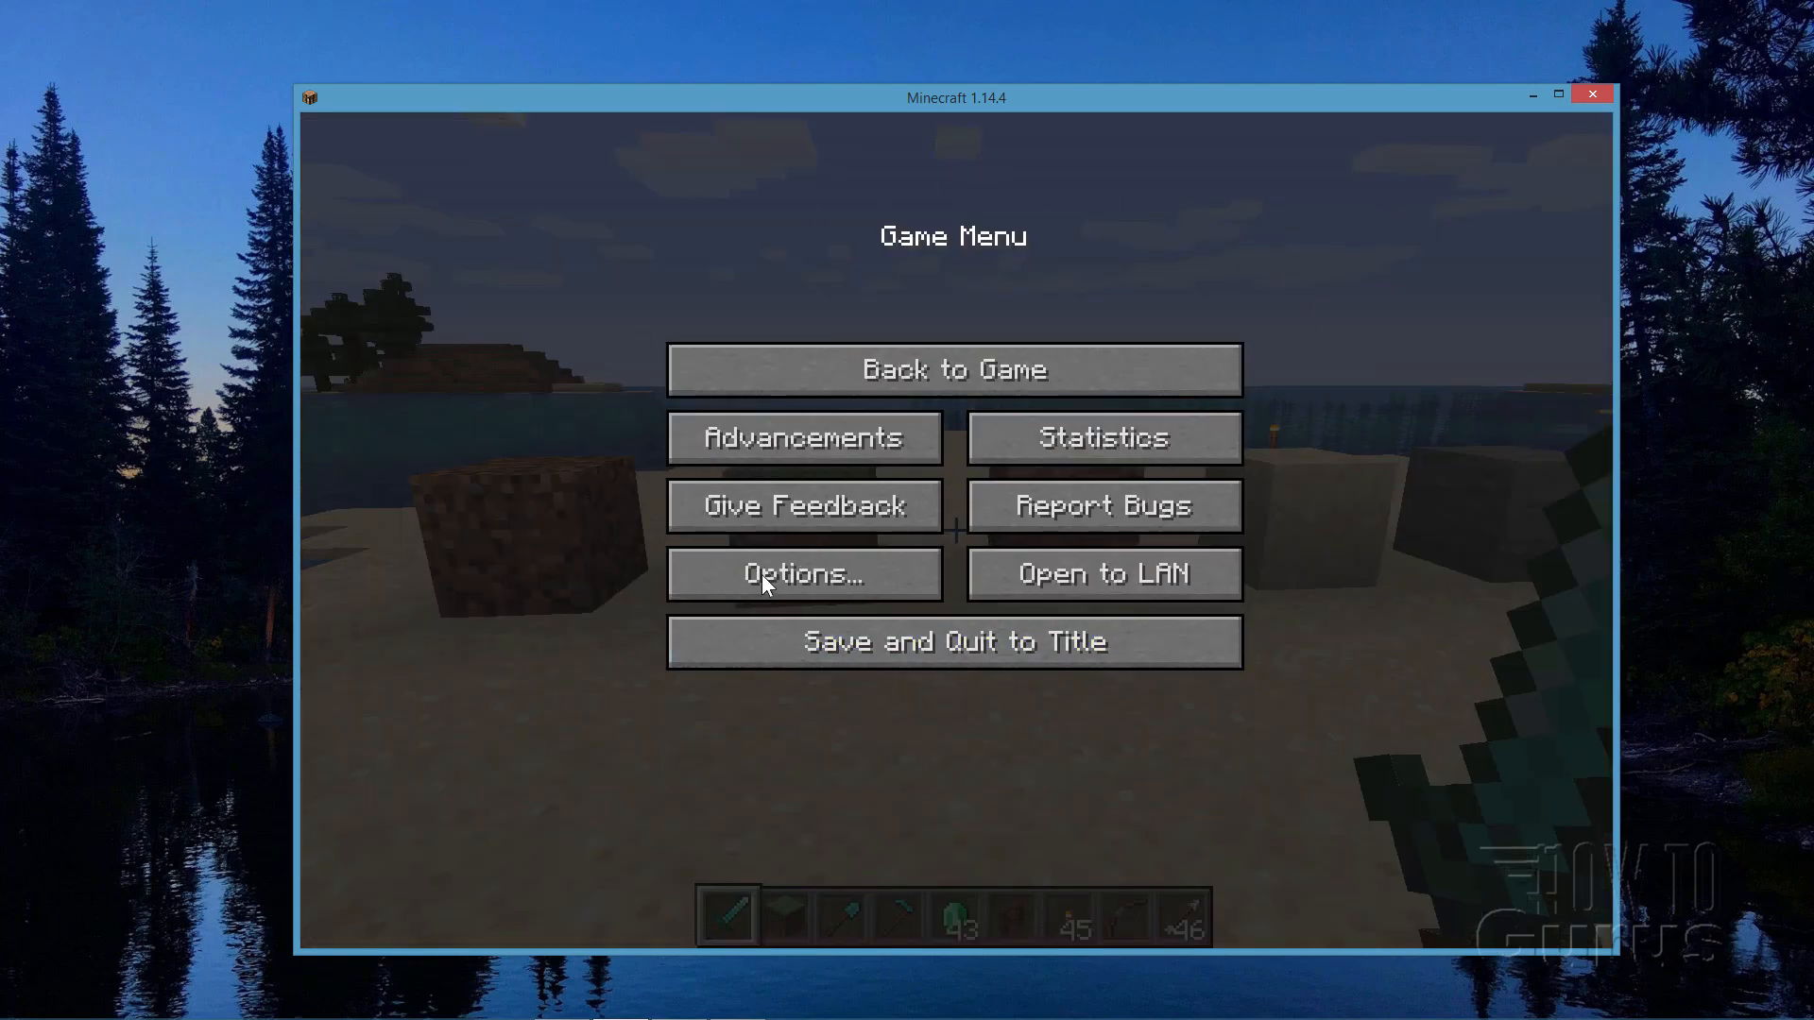
Activate Mars Textures 1.zip above Default in the resource pack list and apply it
{"action": "left_click", "coordinate": [803, 574]}
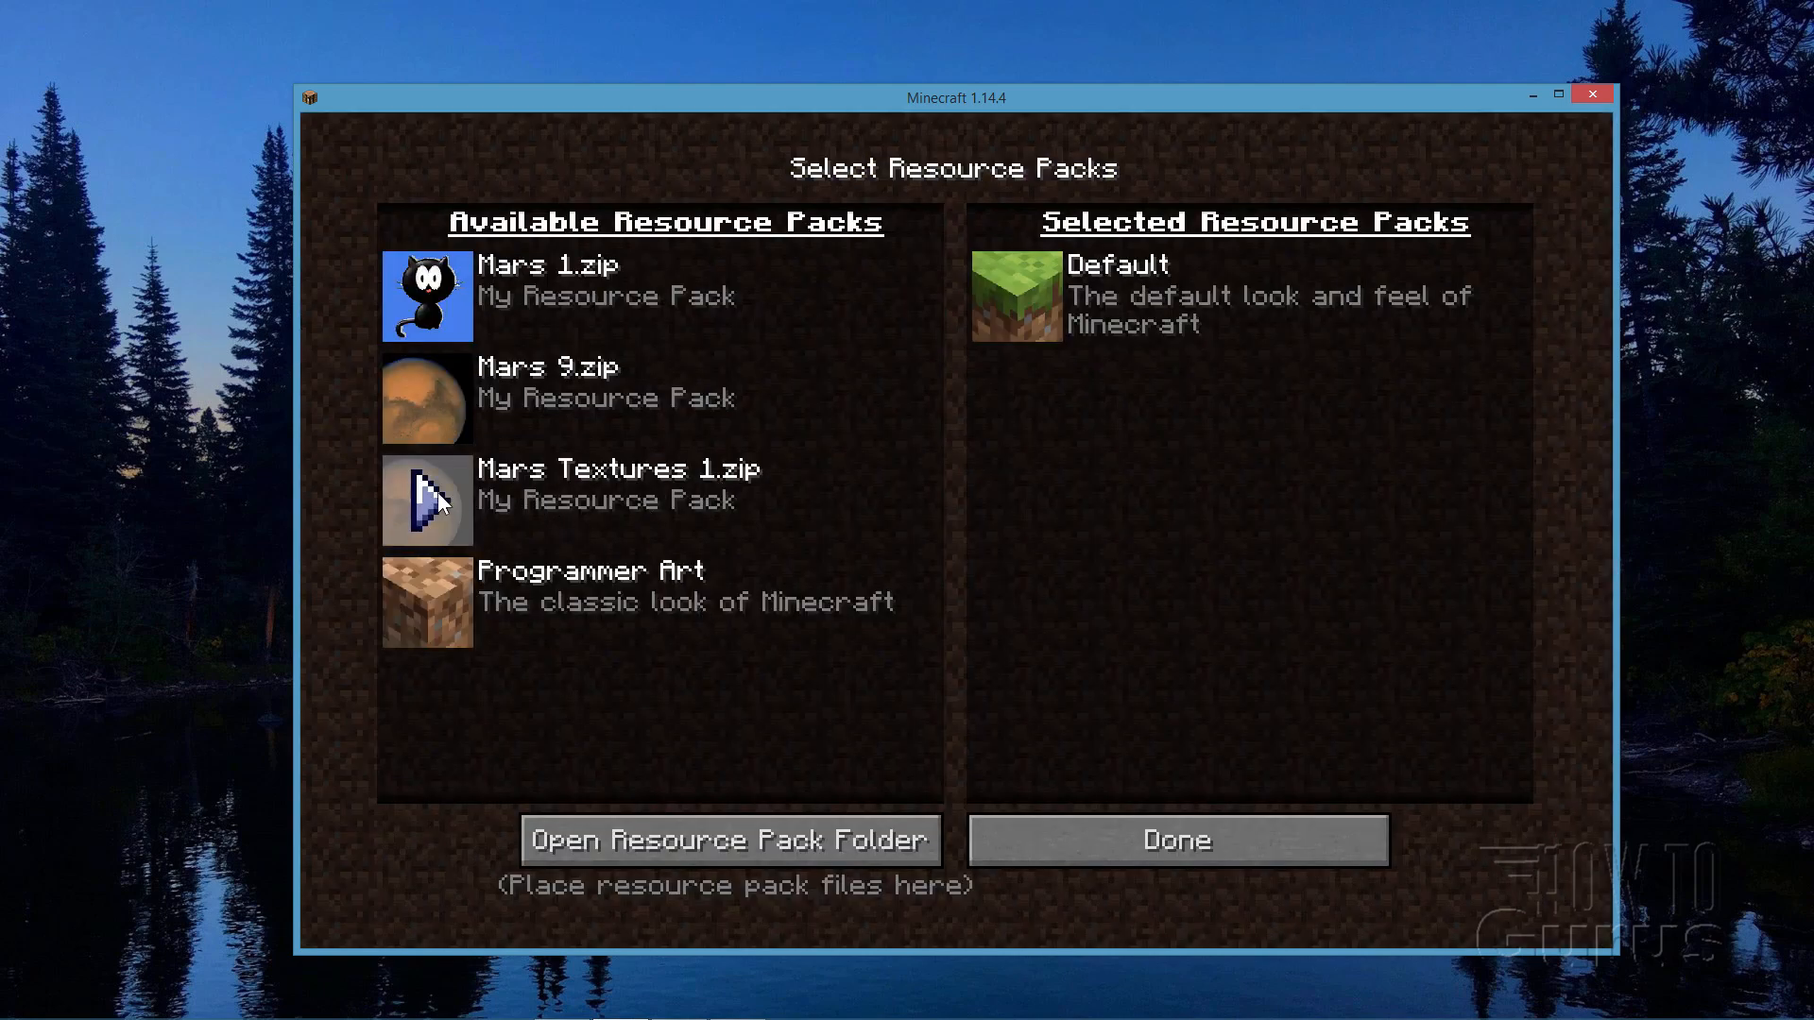
{"action": "left_click", "coordinate": [427, 500]}
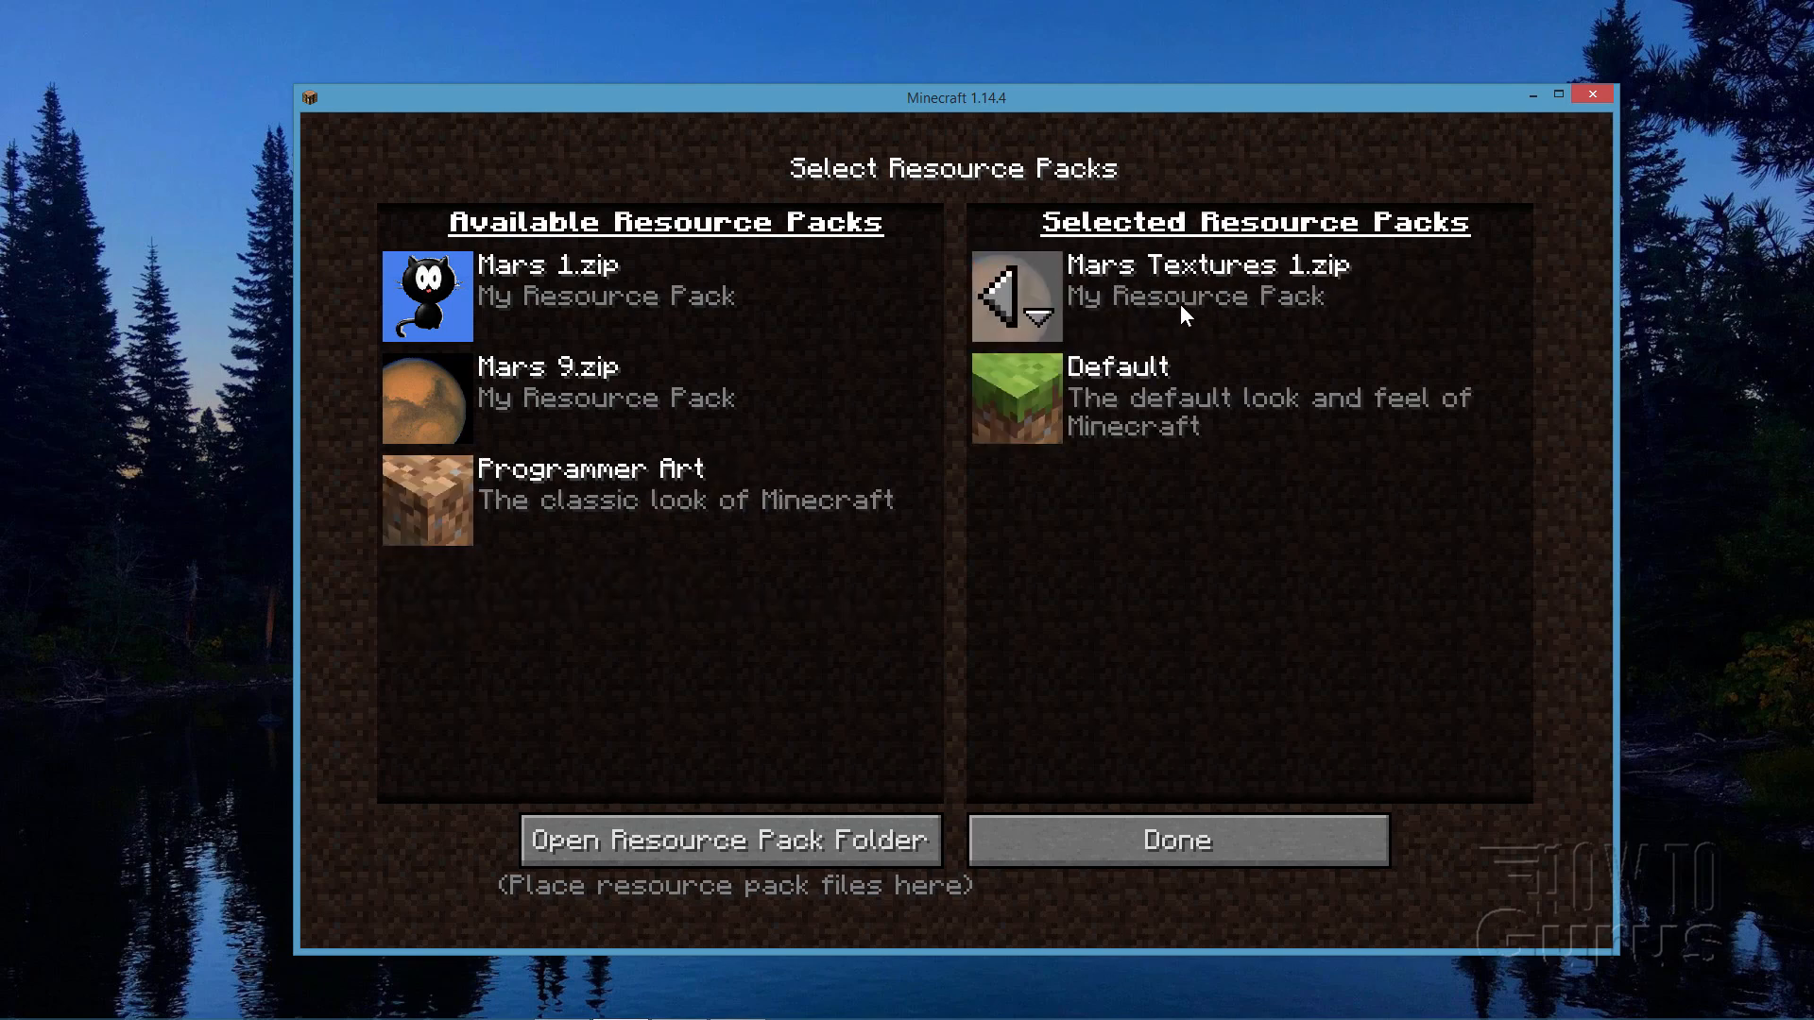
{"action": "mouse_move", "coordinate": [1227, 320]}
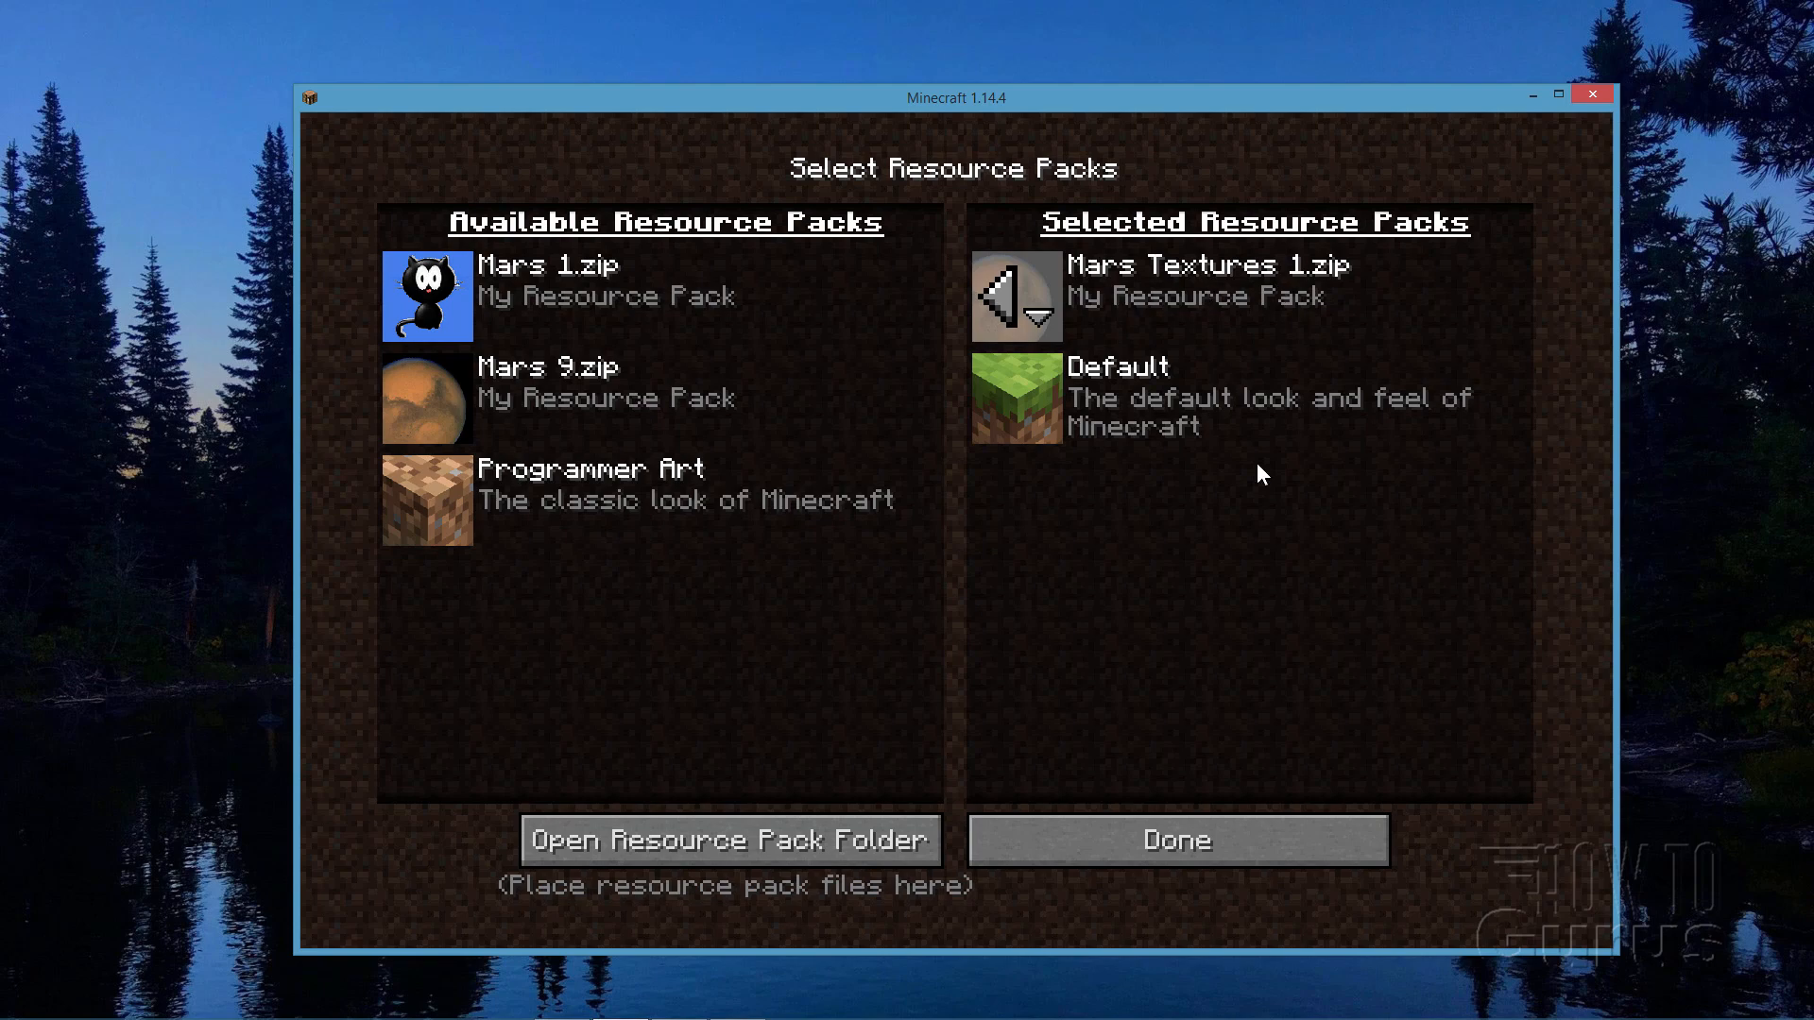
{"action": "left_click", "coordinate": [1175, 838]}
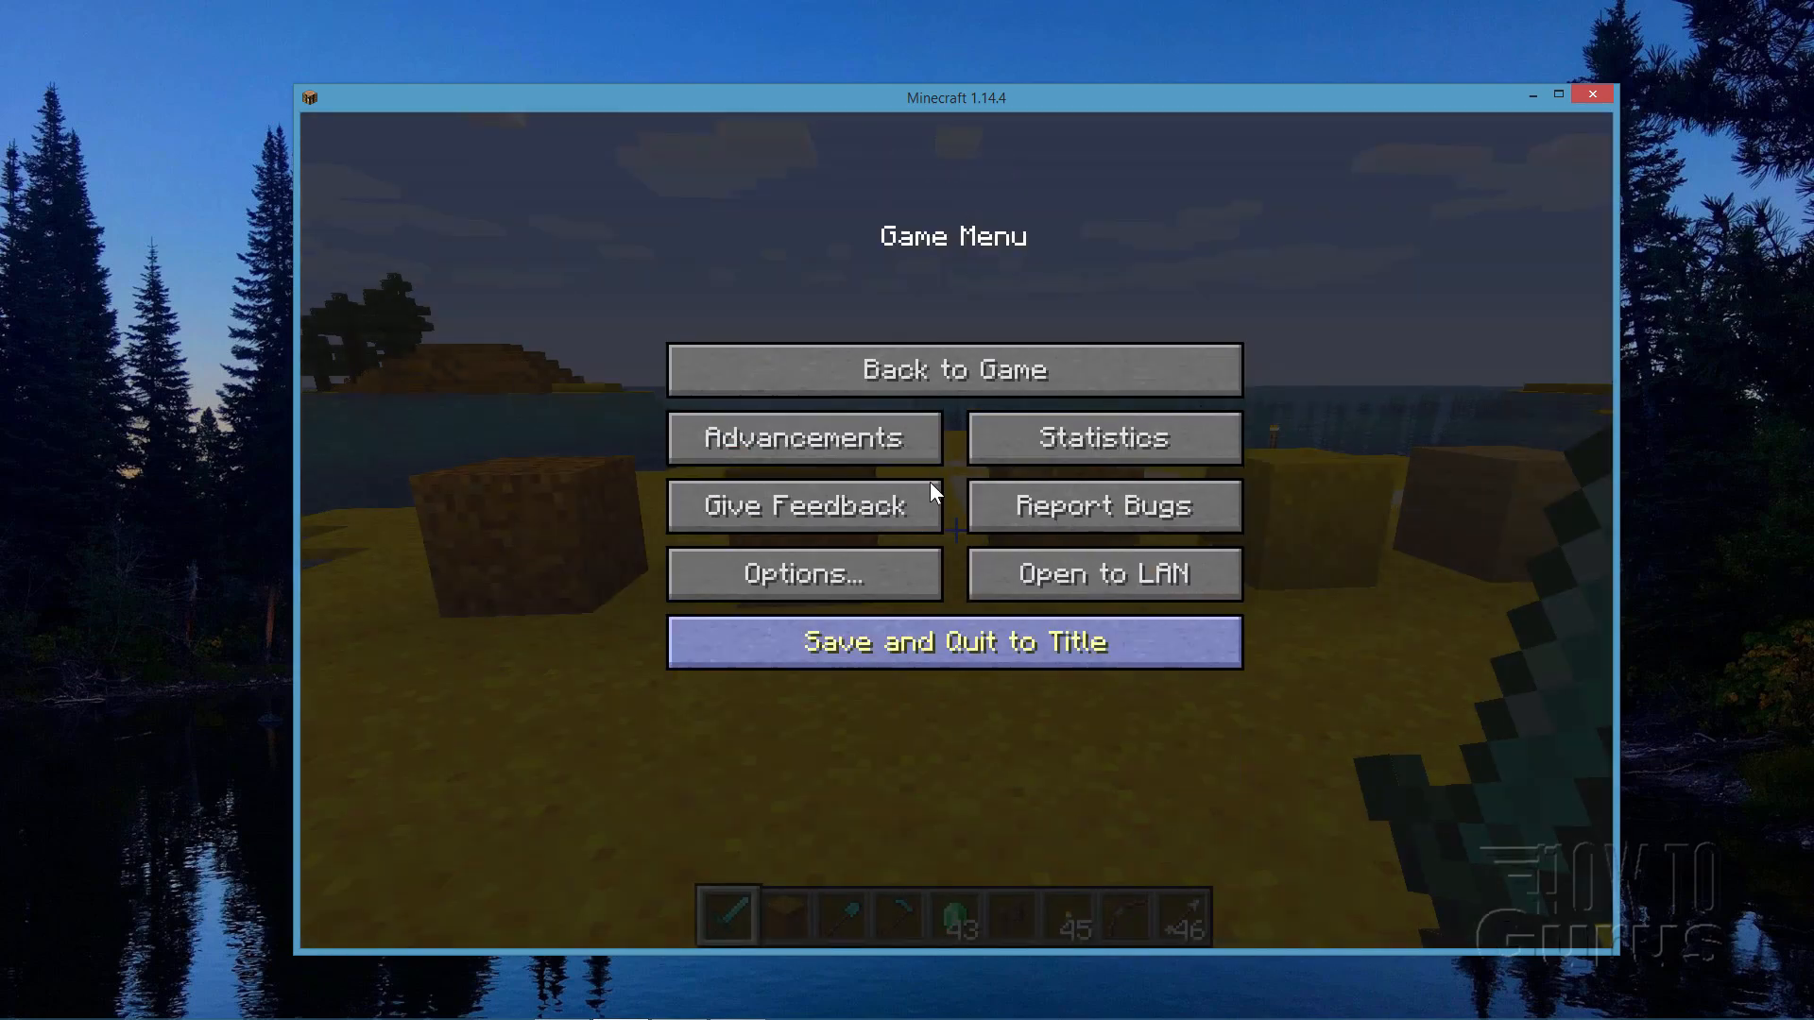
Resume the Minecraft world to view the orange-yellow Mars-tinted sand and blocks
{"action": "left_click", "coordinate": [953, 369]}
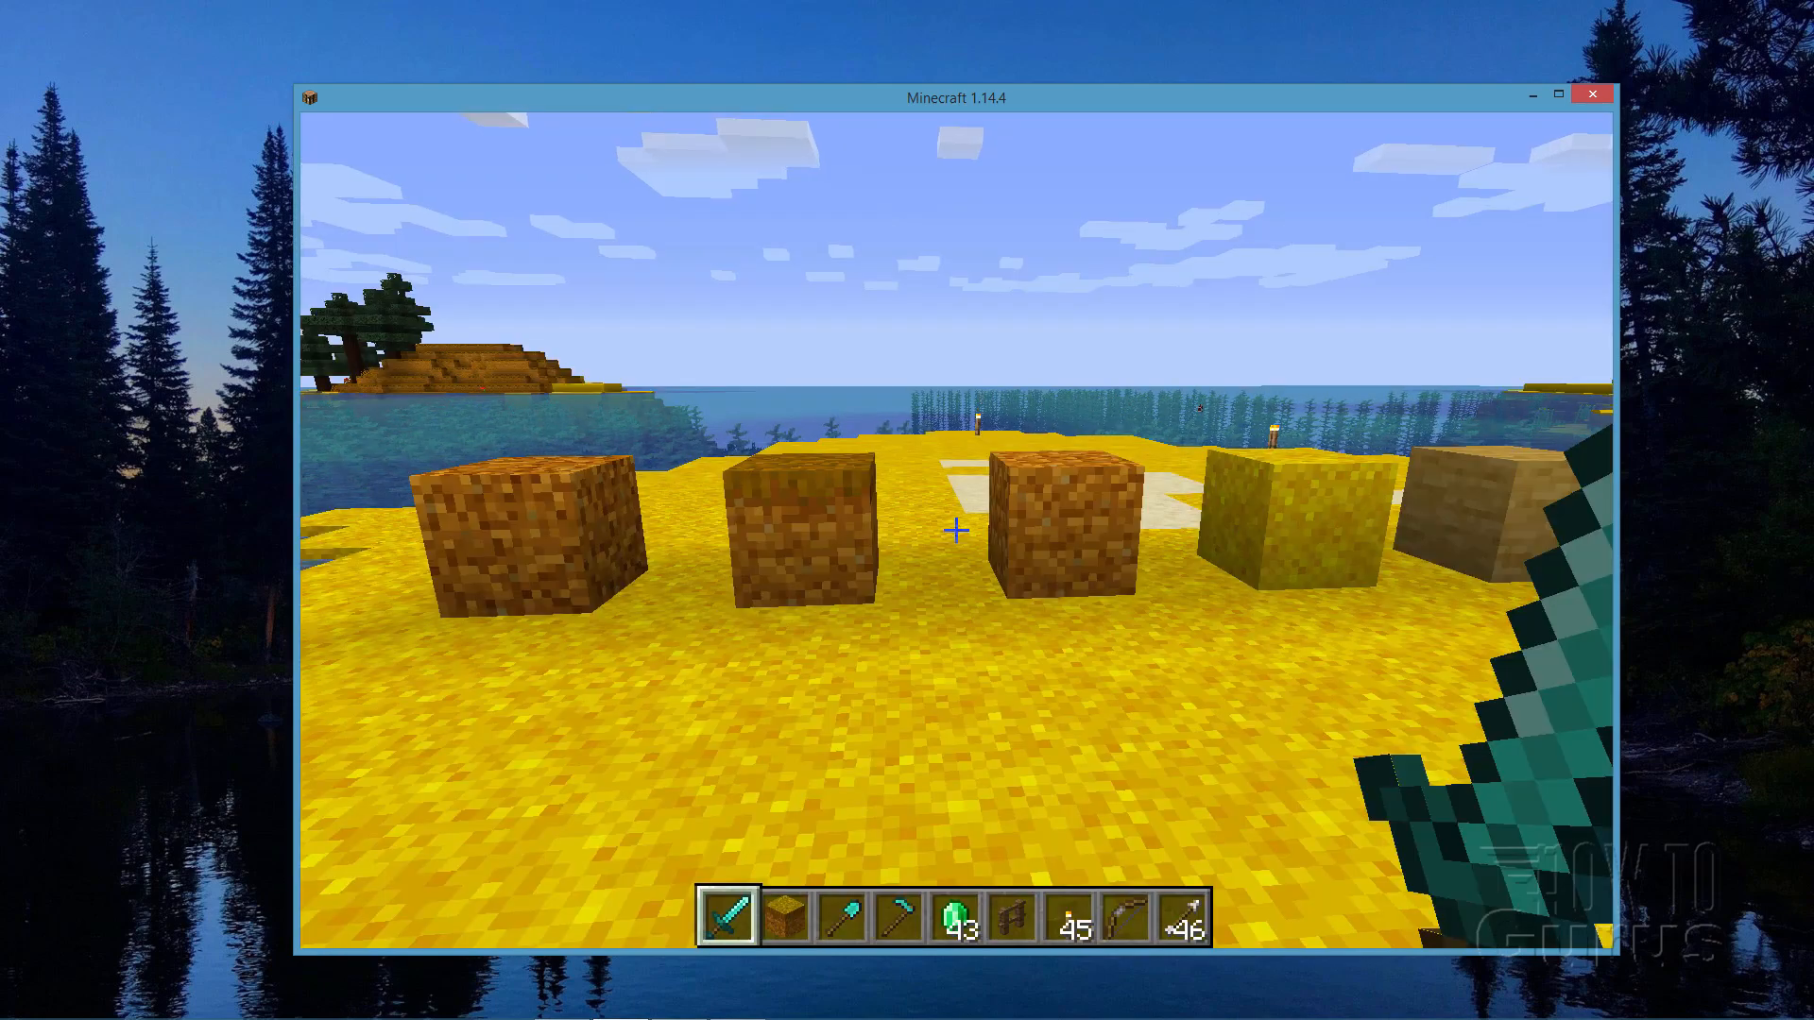
{"action": "mouse_move", "coordinate": [960, 532]}
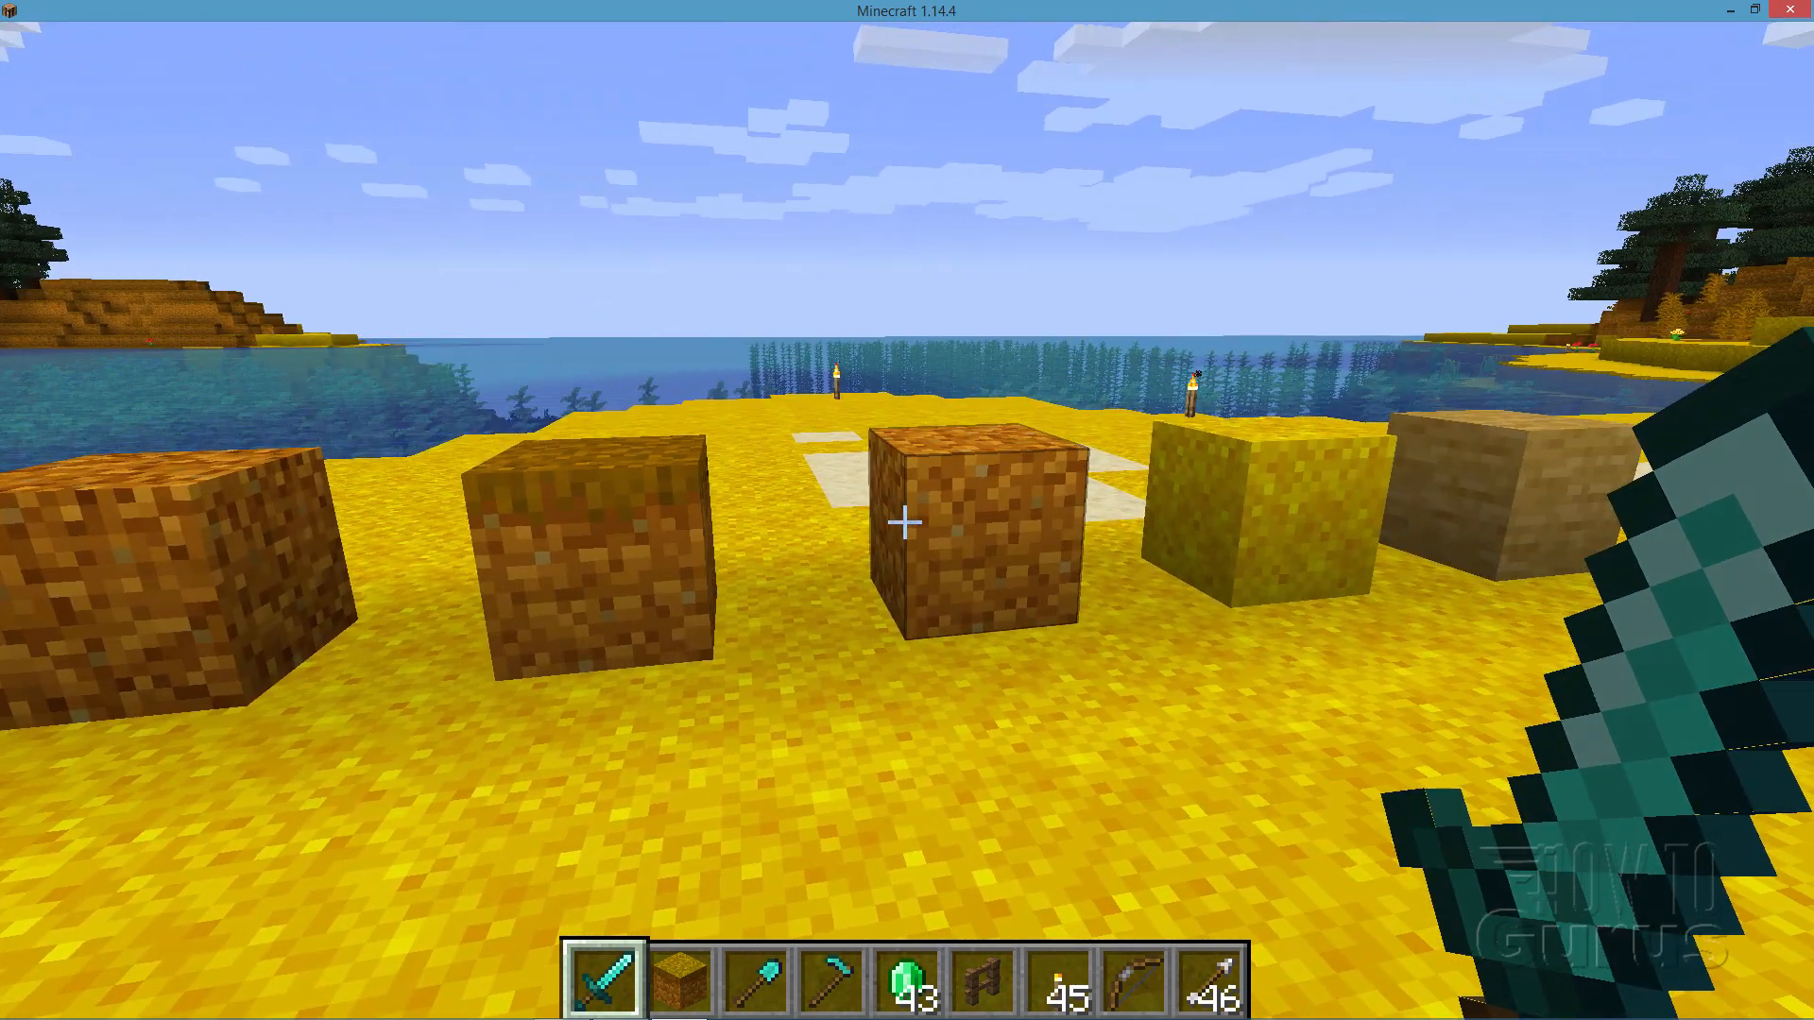
{"action": "mouse_move", "coordinate": [907, 521]}
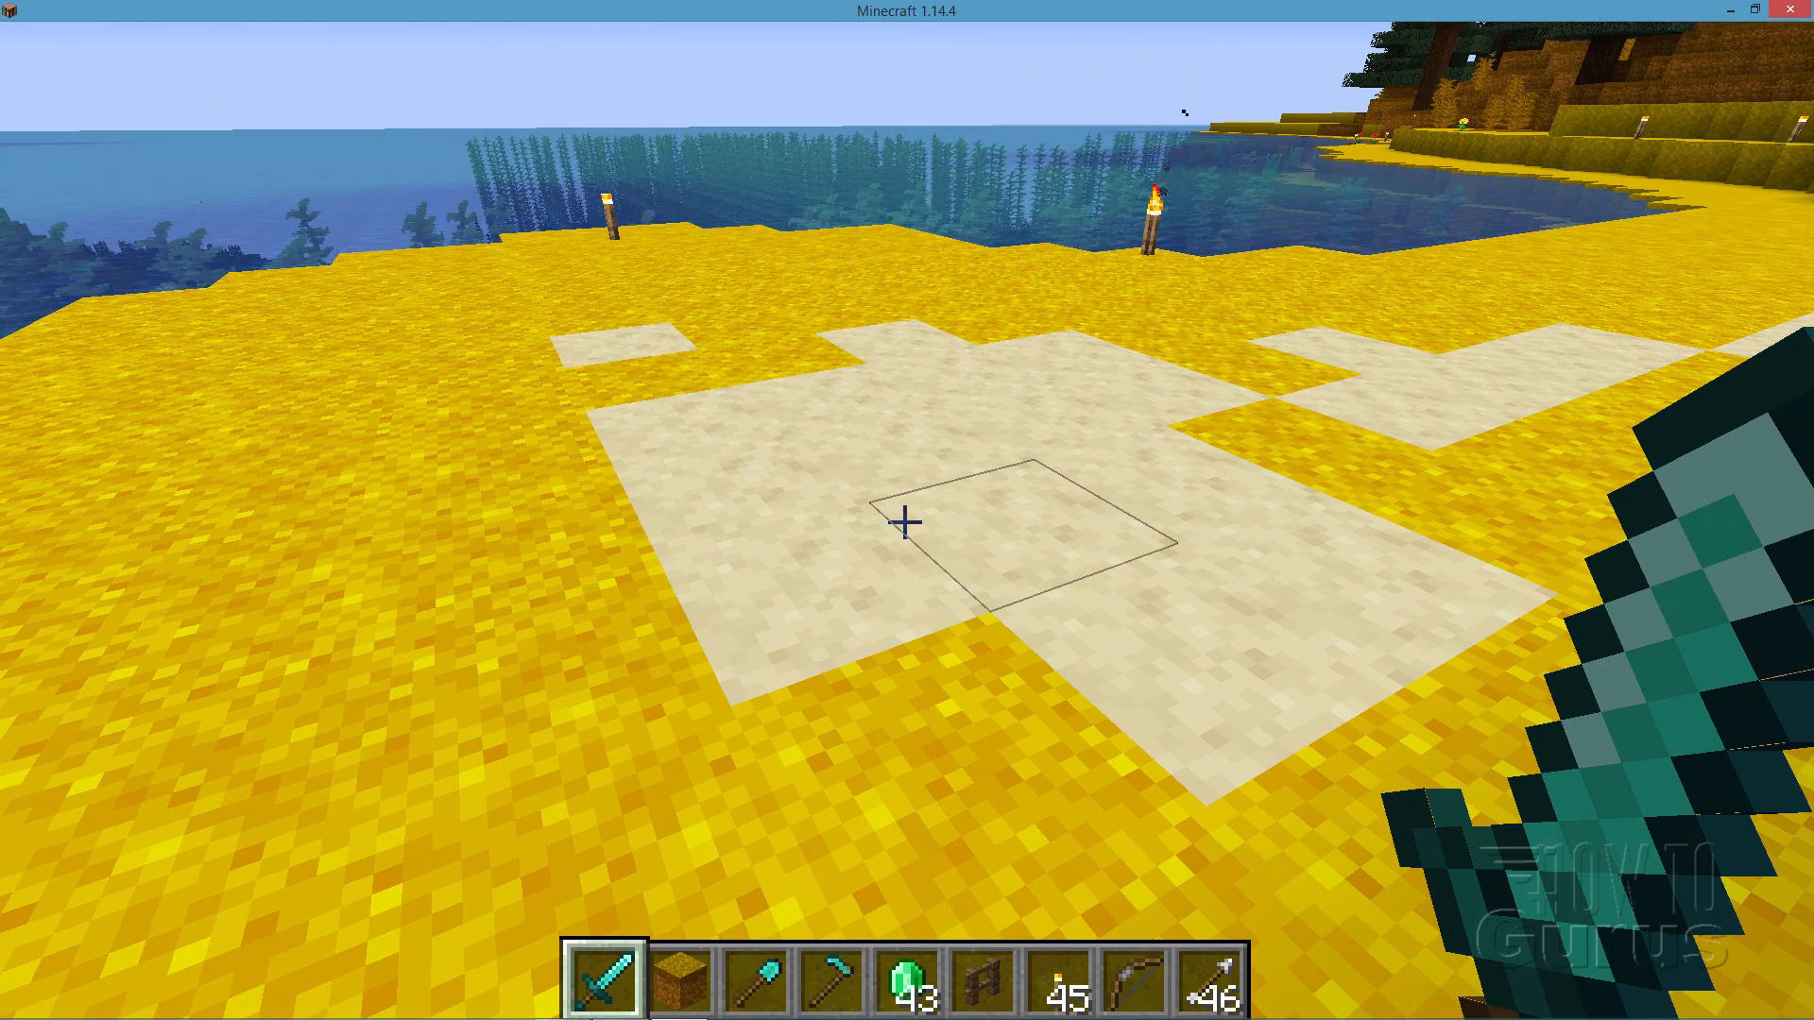
{"action": "mouse_move", "coordinate": [907, 520]}
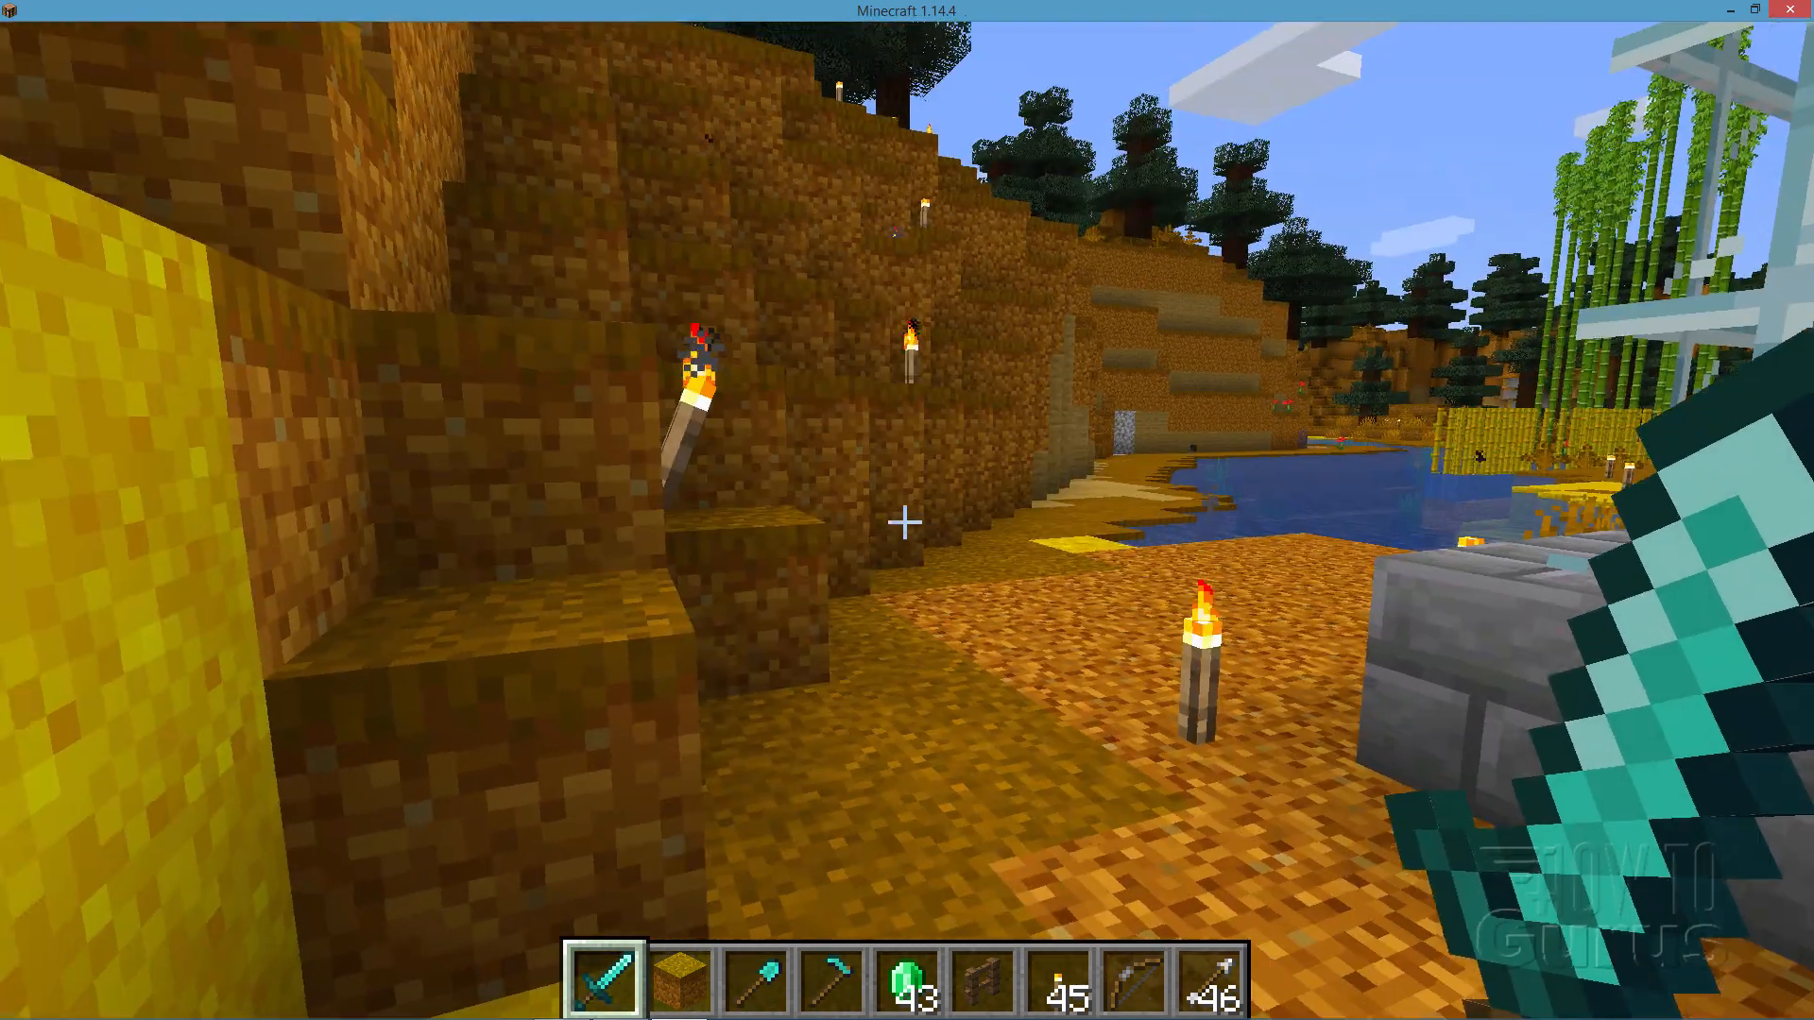
{"action": "mouse_move", "coordinate": [907, 510]}
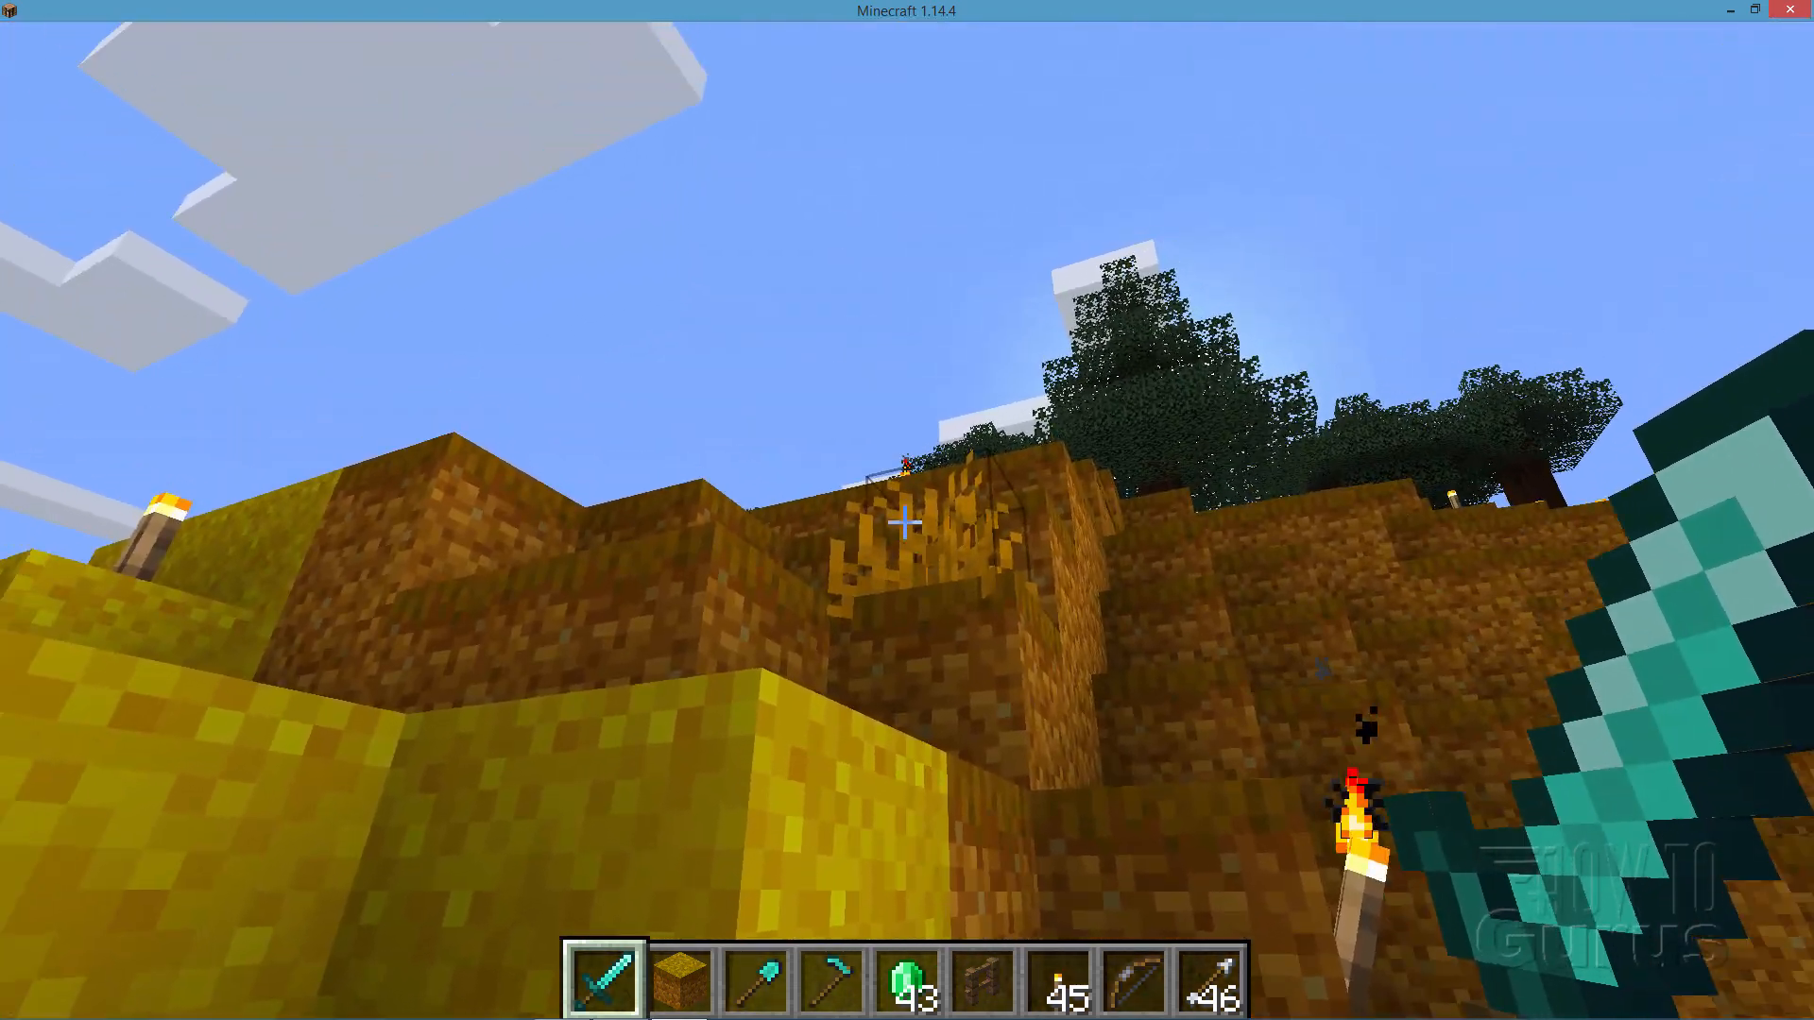
{"action": "mouse_move", "coordinate": [907, 523]}
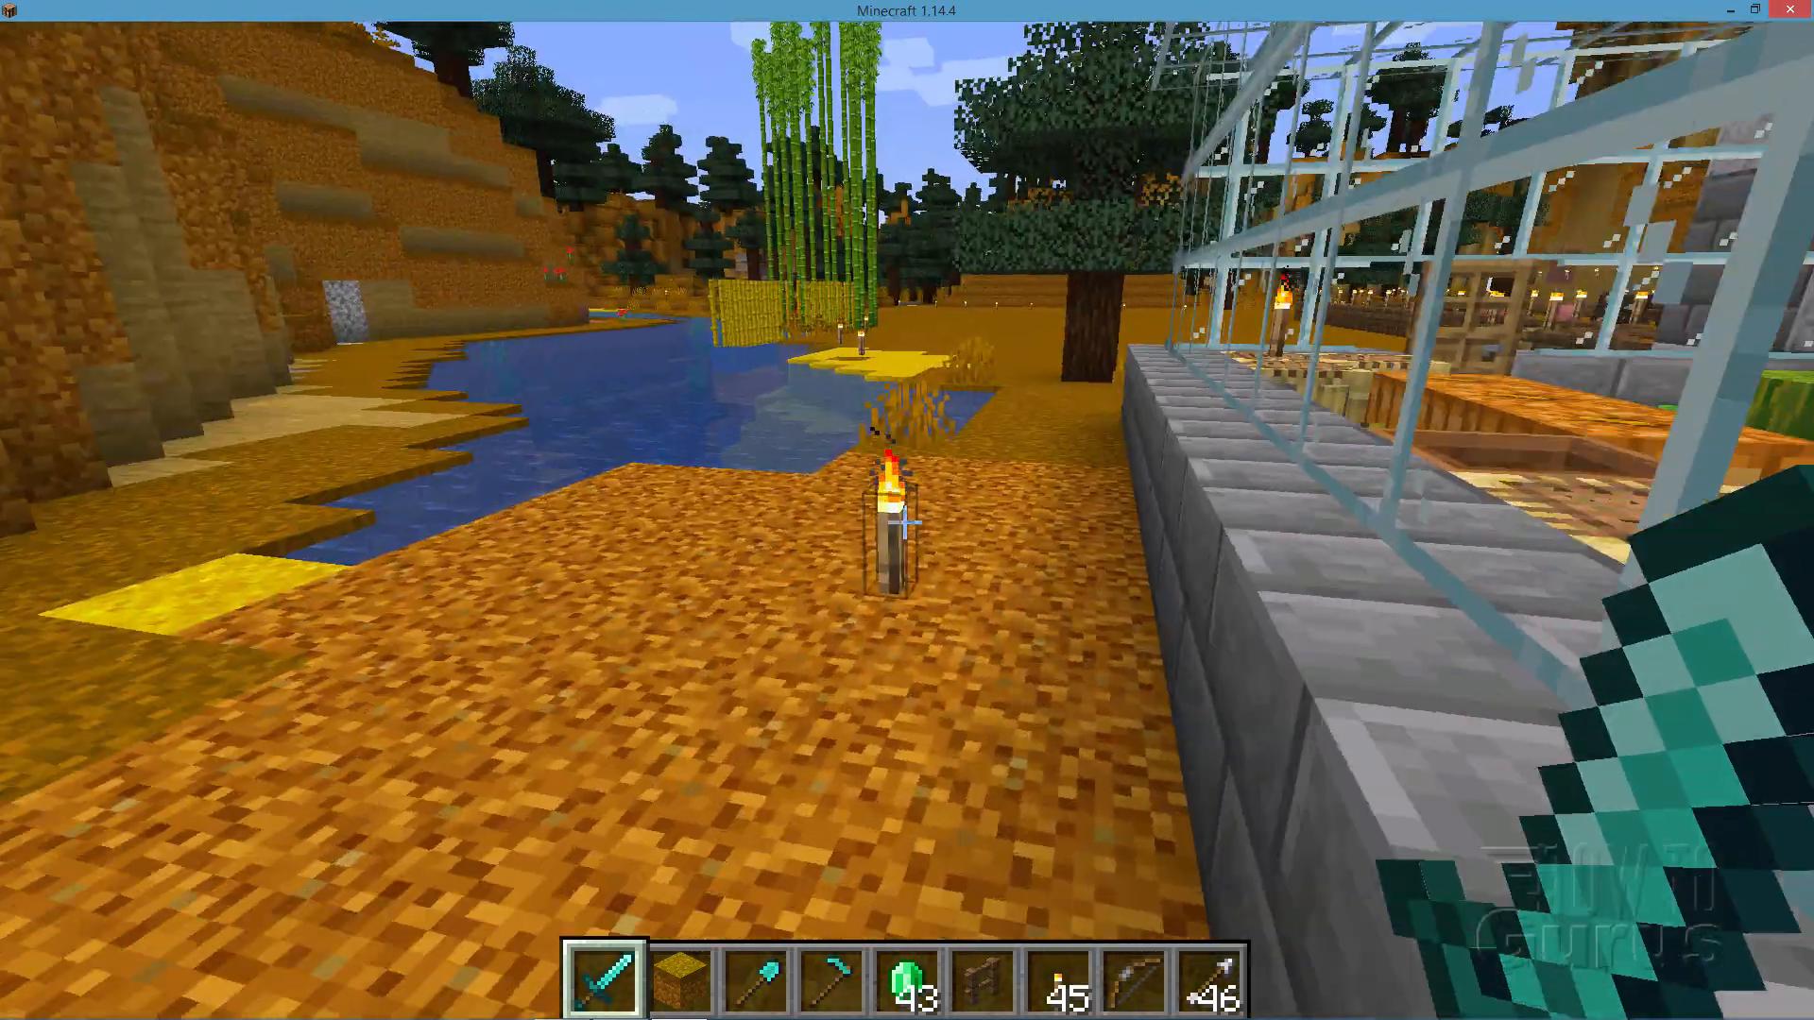
{"action": "mouse_move", "coordinate": [907, 521]}
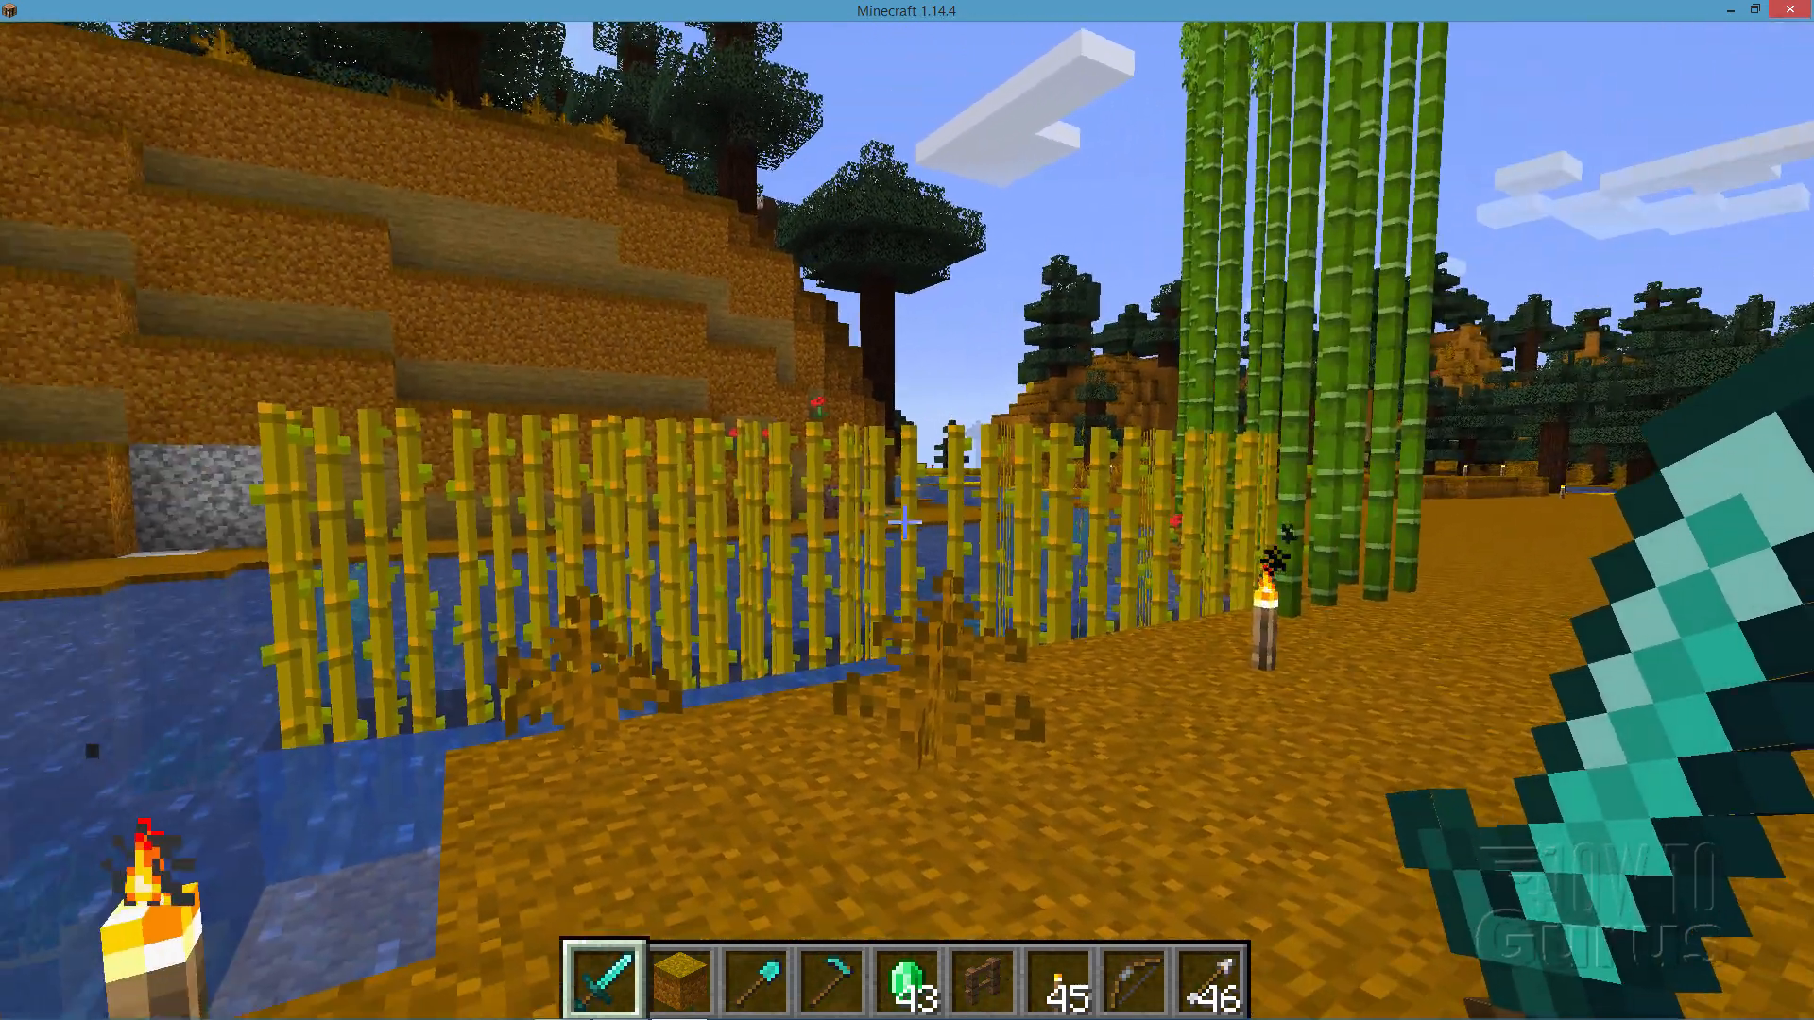
{"action": "mouse_move", "coordinate": [906, 510]}
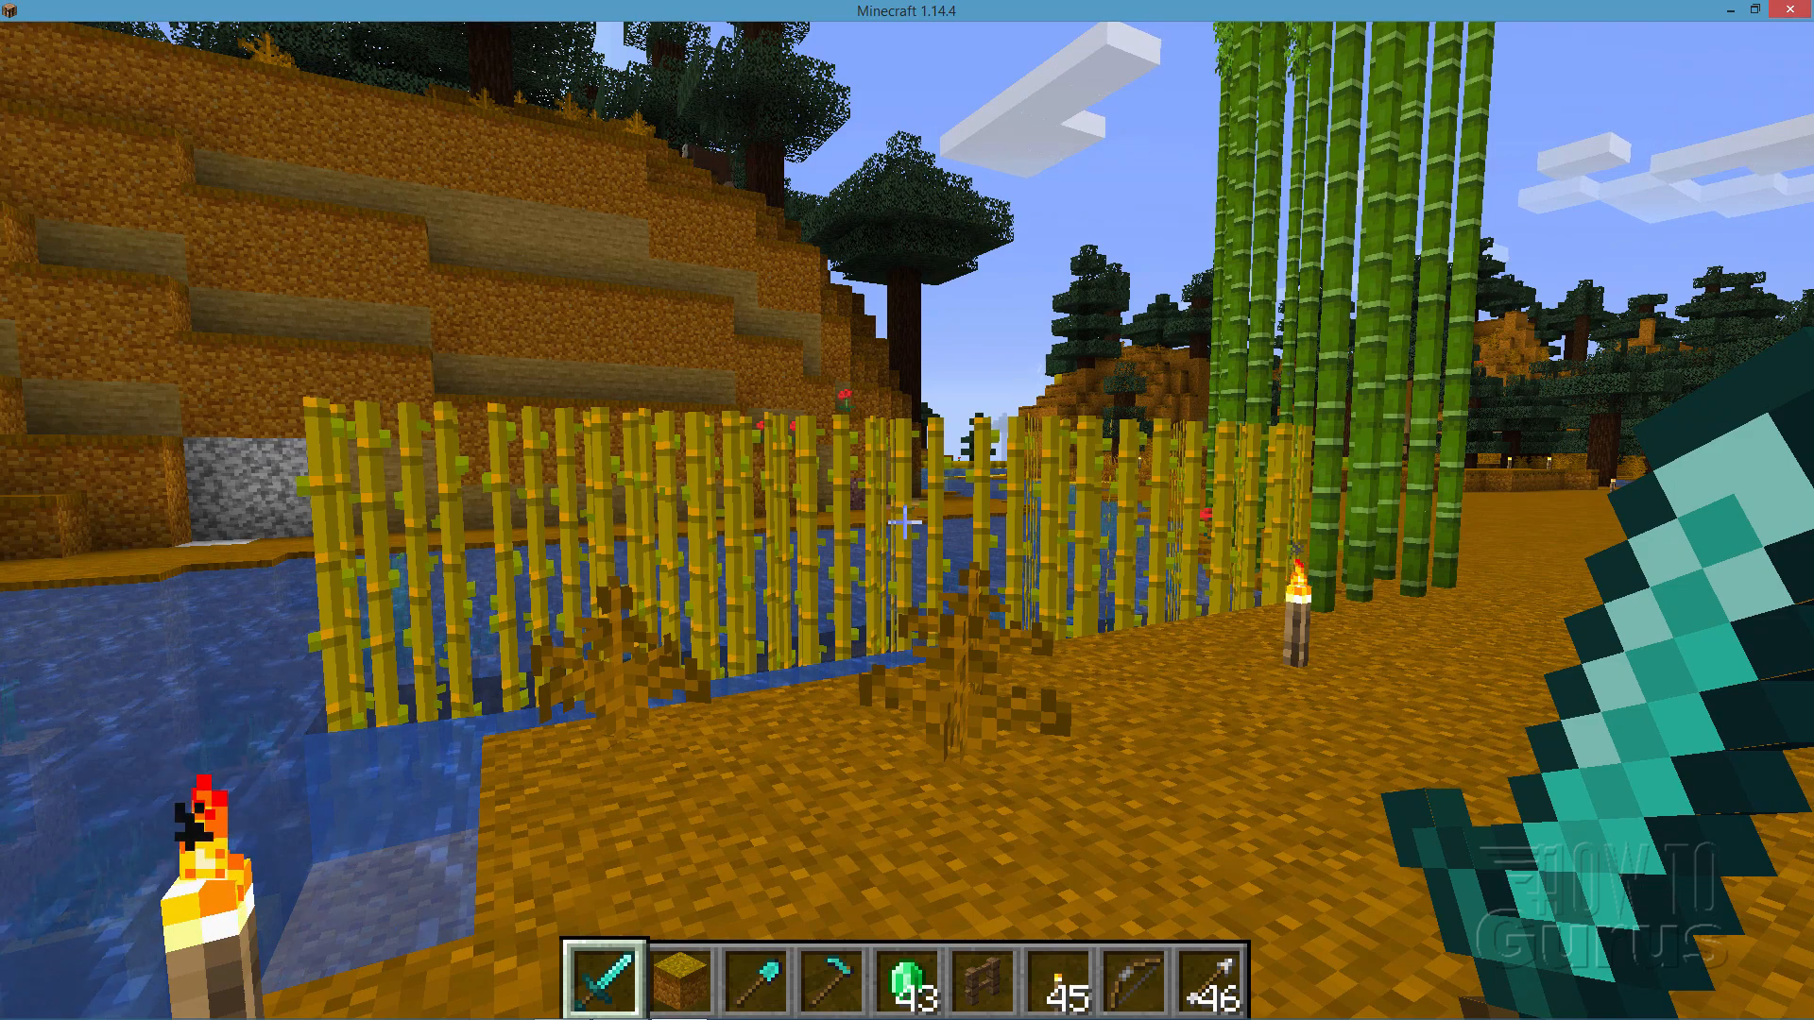